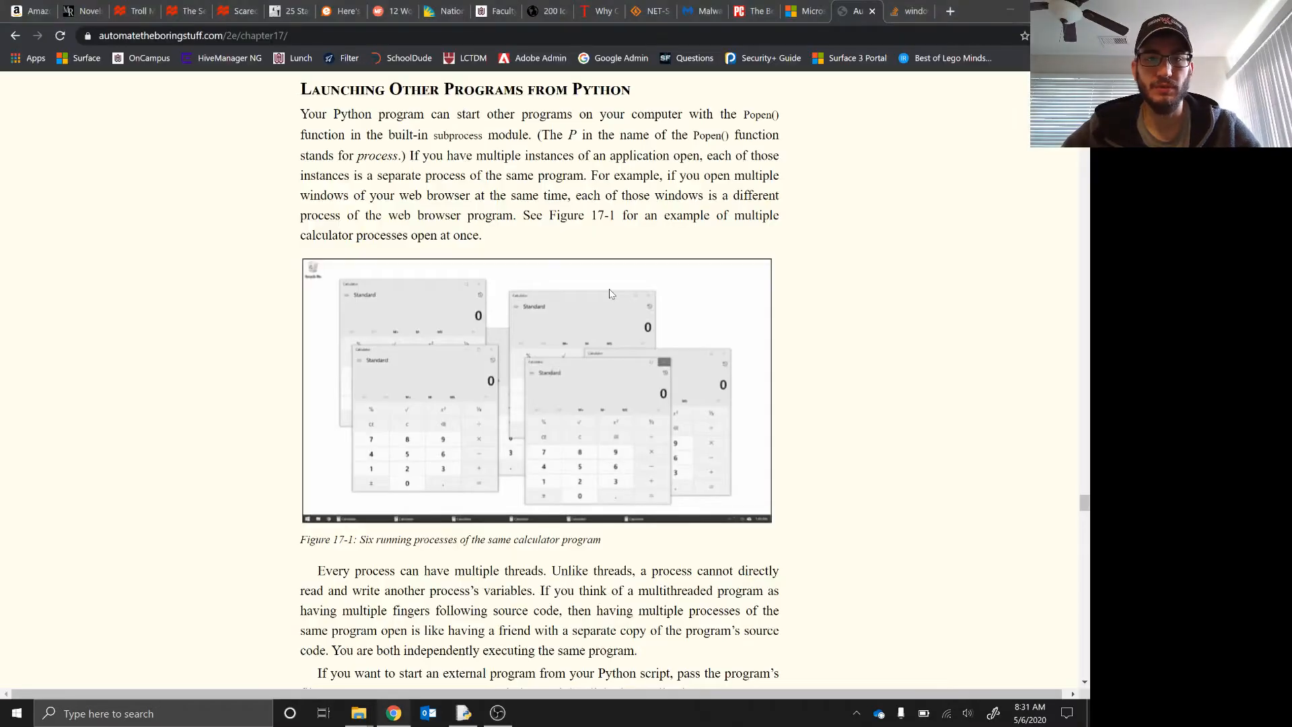
{"action": "mouse_move", "coordinate": [201, 271]}
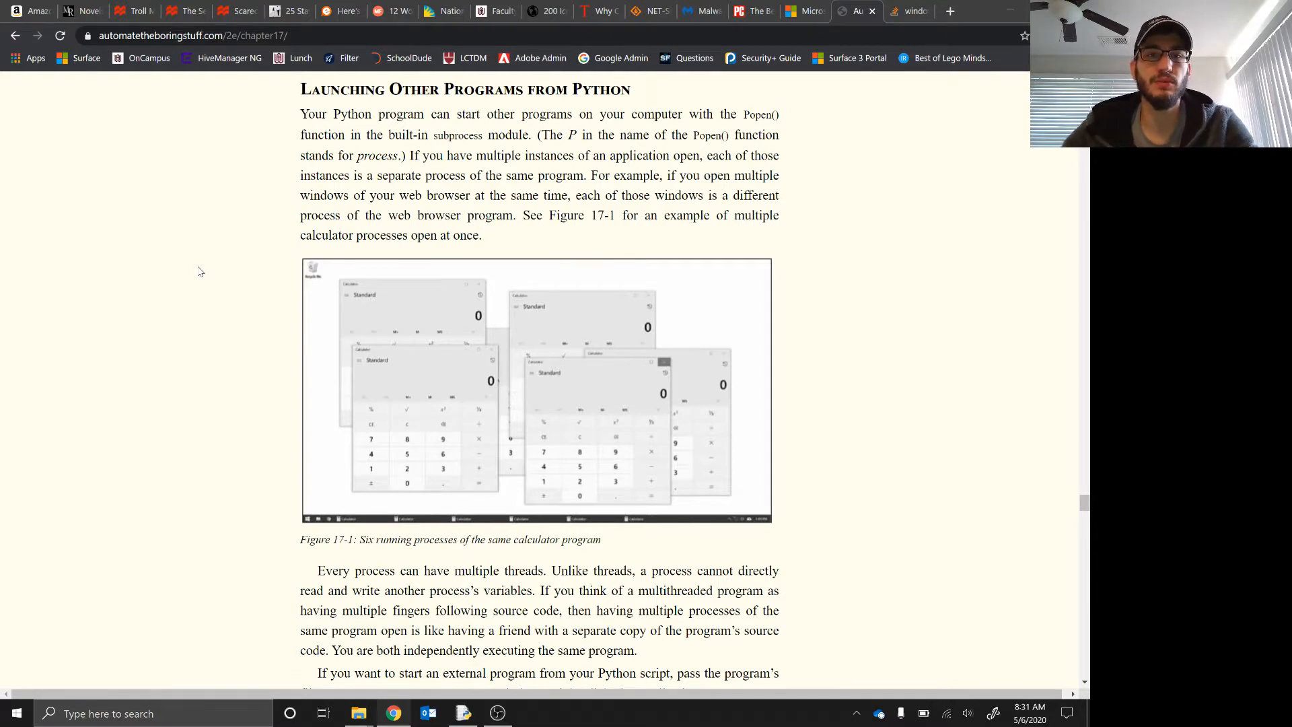
{"action": "mouse_move", "coordinate": [240, 171]}
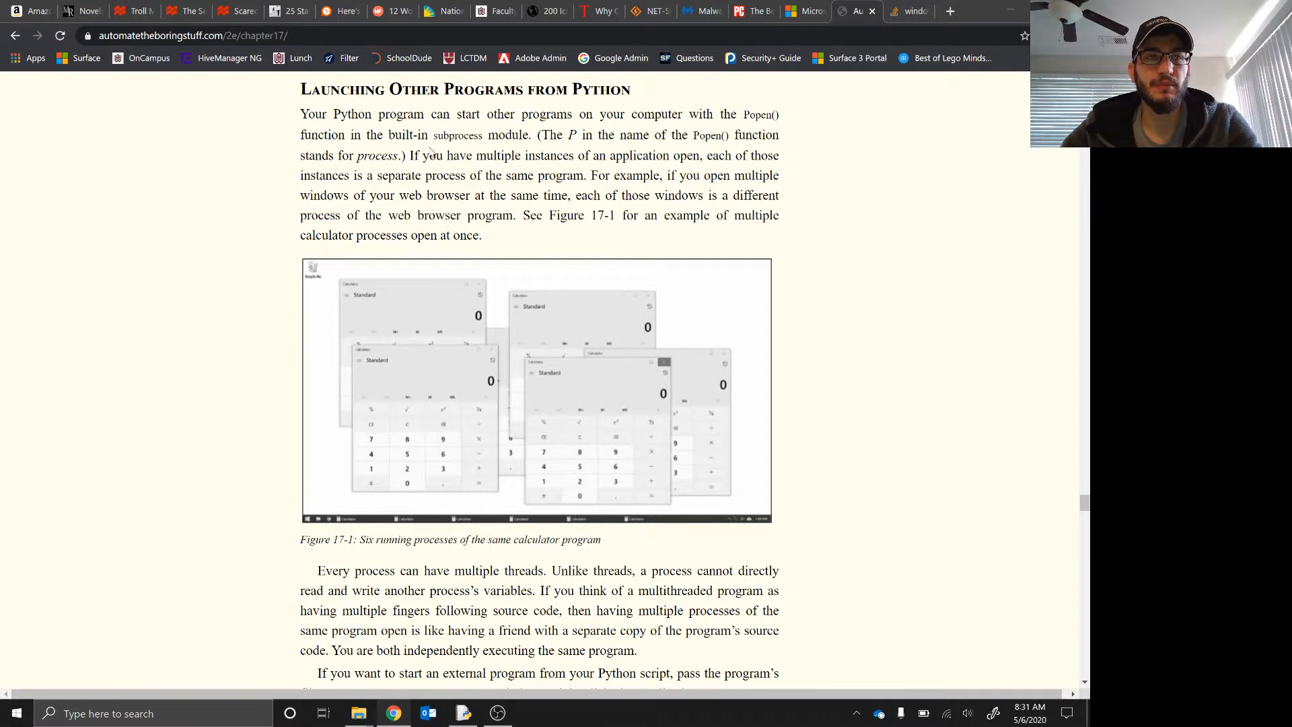
Scroll the chapter 17 page down to the subprocess.Popen calc.exe example.
{"action": "double_click", "coordinate": [458, 135]}
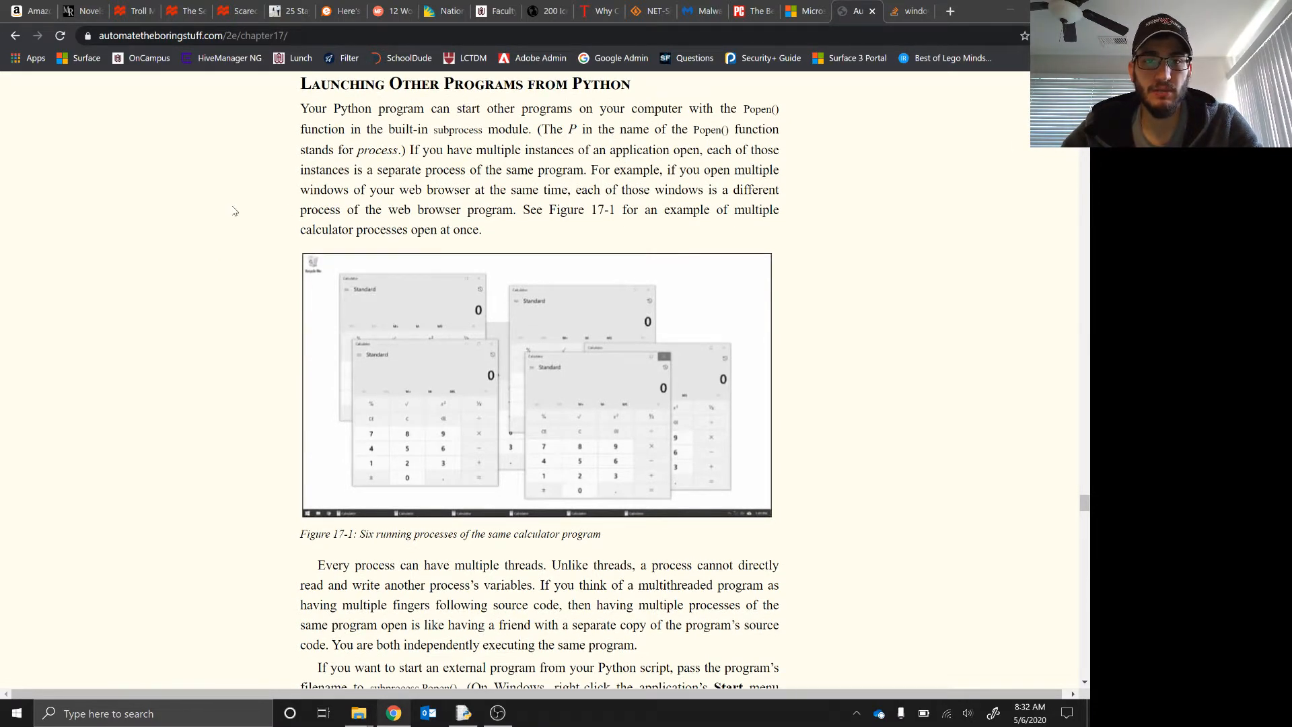
{"action": "scroll", "scroll_direction": "down", "scroll_amount": 3}
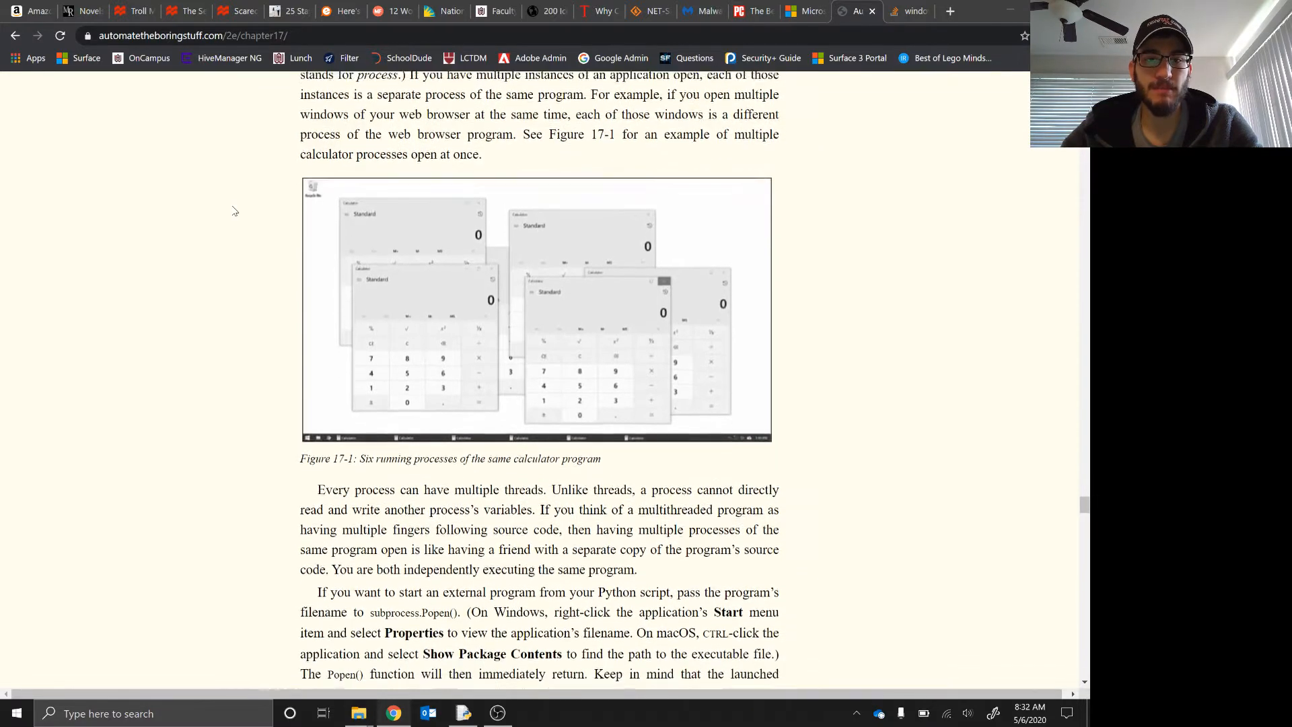
{"action": "scroll", "scroll_direction": "down", "scroll_amount": 3}
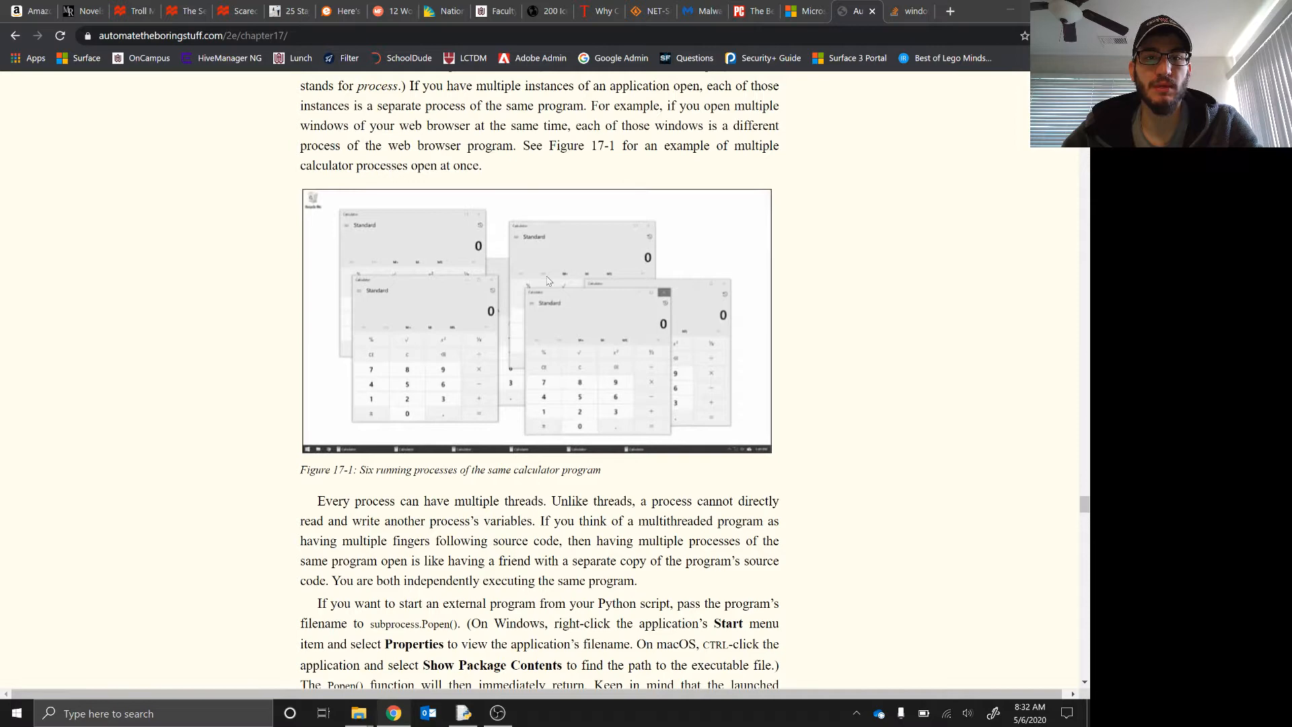
{"action": "scroll", "scroll_direction": "down", "scroll_amount": 3}
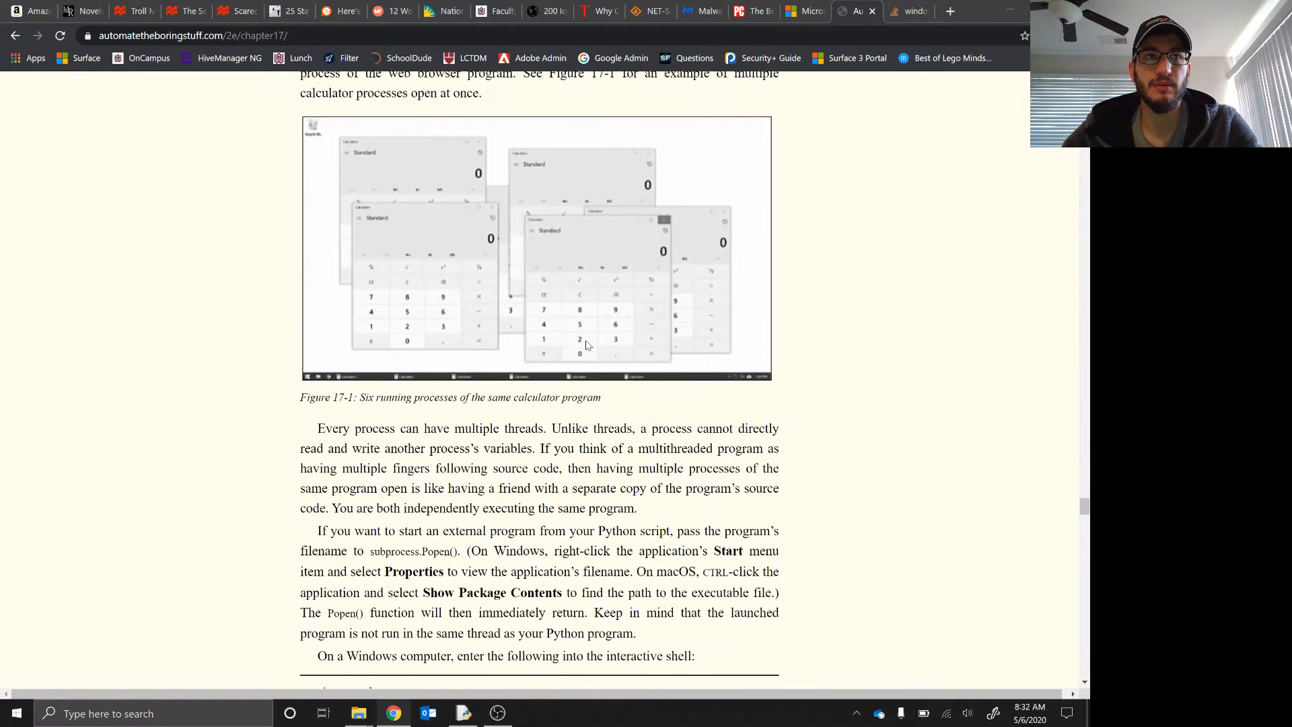
{"action": "mouse_move", "coordinate": [285, 409]}
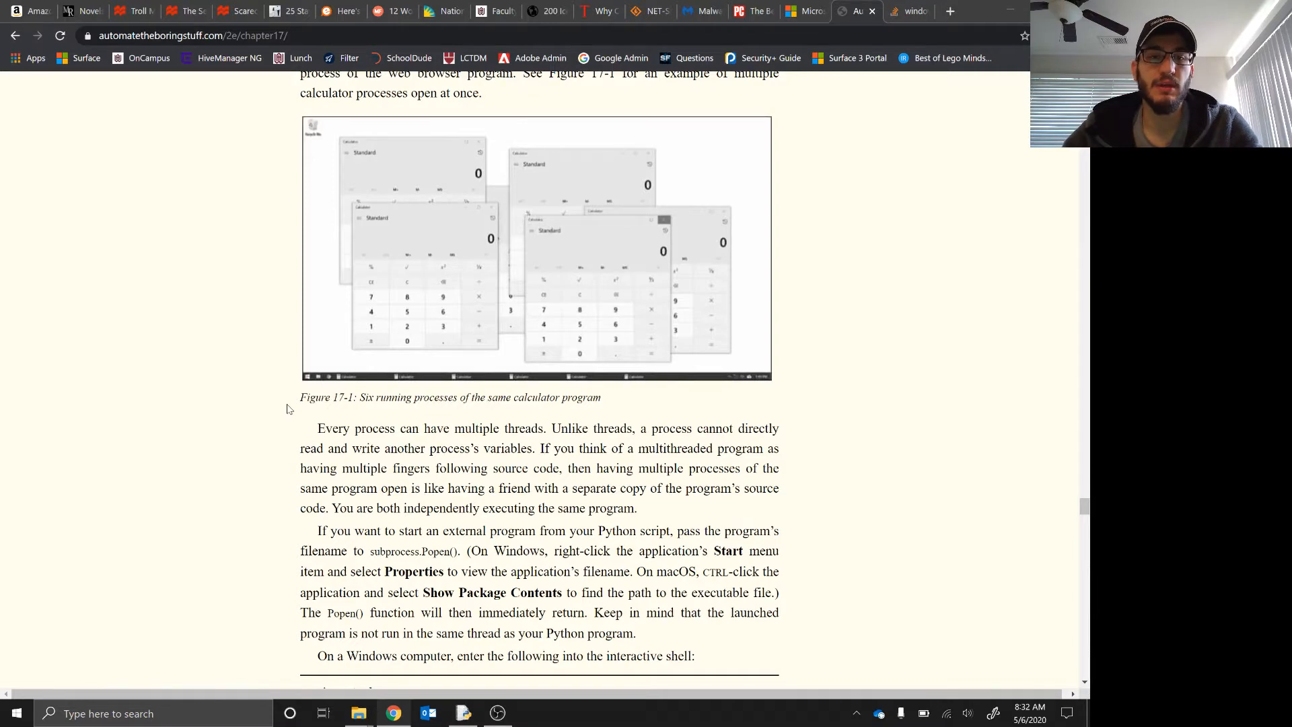
{"action": "scroll", "scroll_direction": "down", "scroll_amount": 3}
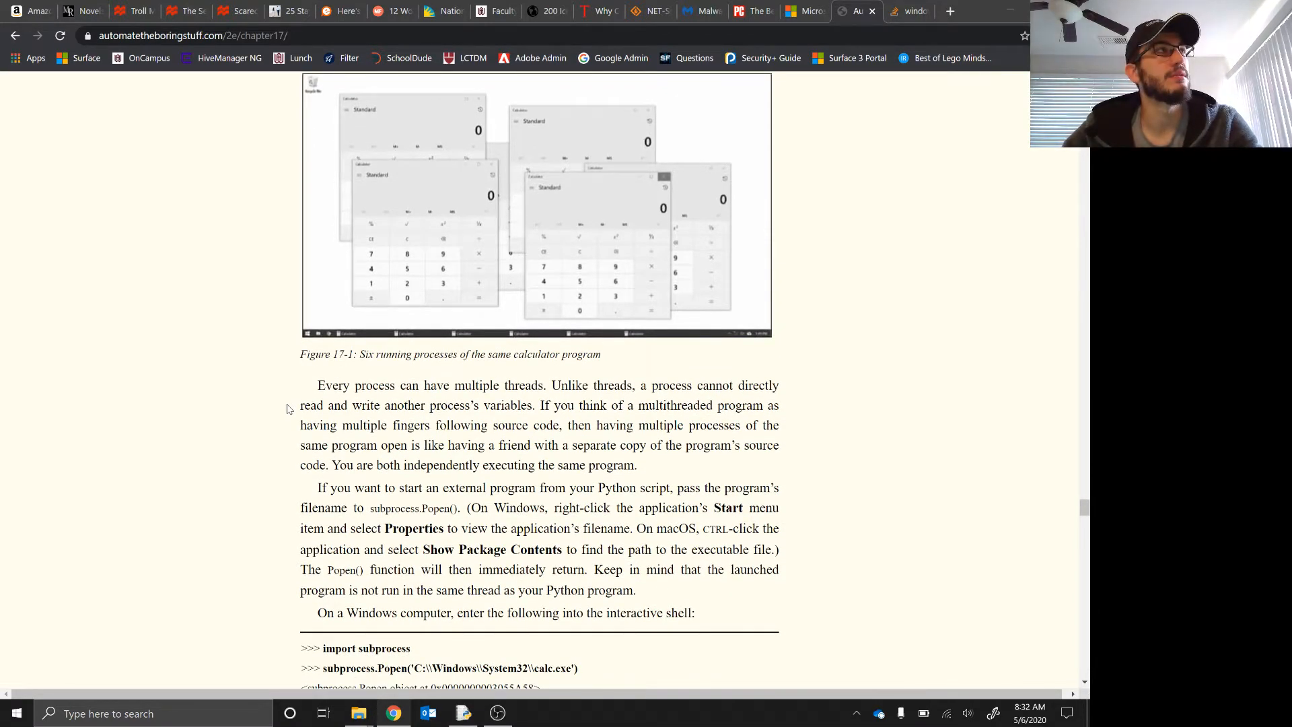
{"action": "scroll", "scroll_direction": "down", "scroll_amount": 3}
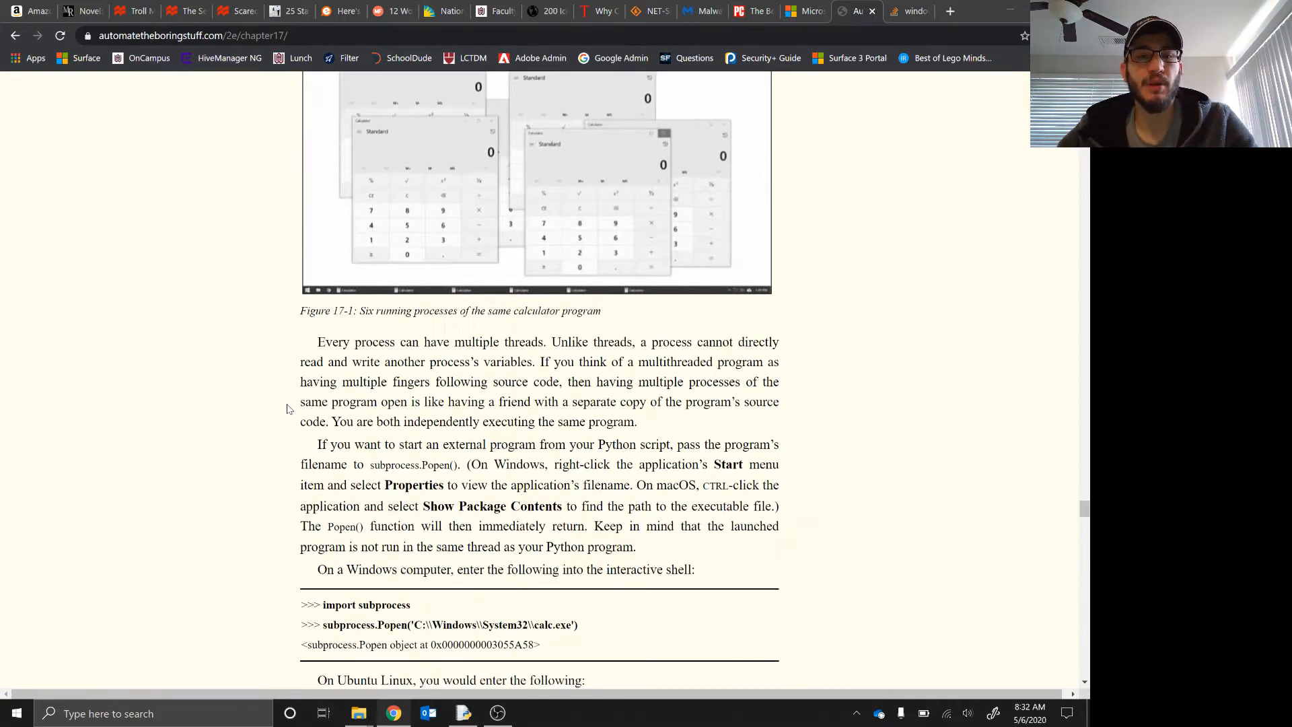
{"action": "scroll", "scroll_direction": "down", "scroll_amount": 3}
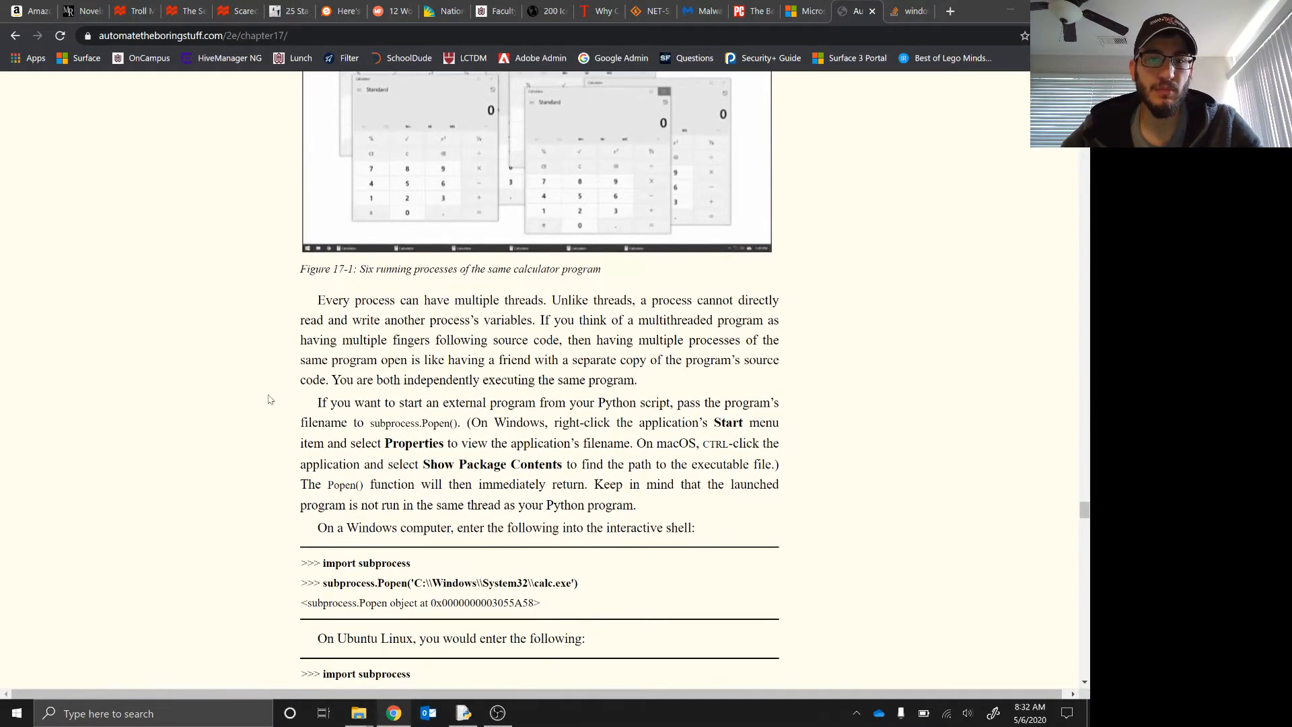
{"action": "scroll", "scroll_direction": "down", "scroll_amount": 3}
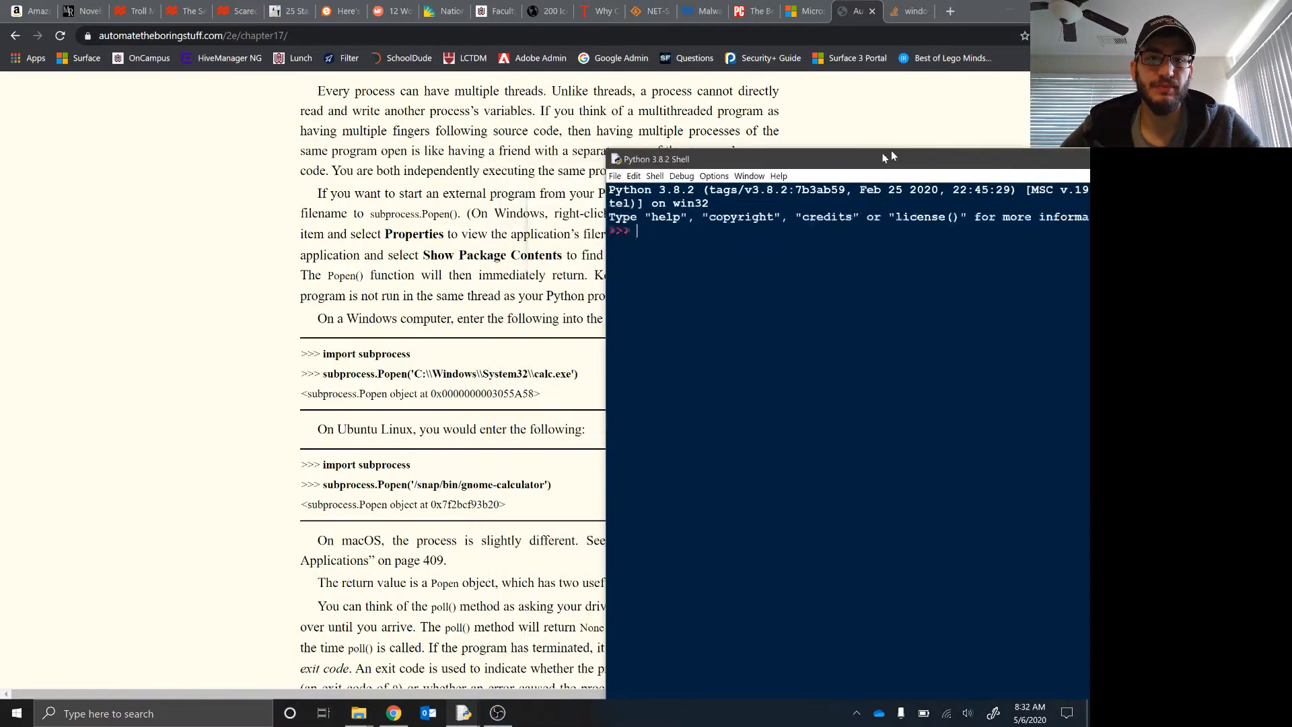
Import subprocess and run subprocess.Popen('C:\\Windows\\System32\\calc.exe') to launch the calculator.
{"action": "type", "text": "import subproces"}
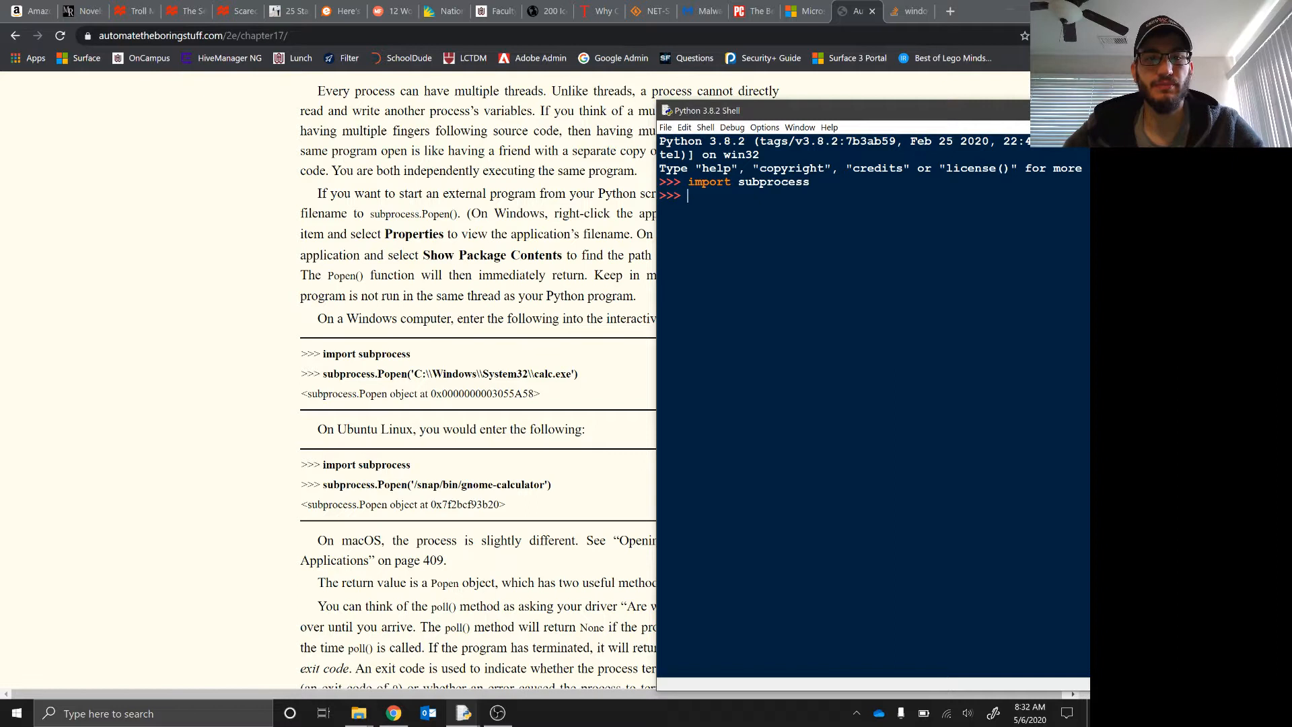
{"action": "type", "text": "su"}
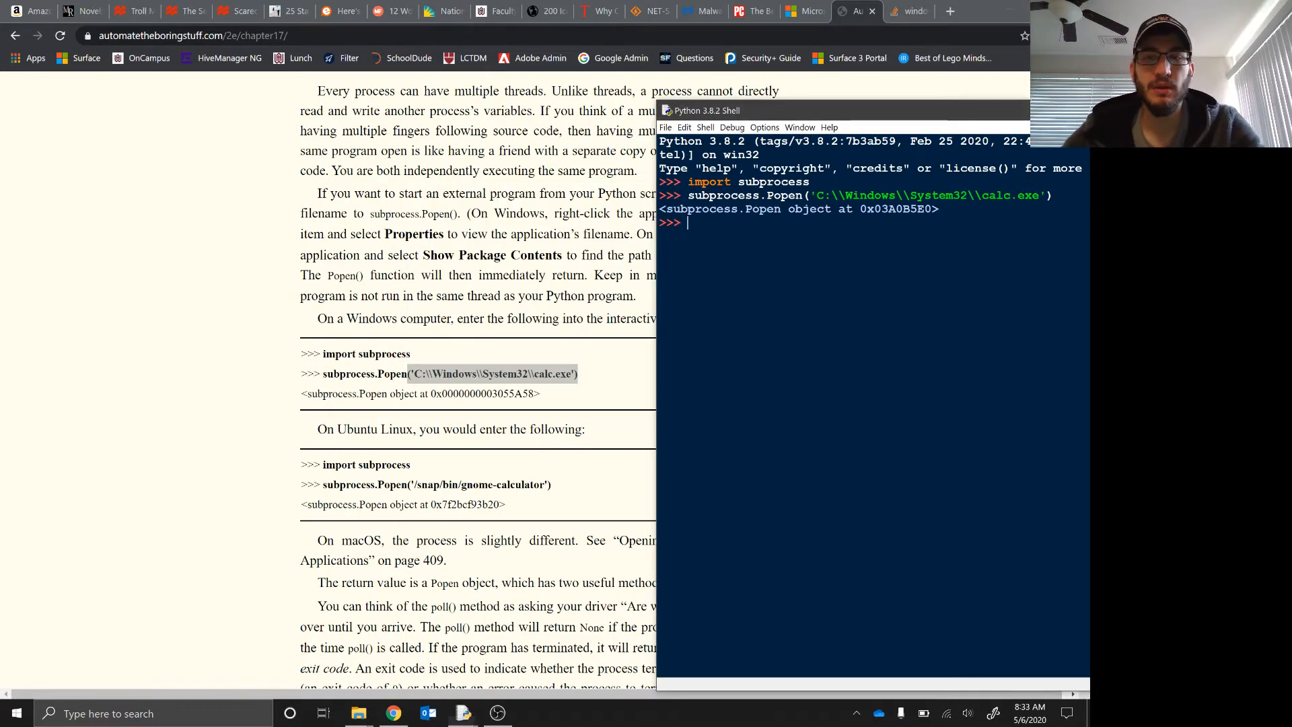
{"action": "type", "text": "subprocess.Popen('C:\\\\Windows\\\\System32\\\\calc.exe')"}
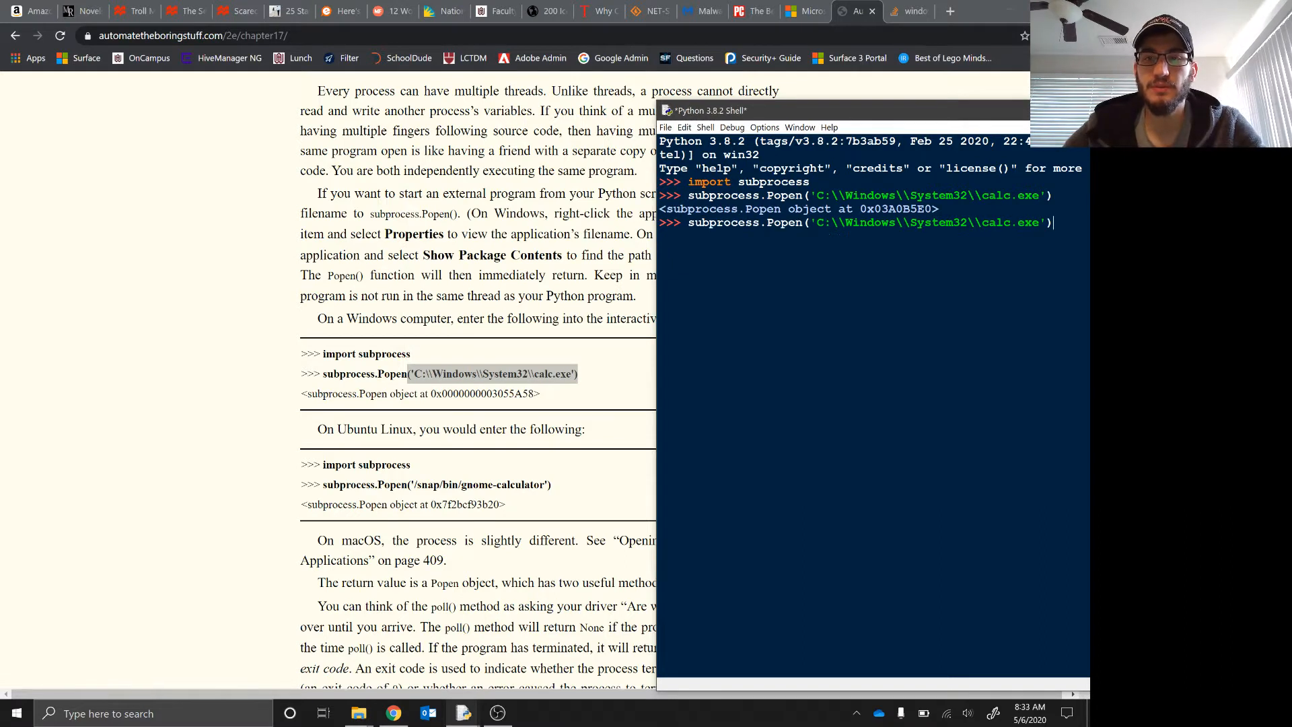
{"action": "type", "text": "mspaint"}
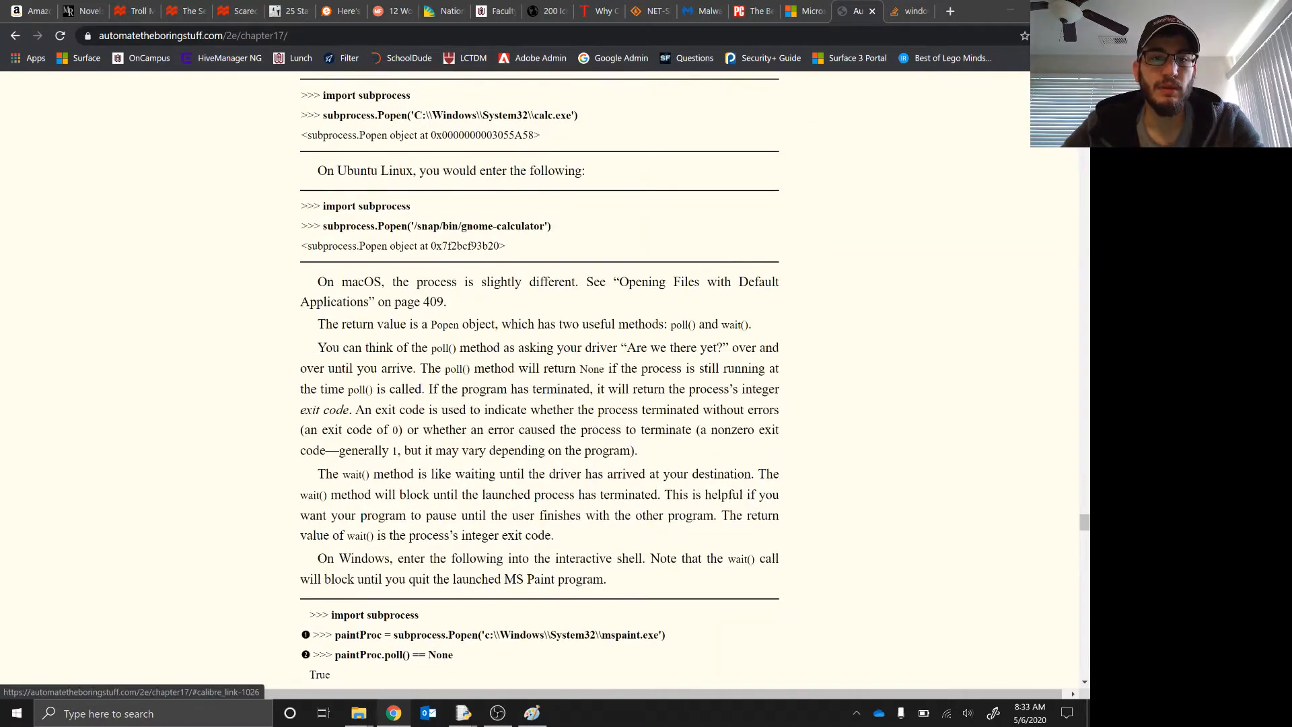
Highlight Popen and poll while scrolling to the poll() and wait() explanation.
{"action": "scroll", "scroll_direction": "up", "scroll_amount": 3}
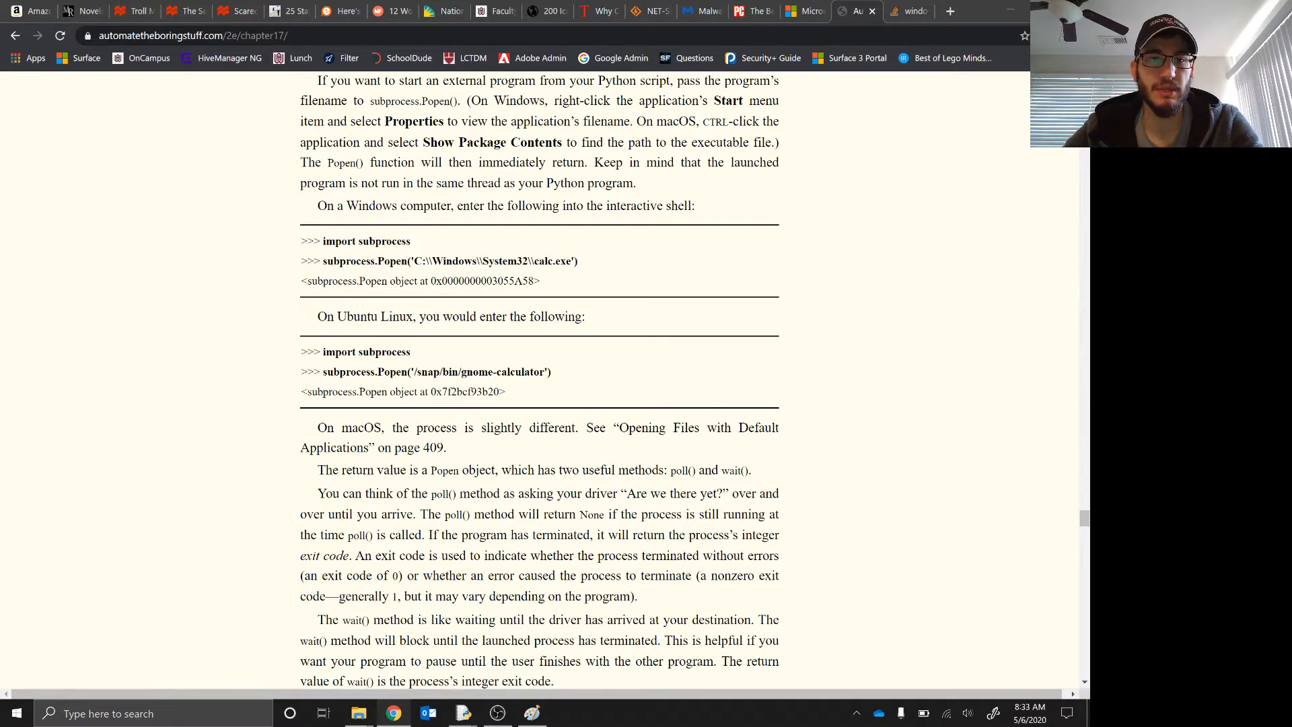
{"action": "double_click", "coordinate": [391, 262]}
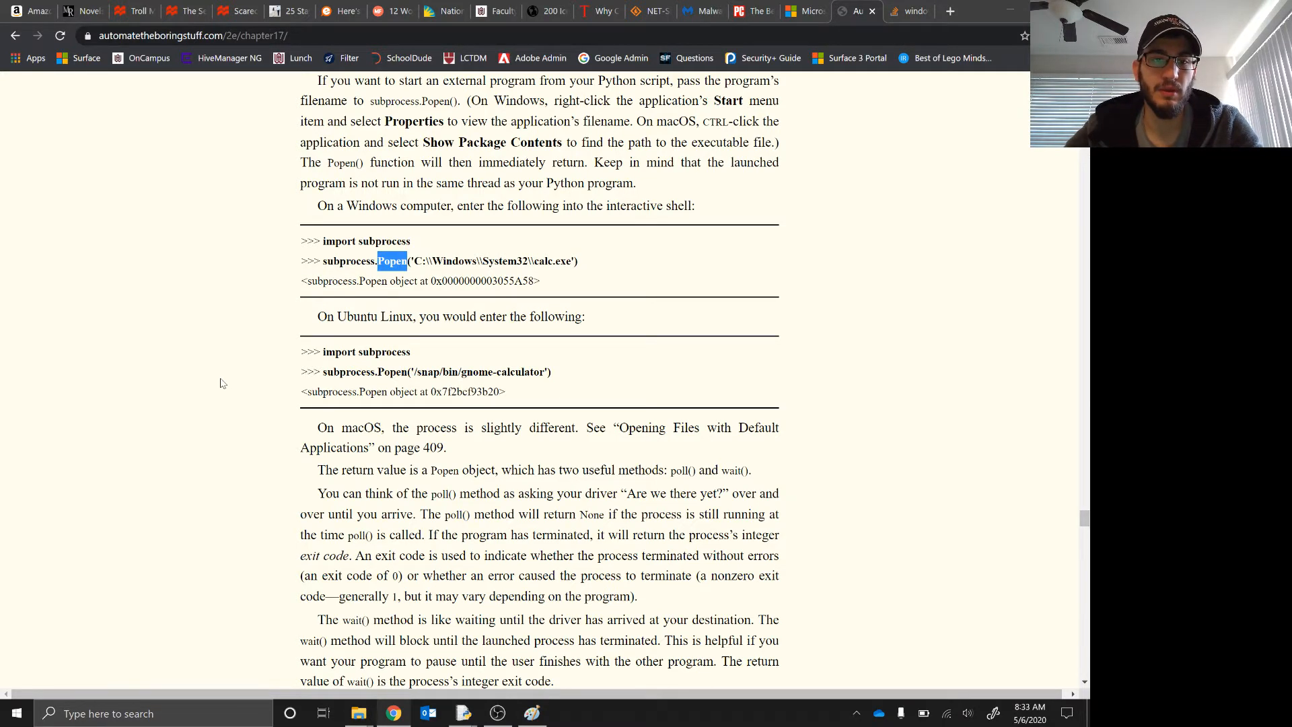
{"action": "scroll", "scroll_direction": "down", "scroll_amount": 3}
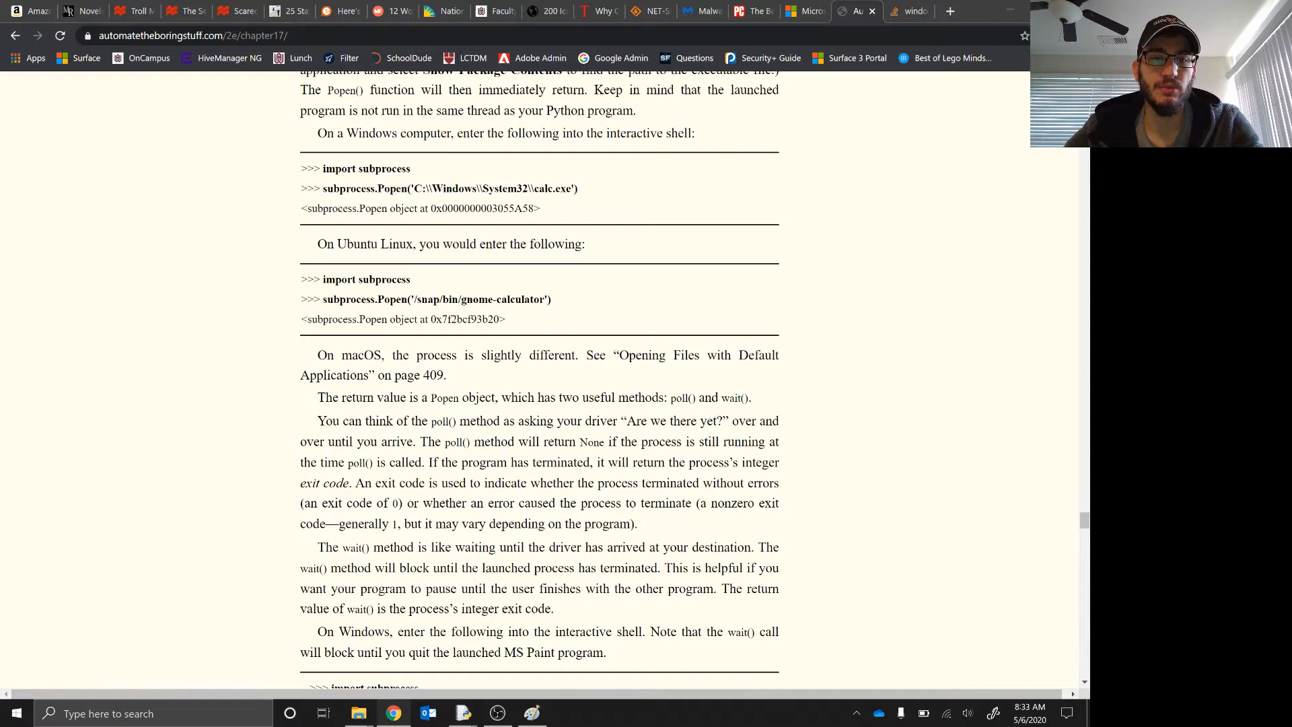
{"action": "double_click", "coordinate": [350, 548]}
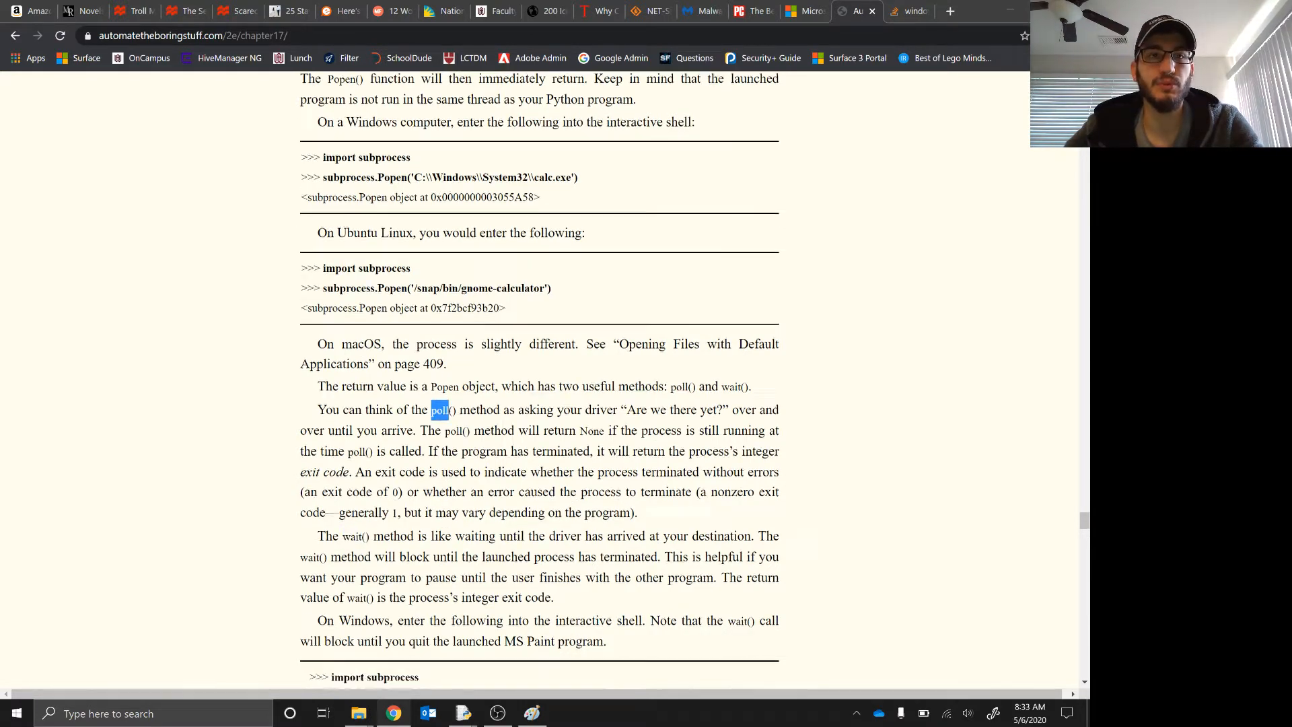
{"action": "scroll", "scroll_direction": "down", "scroll_amount": 3}
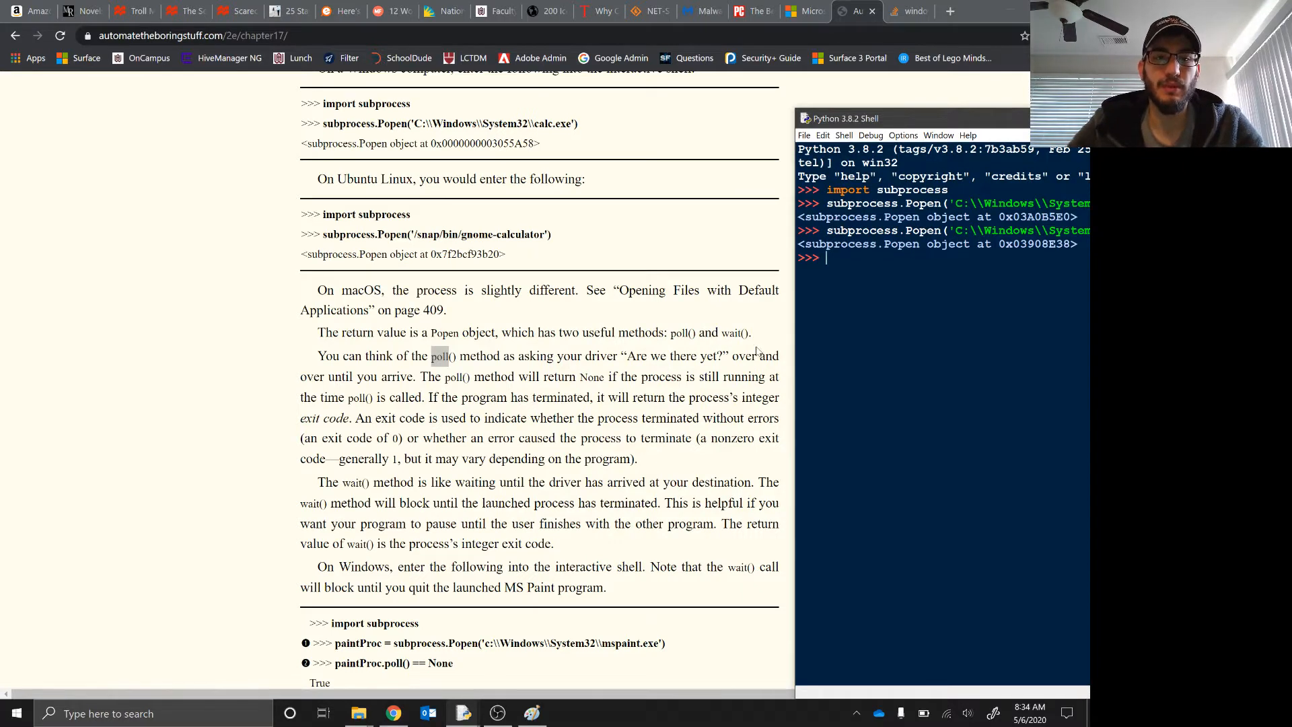
Launch mspaint.exe as paintProc and check paintProc.poll() == None returns True.
{"action": "type", "text": "paintProc ="}
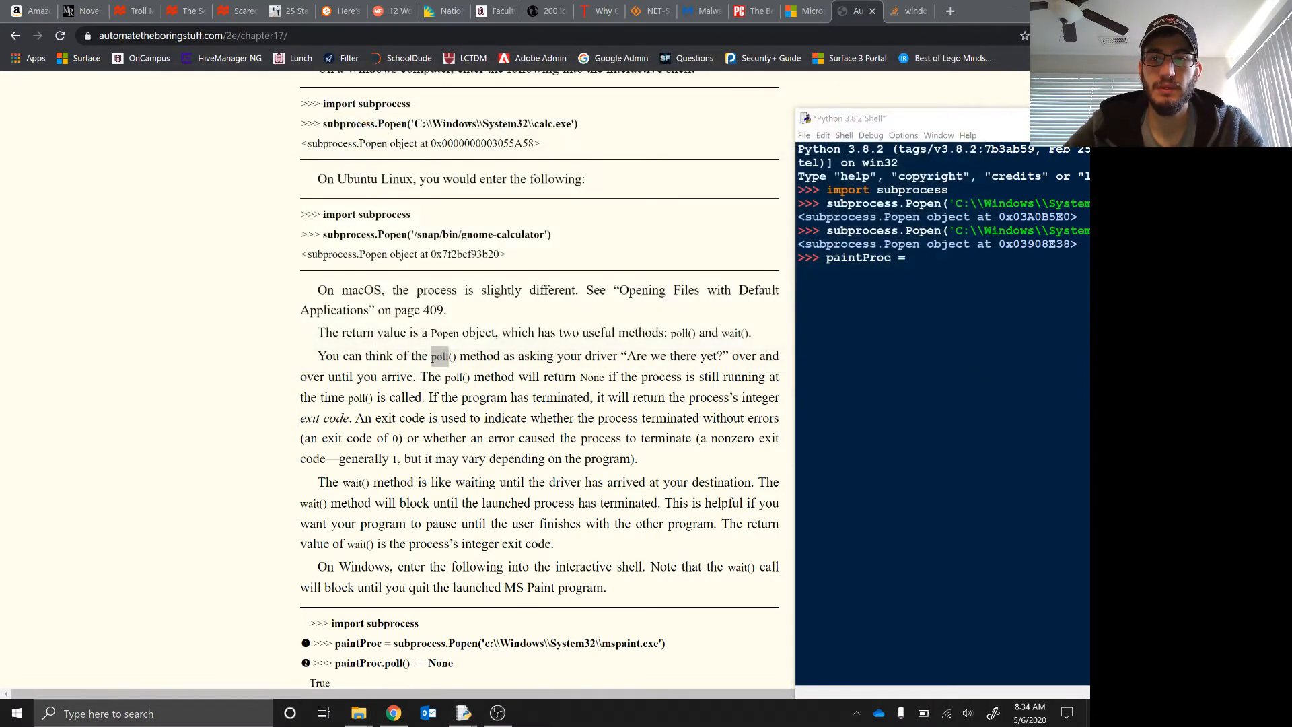
{"action": "type", "text": "subprocess.Popen('C:\\\\Windows\\\\System32\\\\mspaint.exe')"}
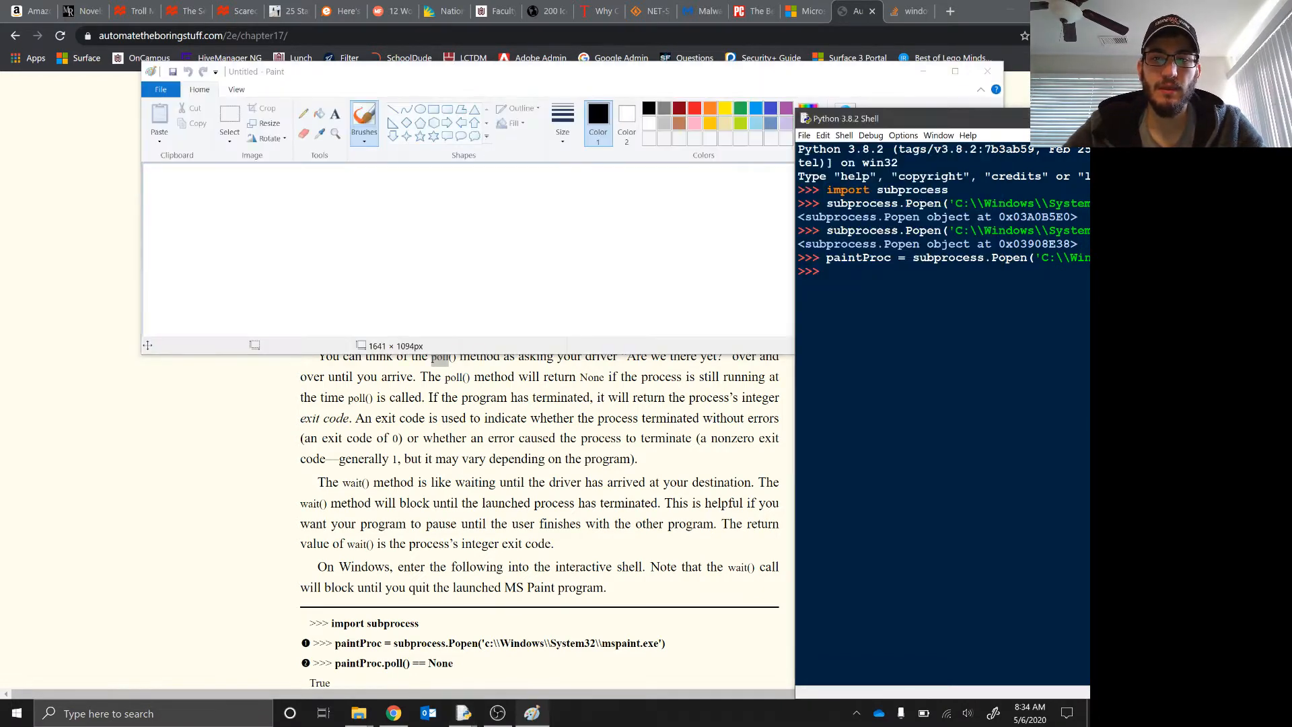
{"action": "type", "text": "P"}
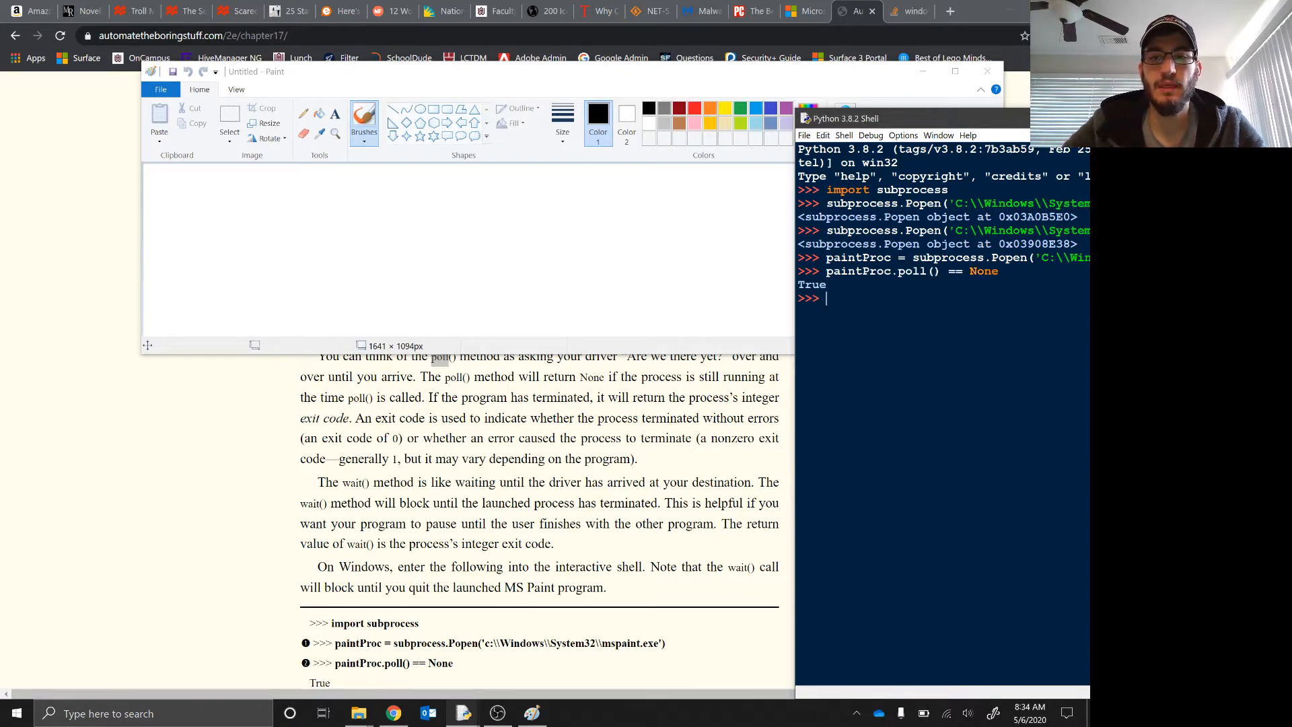
{"action": "type", "text": "paintProc.poll() == None"}
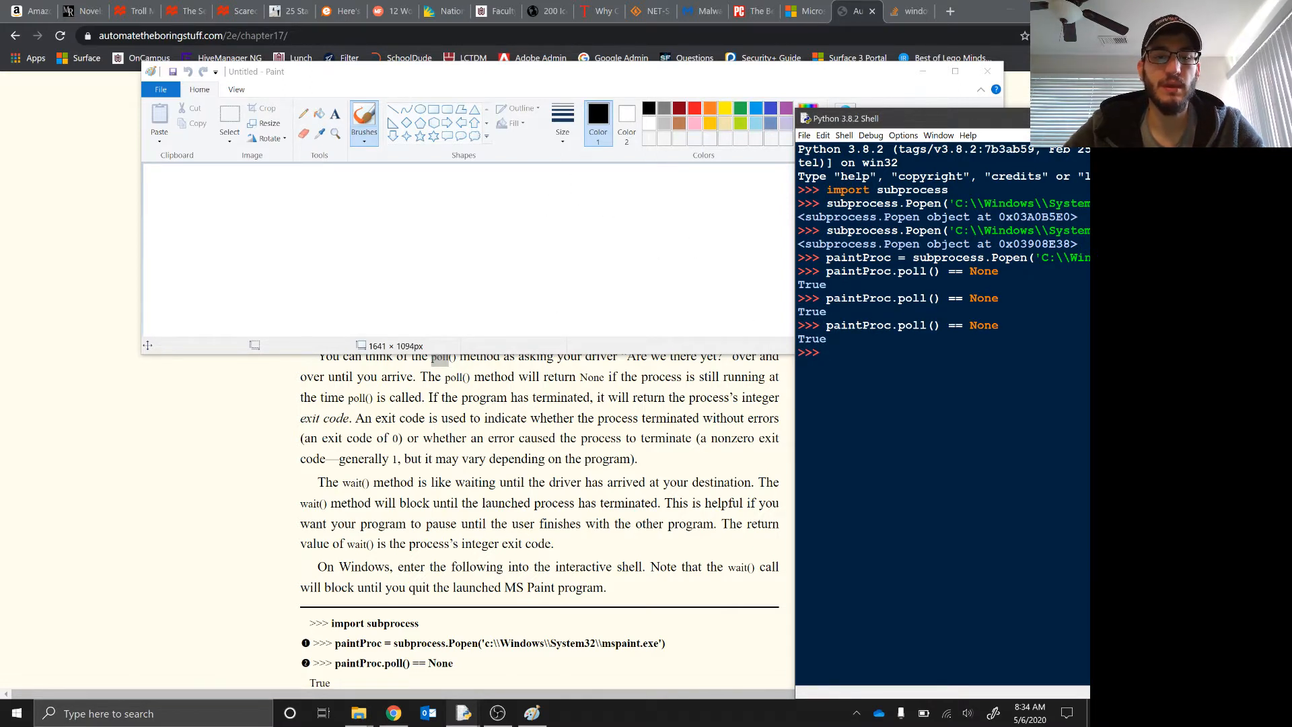
{"action": "scroll", "scroll_direction": "down", "scroll_amount": 3}
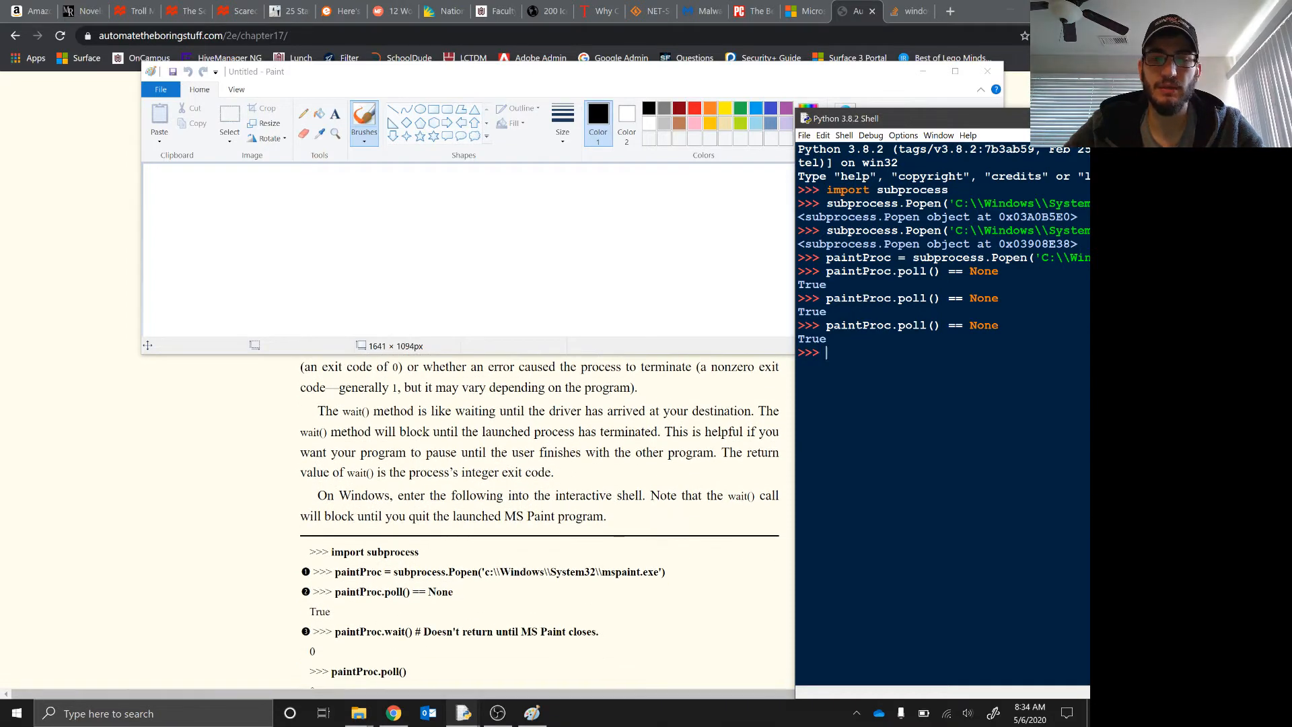
Run paintProc.wait() until Paint closes, then confirm paintProc.poll() == None returns False.
{"action": "type", "text": "paintProc.poll() == None"}
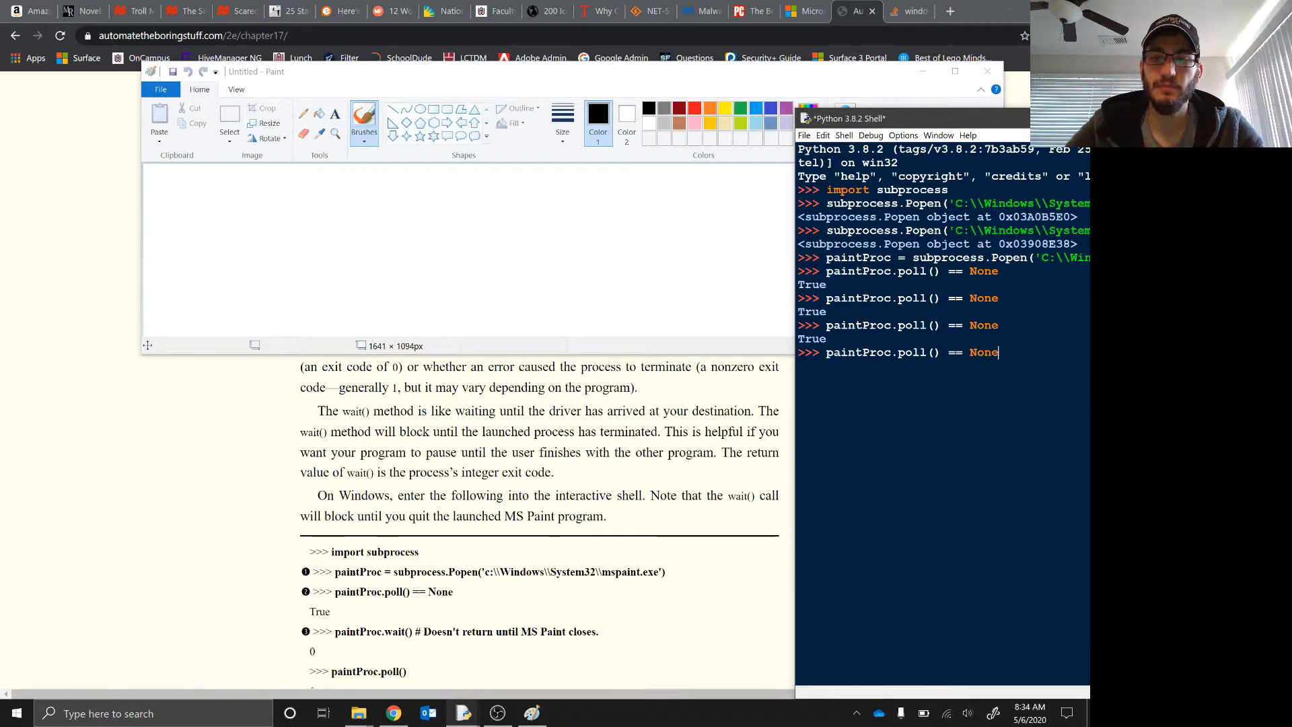
{"action": "type", "text": "paintProc.w"}
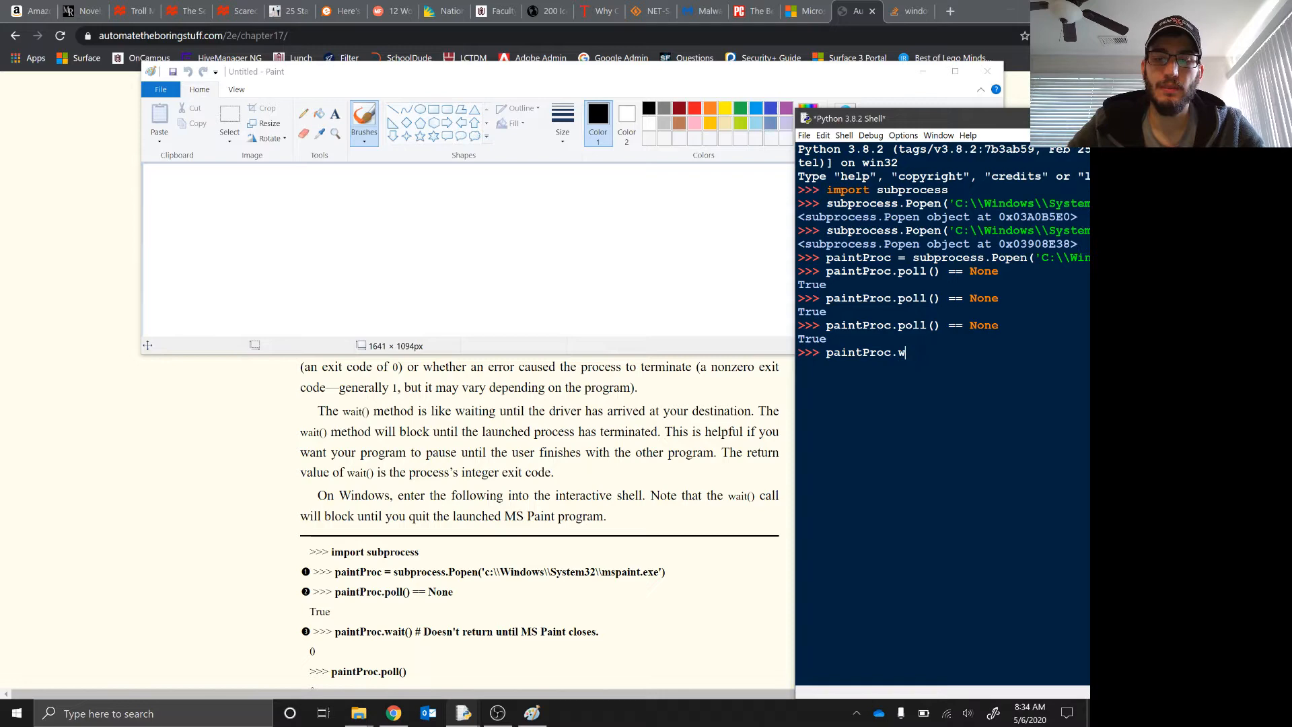
{"action": "type", "text": "ait()"}
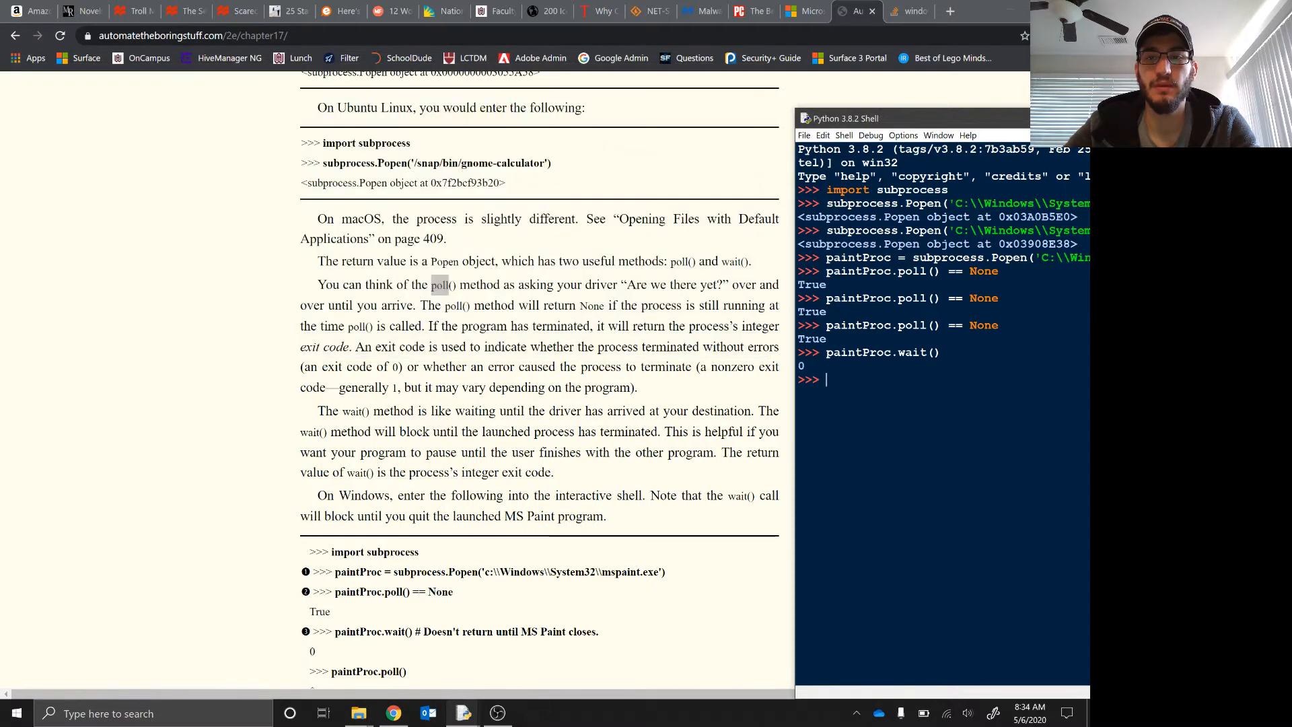
{"action": "type", "text": "paintProc.poll() == None"}
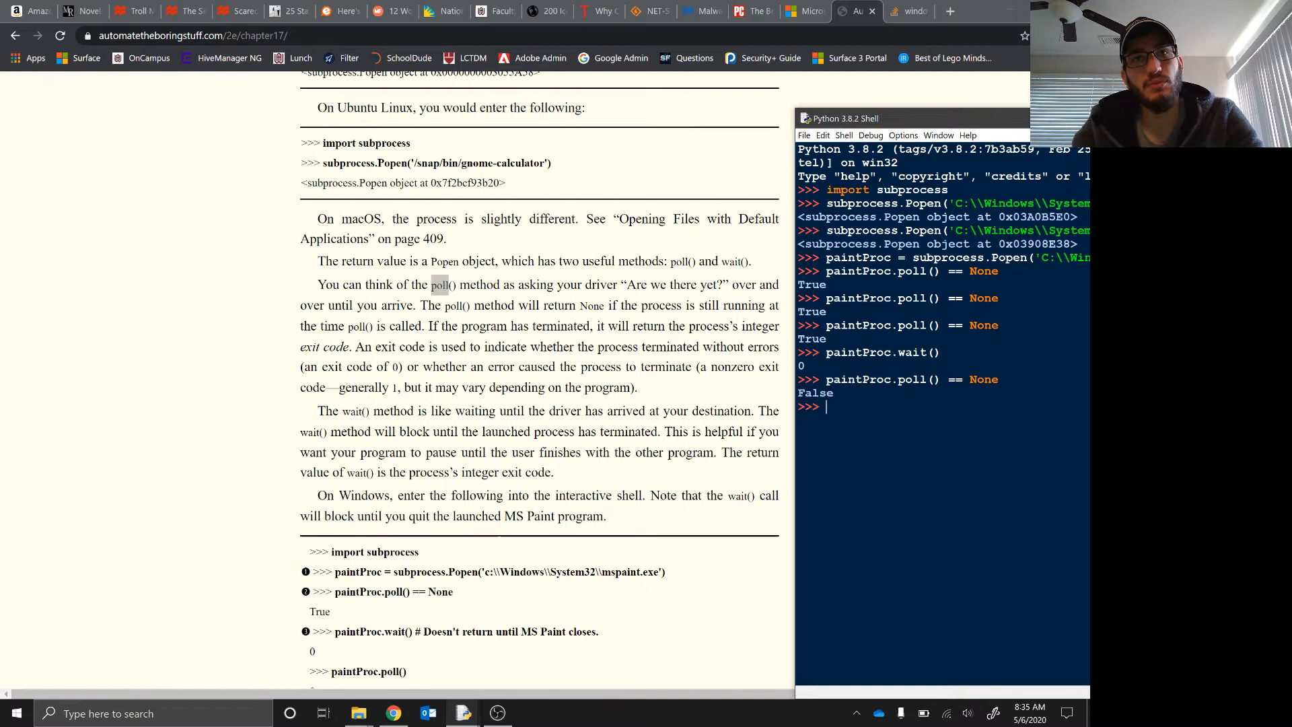
{"action": "mouse_move", "coordinate": [540, 550]}
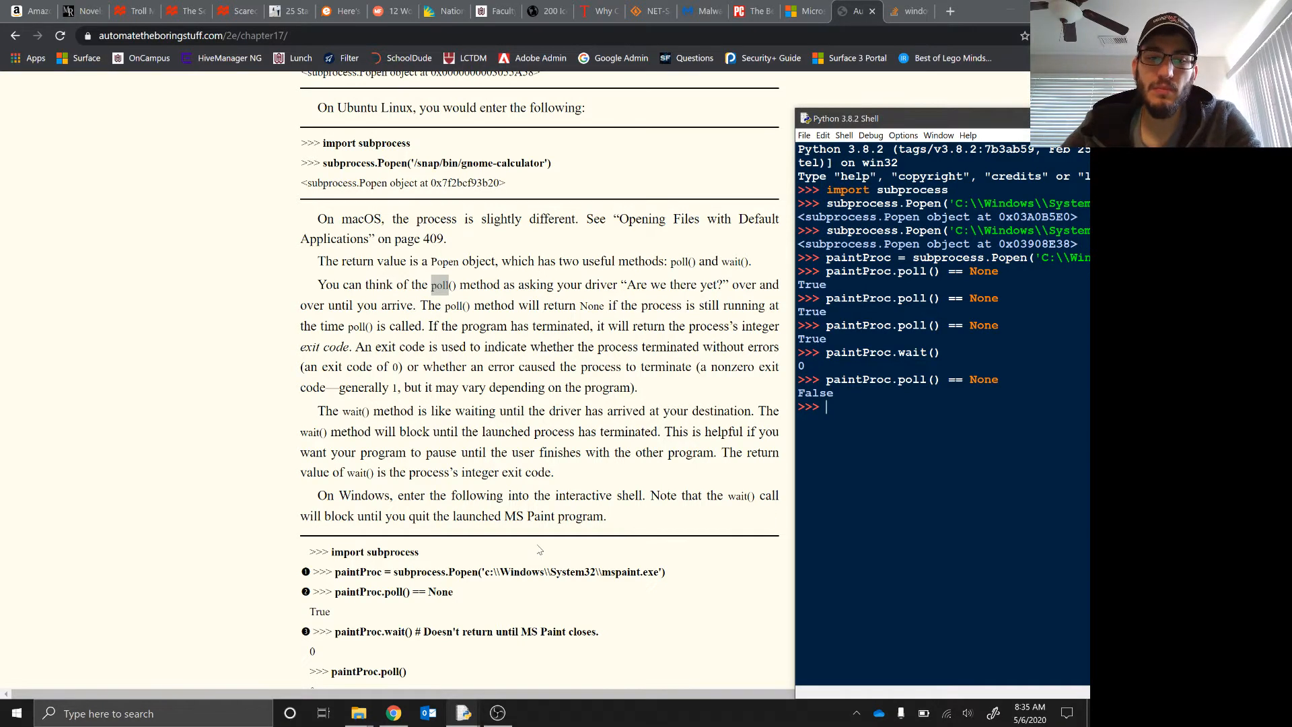
Scroll down to the 'Passing Command Line Arguments to the Popen() Function' section.
{"action": "scroll", "scroll_direction": "down", "scroll_amount": 3}
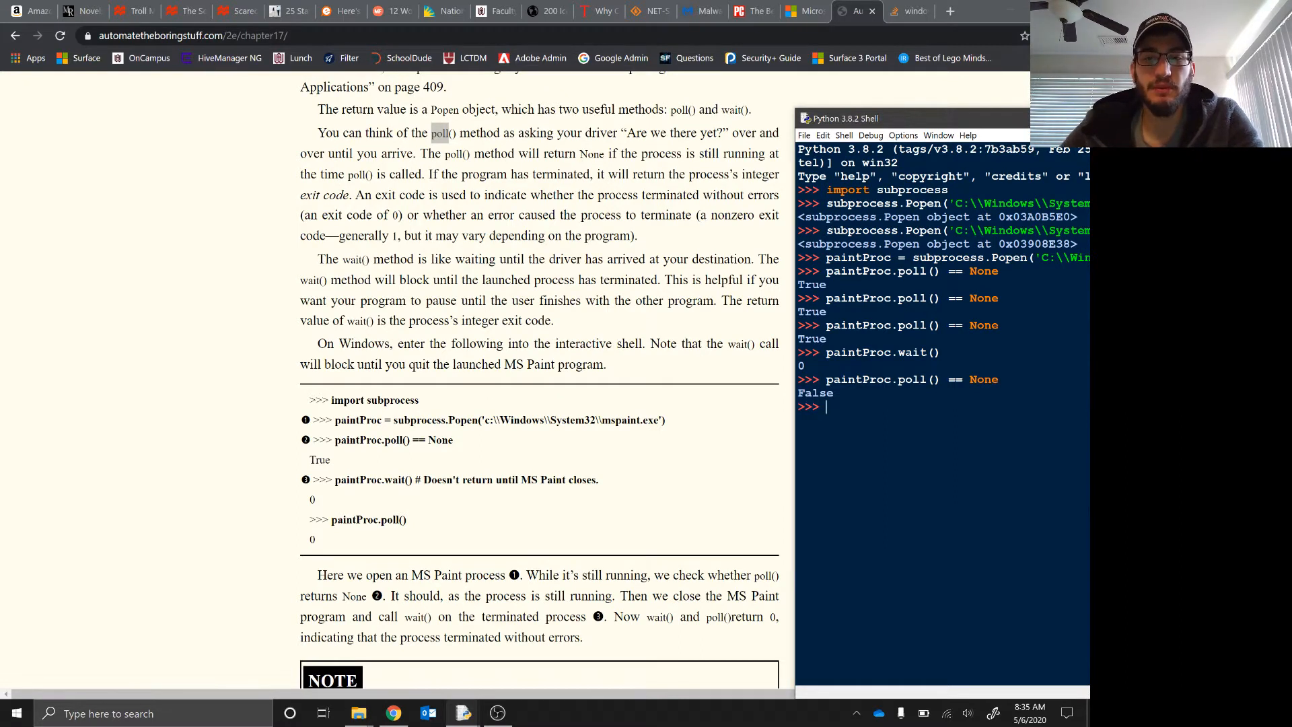
{"action": "scroll", "scroll_direction": "down", "scroll_amount": 3}
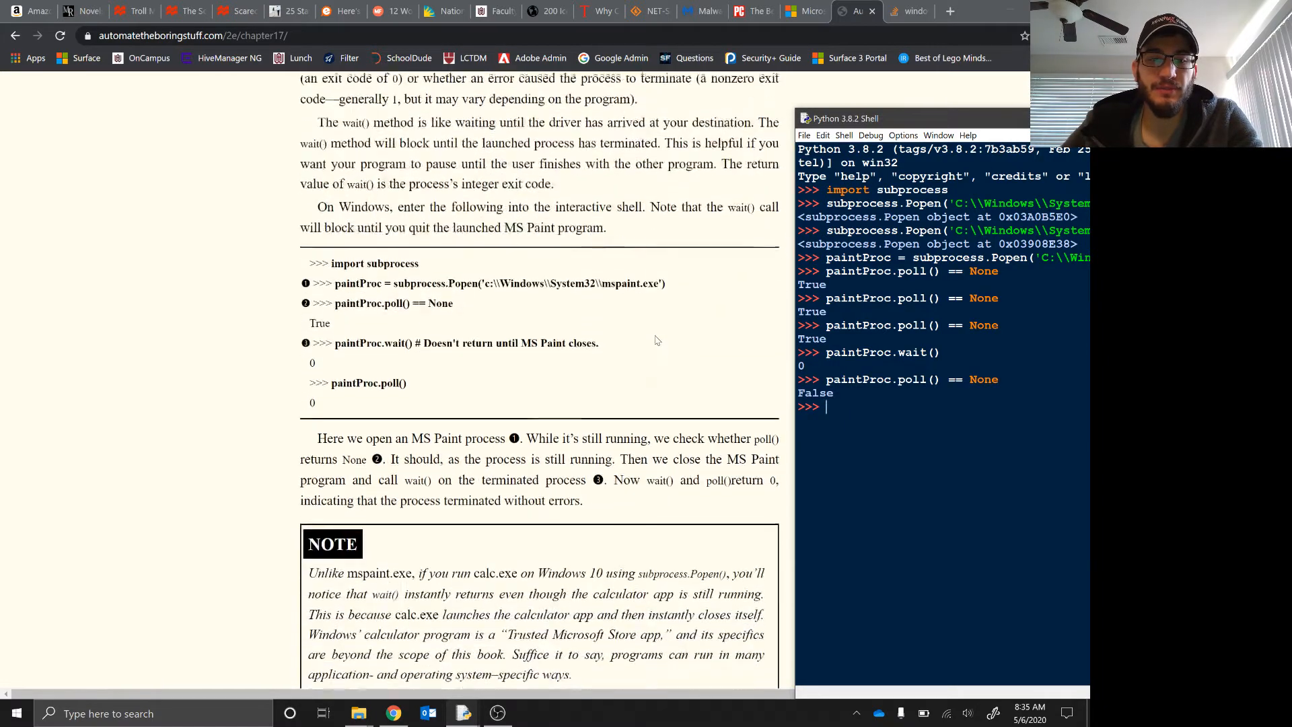
{"action": "scroll", "scroll_direction": "down", "scroll_amount": 3}
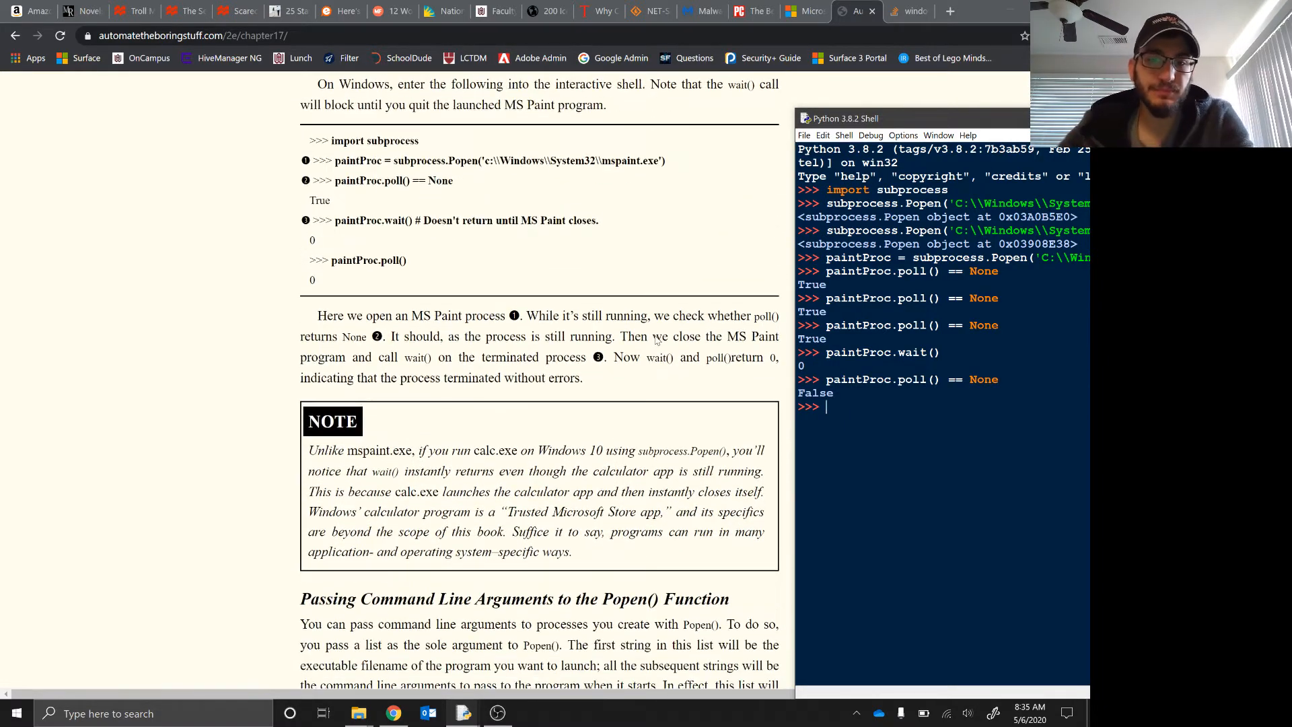
{"action": "scroll", "scroll_direction": "down", "scroll_amount": 3}
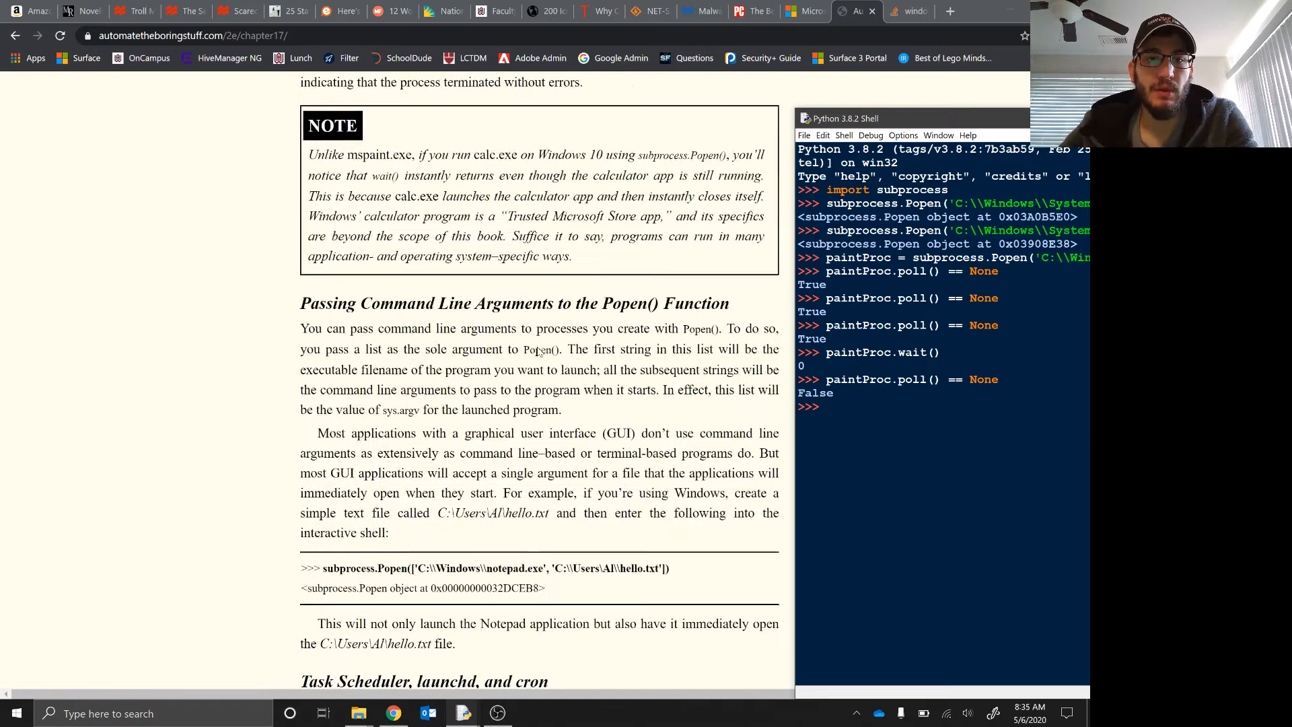
{"action": "scroll", "scroll_direction": "down", "scroll_amount": 3}
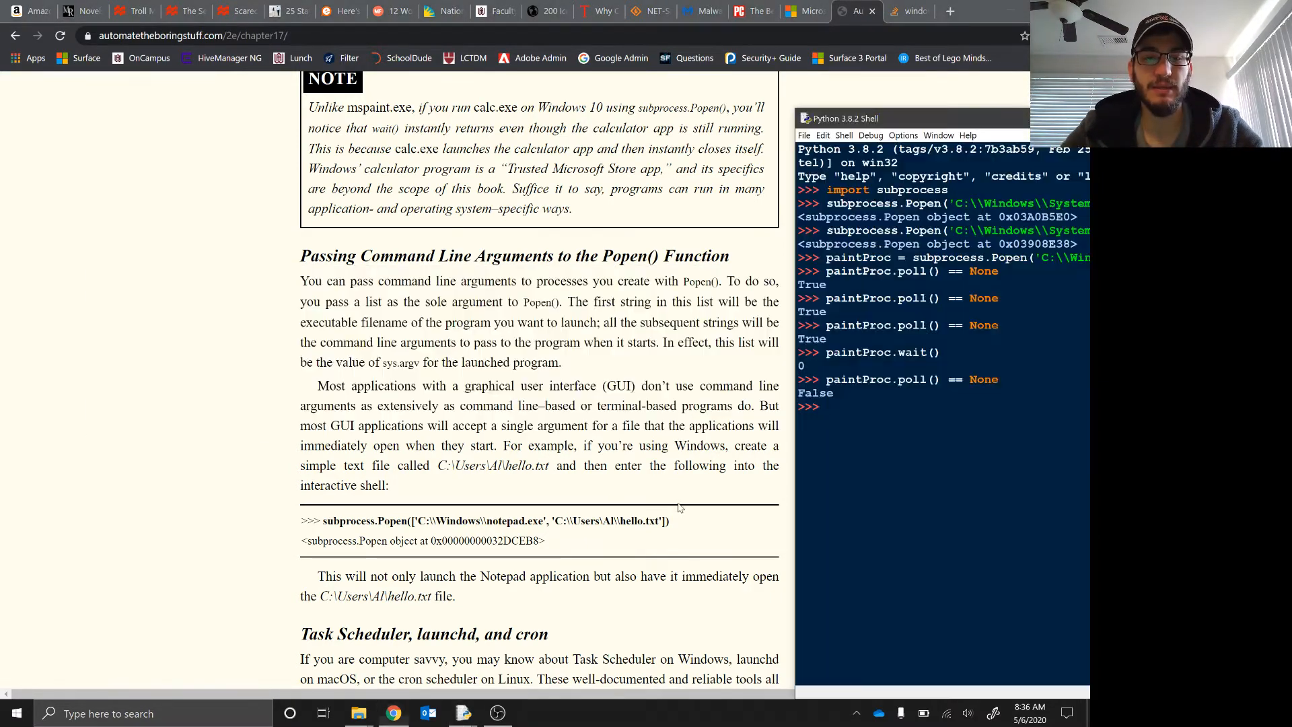
Run subprocess.Popen with a list of notepad.exe and the BibleResults.txt path to open the file in Notepad.
{"action": "type", "text": "subpri"}
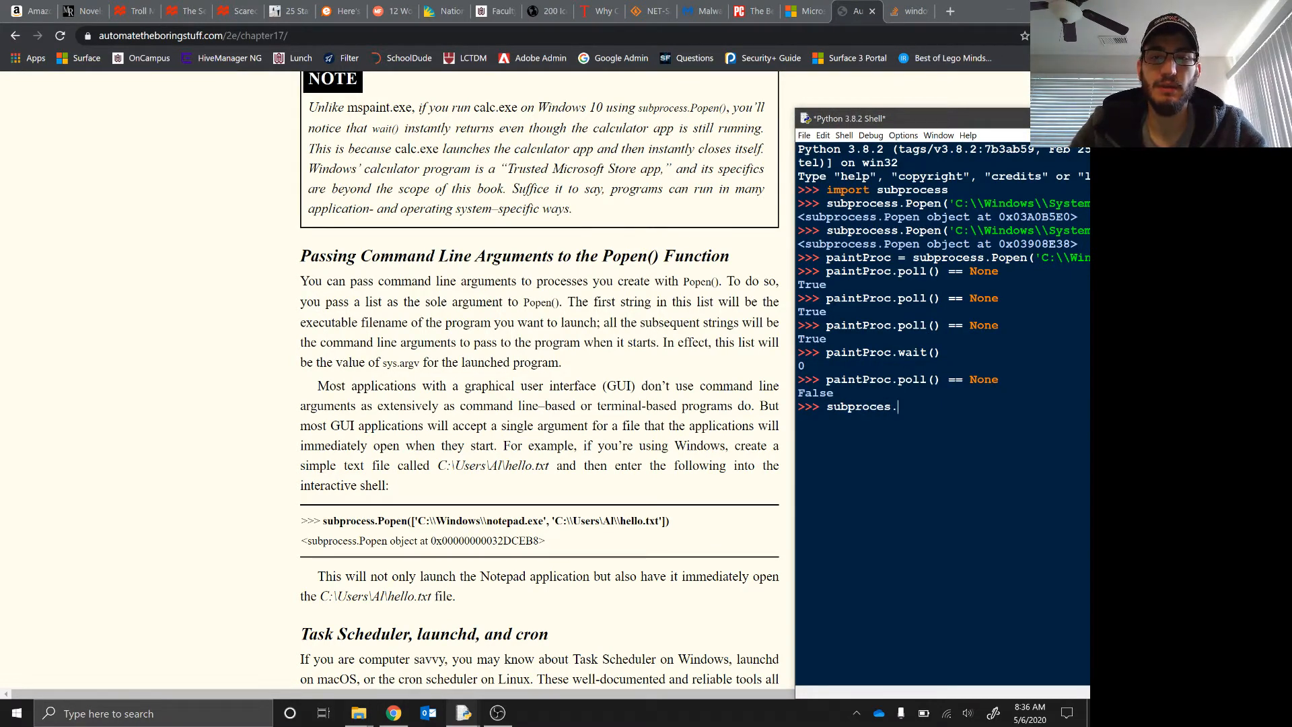
{"action": "type", "text": "sPo"}
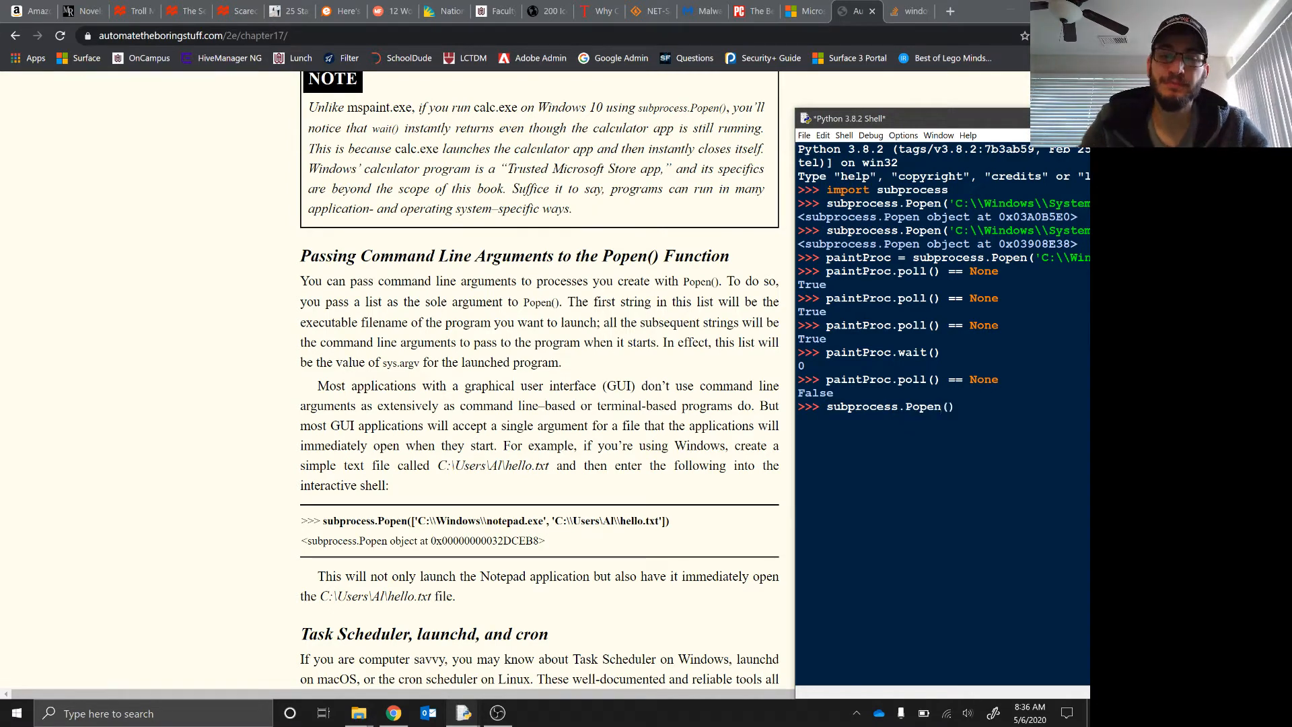
{"action": "type", "text": "[r'',r'"}
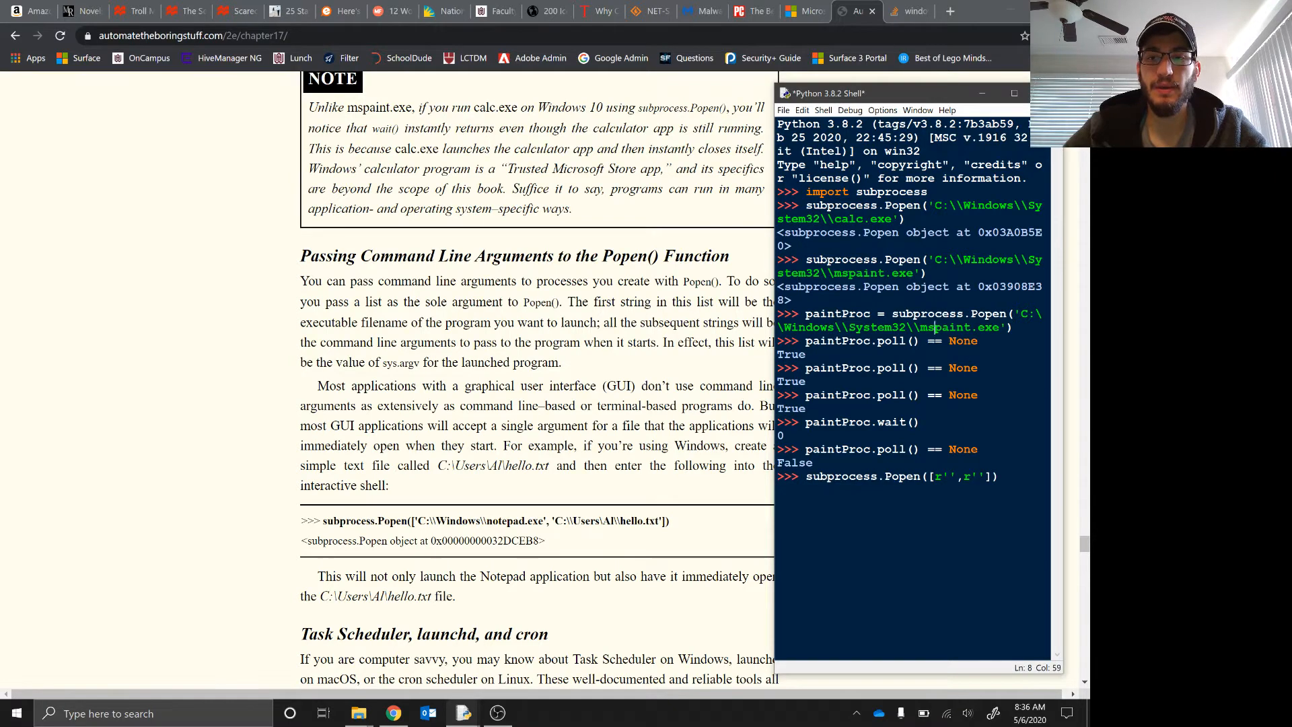
{"action": "type", "text": "paintProc = subprocess.Popen('C:\\\\Windows\\\\System32\\\\mspaint.exe')"}
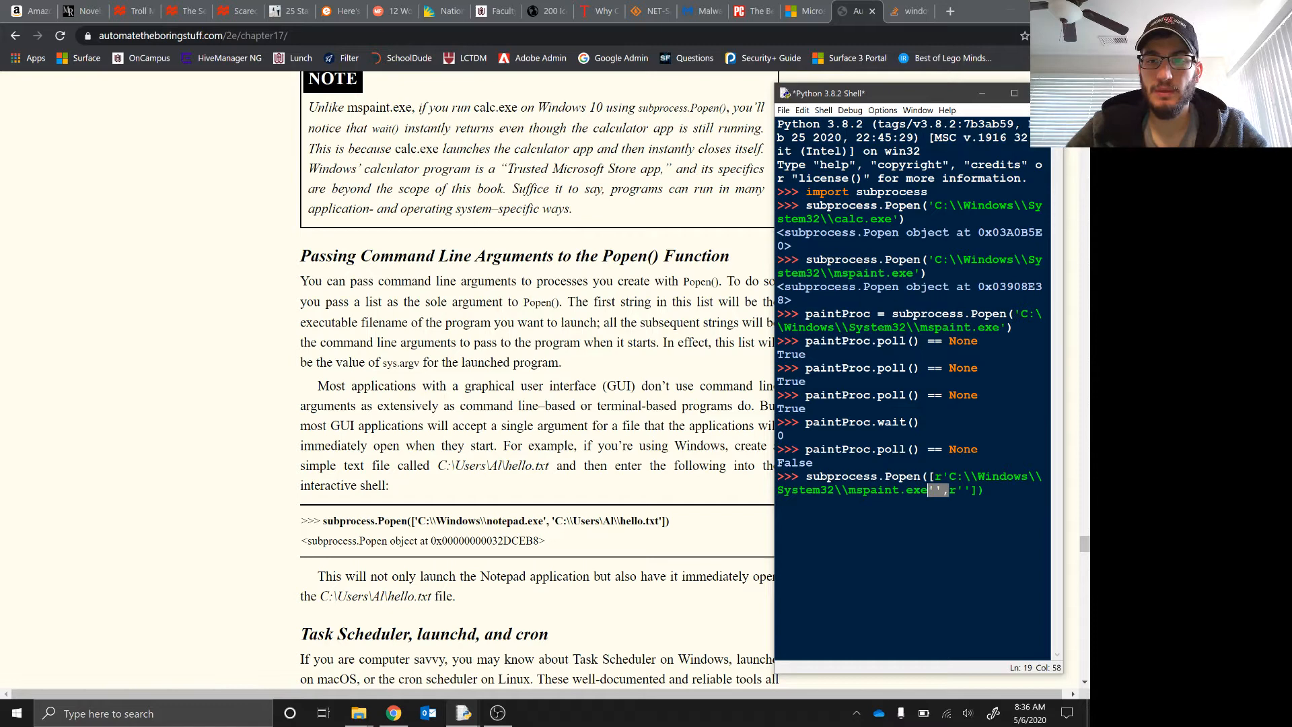
{"action": "type", "text": ","}
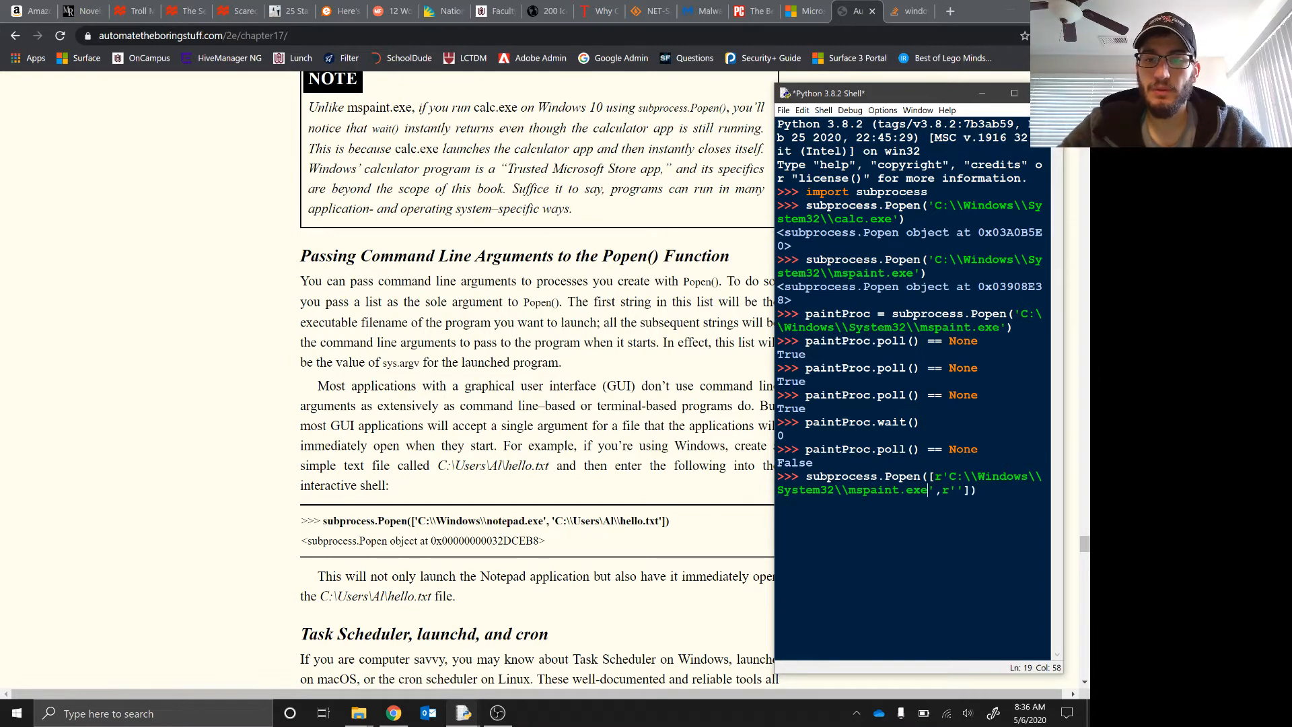
{"action": "type", "text": "notepad"}
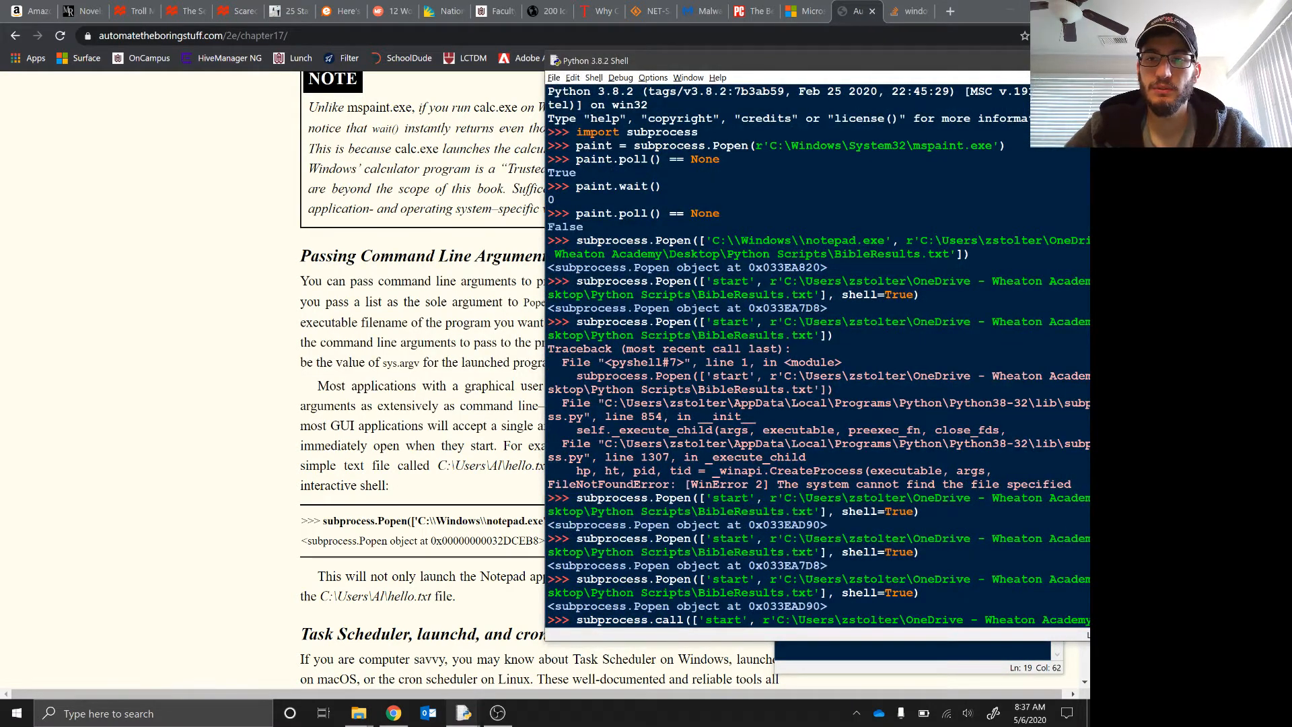
{"action": "left_click_drag", "start_coordinate": [904, 240], "coordinate": [955, 253]}
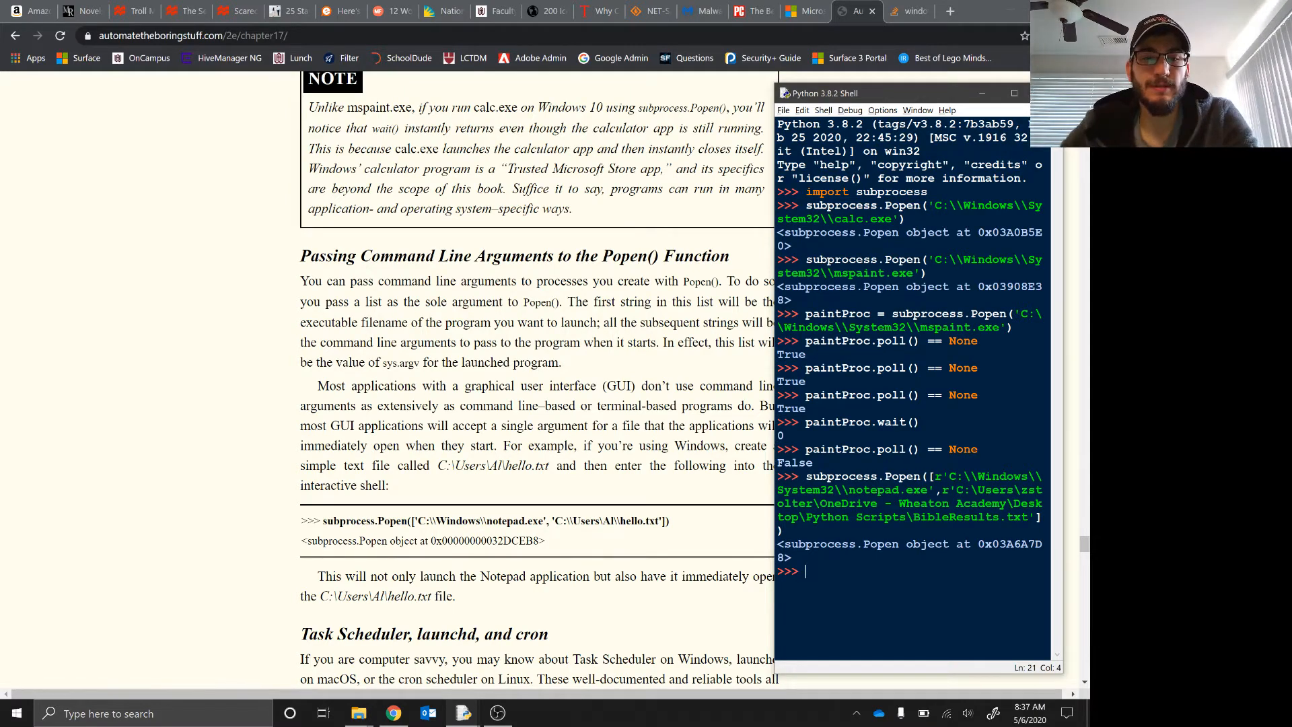
{"action": "scroll", "scroll_direction": "down", "scroll_amount": 3}
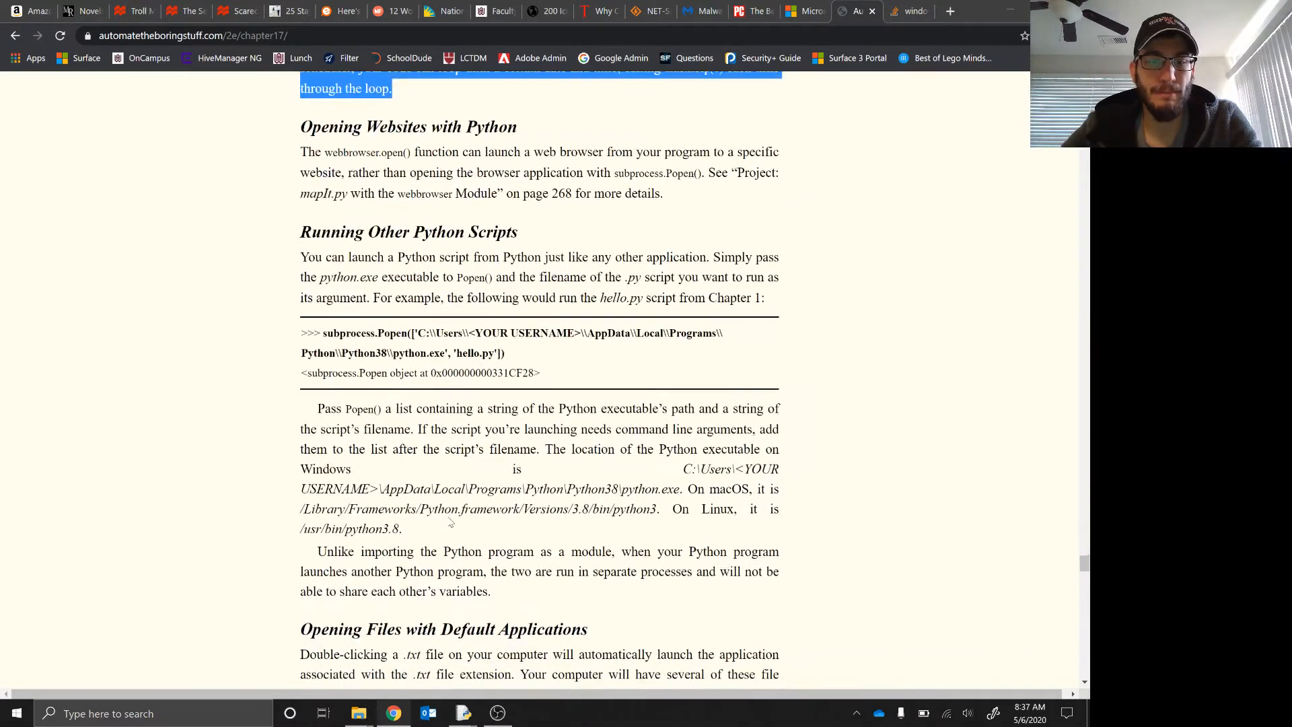
Select and copy the Running Other Python Scripts example launching hello.py via python.exe.
{"action": "scroll", "scroll_direction": "down", "scroll_amount": 3}
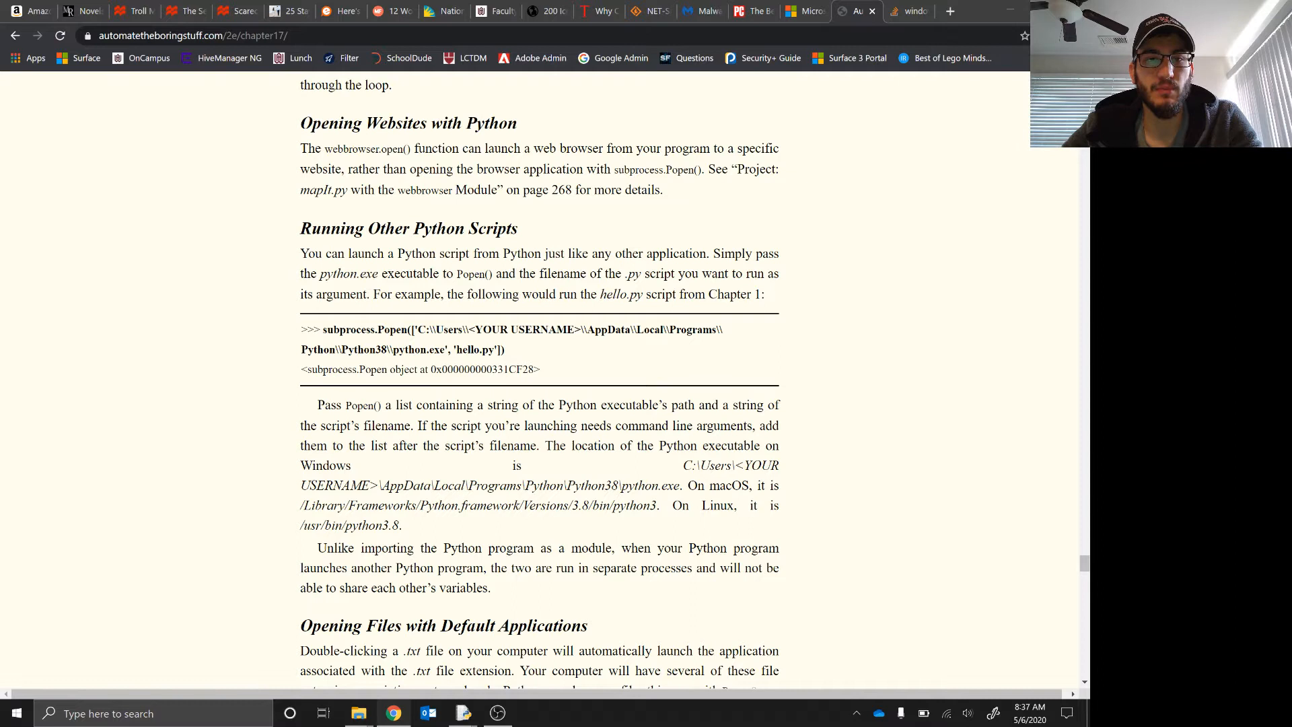
{"action": "double_click", "coordinate": [350, 148]}
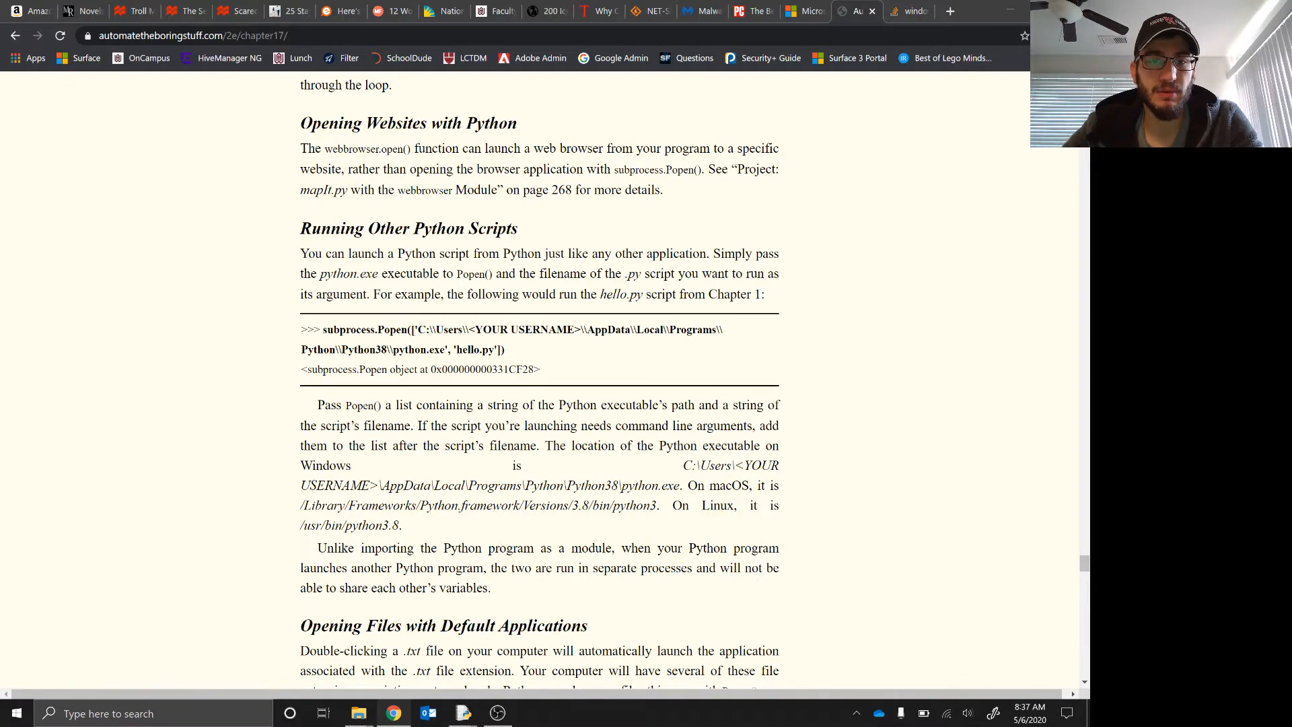
{"action": "left_click_drag", "start_coordinate": [416, 330], "coordinate": [445, 349]}
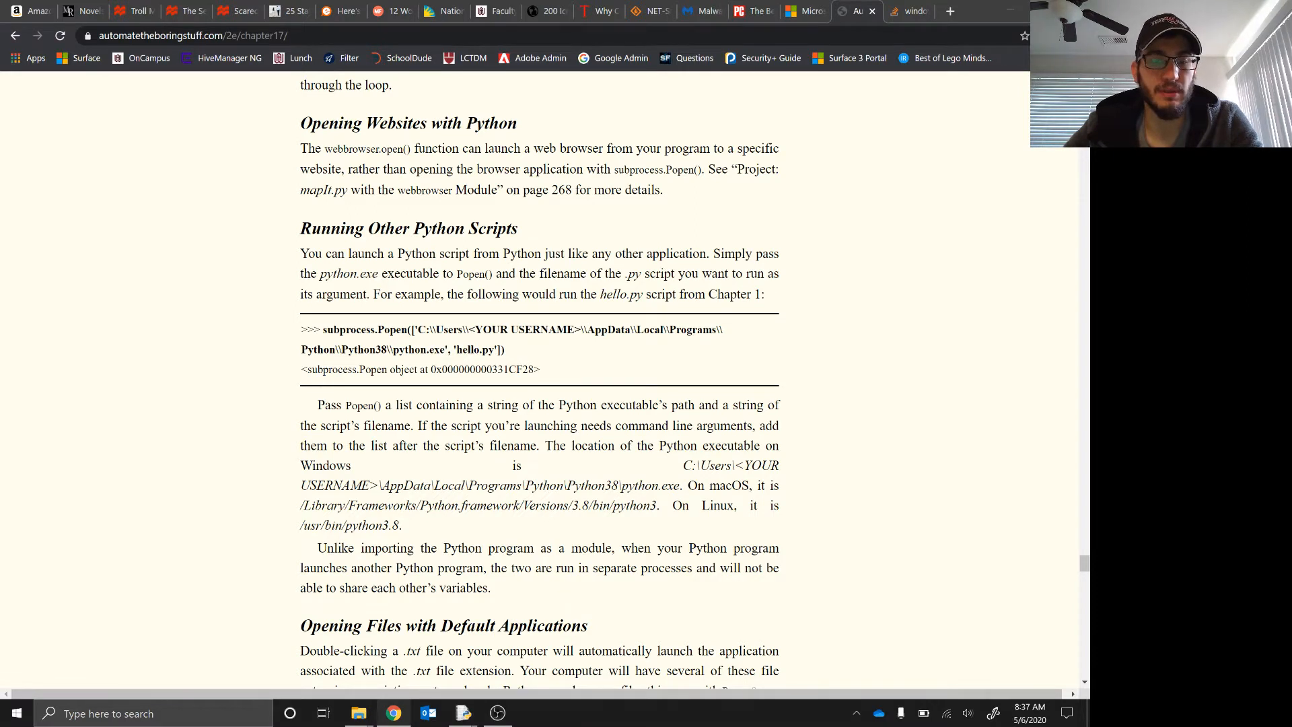
{"action": "left_click_drag", "start_coordinate": [414, 328], "coordinate": [443, 349]}
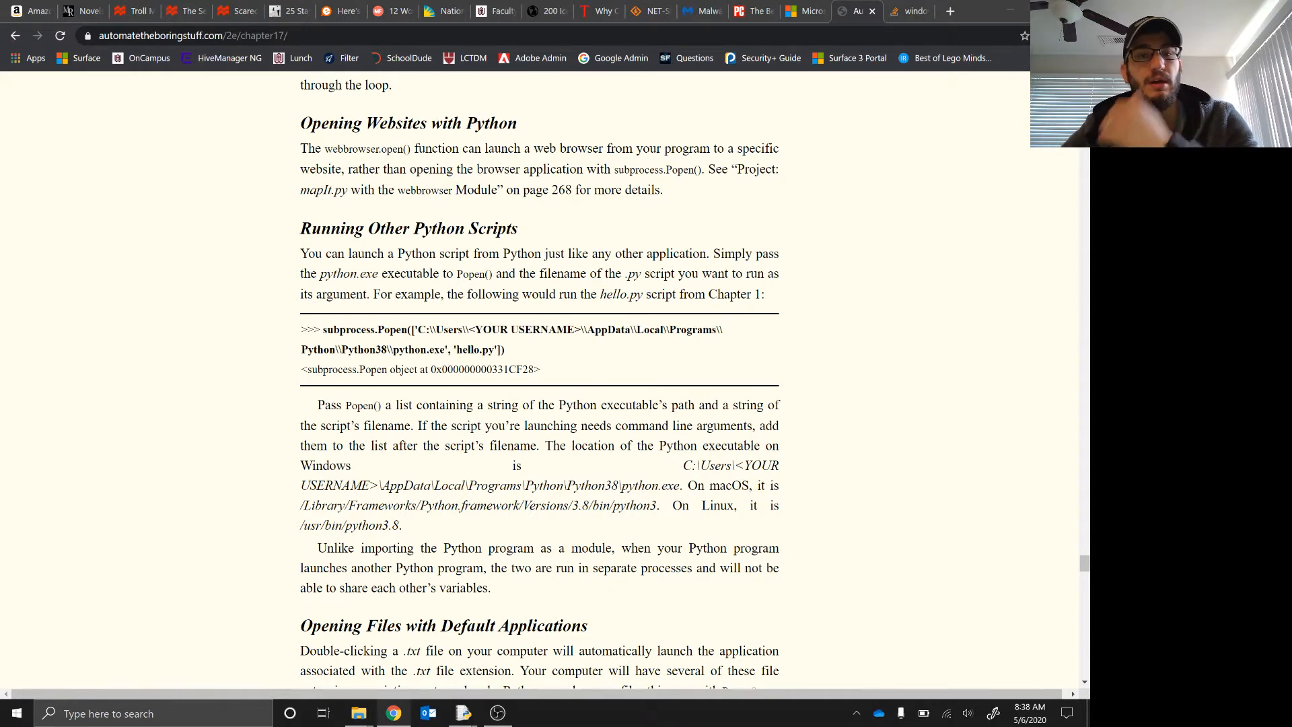
{"action": "double_click", "coordinate": [418, 350]}
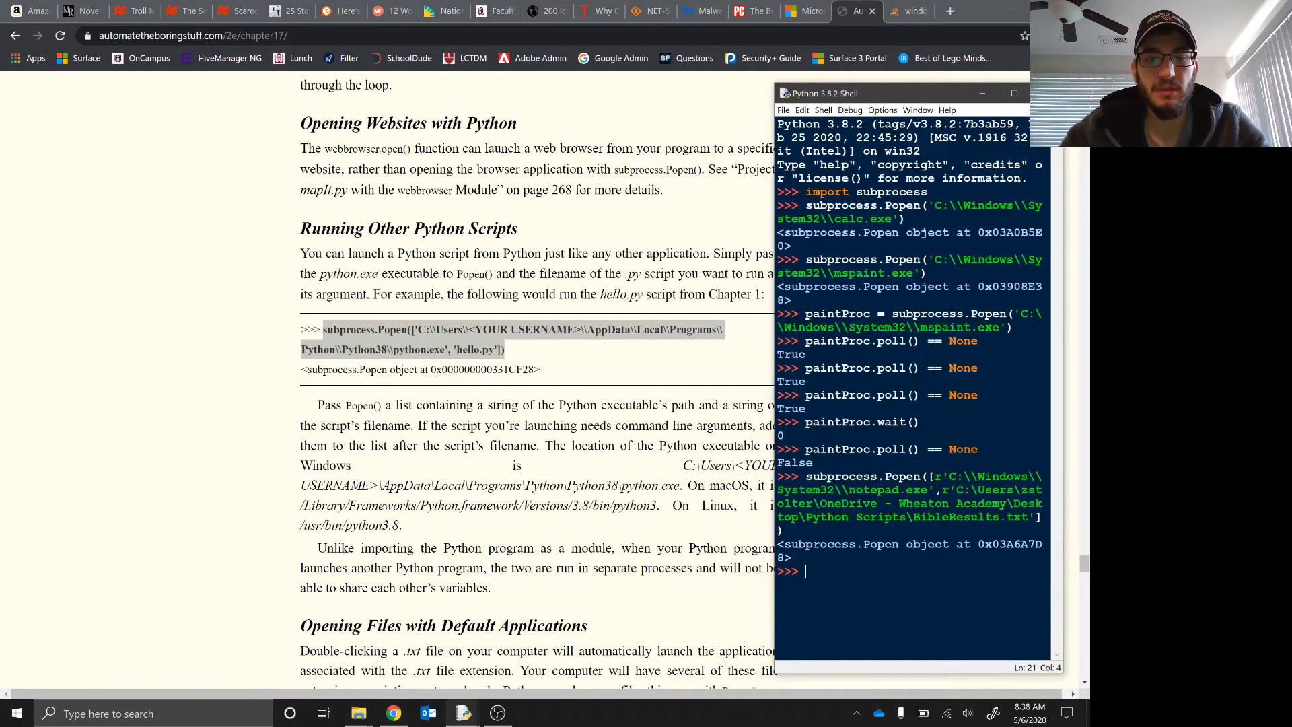
Paste the hello.py Popen example and start replacing <YOUR USERNAME> in the python.exe path.
{"action": "type", "text": "subprocess.Popen(['C:\\\\Users\\\\<YOUR USERNAME>\\\\AppData\\\\Local\\\\Programs\\\\Python\\\\Python38\\\\python.exe', 'hello.py'])"}
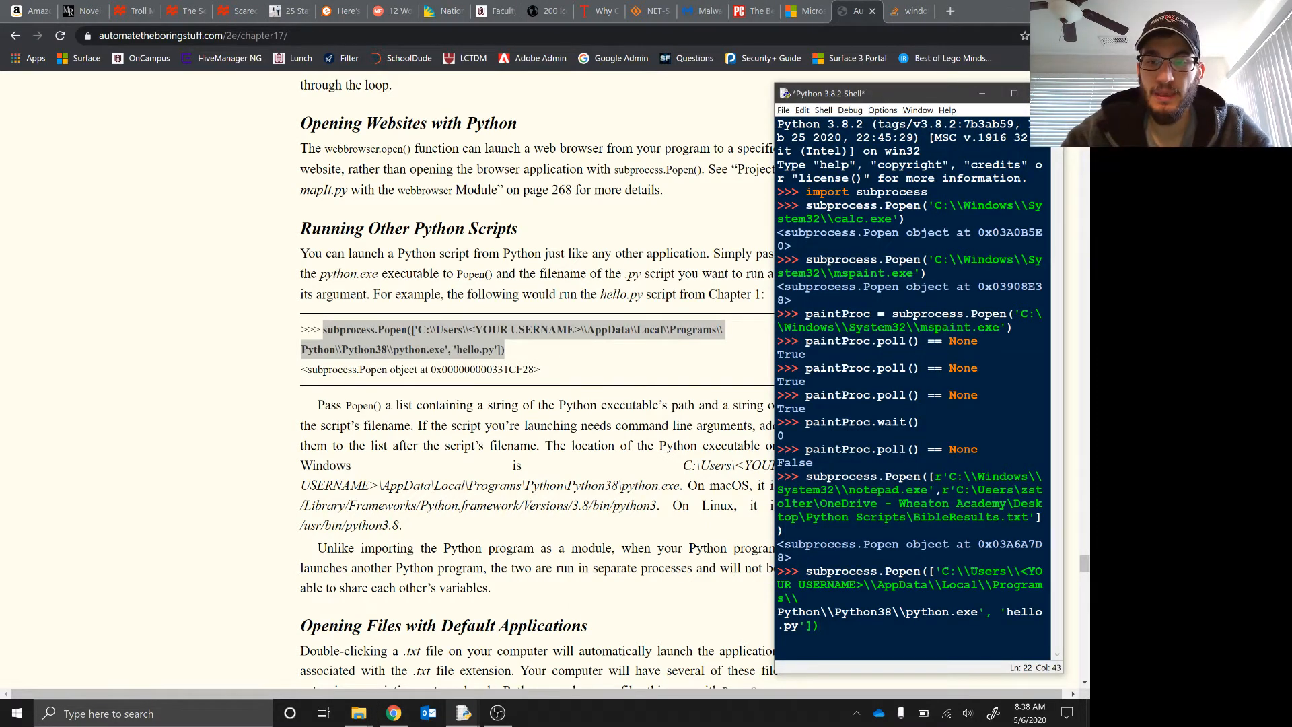
{"action": "double_click", "coordinate": [989, 571]}
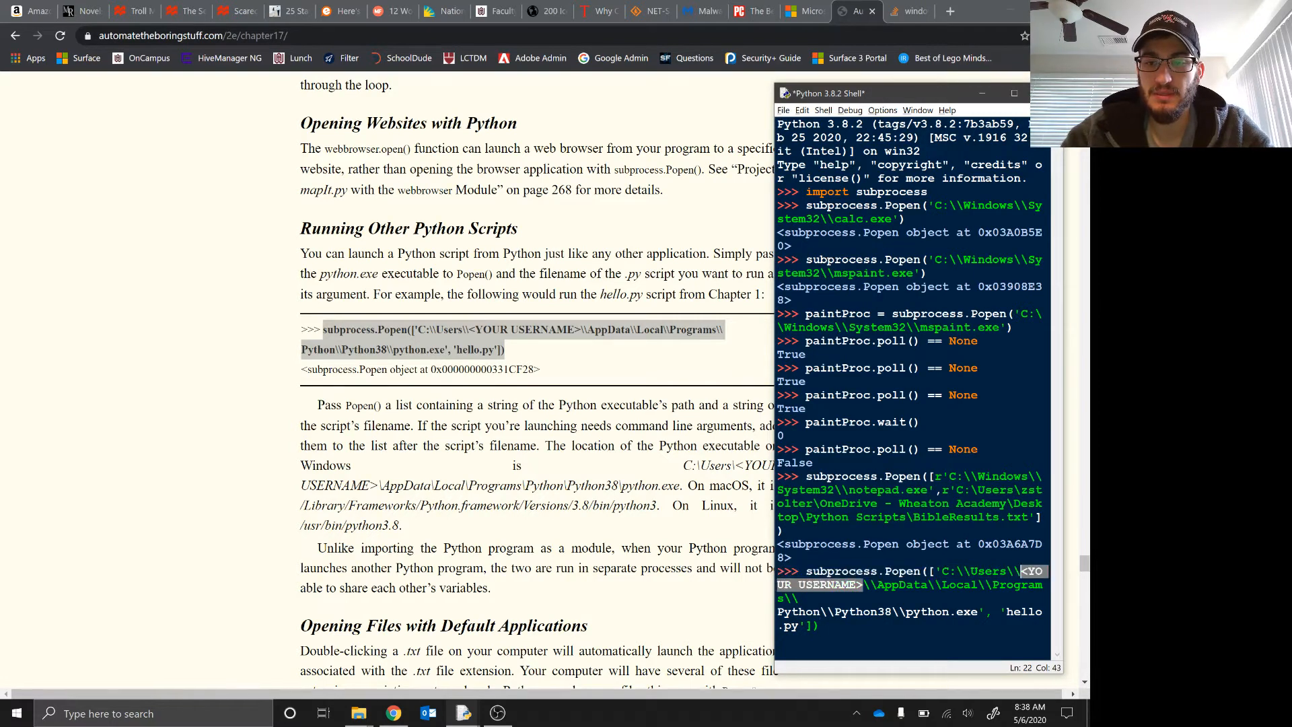
{"action": "type", "text": "zstrams"}
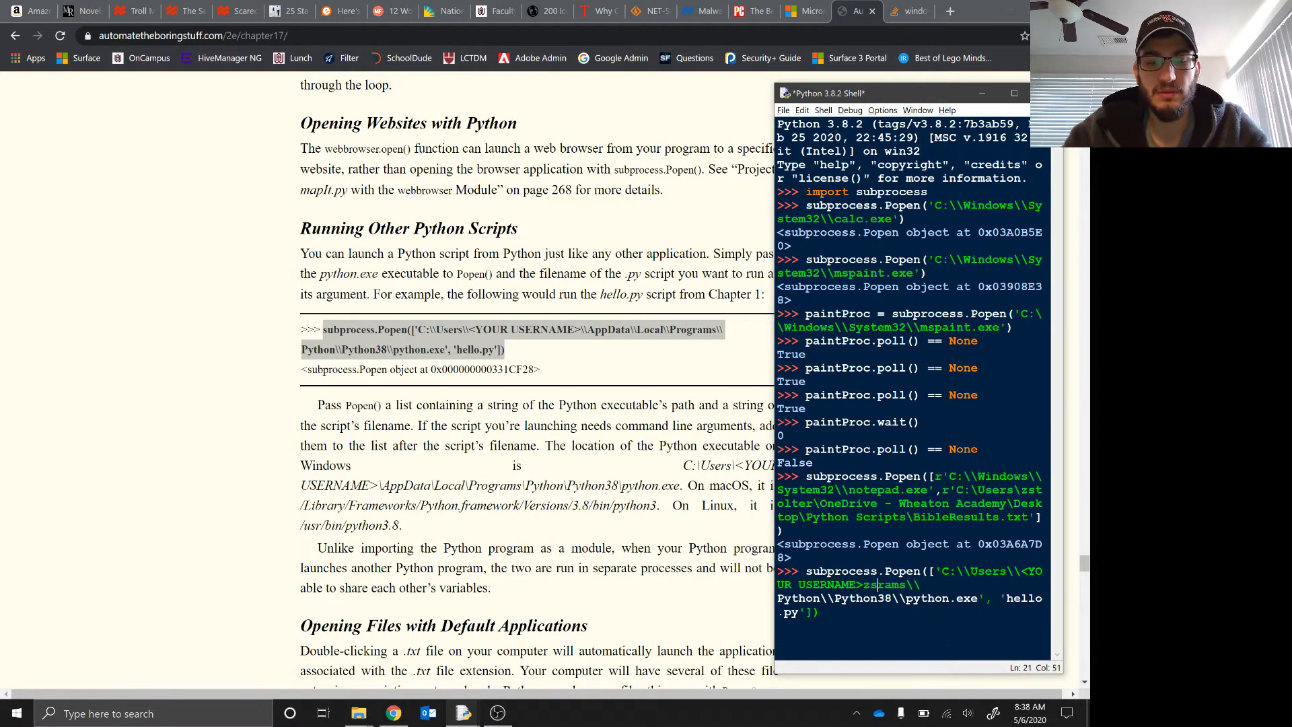
{"action": "type", "text": "tolter"}
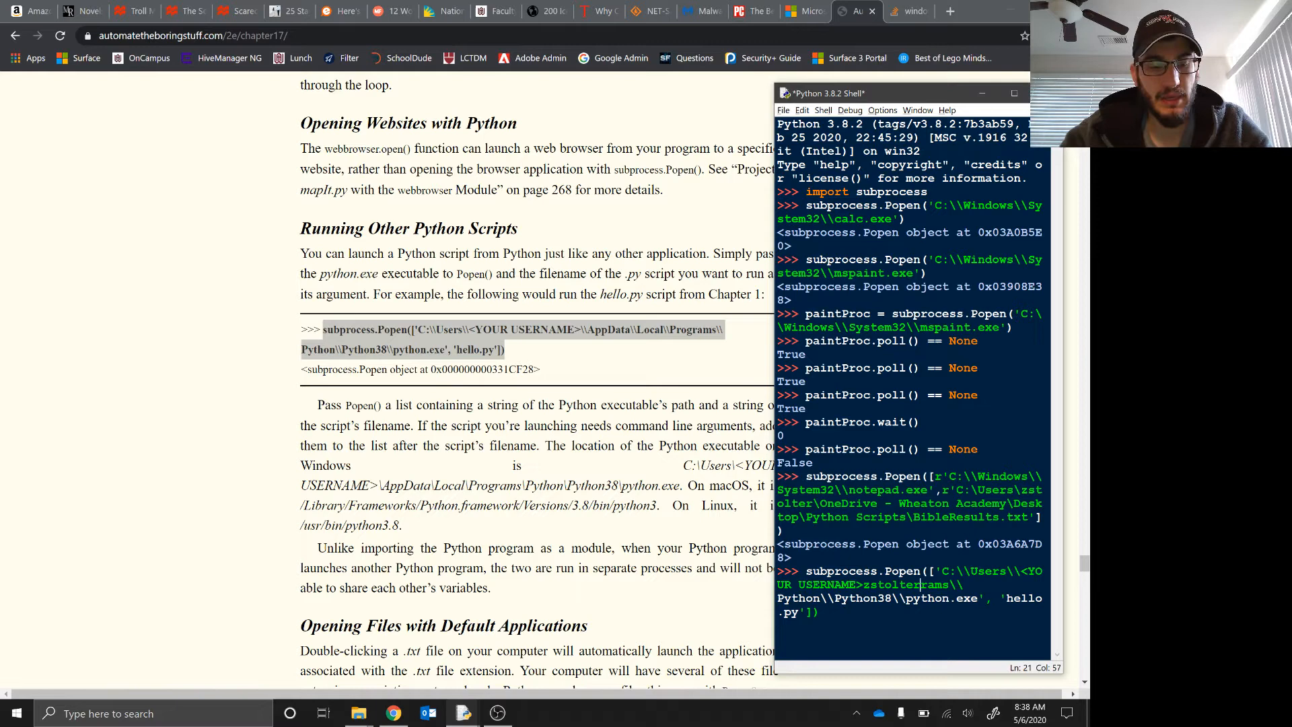
{"action": "type", "text": "\\AppData\\Local\\Program"}
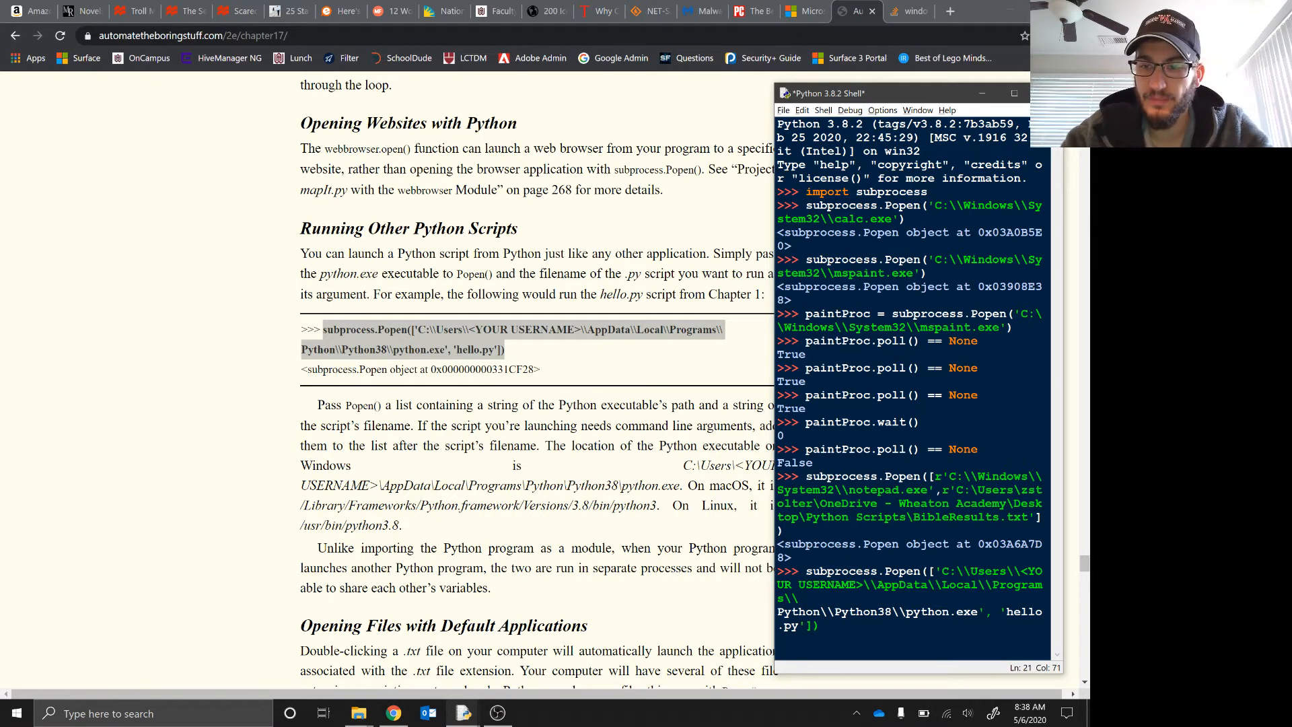
Replace the second placeholder with zstolter and run the command, which raises FileNotFoundError.
{"action": "double_click", "coordinate": [828, 584]}
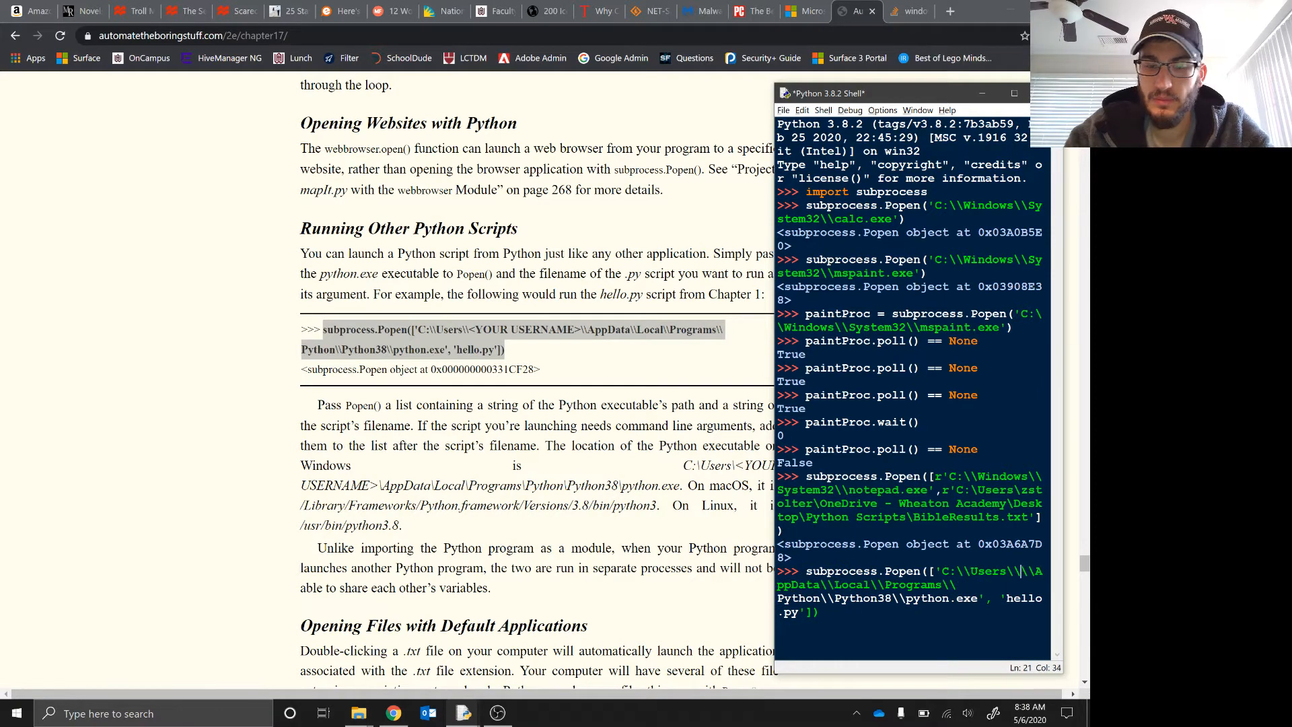
{"action": "type", "text": "zstolter"}
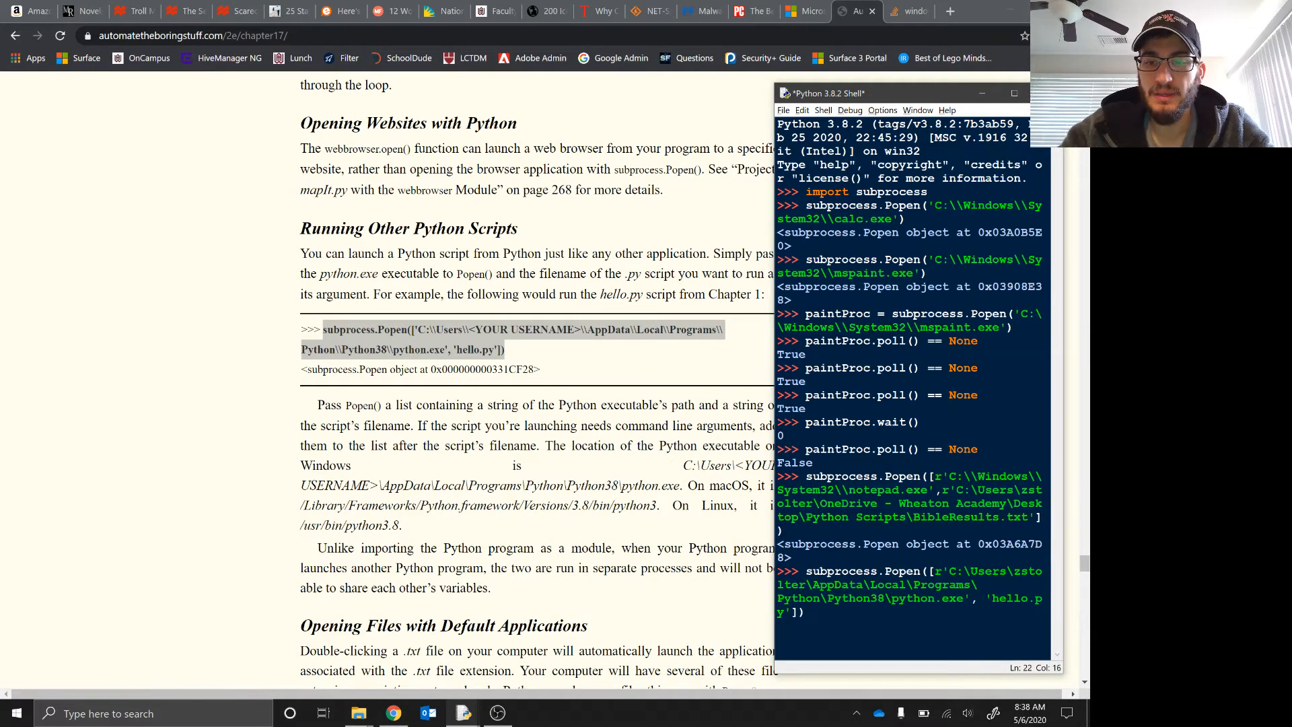
{"action": "key", "text": "enter"}
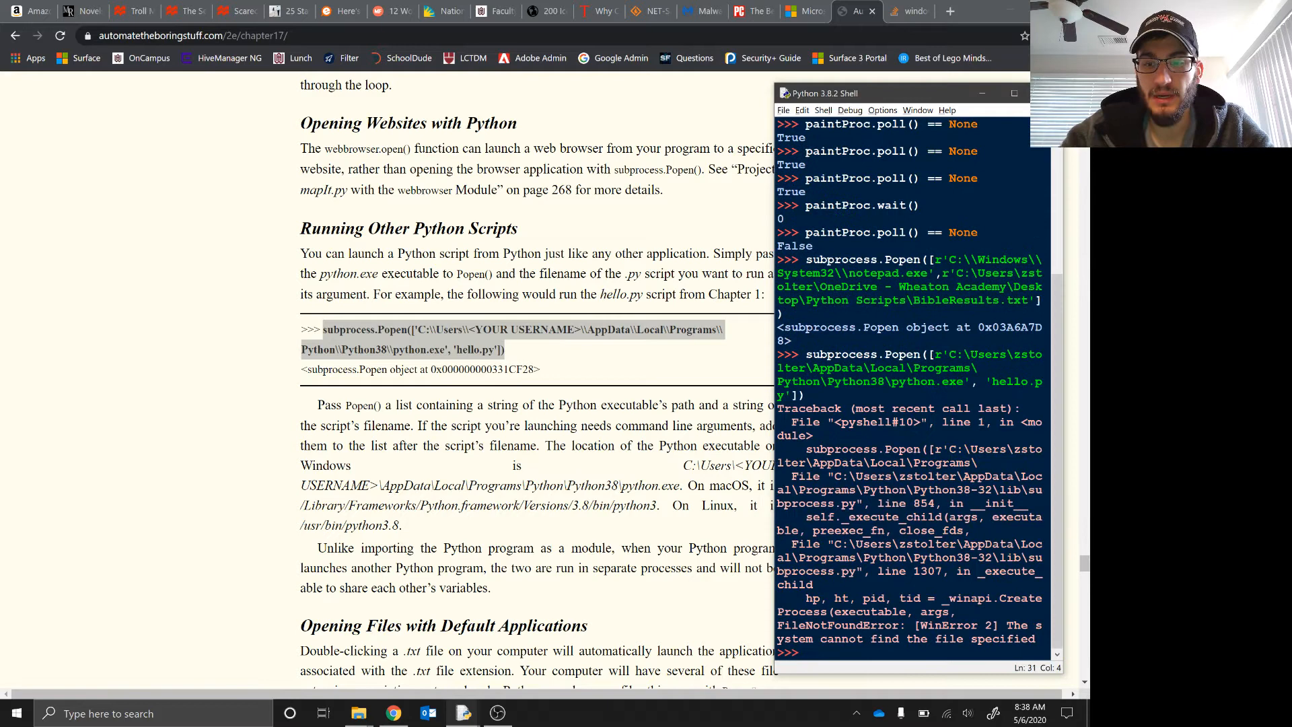
Recall the failed Popen command and edit the python.exe and hello.py paths for a retry.
{"action": "double_click", "coordinate": [1006, 381]}
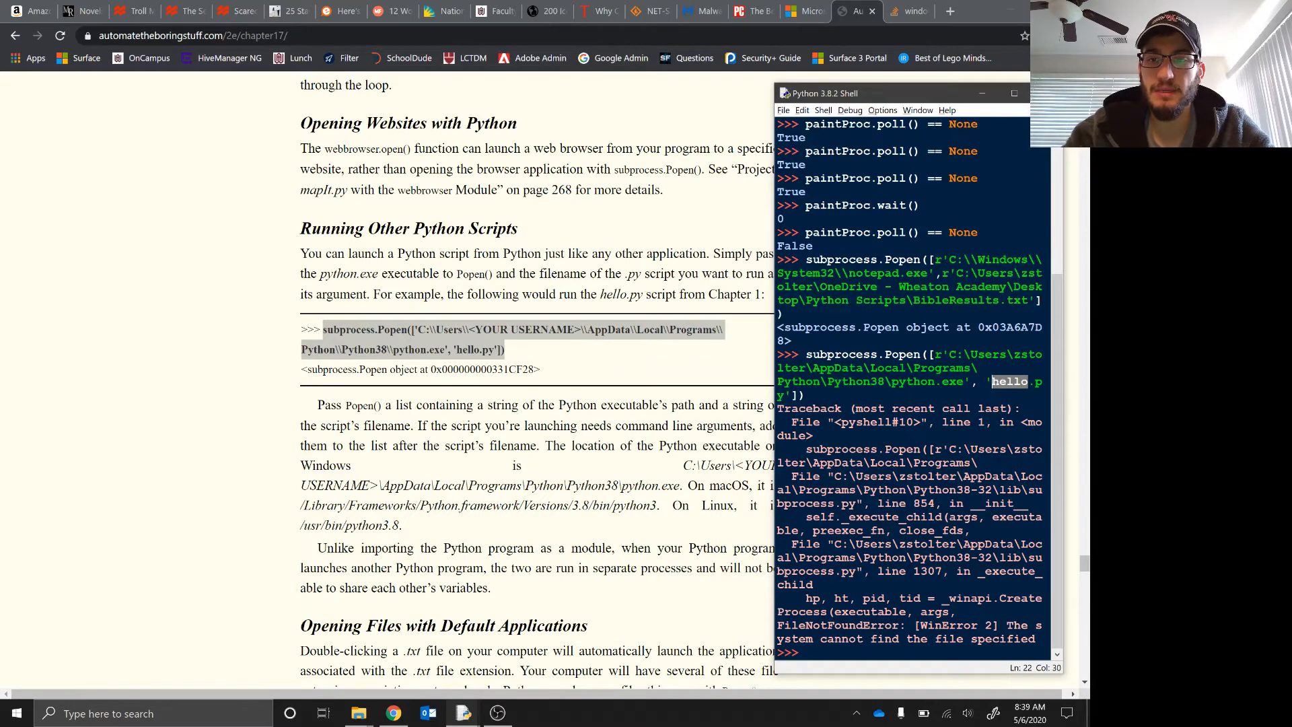
{"action": "double_click", "coordinate": [925, 381]}
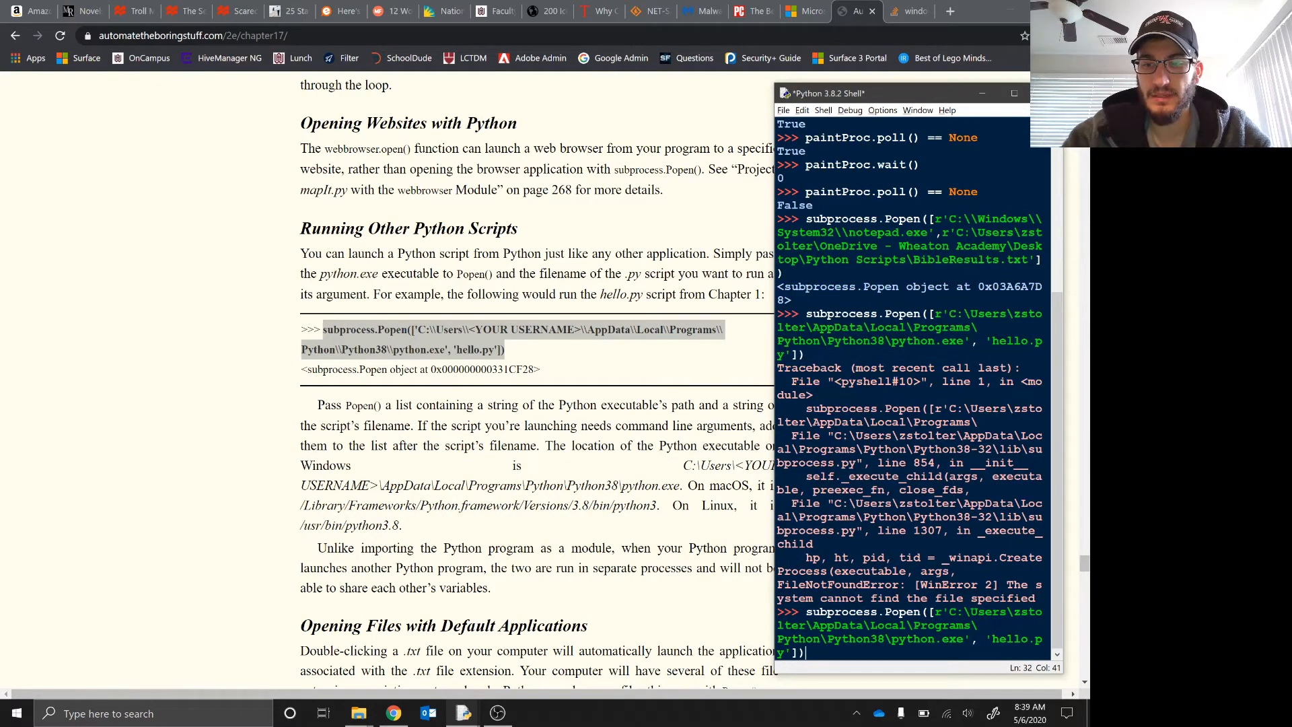
{"action": "double_click", "coordinate": [1015, 638]}
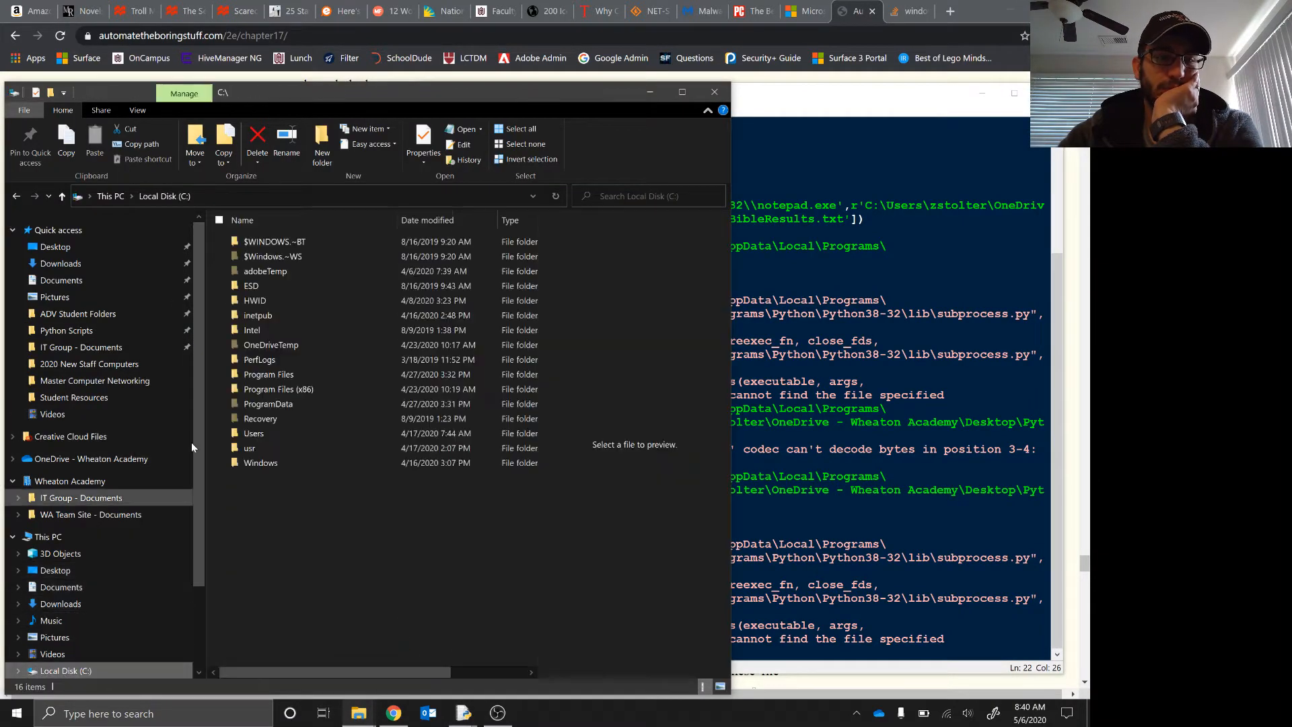
Navigate into C:\Users, the user's home folder and AppData\Local.
{"action": "left_click", "coordinate": [255, 432]}
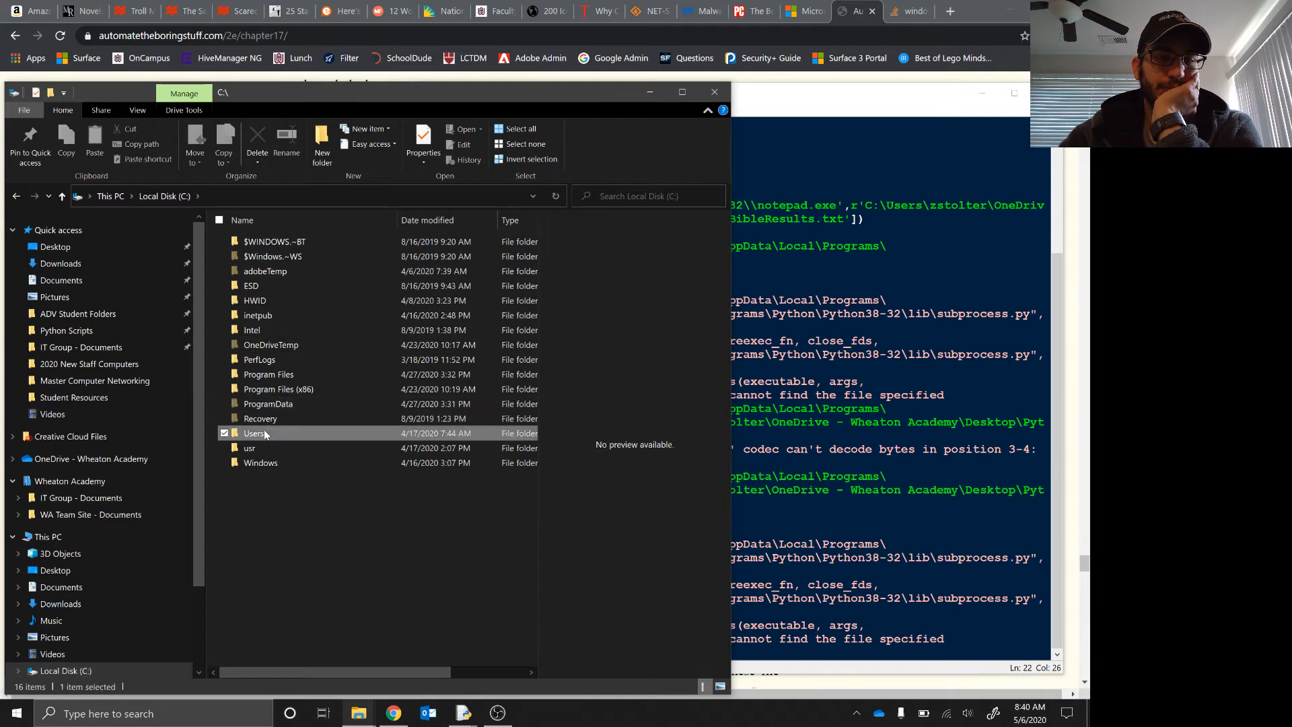
{"action": "double_click", "coordinate": [255, 432]}
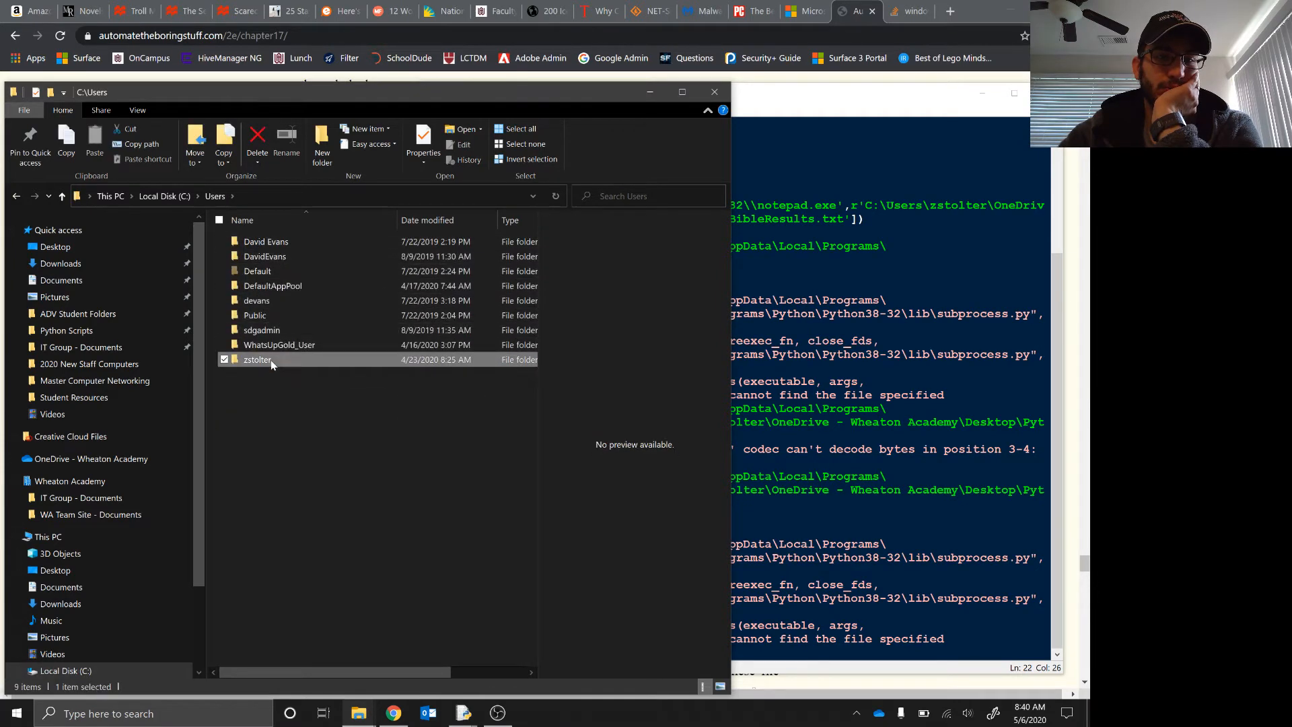
{"action": "double_click", "coordinate": [259, 361]}
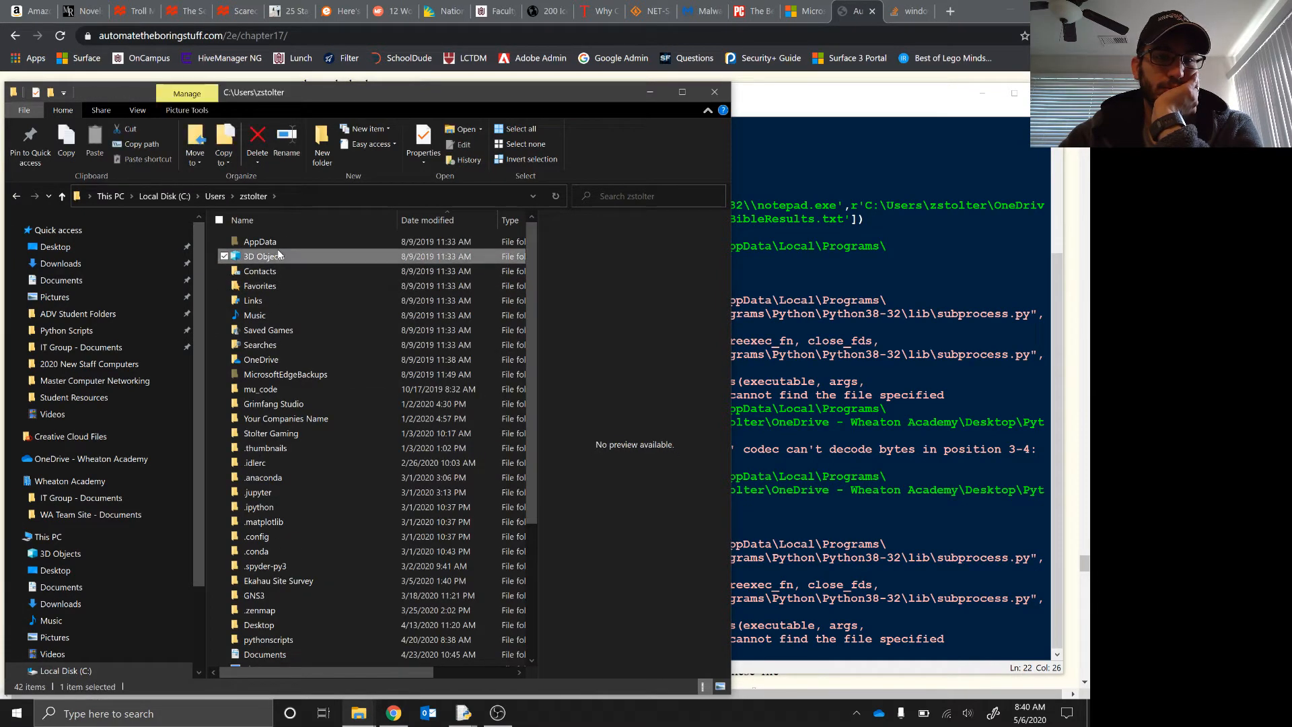
{"action": "double_click", "coordinate": [259, 241]}
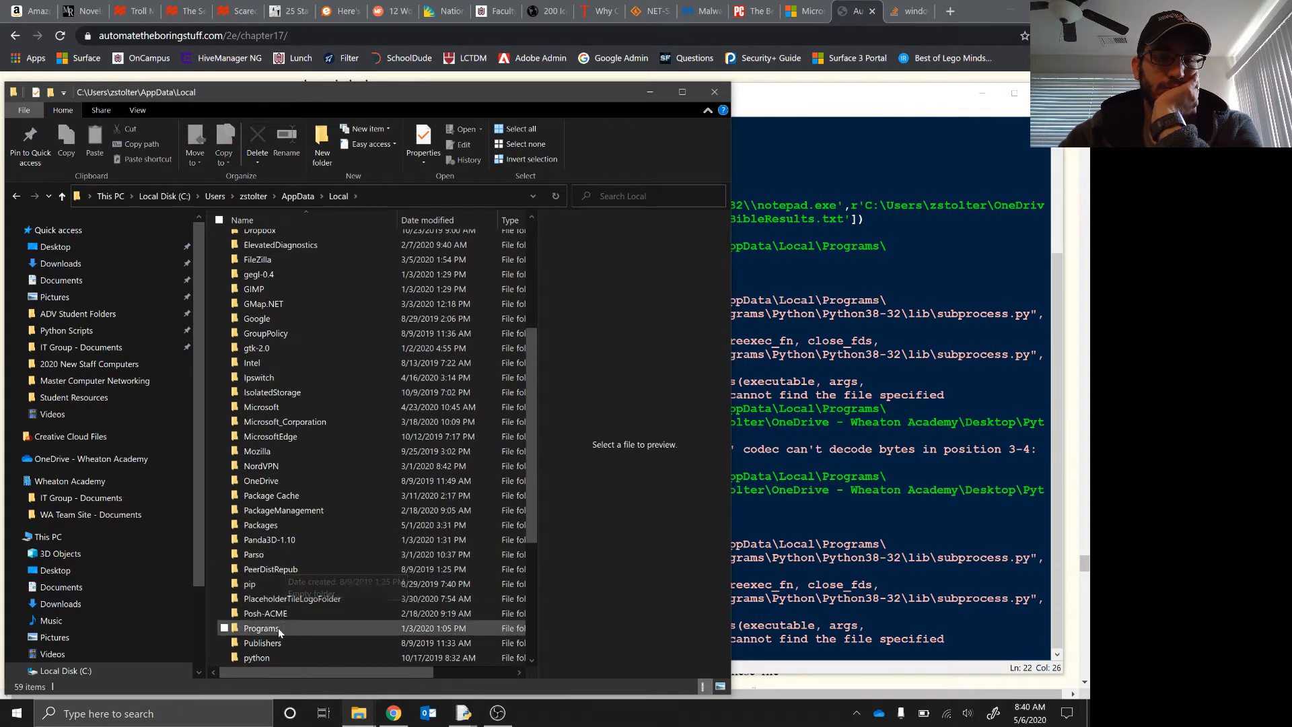
Open Programs\Python\Python38-32 and select python.exe to see its path.
{"action": "double_click", "coordinate": [262, 629]}
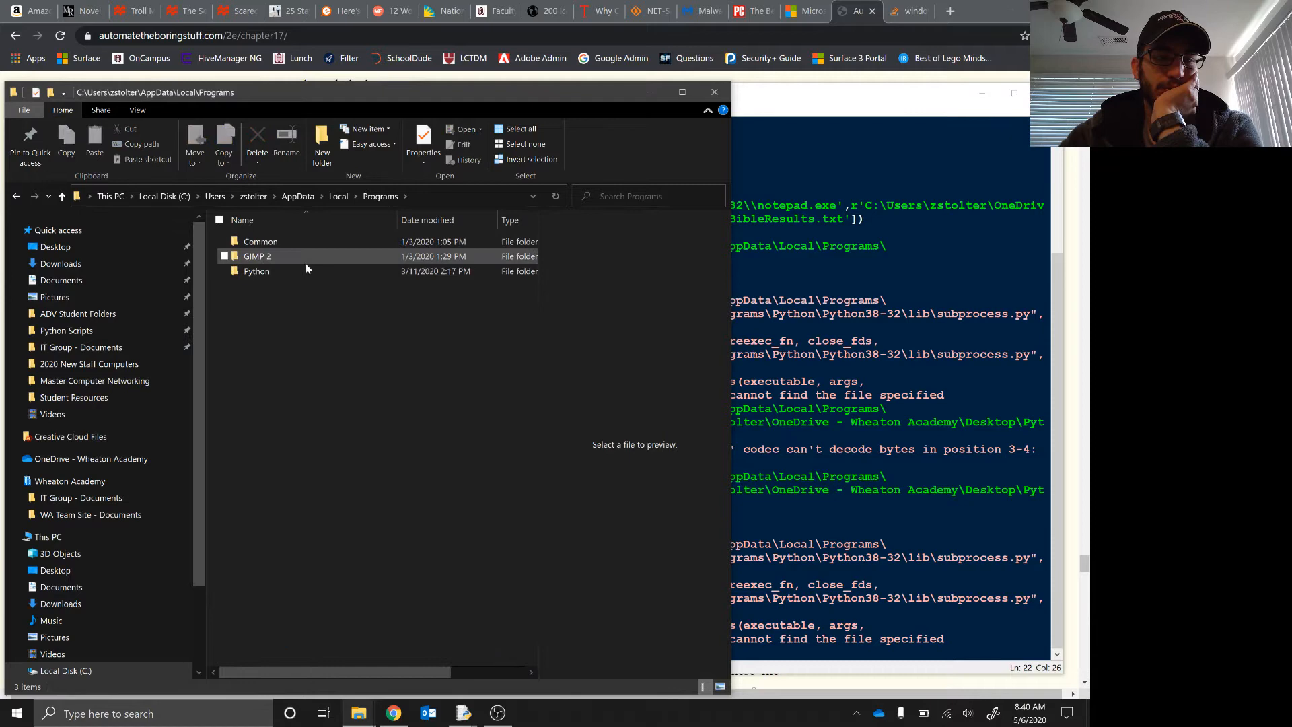
{"action": "double_click", "coordinate": [255, 271]}
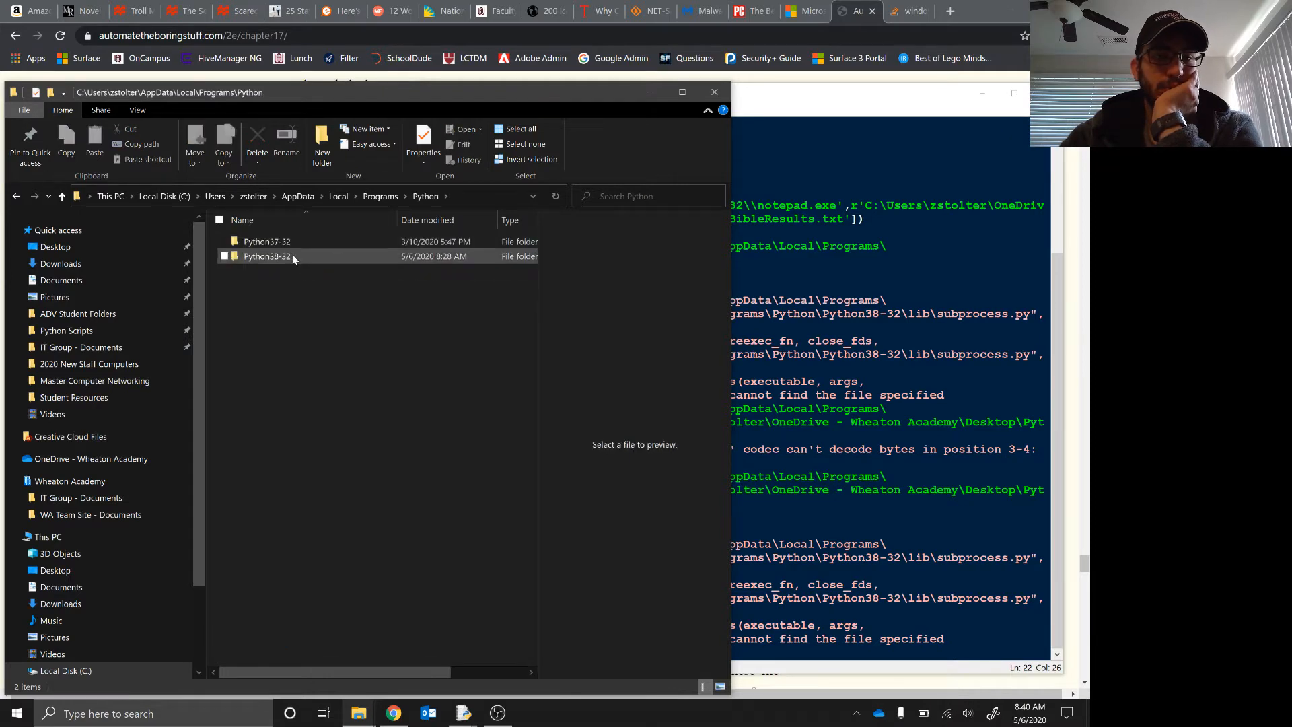
{"action": "double_click", "coordinate": [266, 255]}
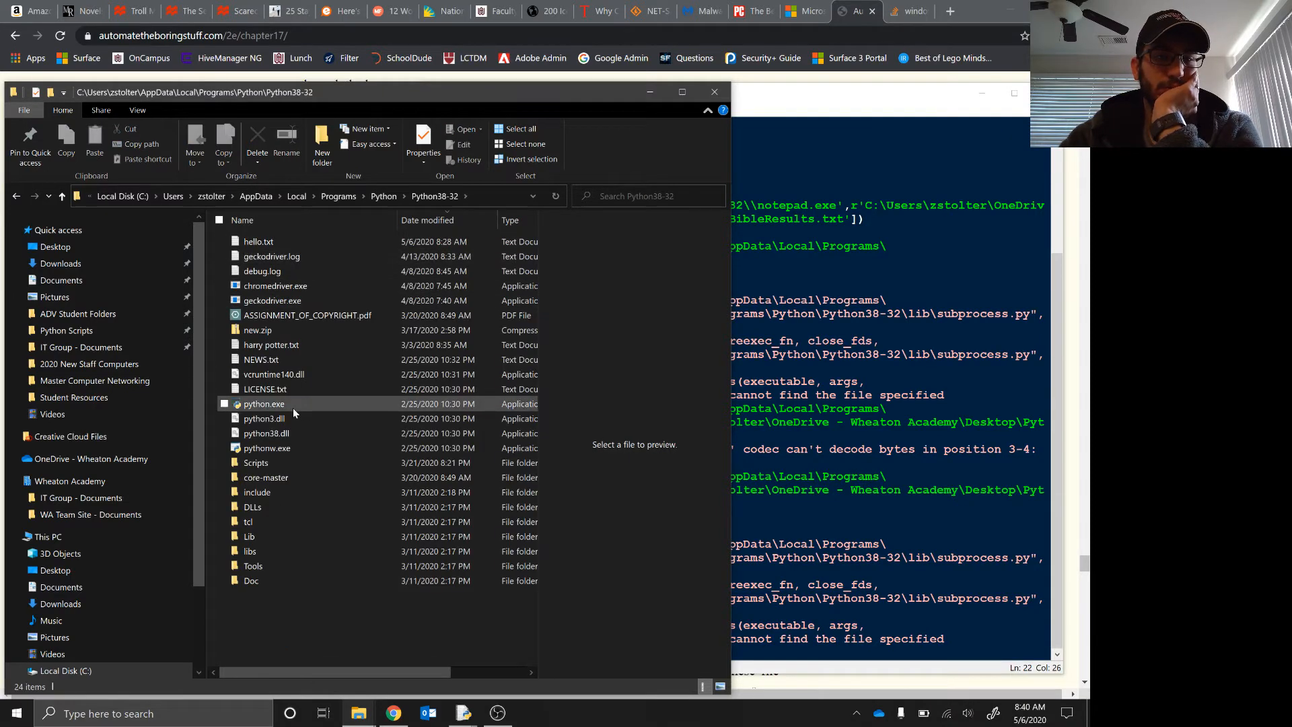
{"action": "left_click", "coordinate": [264, 403]}
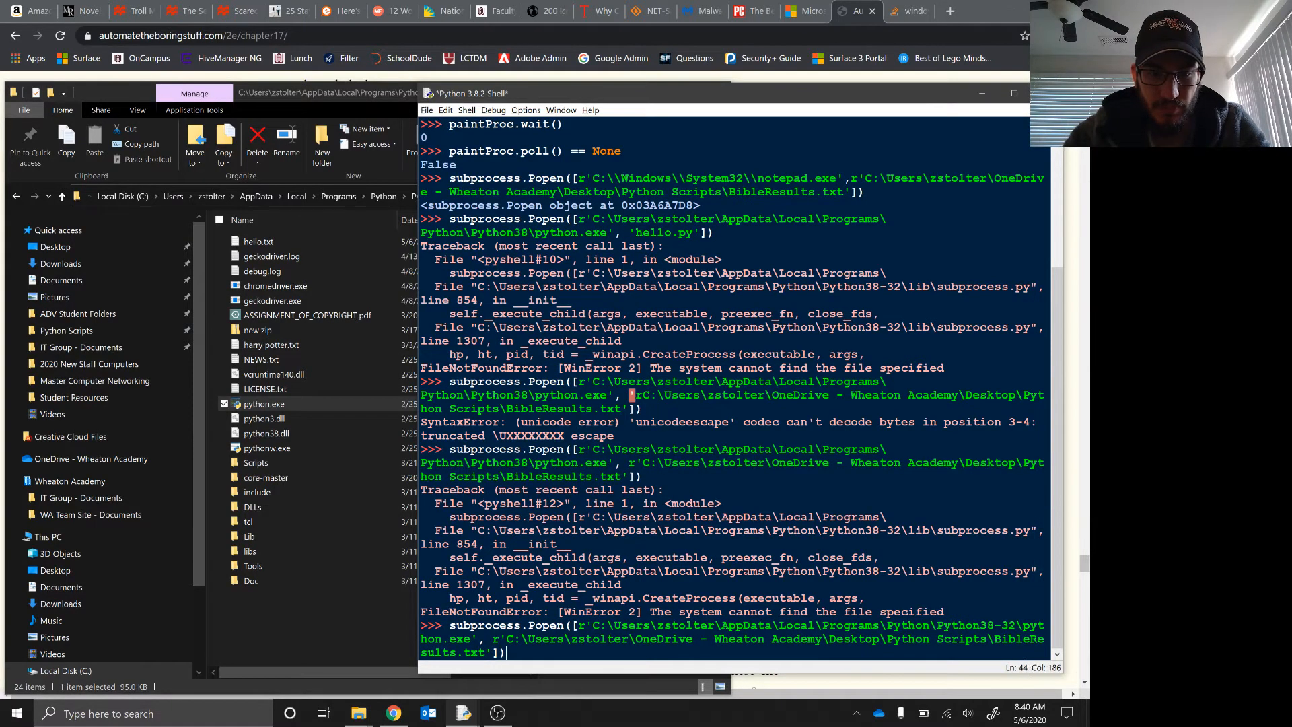
Run subprocess.Popen launching Python38-32 python.exe with BibleResults.txt as its argument.
{"action": "key", "text": "Return"}
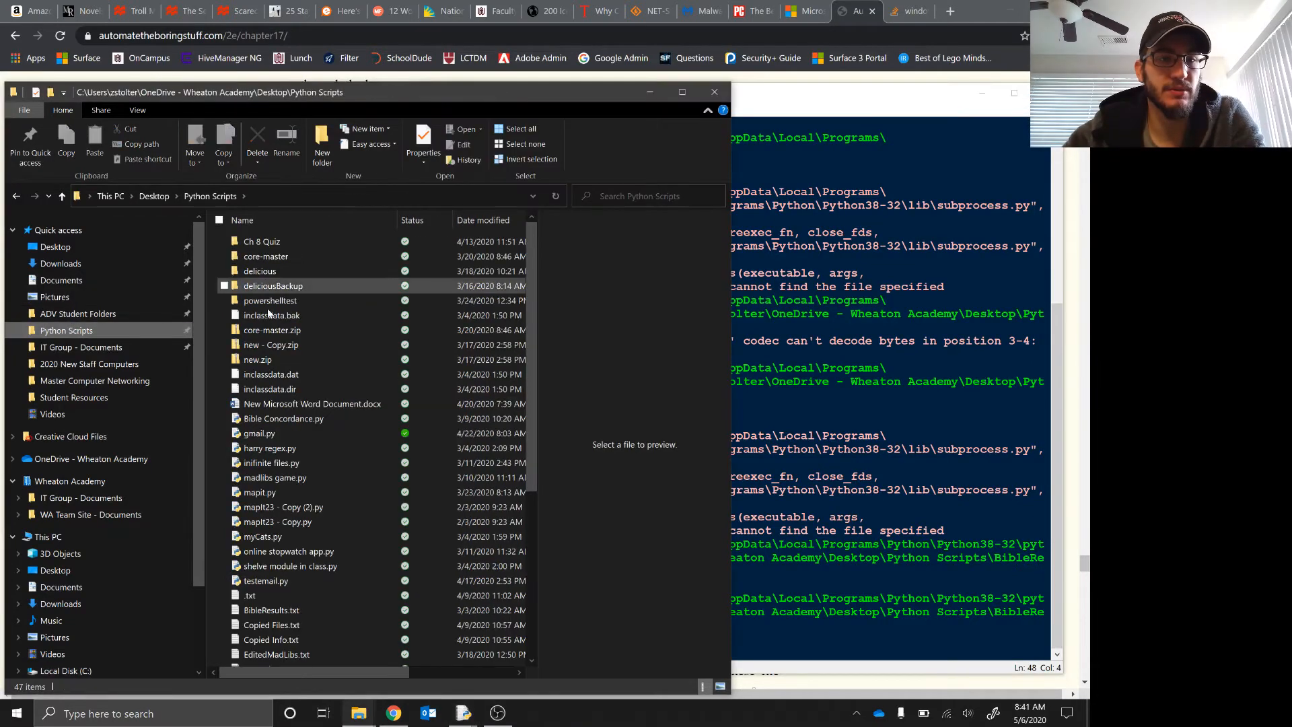
Preview BibleResults.txt in the Python Scripts folder, then look at other script files like madlibs game.py.
{"action": "left_click", "coordinate": [270, 609]}
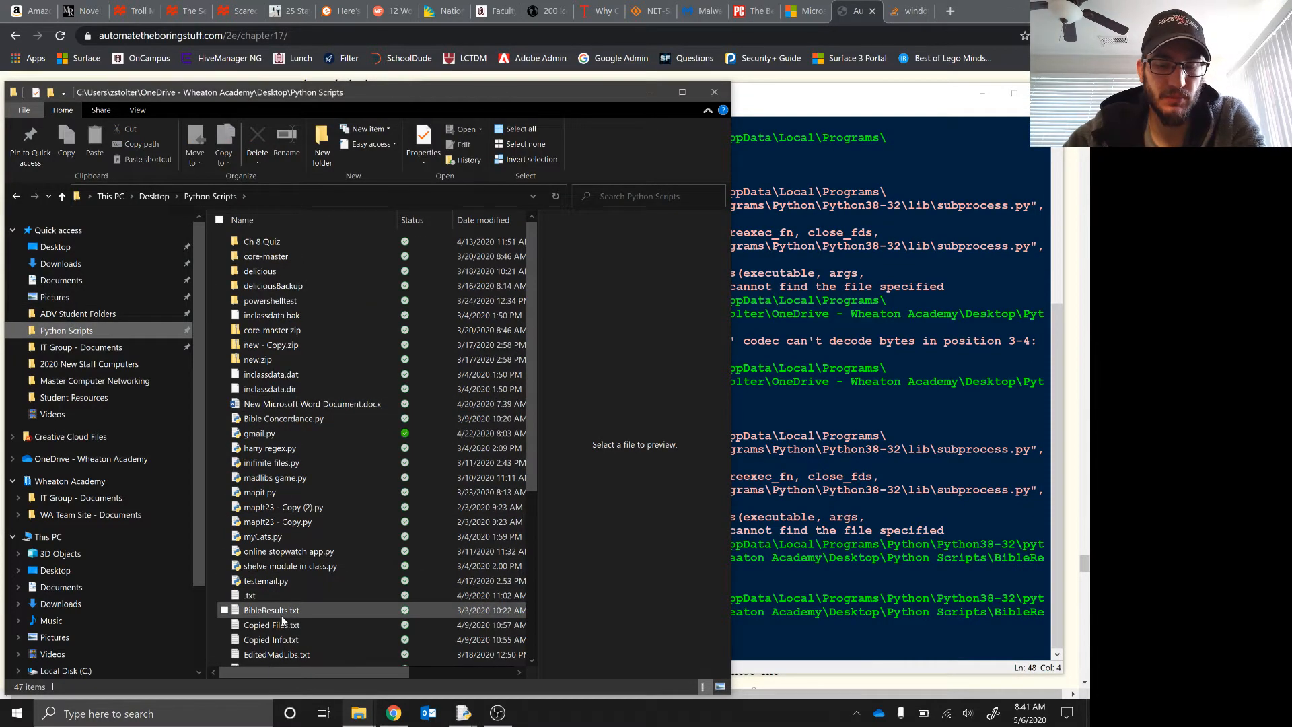
{"action": "right_click", "coordinate": [271, 609]}
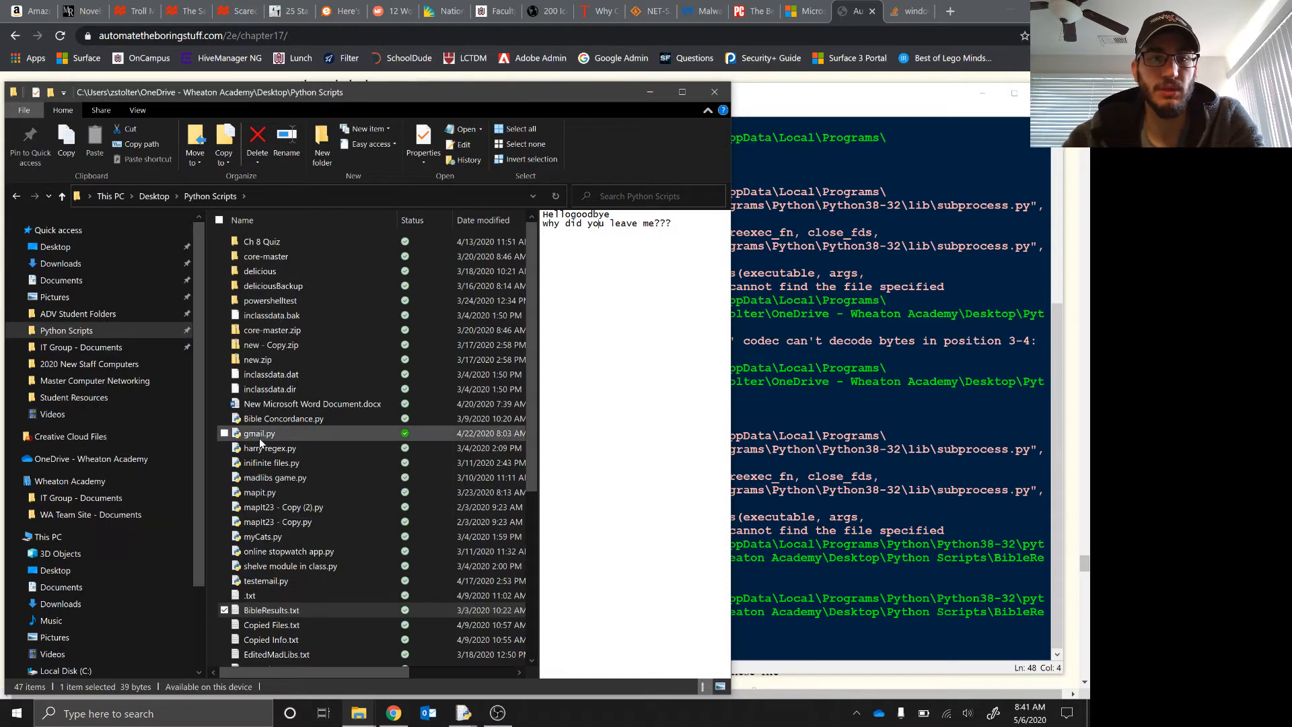
{"action": "left_click", "coordinate": [284, 417]}
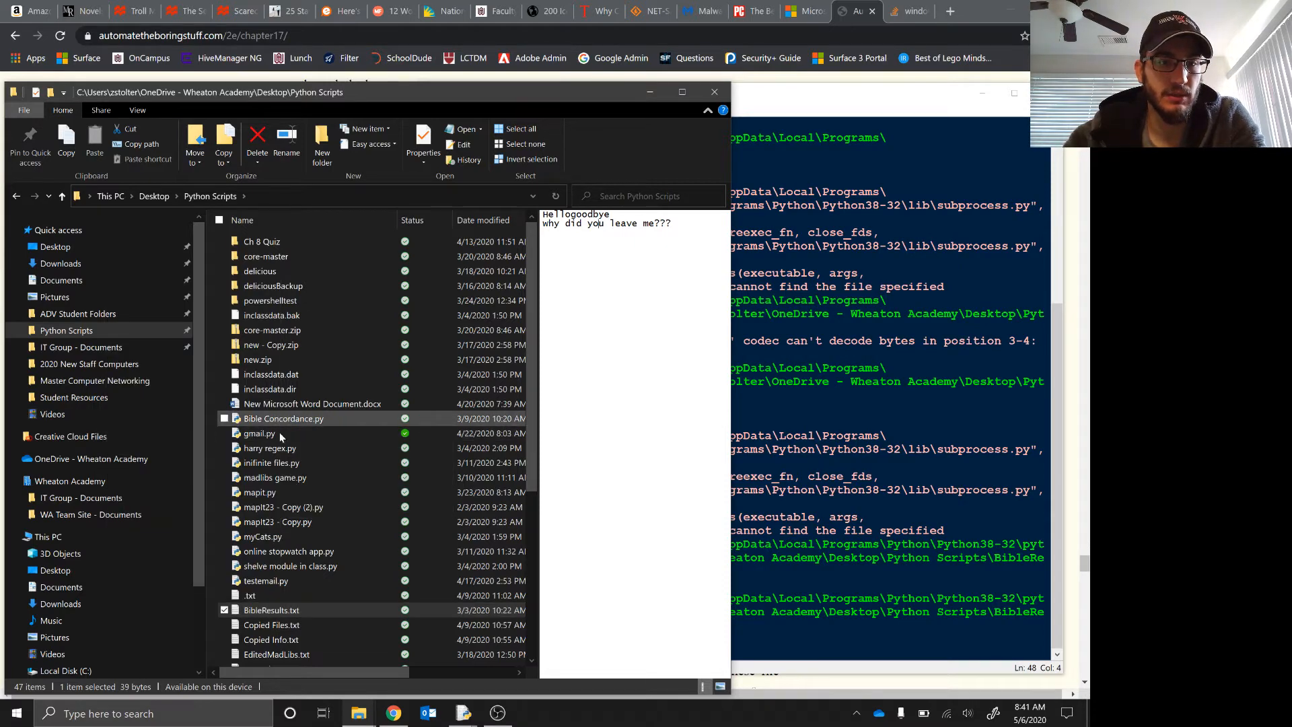
{"action": "left_click", "coordinate": [290, 566]}
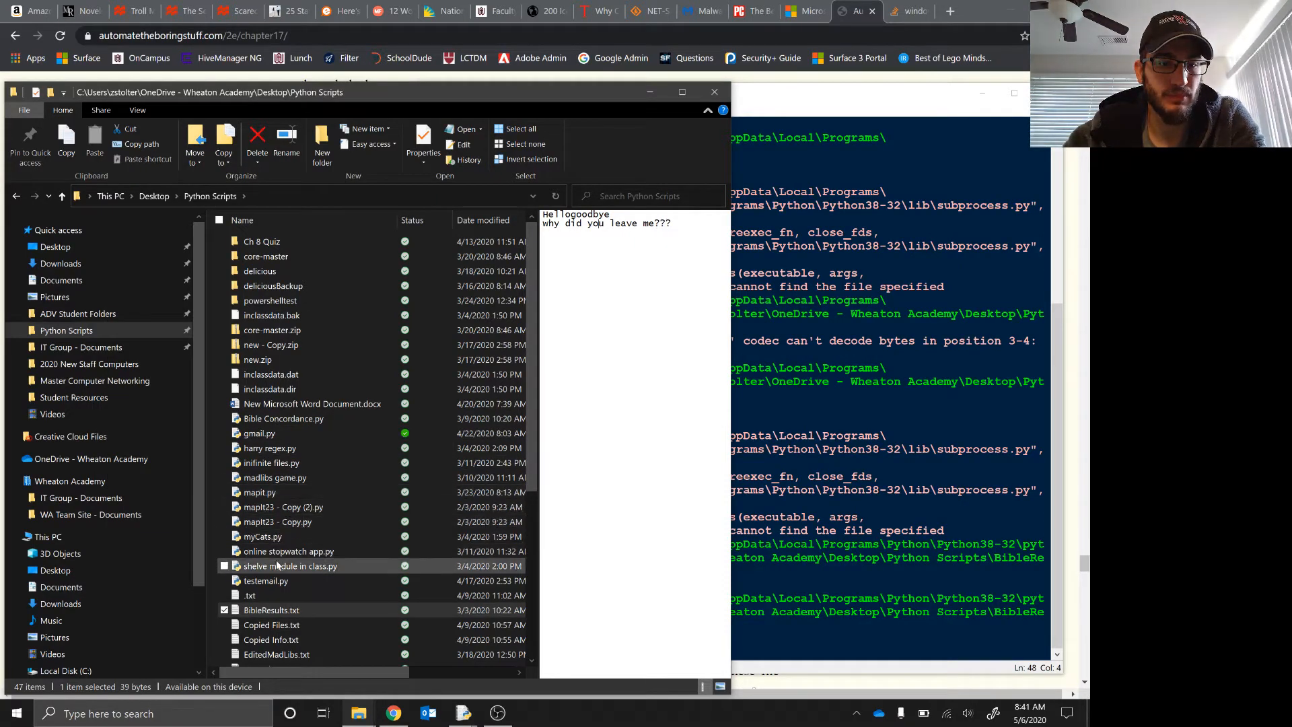
{"action": "left_click", "coordinate": [261, 536]}
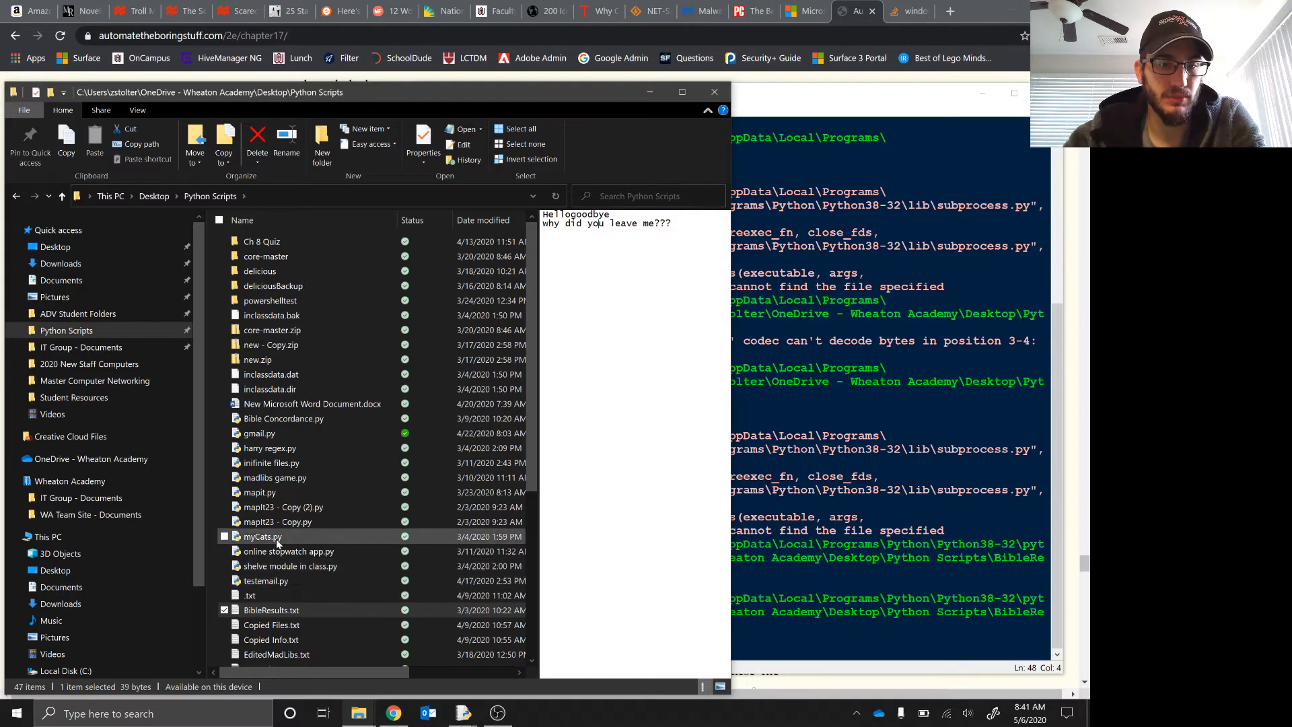
{"action": "scroll", "scroll_direction": "down", "scroll_amount": 3}
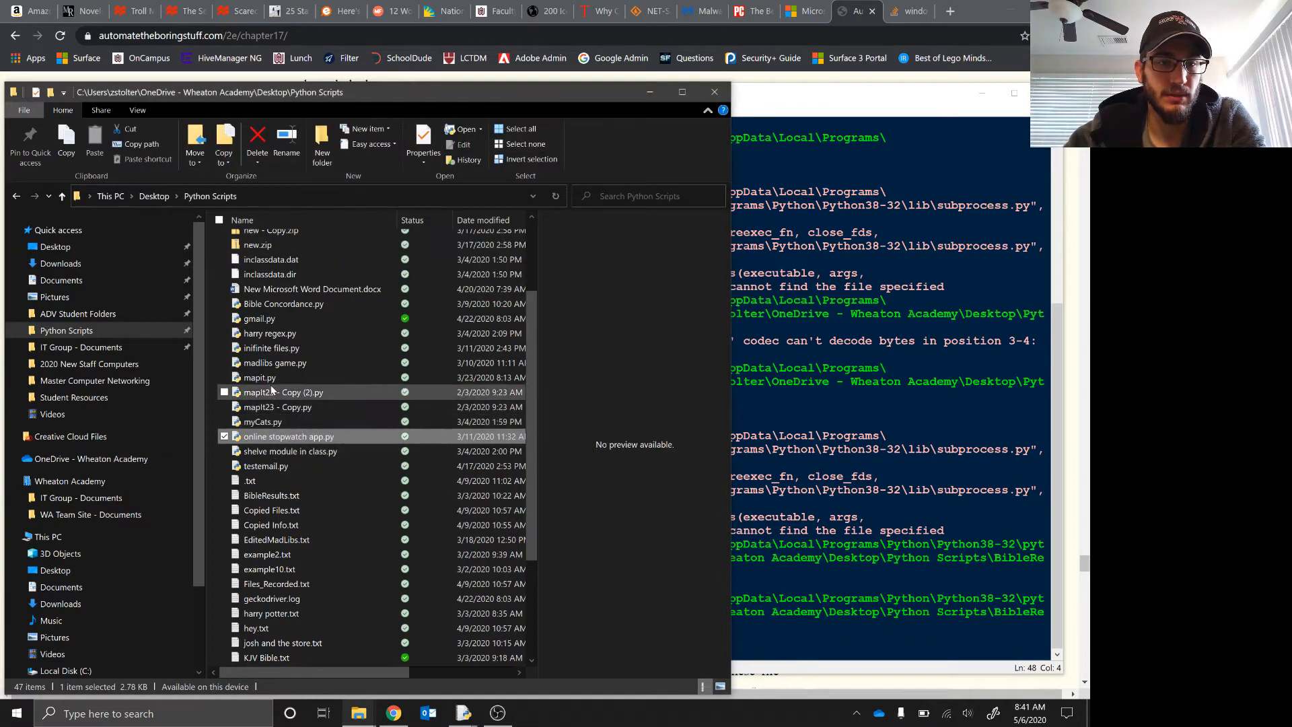
{"action": "left_click", "coordinate": [274, 362]}
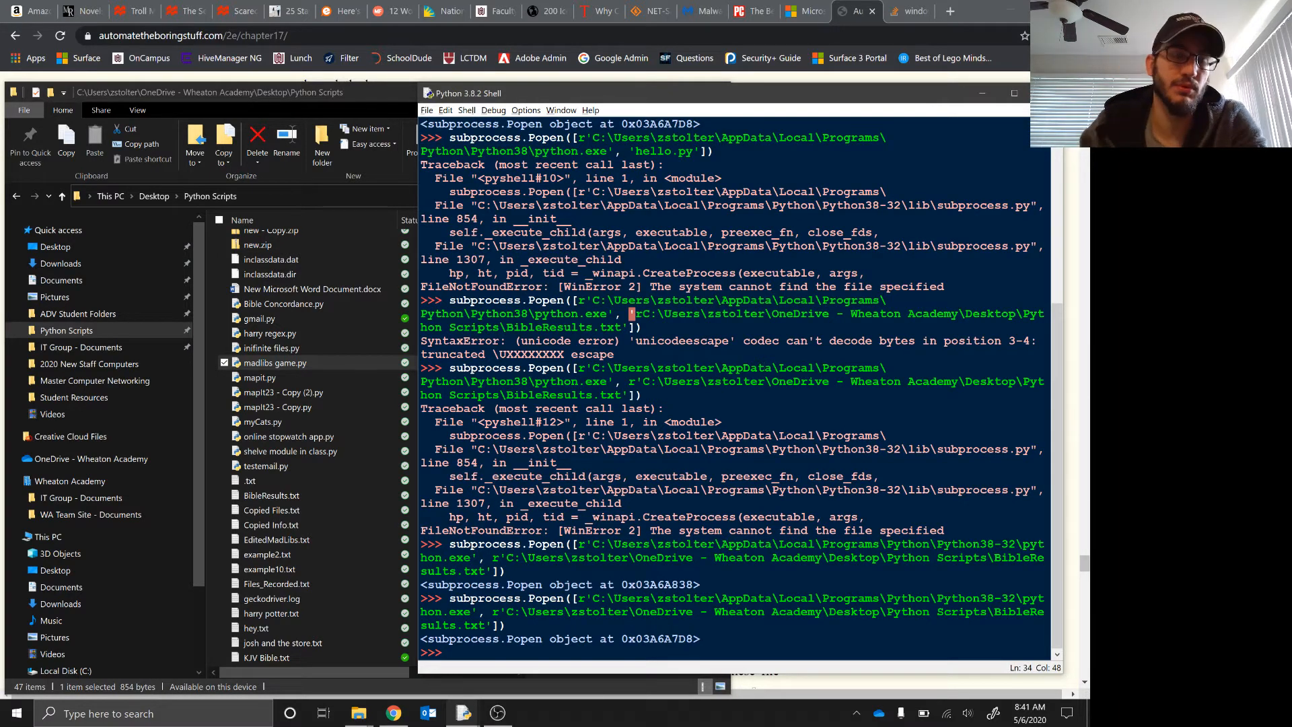
From the Start menu's program list, reach the folder holding the IDLE (Python 3.8 32-bit) shortcut and its file location.
{"action": "left_click", "coordinate": [310, 288]}
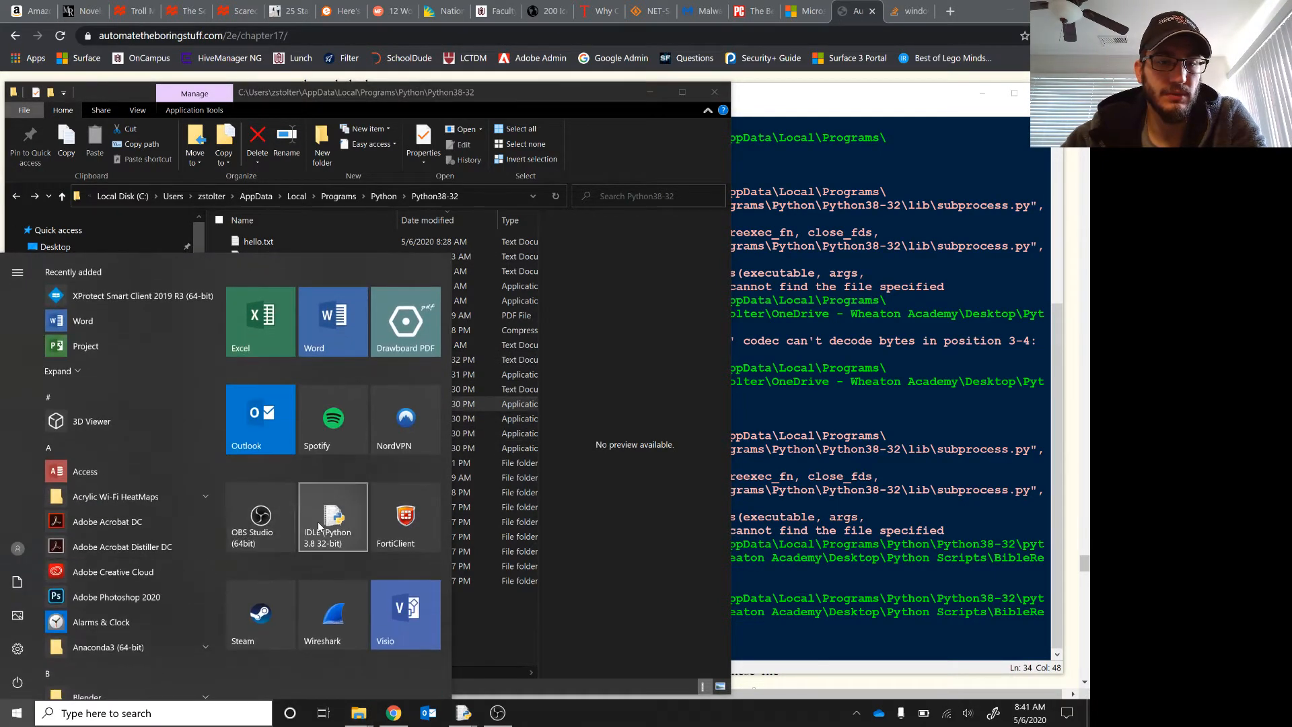
{"action": "right_click", "coordinate": [333, 517]}
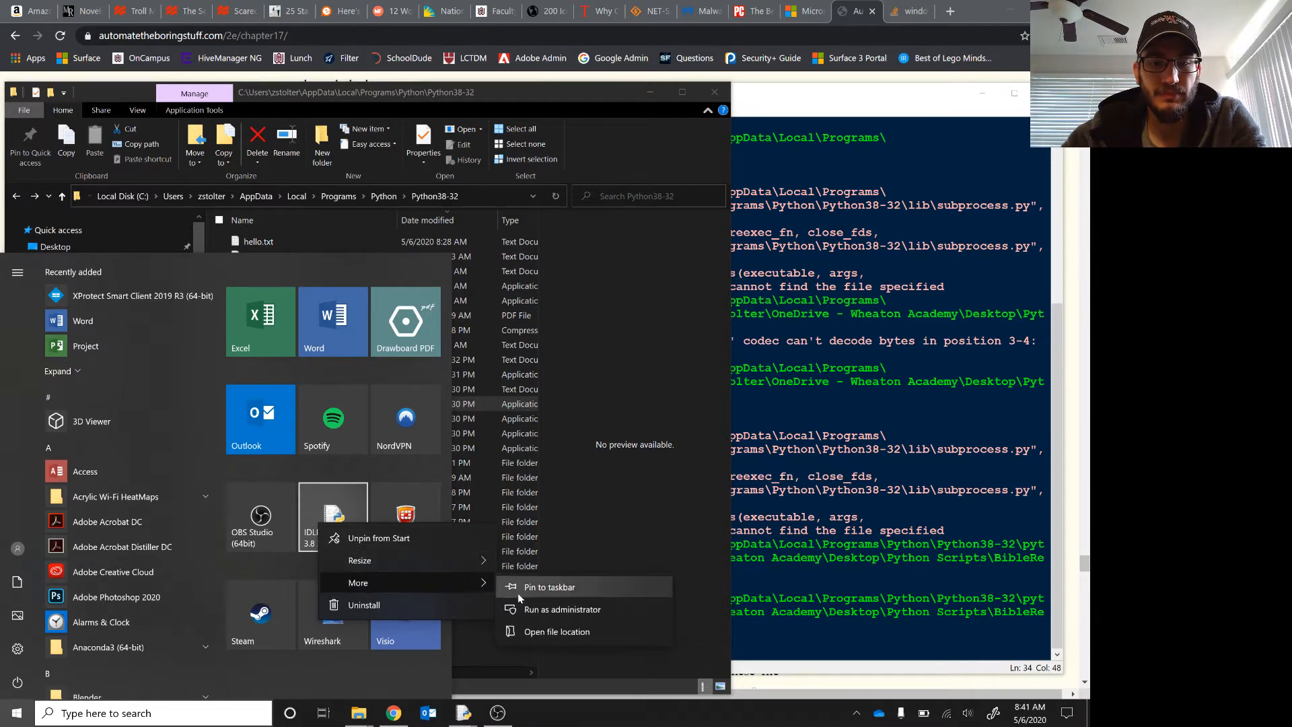
{"action": "left_click", "coordinate": [556, 632]}
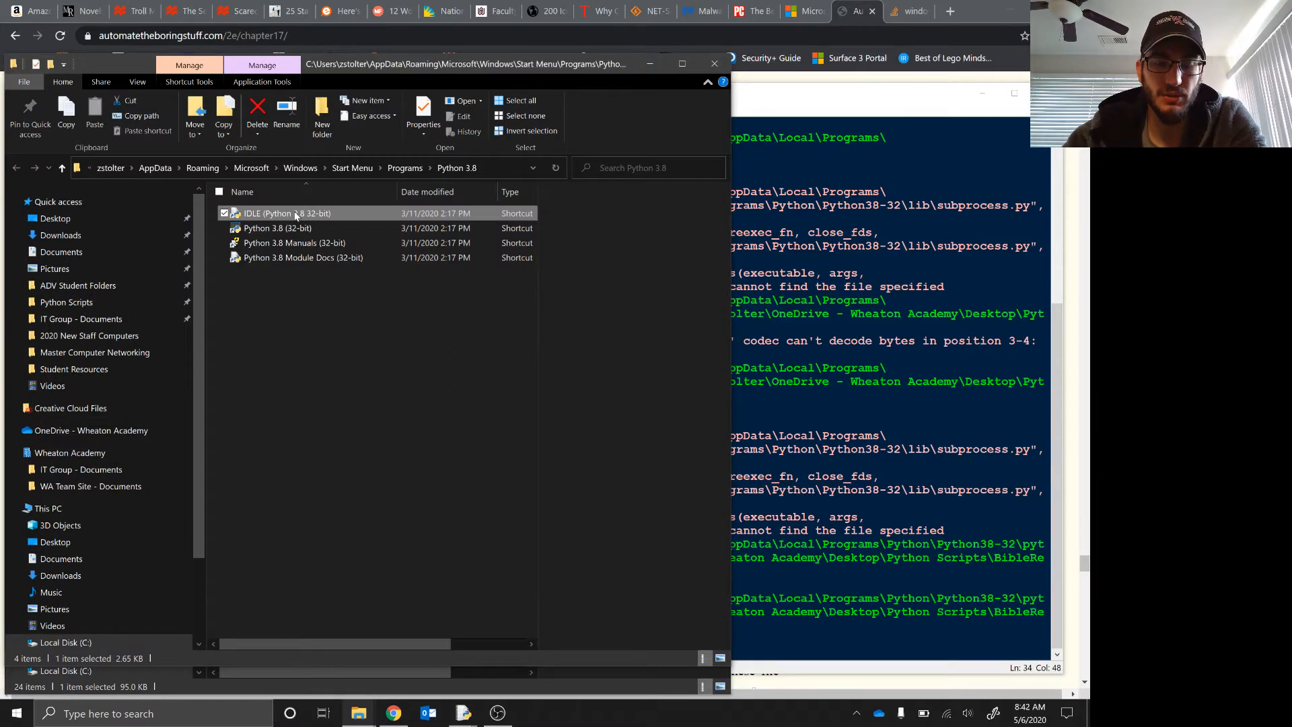
{"action": "right_click", "coordinate": [284, 212]}
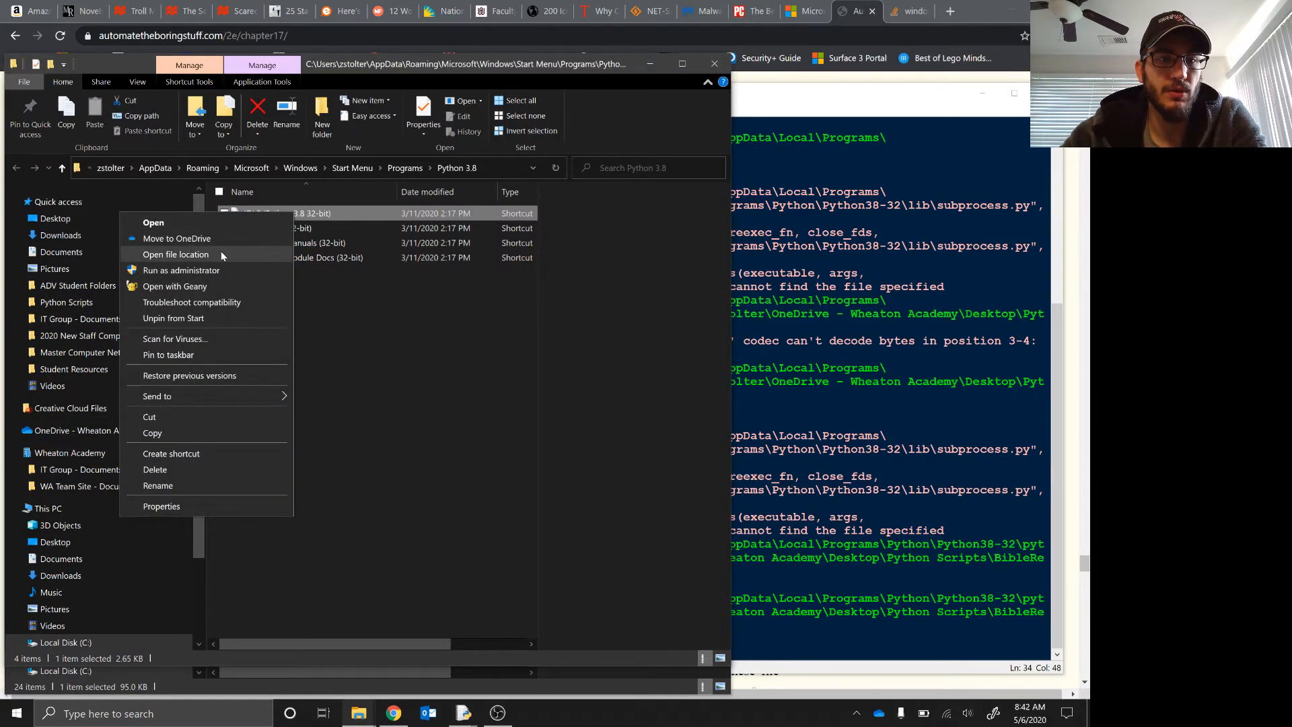
{"action": "left_click", "coordinate": [175, 255]}
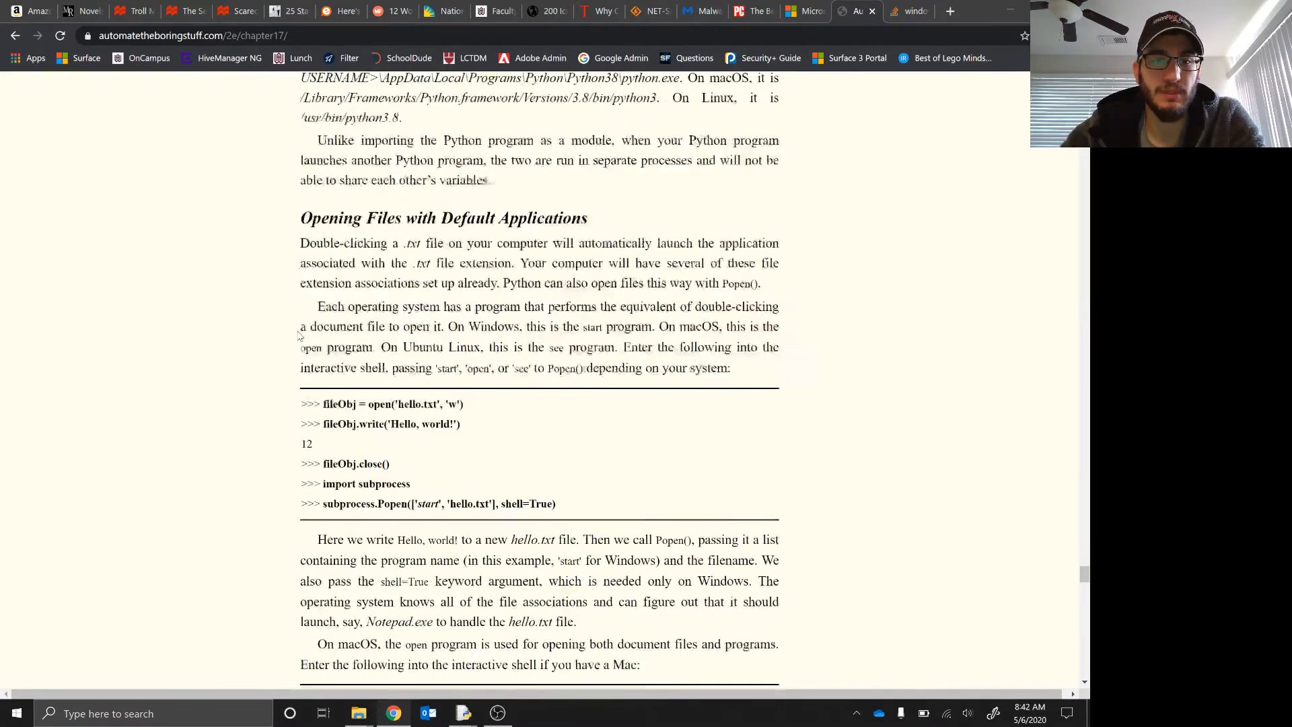
Select the hello.txt example code under Opening Files with Default Applications and bring the Python shell forward.
{"action": "scroll", "scroll_direction": "down", "scroll_amount": 3}
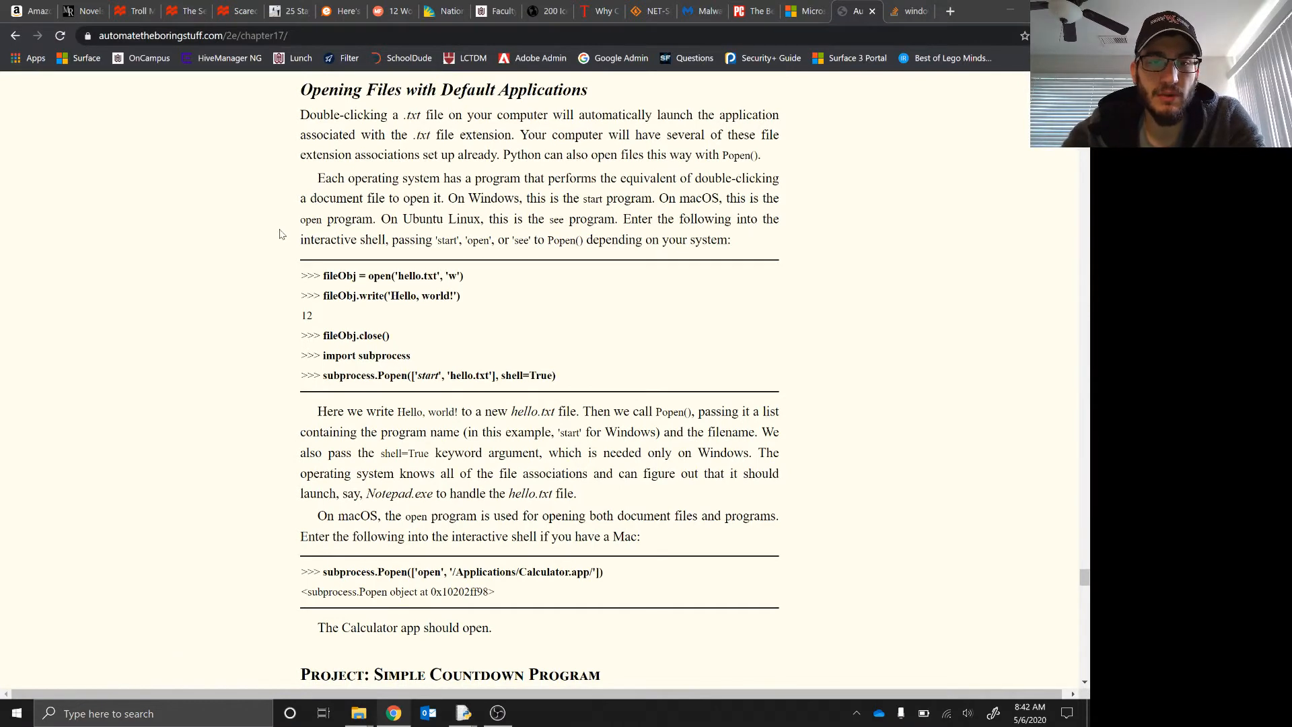
{"action": "left_click_drag", "start_coordinate": [322, 275], "coordinate": [555, 376]}
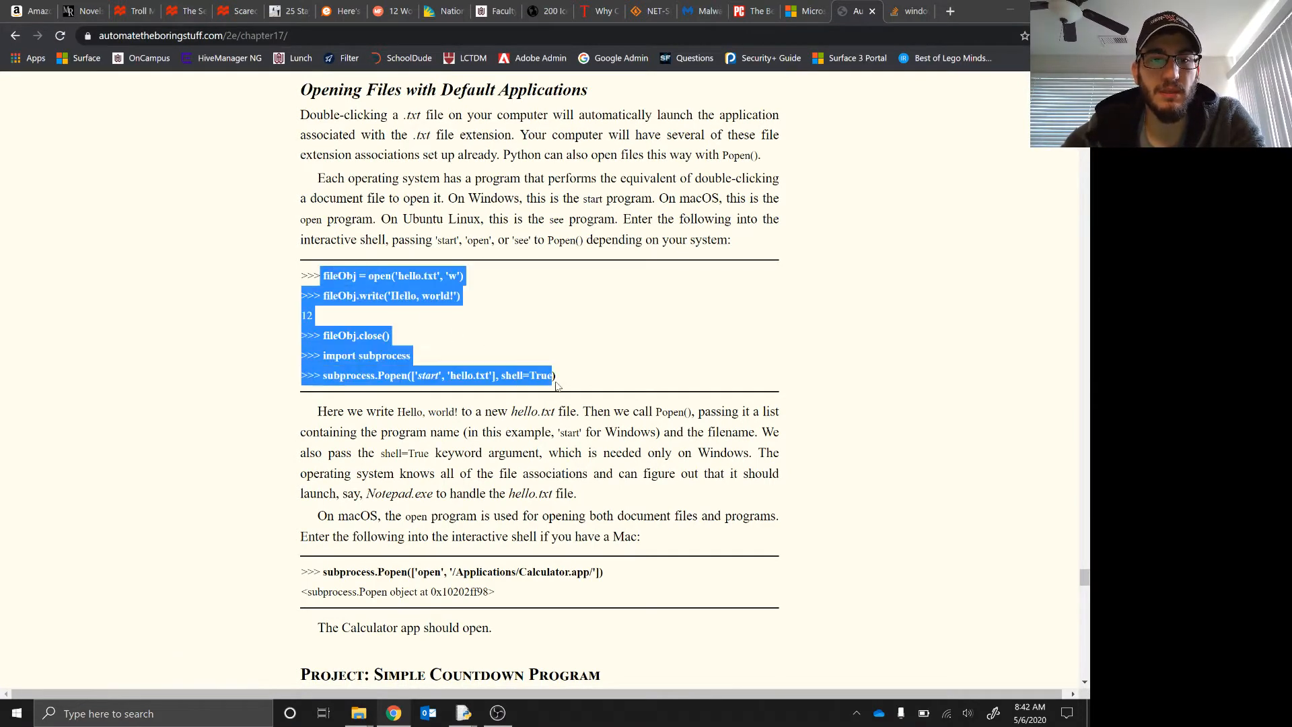
{"action": "left_click", "coordinate": [559, 388]}
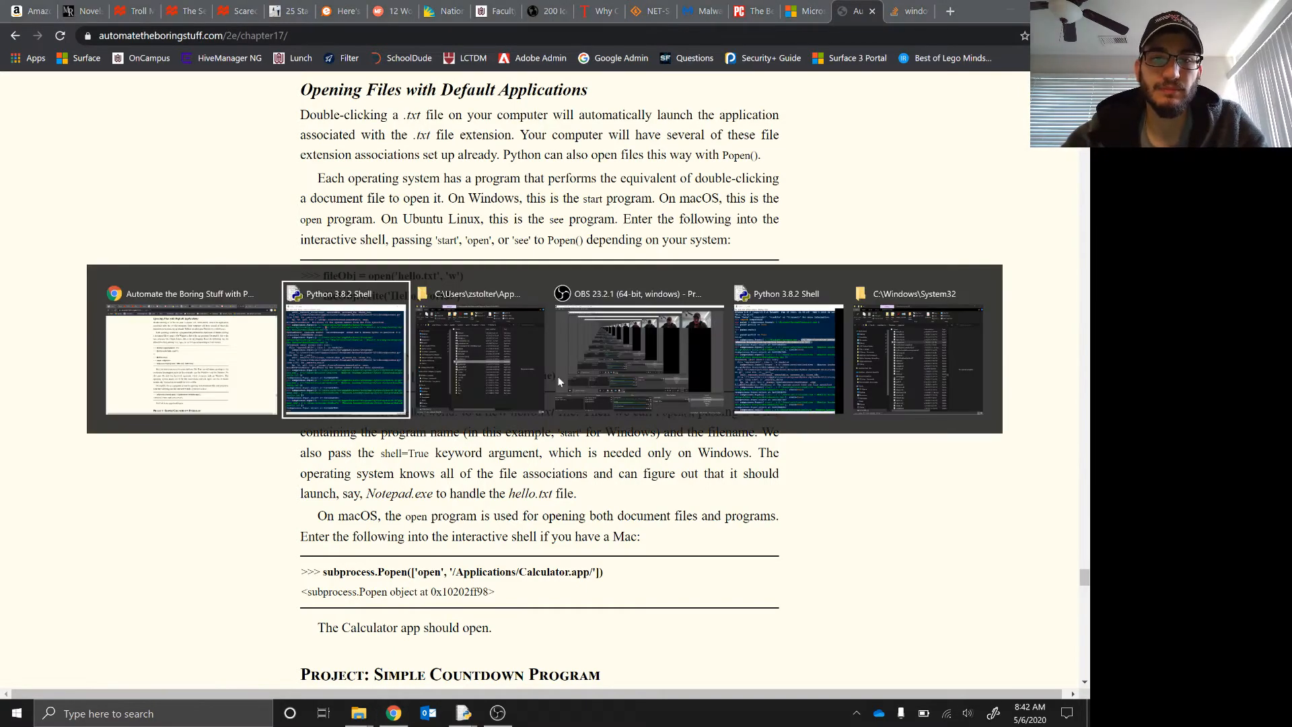
{"action": "left_click", "coordinate": [343, 293]}
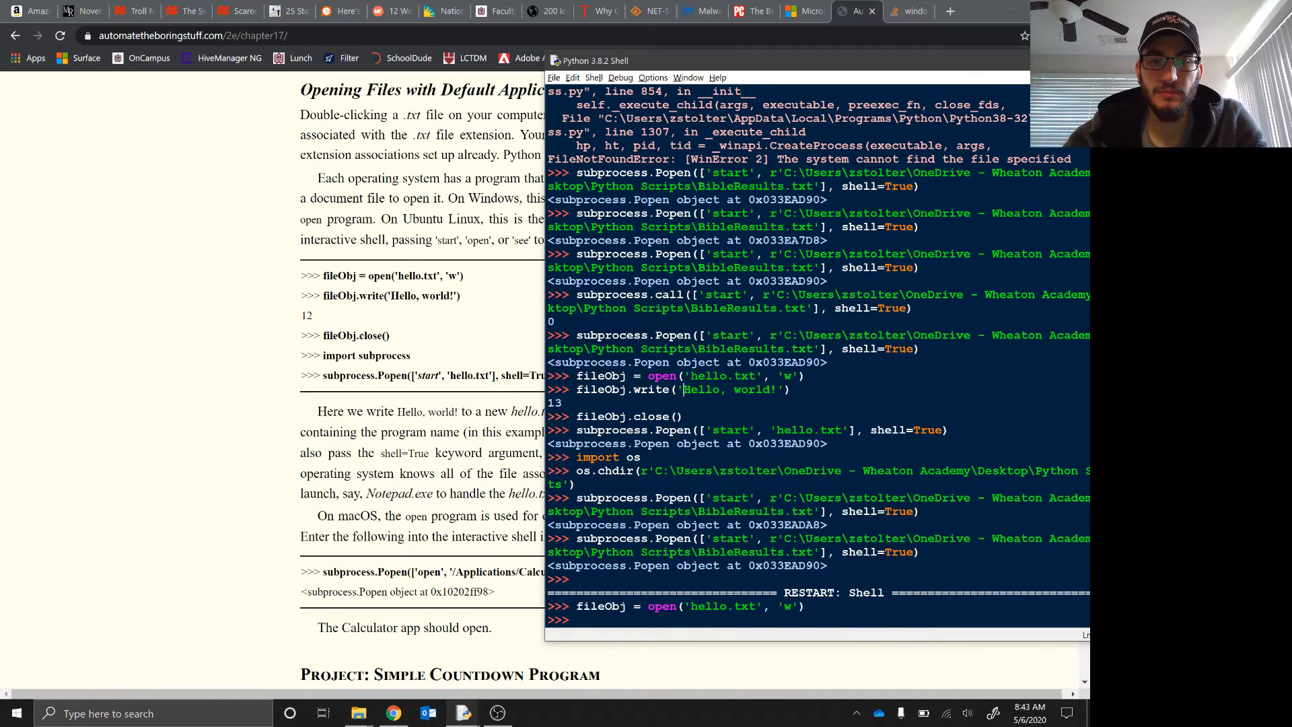
Import subprocess in the shell after the NameError and close the stray command prompt window.
{"action": "scroll", "scroll_direction": "down", "scroll_amount": 3}
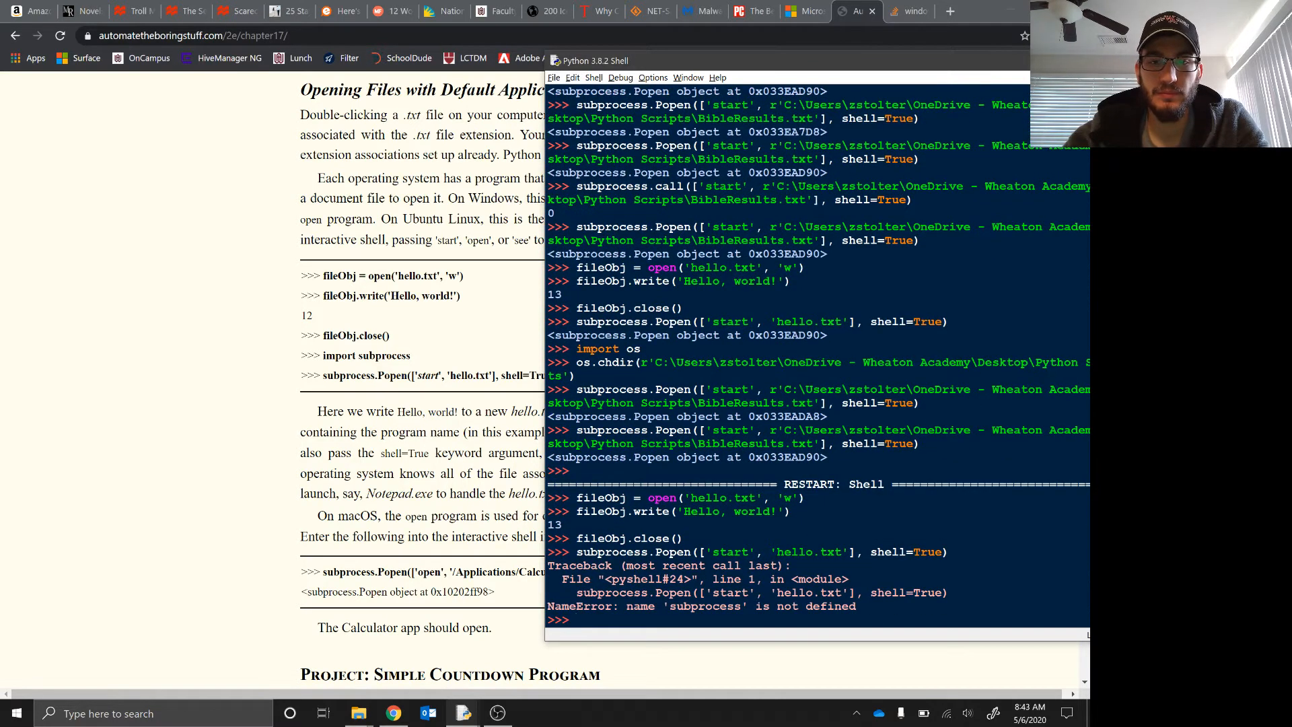
{"action": "type", "text": "import subproces"}
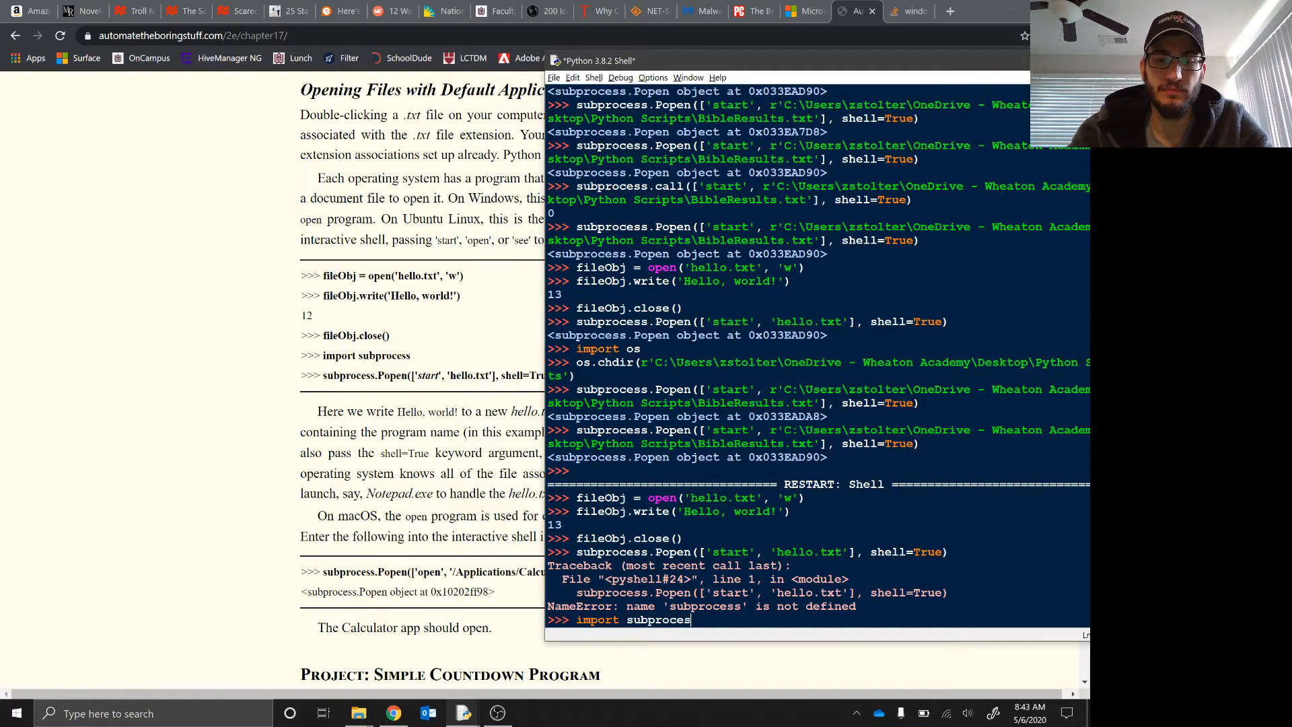
{"action": "key", "text": "Return"}
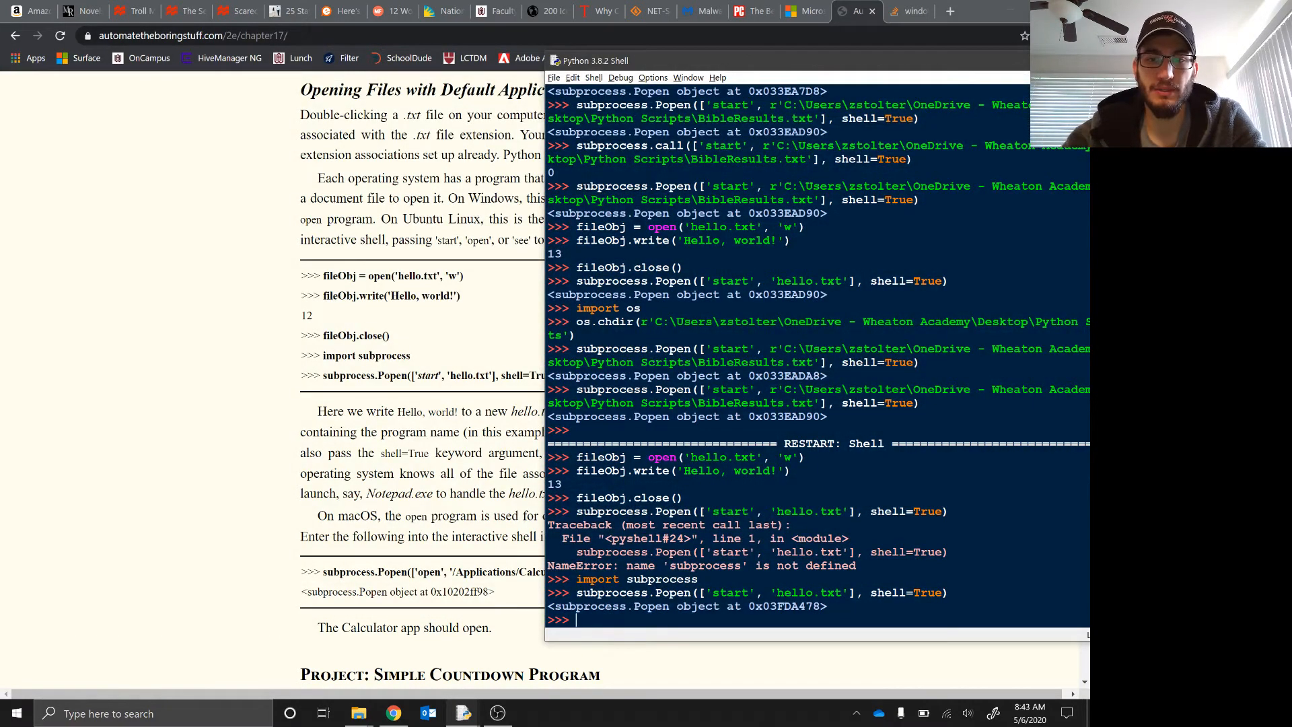
{"action": "left_click_drag", "start_coordinate": [770, 389], "coordinate": [816, 403]}
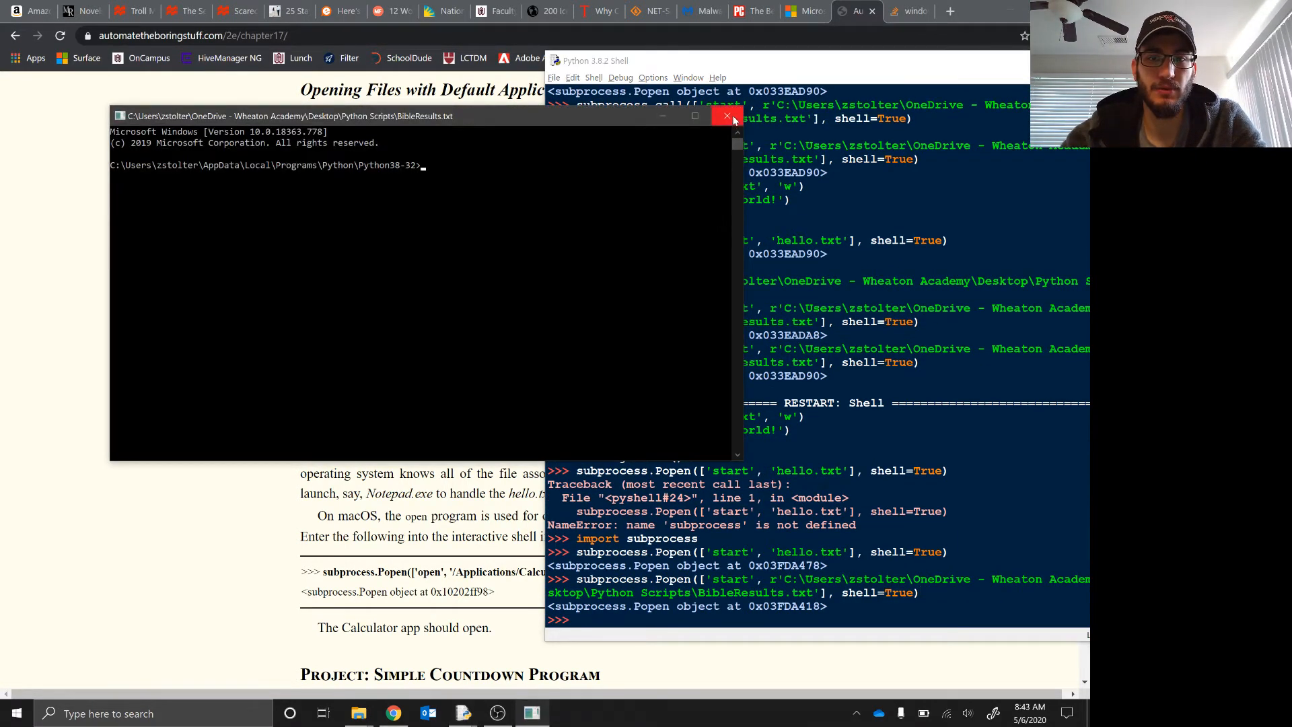
{"action": "left_click", "coordinate": [728, 116]}
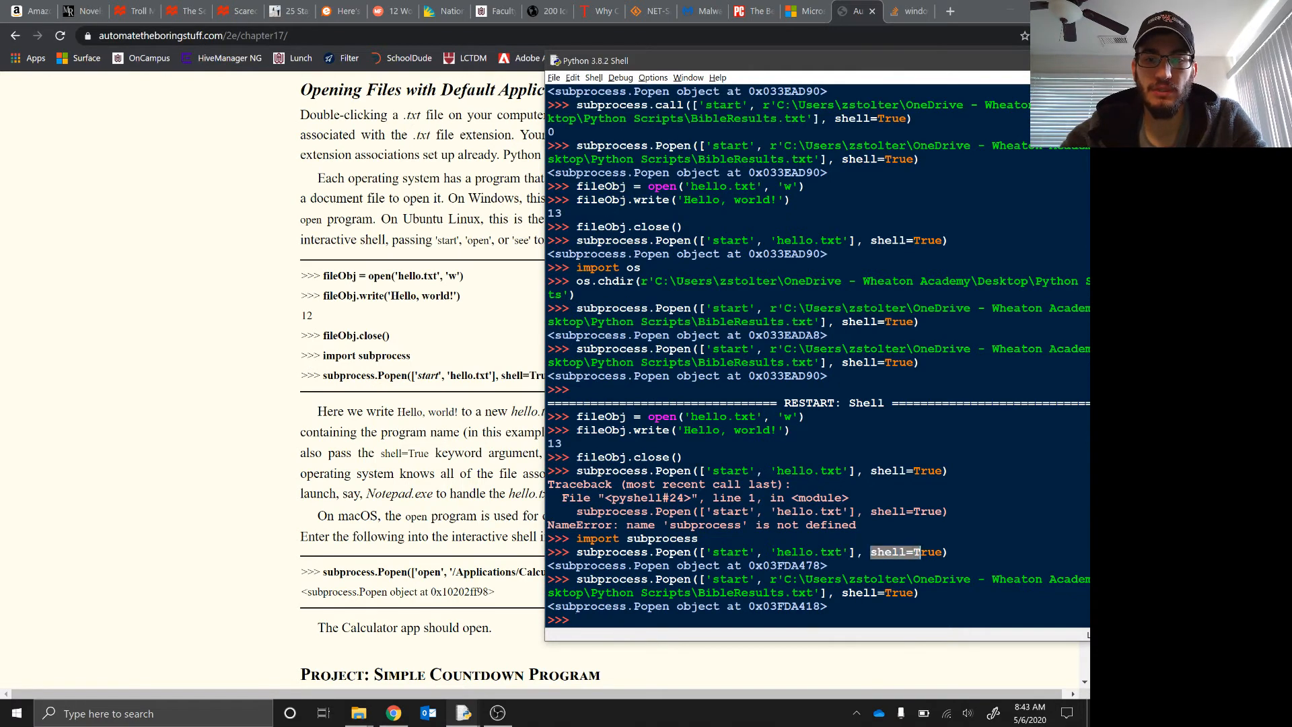
Run subprocess.Popen(['start', 'hello.txt'], shell=True) to open hello.txt with its default application.
{"action": "type", "text": "subprocess.Popen(['start', 'hello.txt'], shell=True)"}
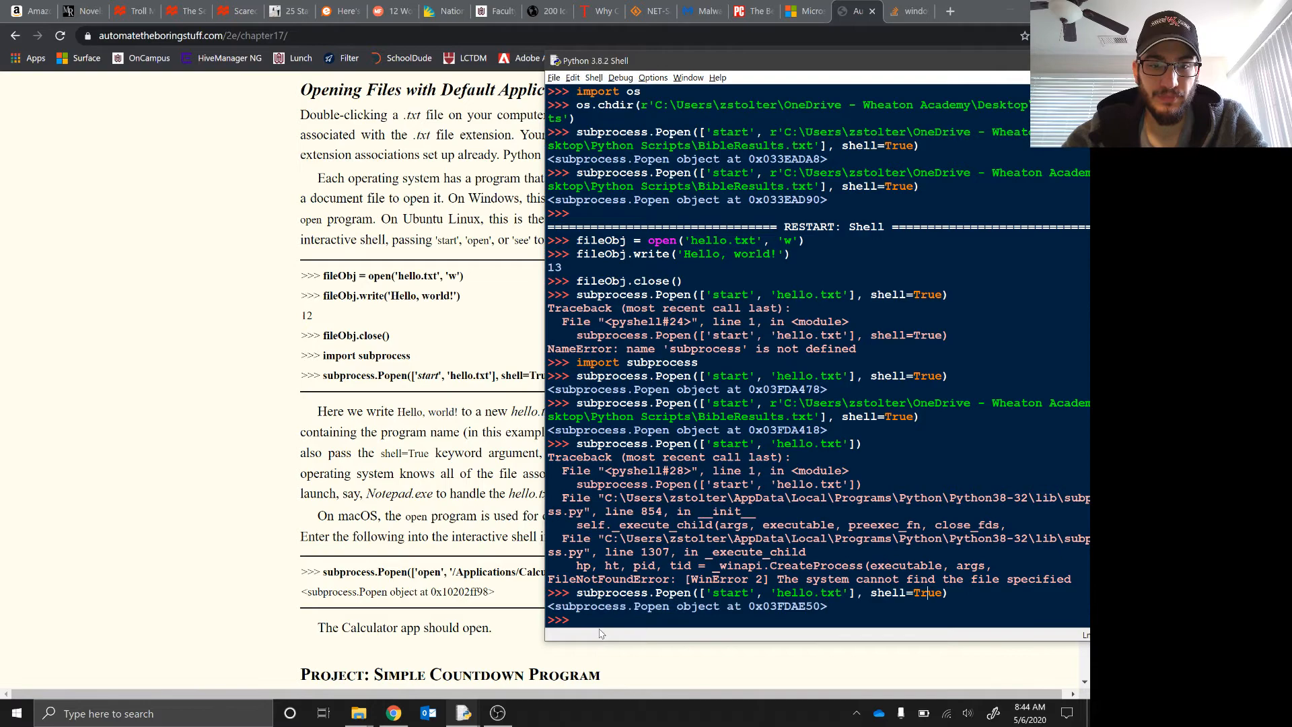
{"action": "scroll", "scroll_direction": "down", "scroll_amount": 3}
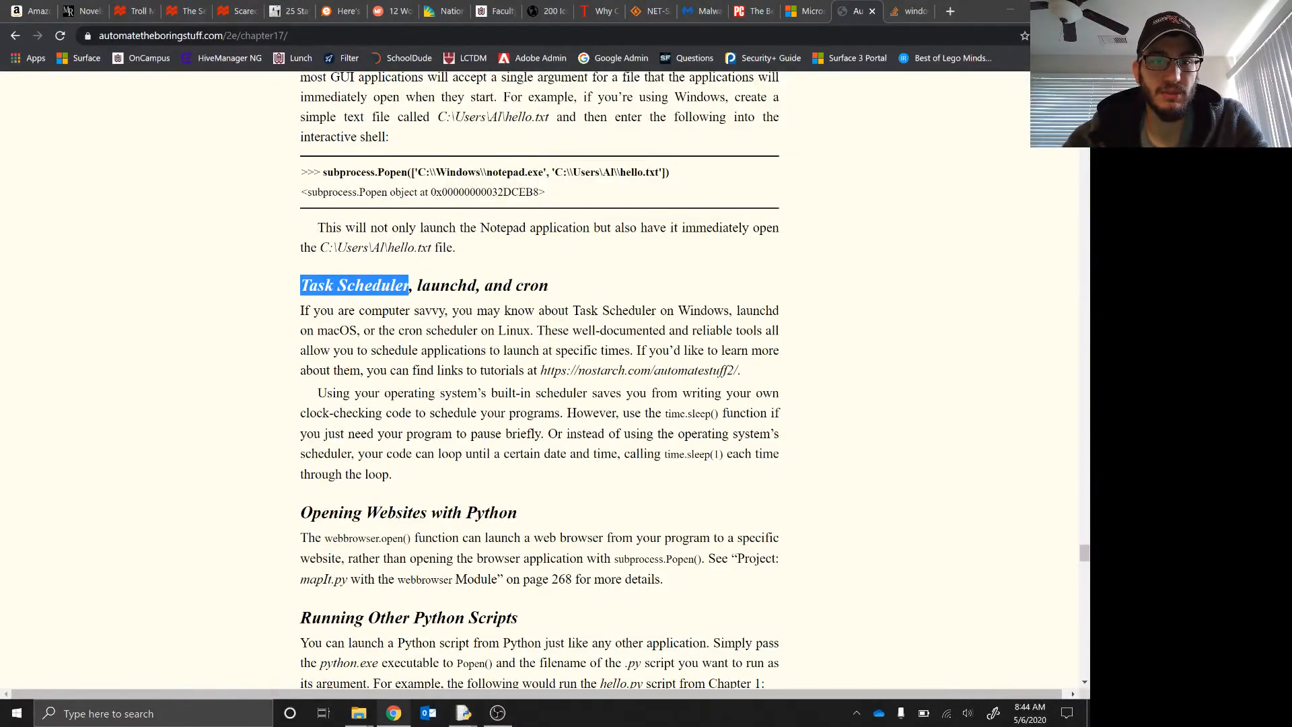
Search the Start menu for Task Scheduler, launch it and maximize its summary window.
{"action": "left_click", "coordinate": [93, 382]}
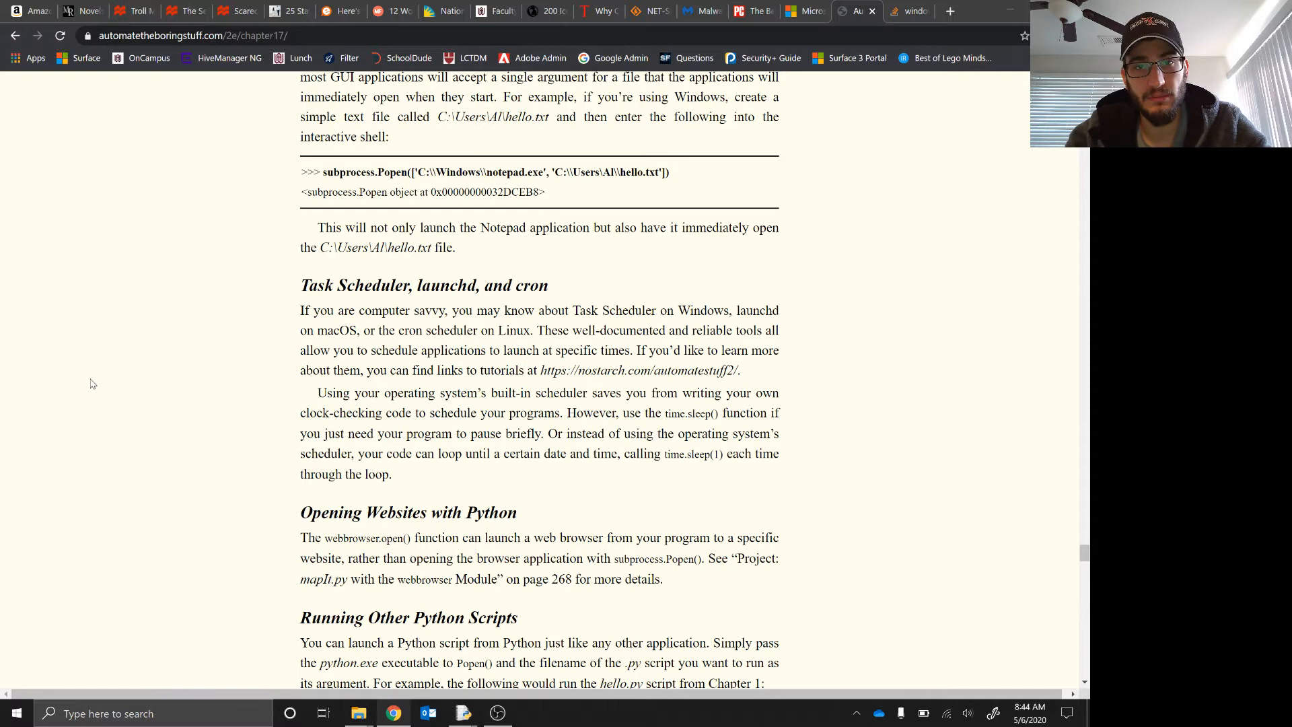
{"action": "mouse_move", "coordinate": [120, 593]}
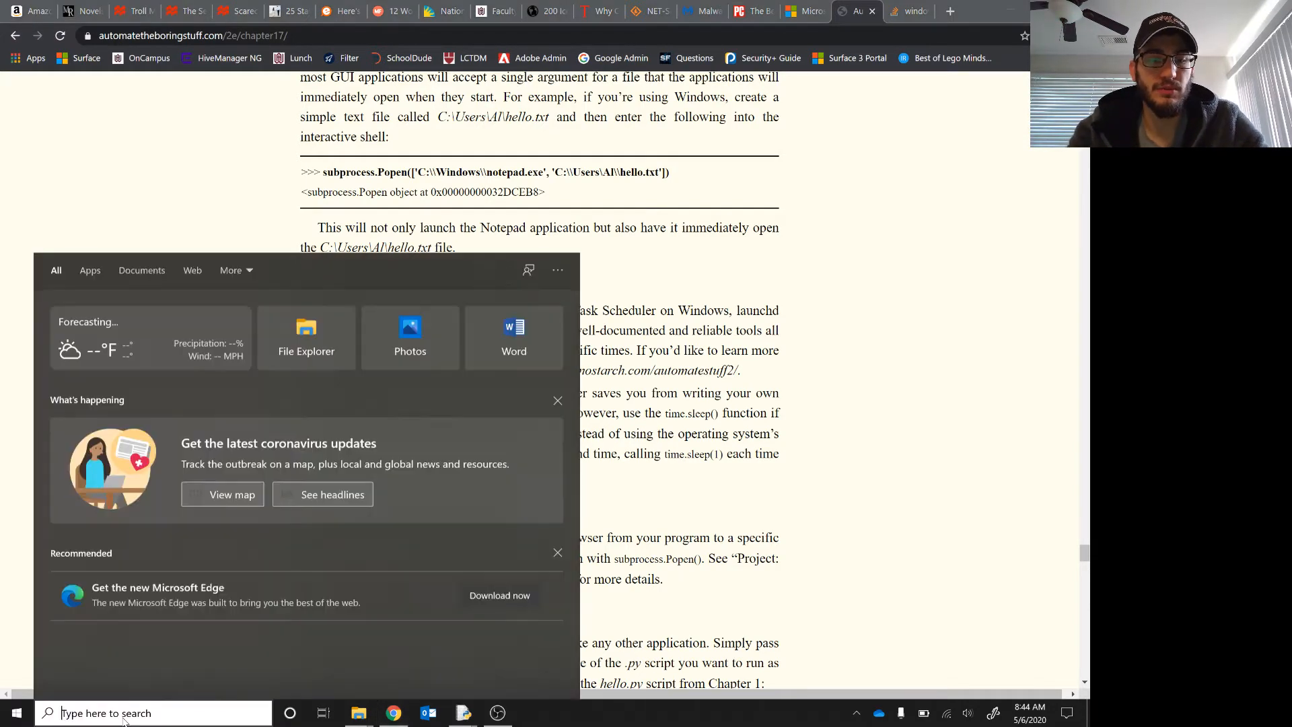
{"action": "type", "text": "Task Scheduler"}
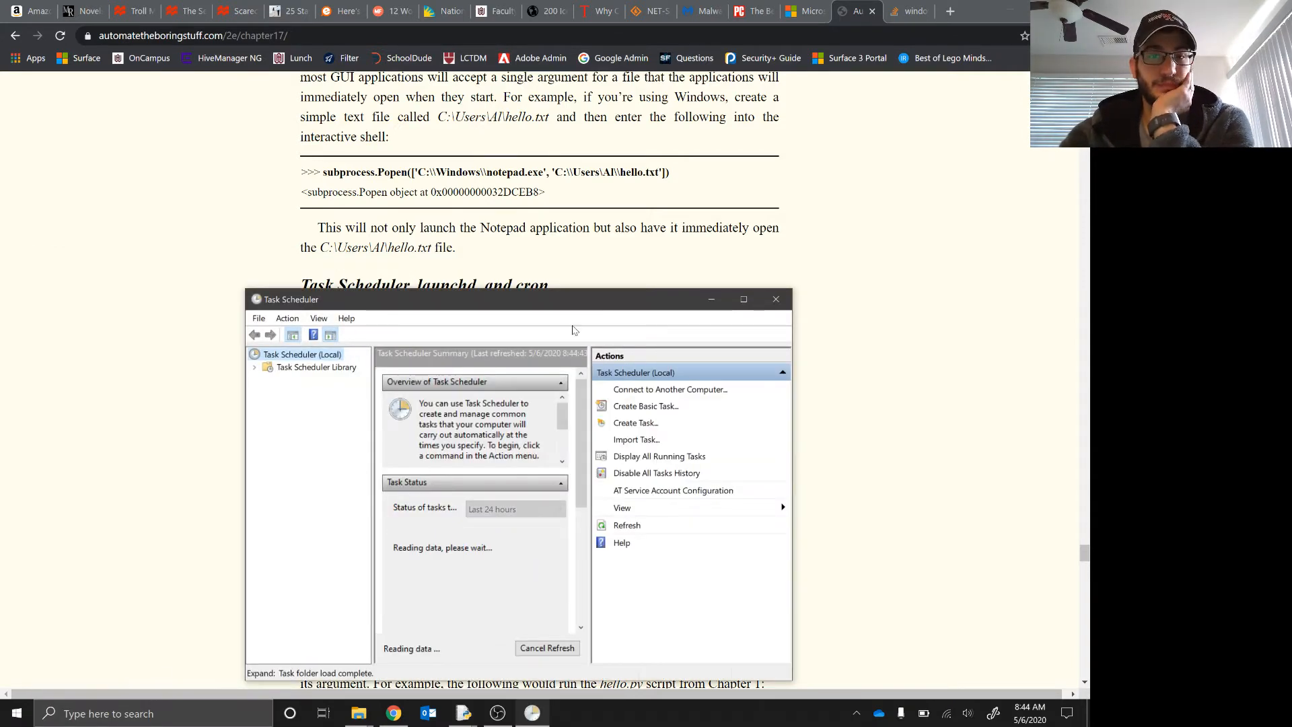
{"action": "left_click", "coordinate": [743, 299]}
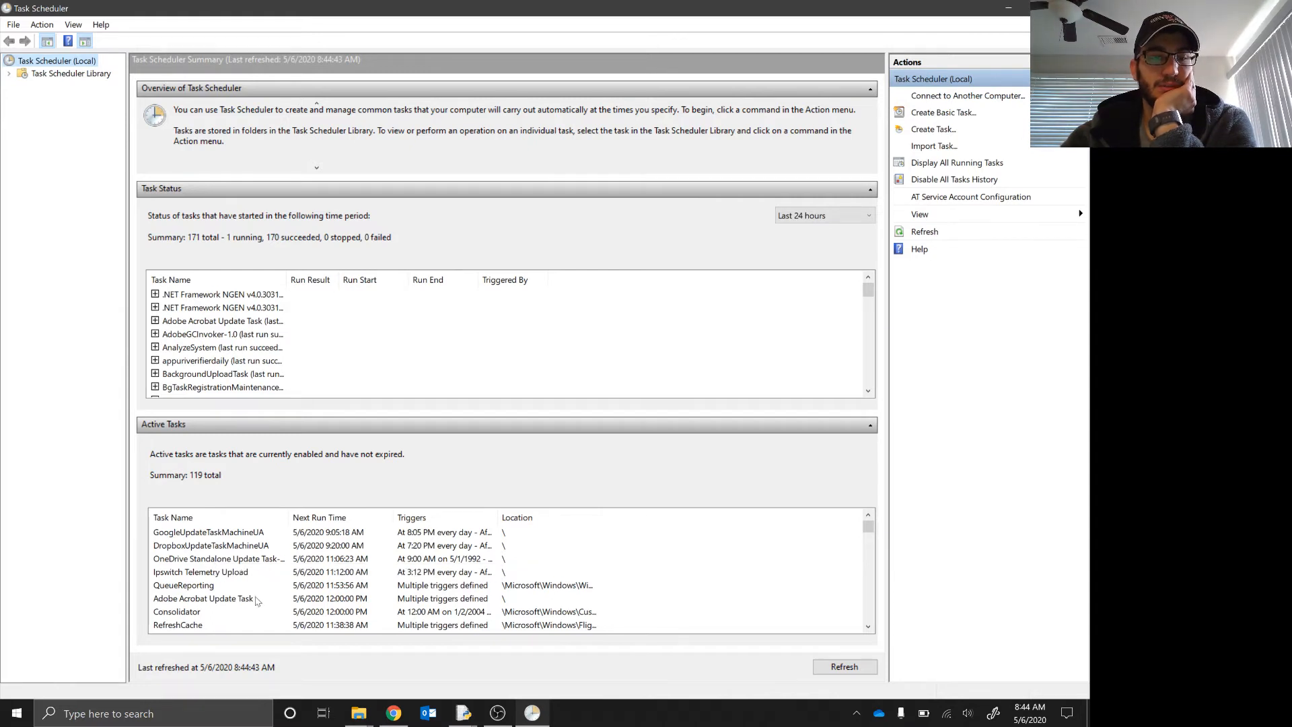
{"action": "mouse_move", "coordinate": [503, 614]}
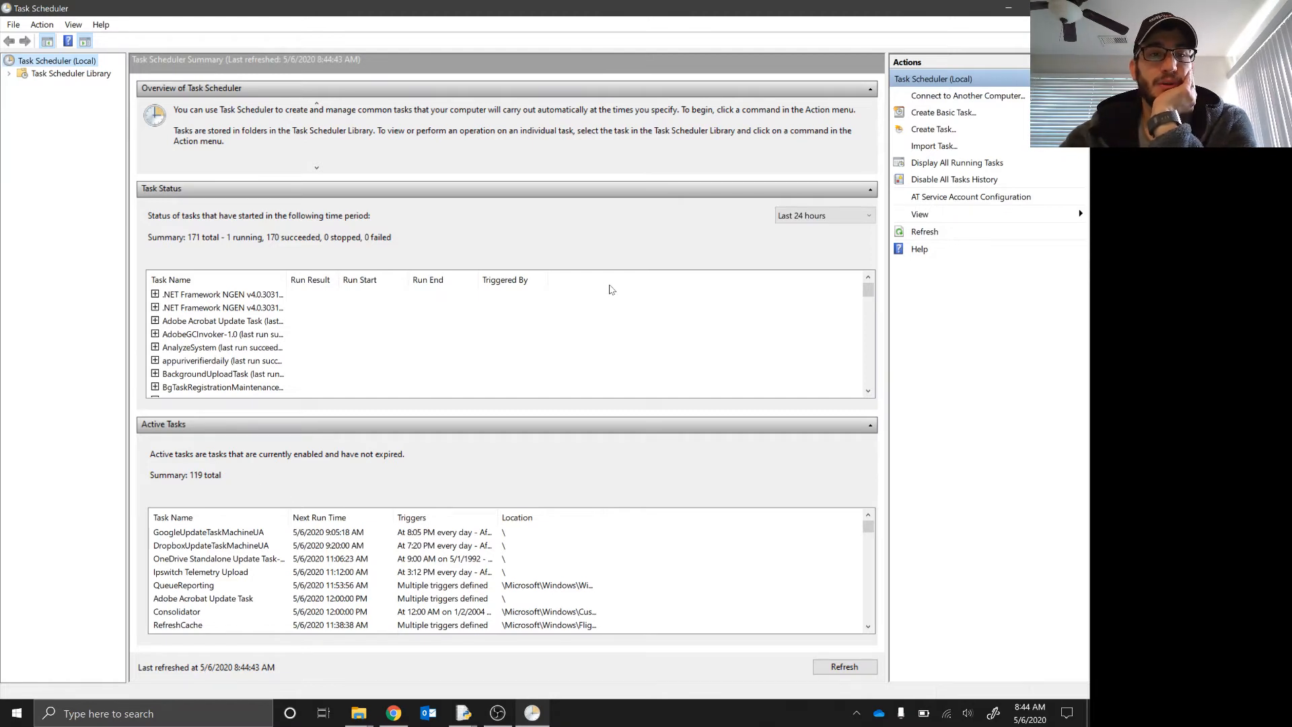
{"action": "mouse_move", "coordinate": [942, 103]}
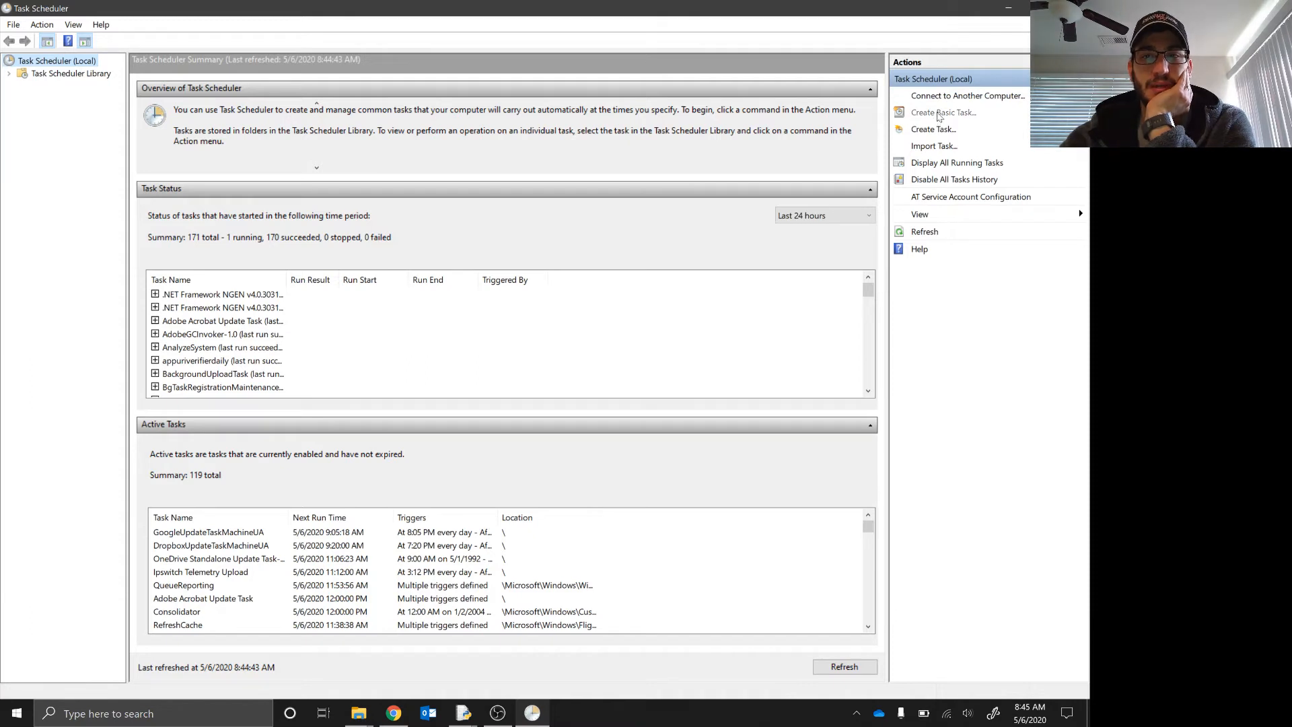
Begin a basic task named TestingPython with the description 'This is a demo of Scheduler to do things'.
{"action": "left_click", "coordinate": [941, 112]}
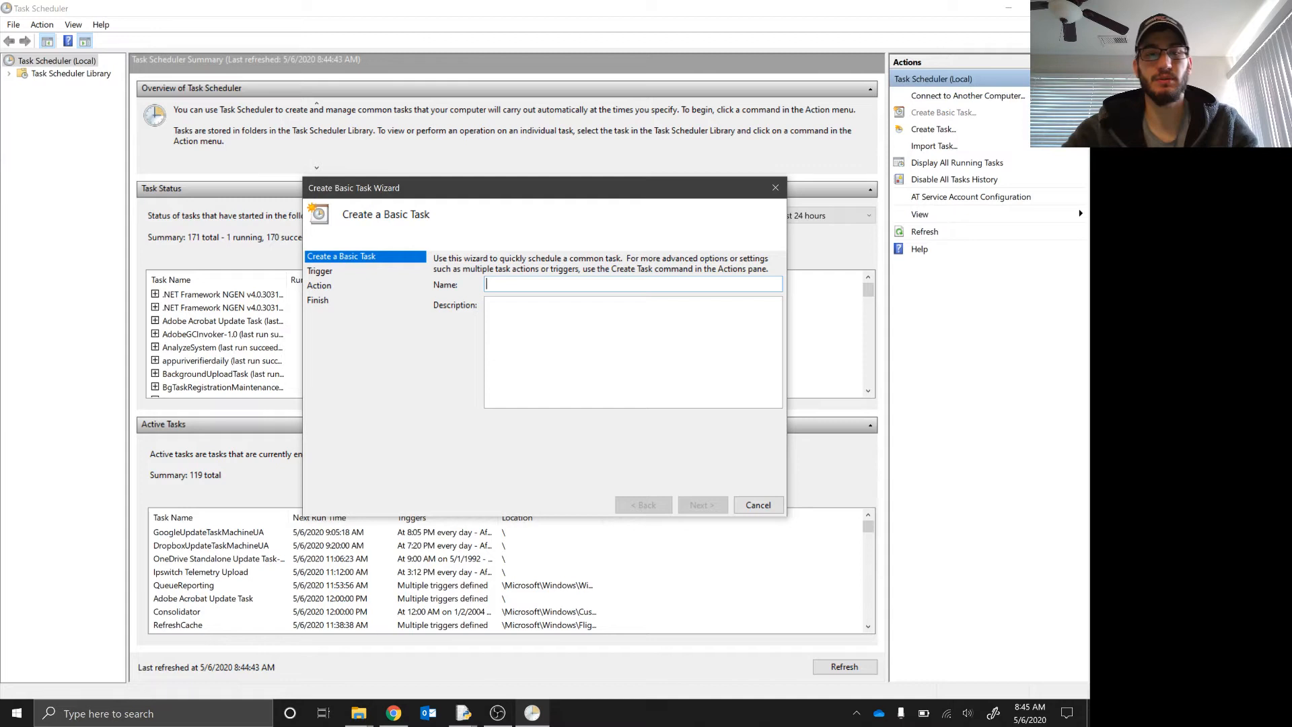
{"action": "type", "text": "TestingPyth"}
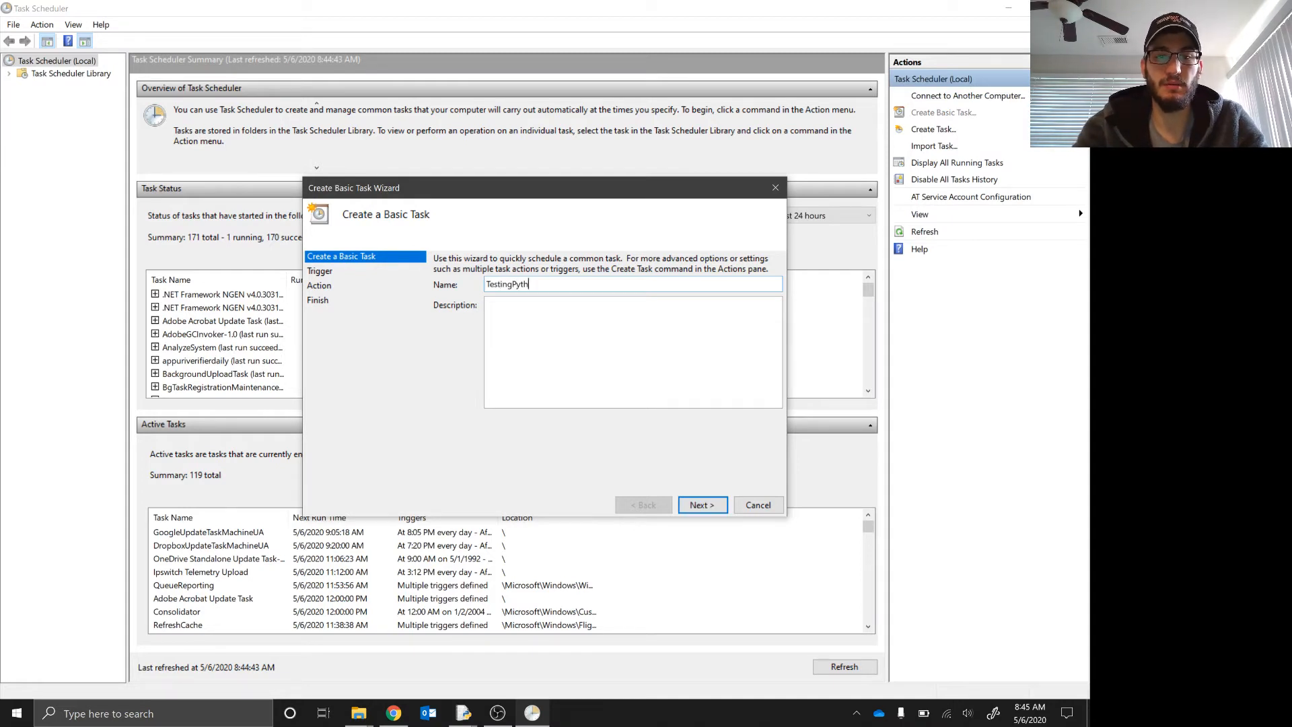
{"action": "type", "text": "This"}
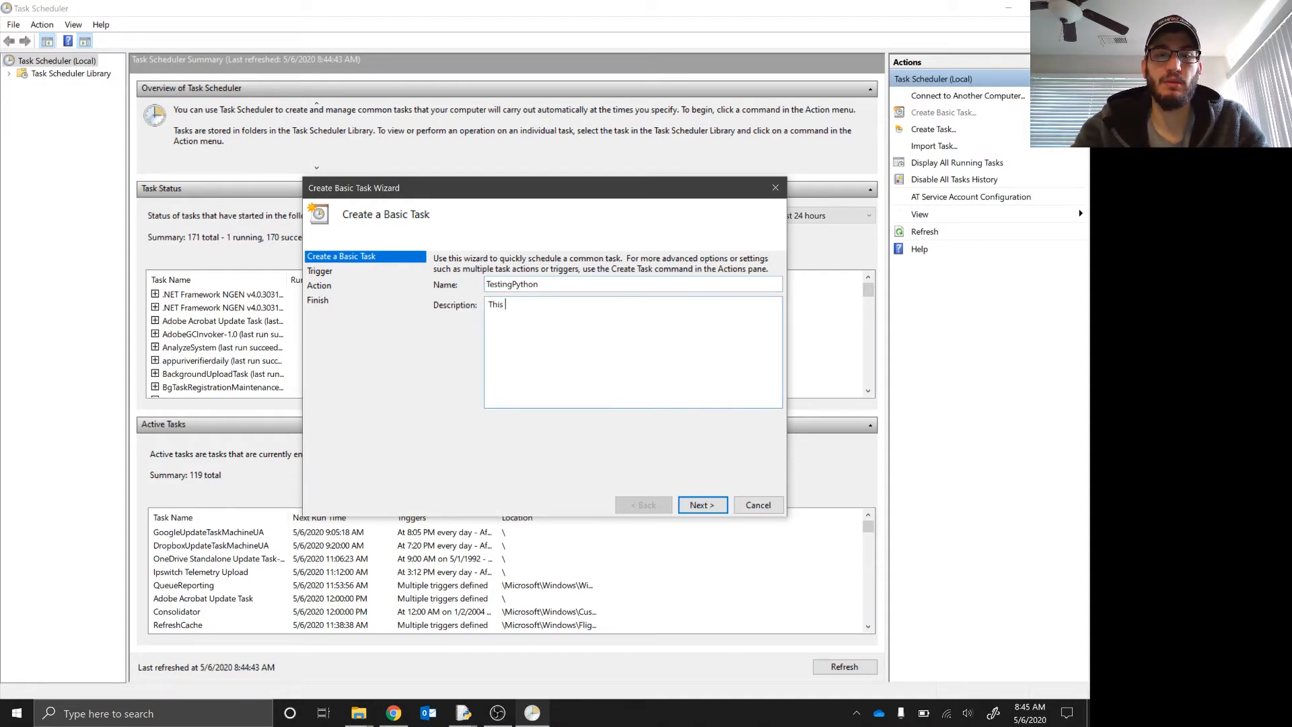
{"action": "type", "text": "is a demo of how to use Task Schdeul"}
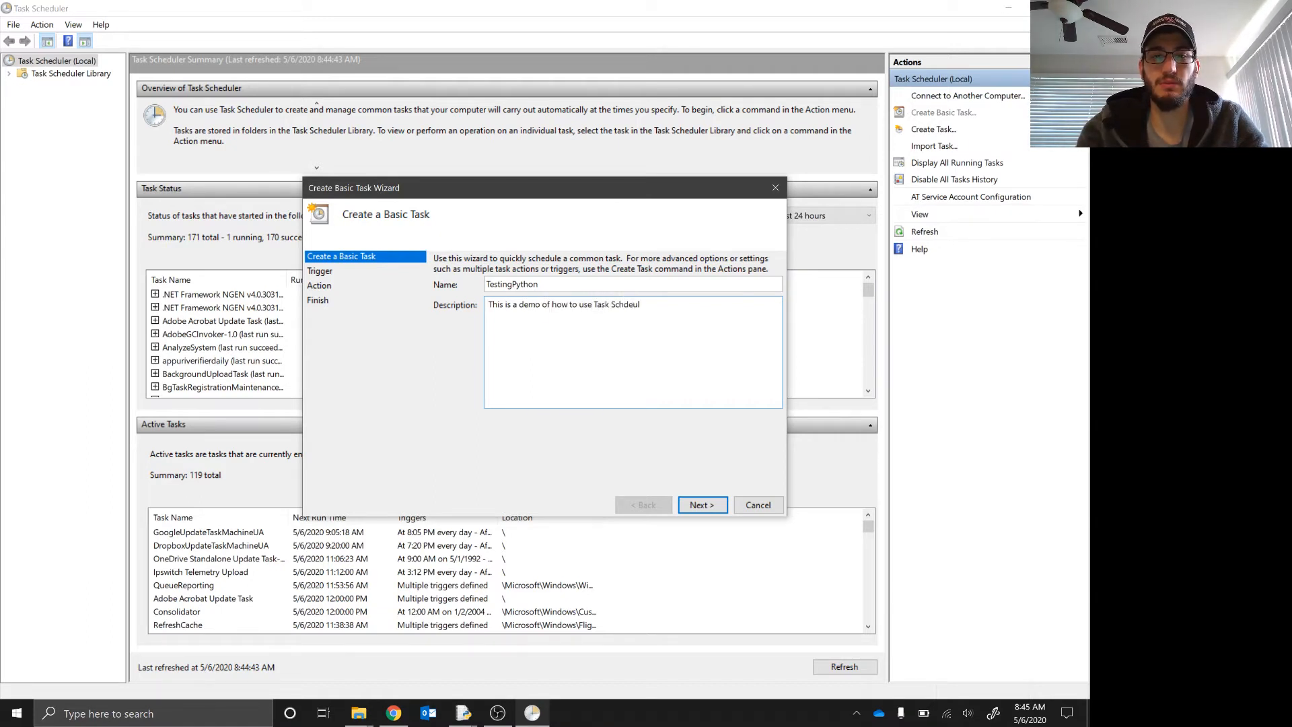
{"action": "type", "text": "Scheduler t"}
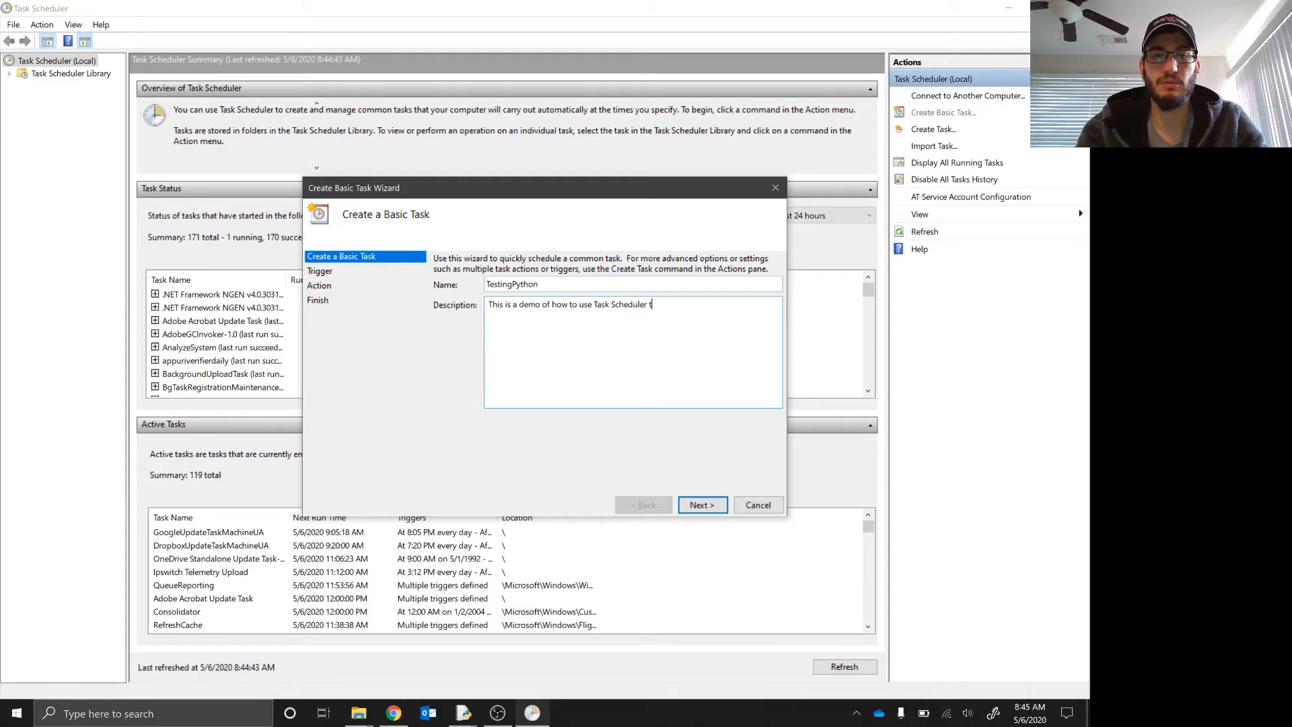
{"action": "type", "text": "to"}
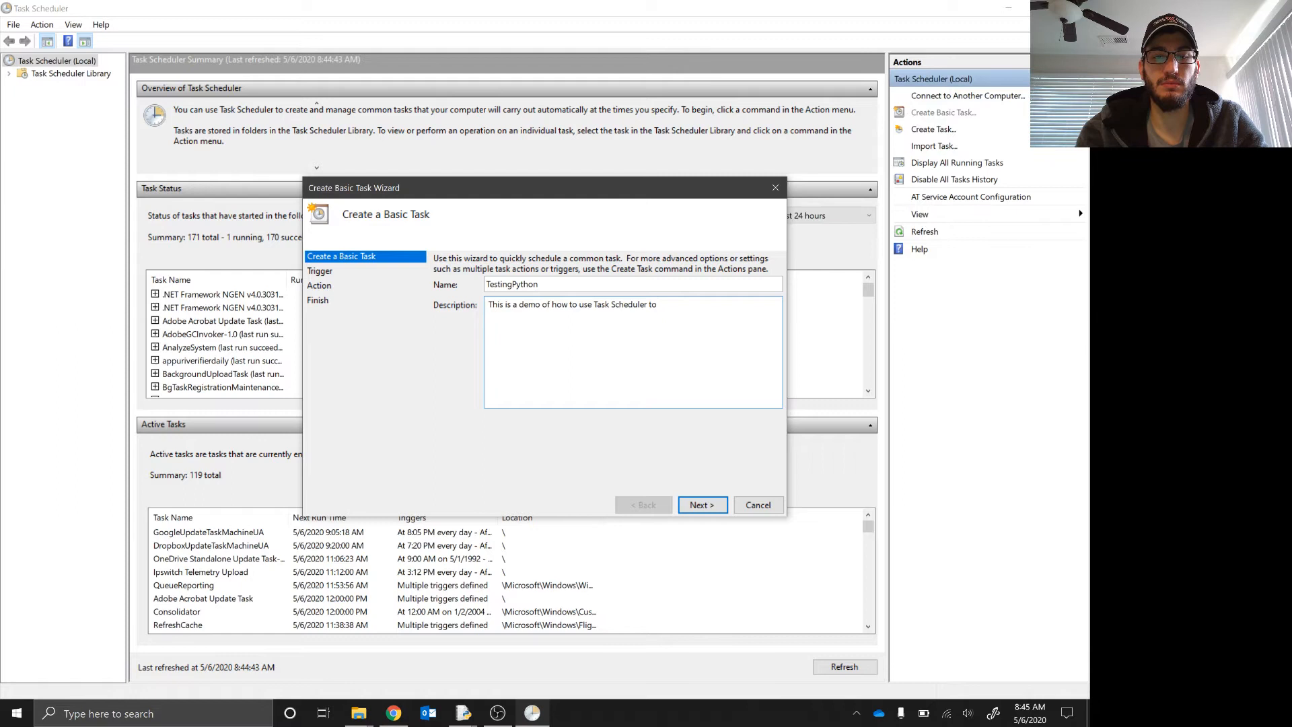
{"action": "type", "text": "do things"}
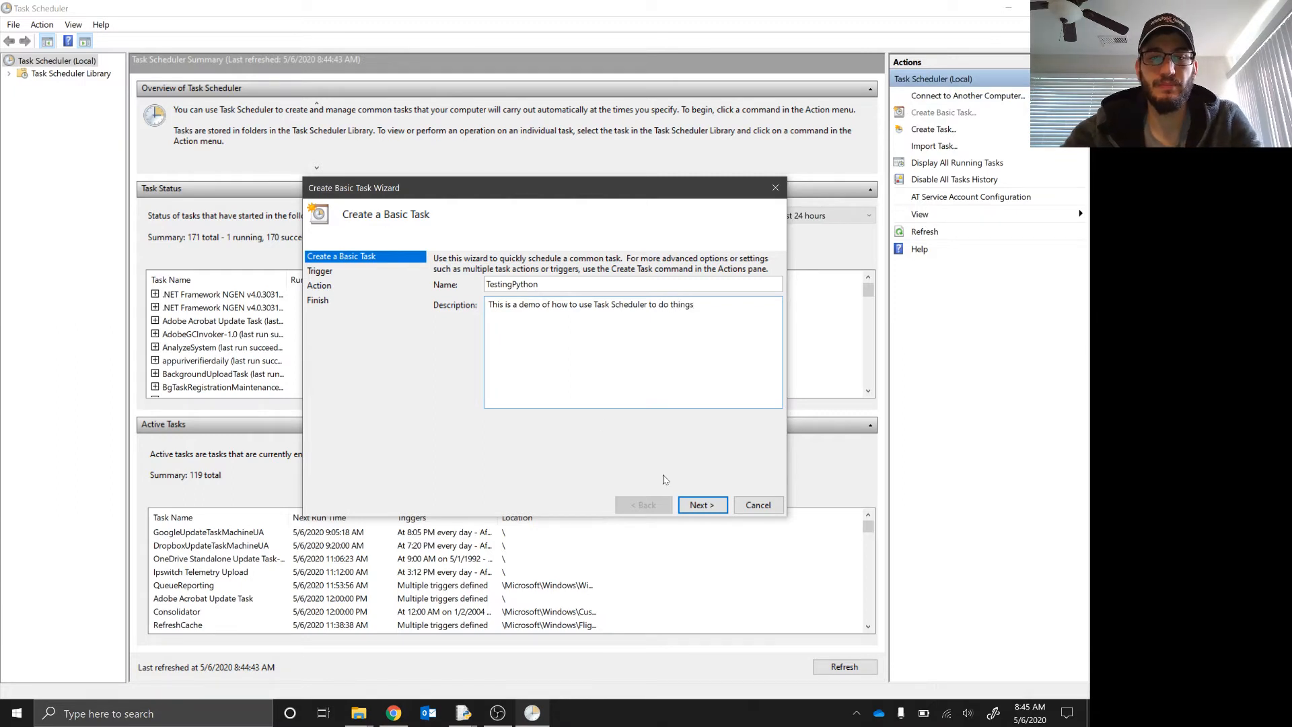
Set the task's trigger to 'When a specific event is logged' and search for Event Viewer.
{"action": "left_click", "coordinate": [701, 504]}
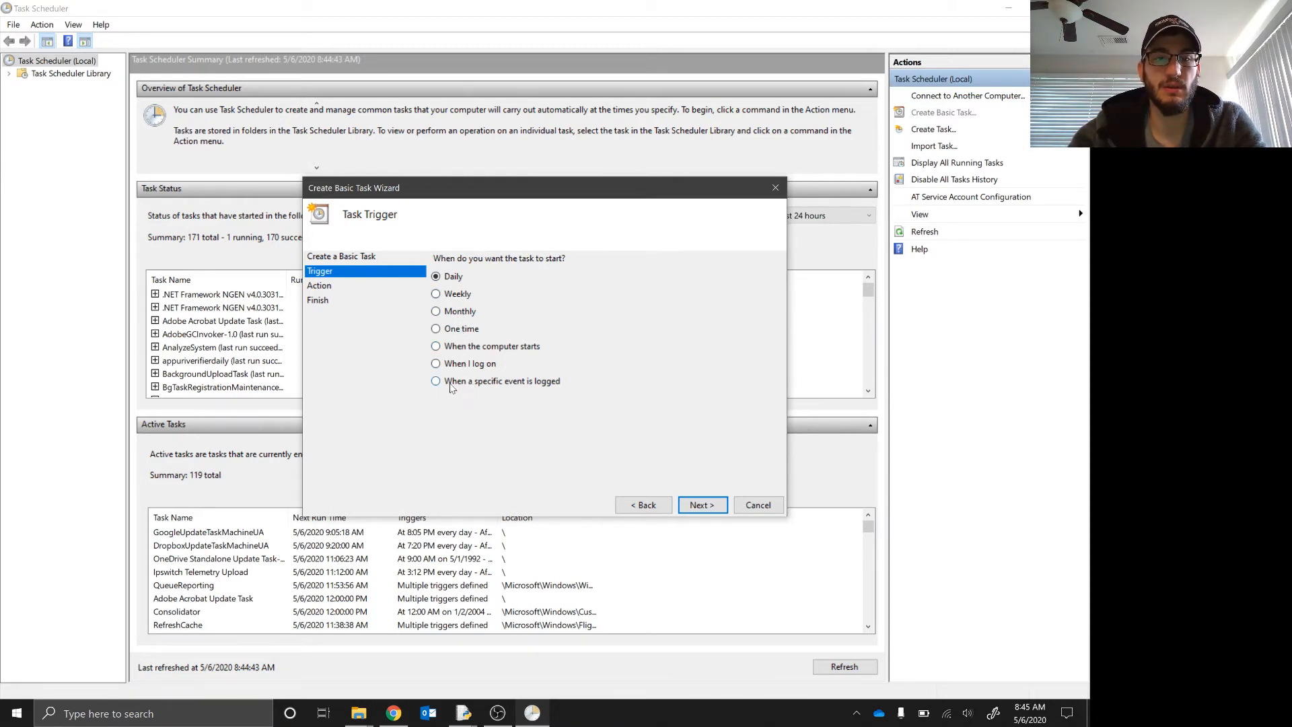
{"action": "left_click", "coordinate": [434, 381]}
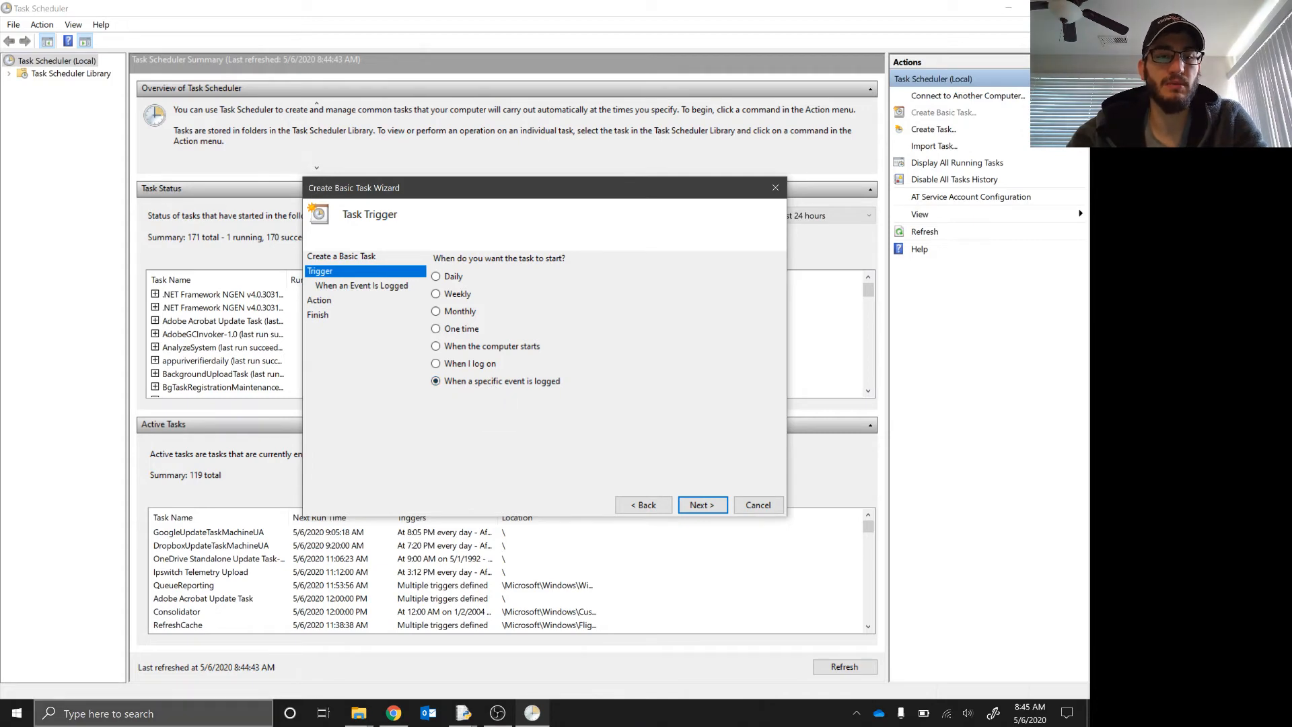
{"action": "type", "text": "event"}
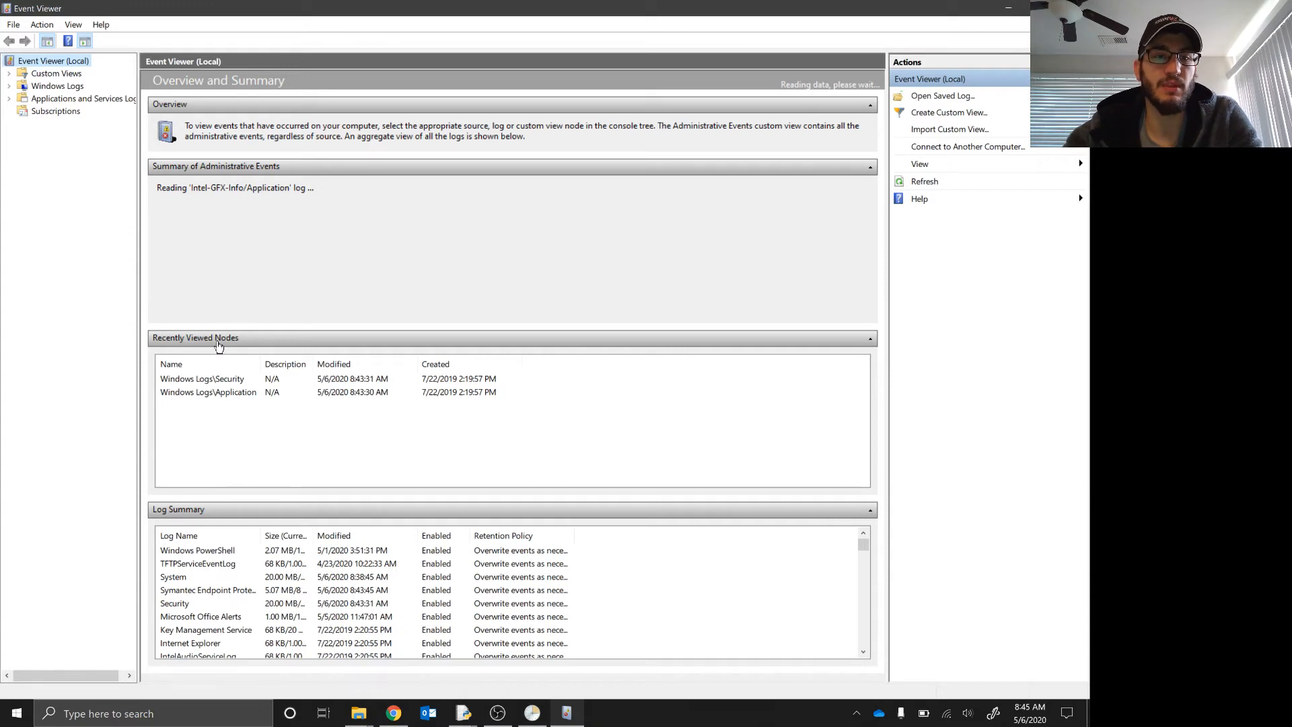
{"action": "mouse_move", "coordinate": [244, 348]}
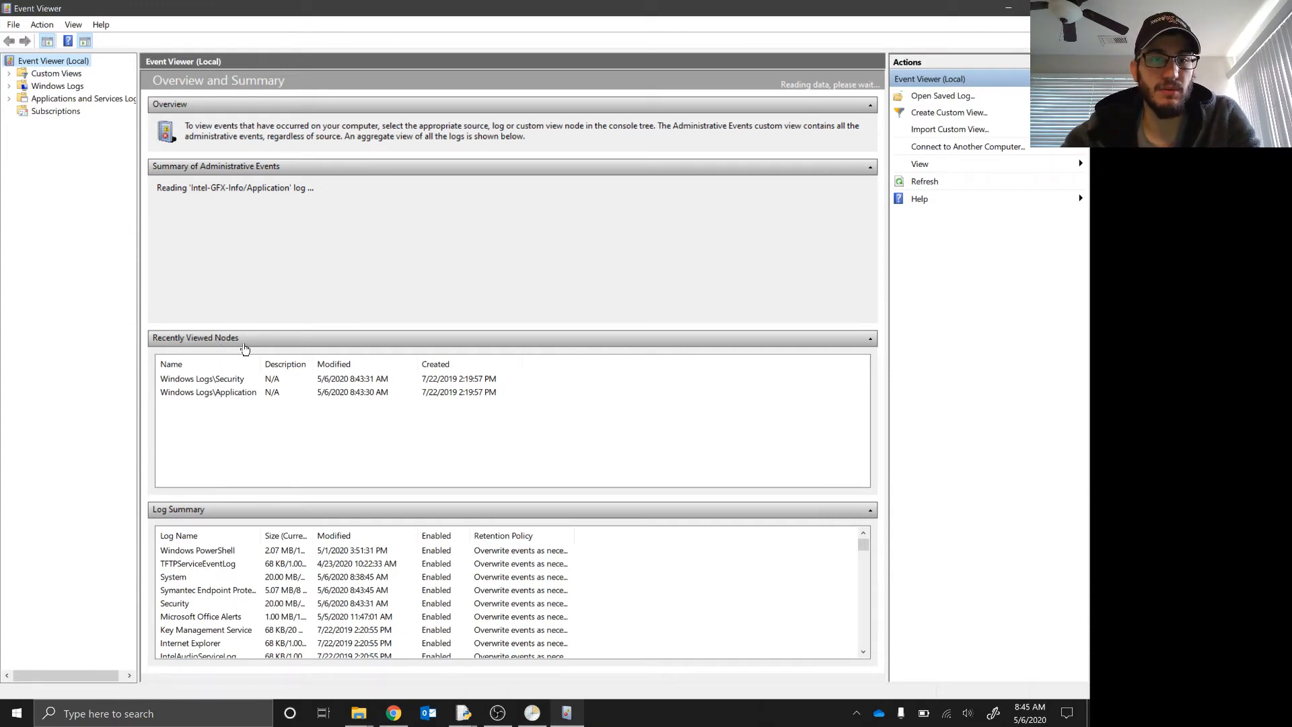
In Event Viewer, expand Custom Views and Windows Logs, then open the Application log's events.
{"action": "left_click", "coordinate": [83, 98]}
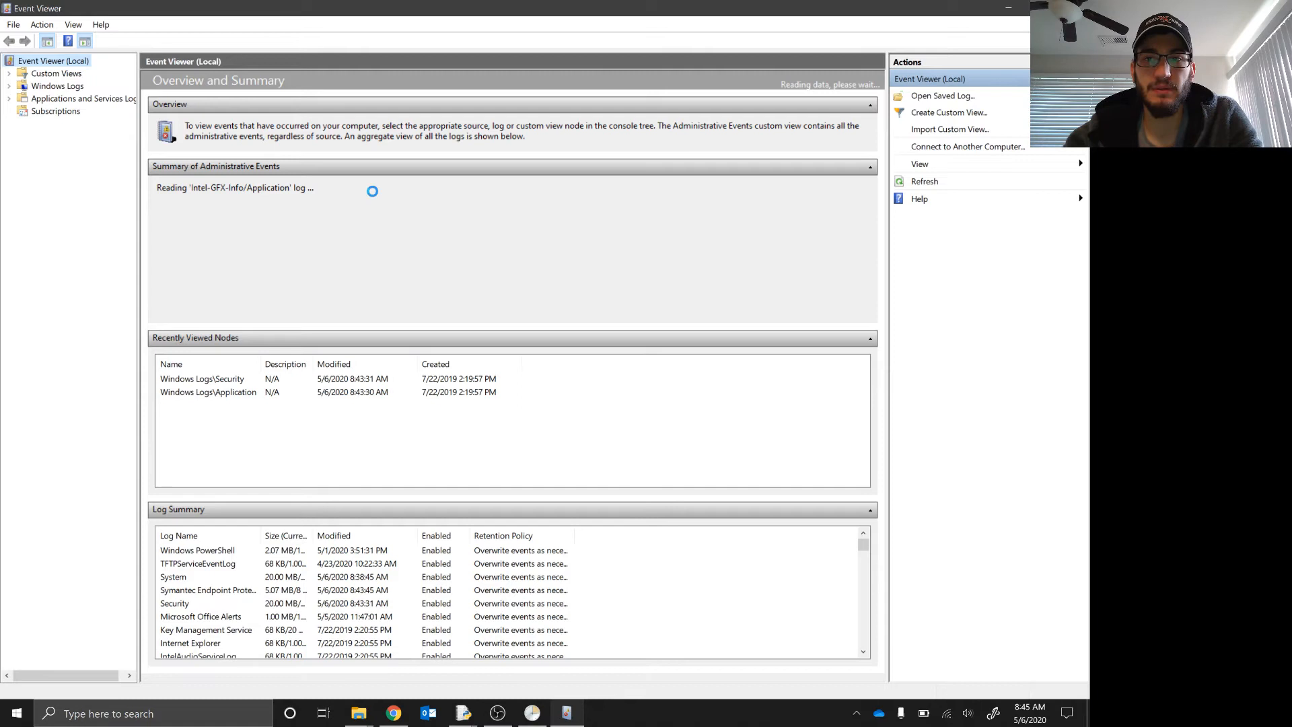
{"action": "left_click", "coordinate": [56, 73]}
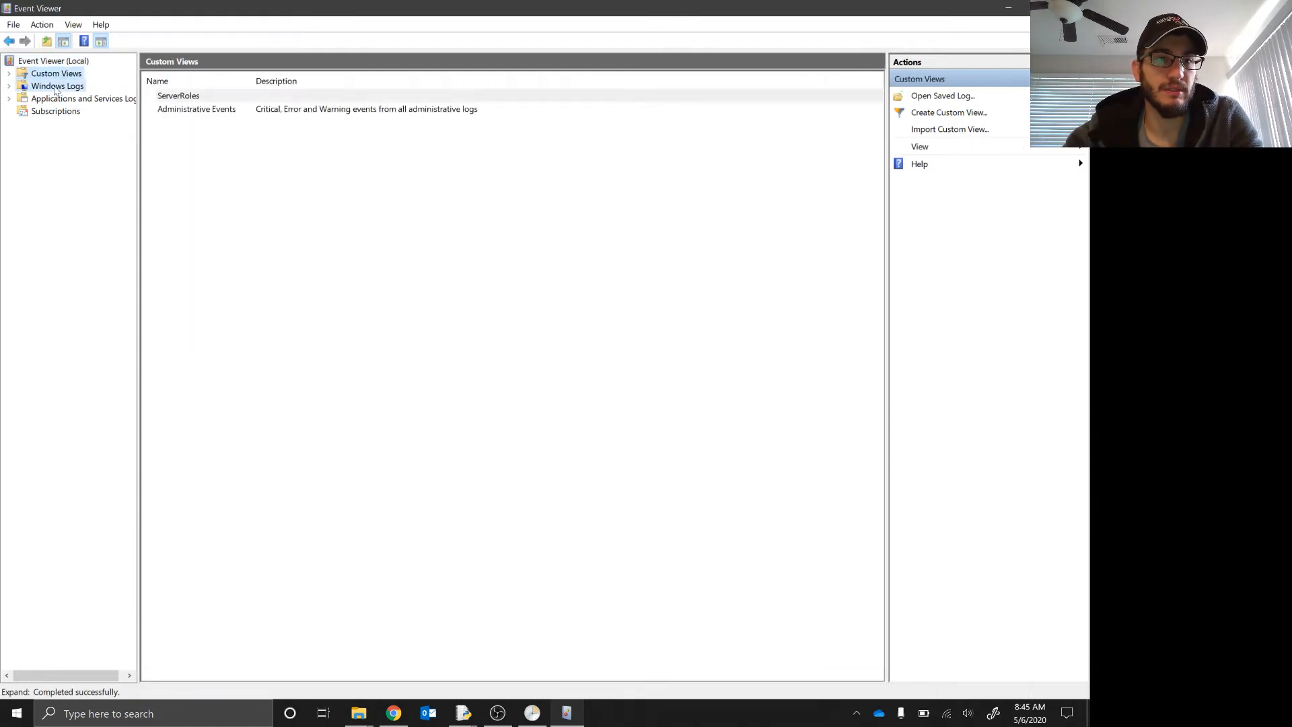
{"action": "left_click", "coordinate": [56, 87]}
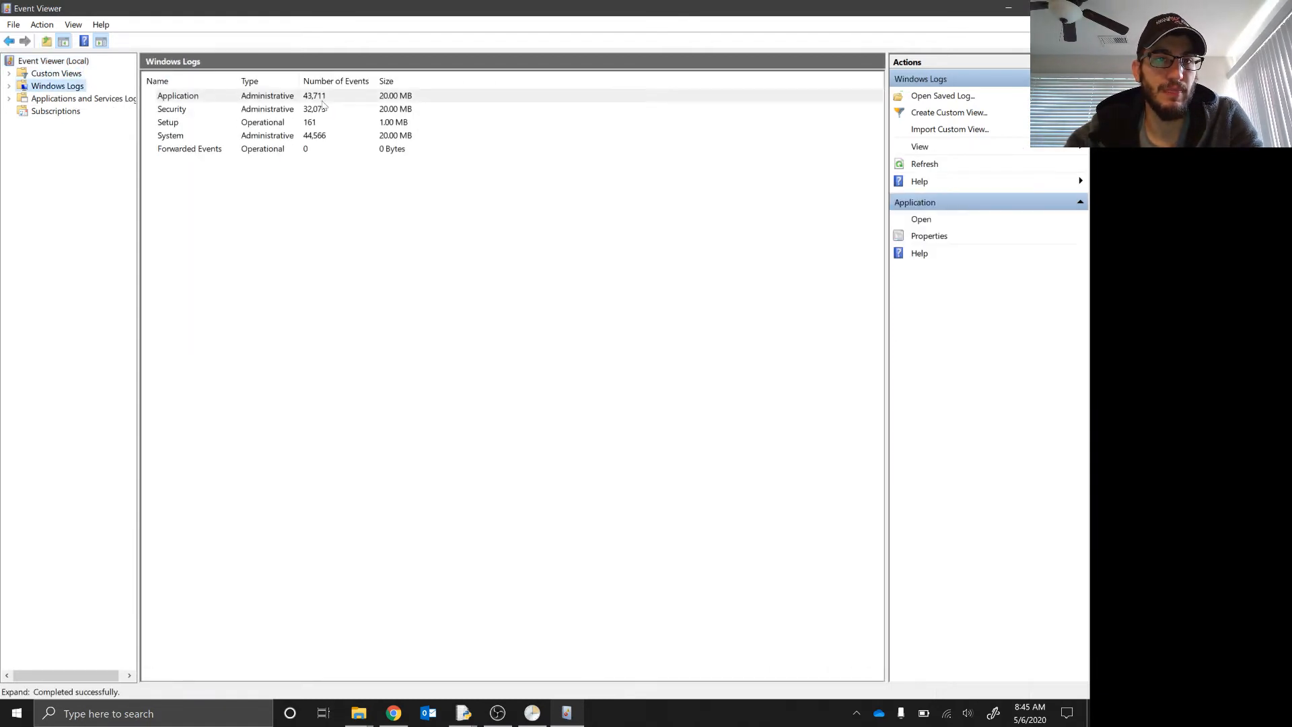
{"action": "left_click", "coordinate": [178, 94]}
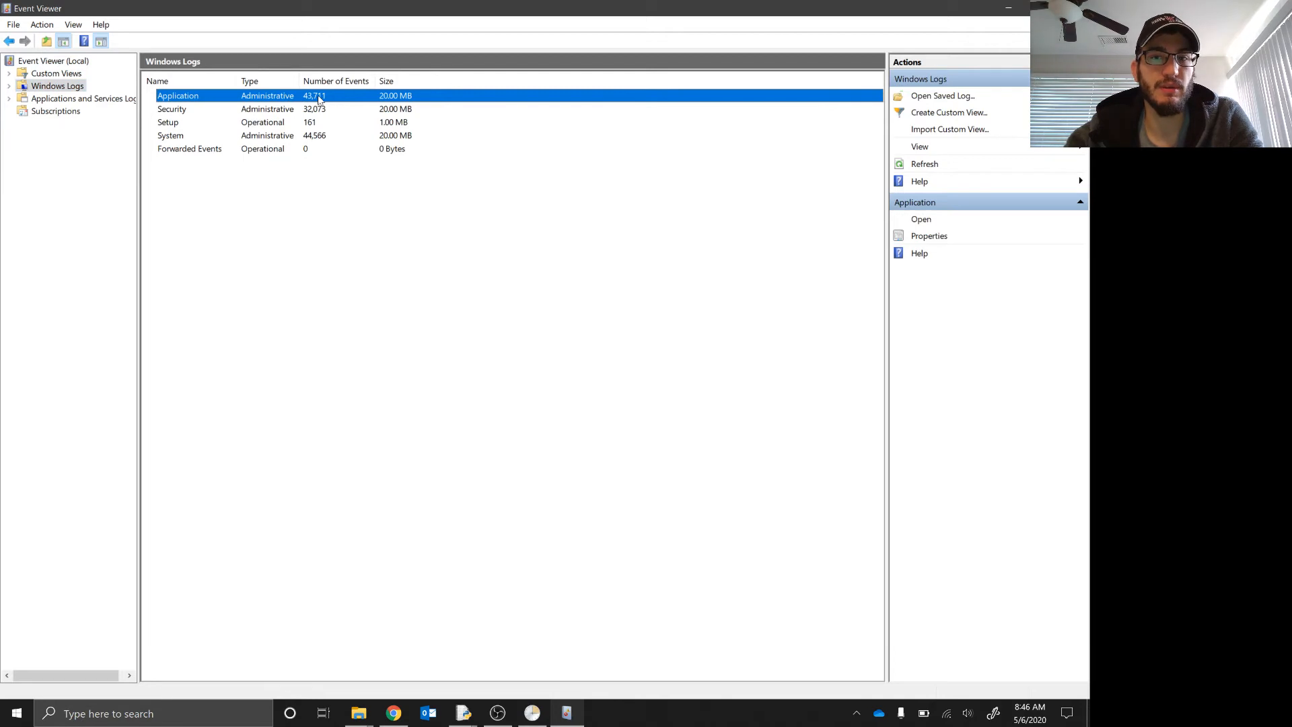
{"action": "double_click", "coordinate": [178, 95]}
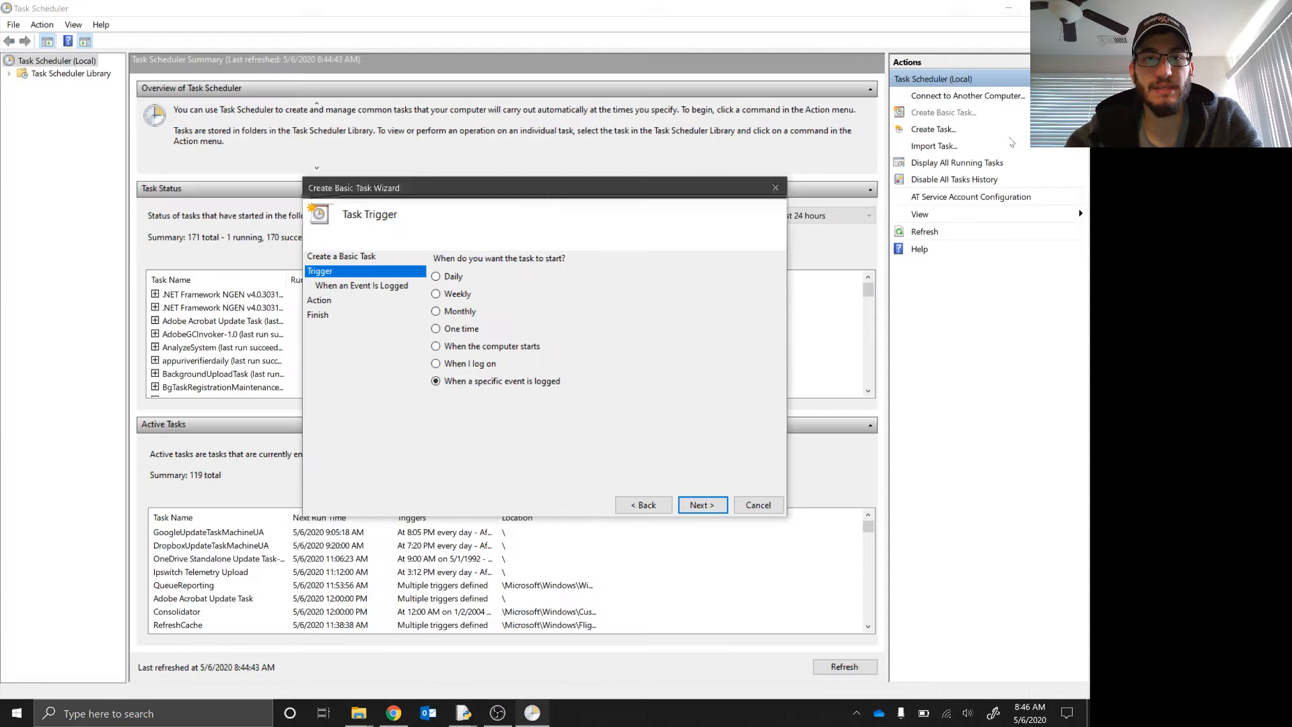
Switch the trigger to 'When I log on' and keep 'Start a program' as the action.
{"action": "left_click", "coordinate": [436, 362]}
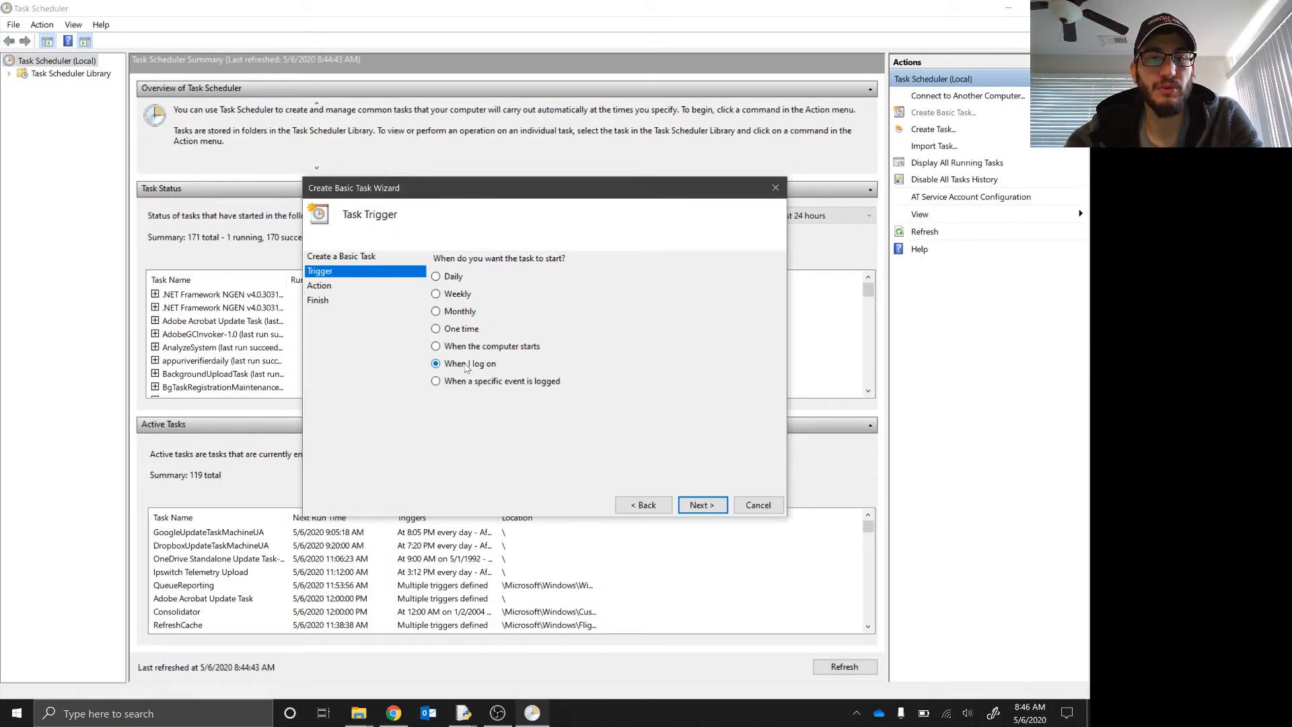
{"action": "left_click", "coordinate": [701, 505]}
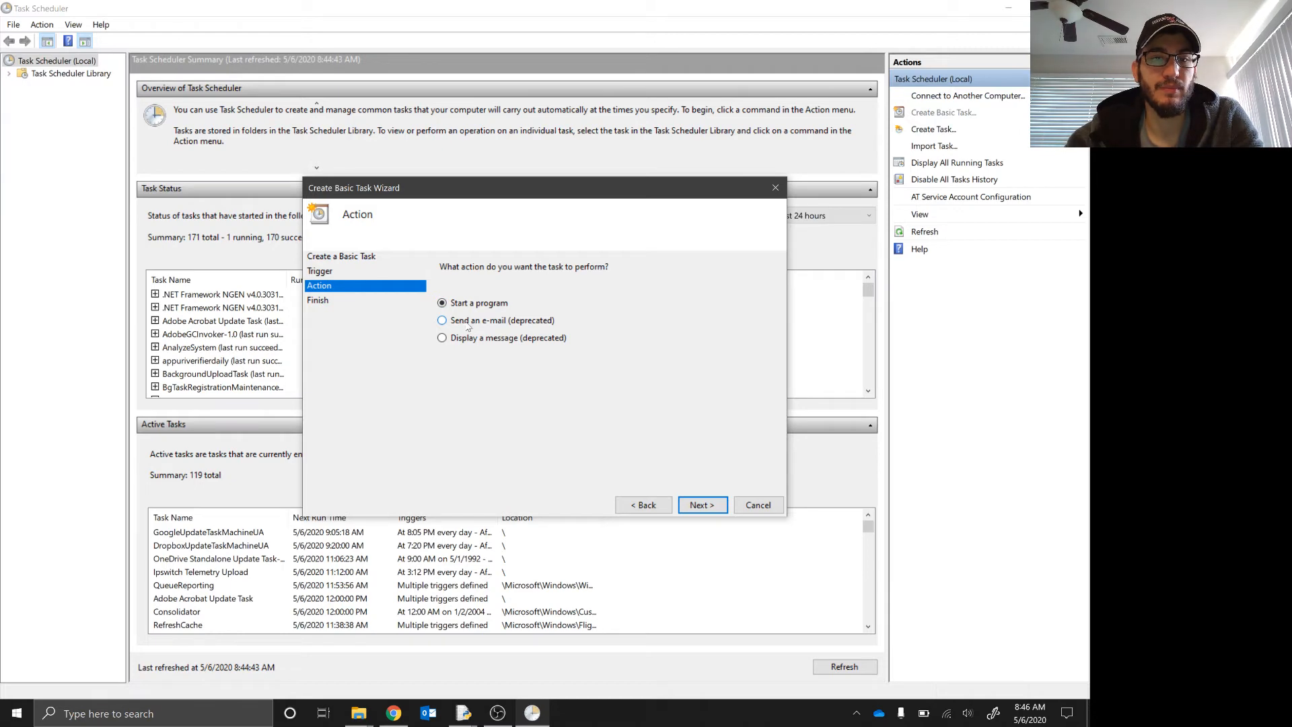
{"action": "mouse_move", "coordinate": [534, 323]}
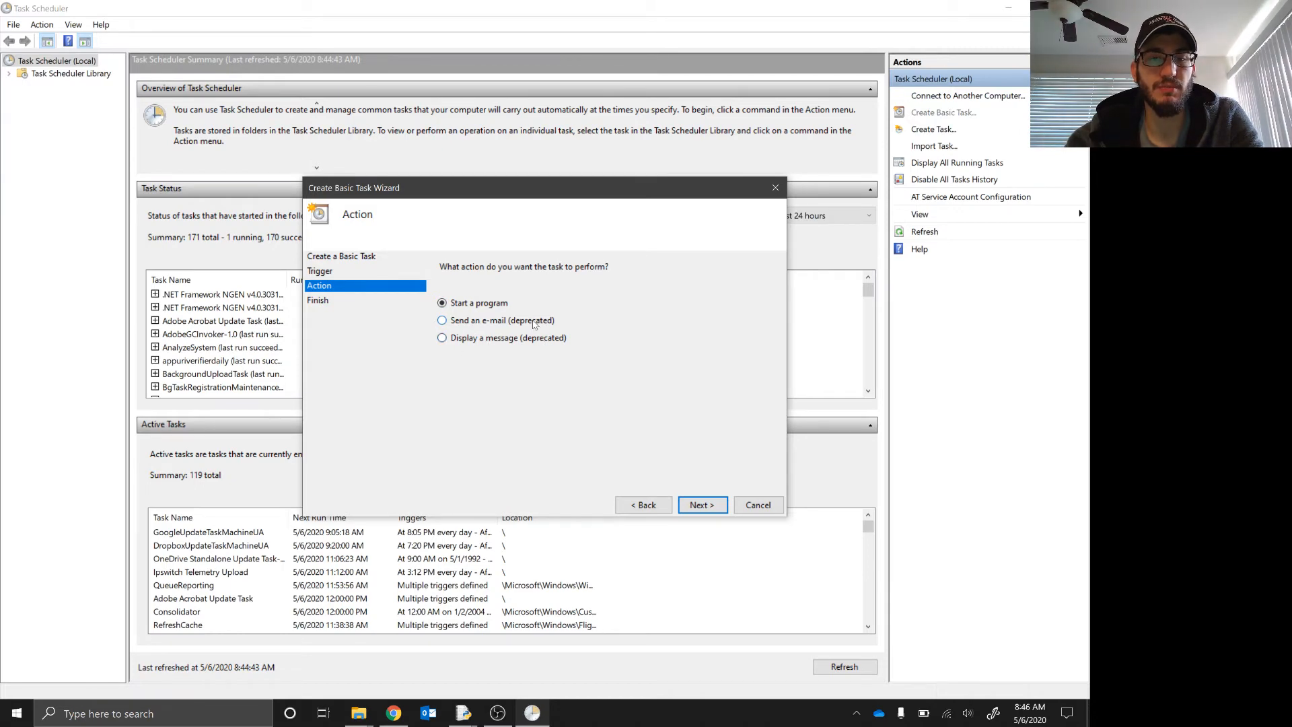
{"action": "left_click", "coordinate": [701, 505]}
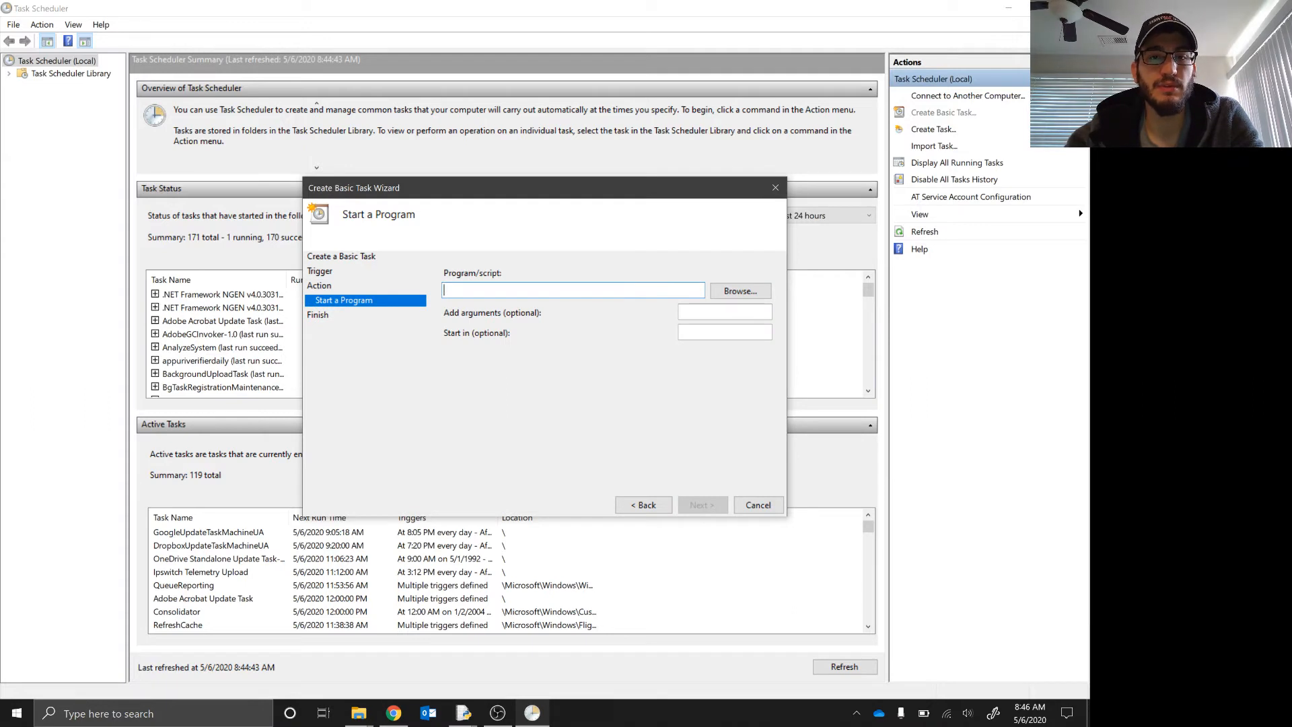
{"action": "left_click", "coordinate": [738, 291]}
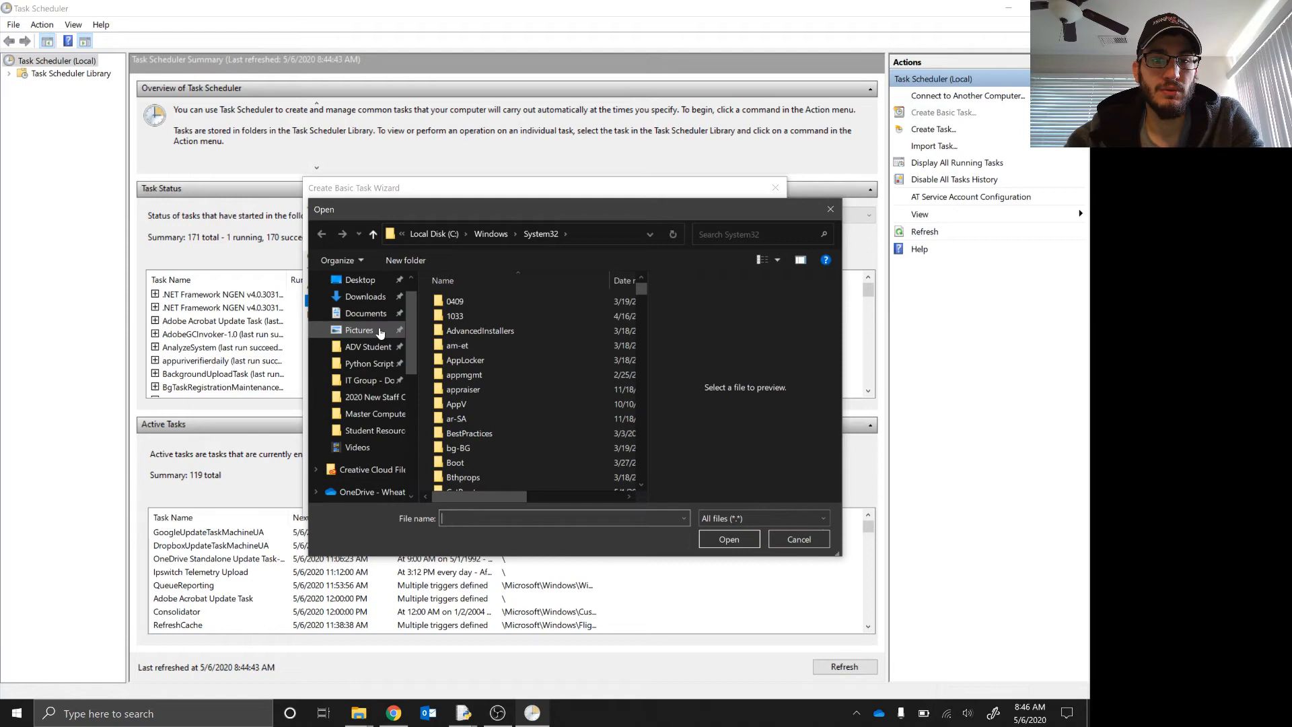
Pick Bible Concordance.py from the Python Scripts folder as the program and finish creating TestingPython.
{"action": "left_click", "coordinate": [372, 363]}
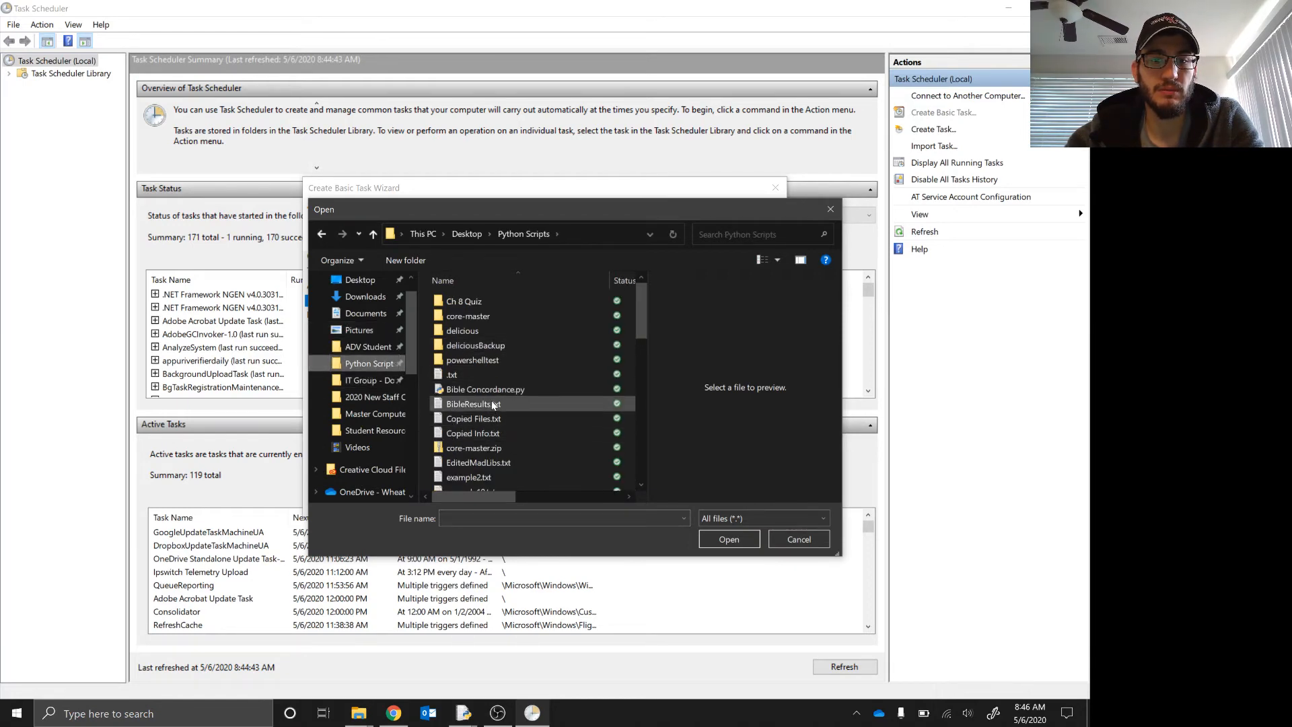
{"action": "left_click", "coordinate": [484, 389]}
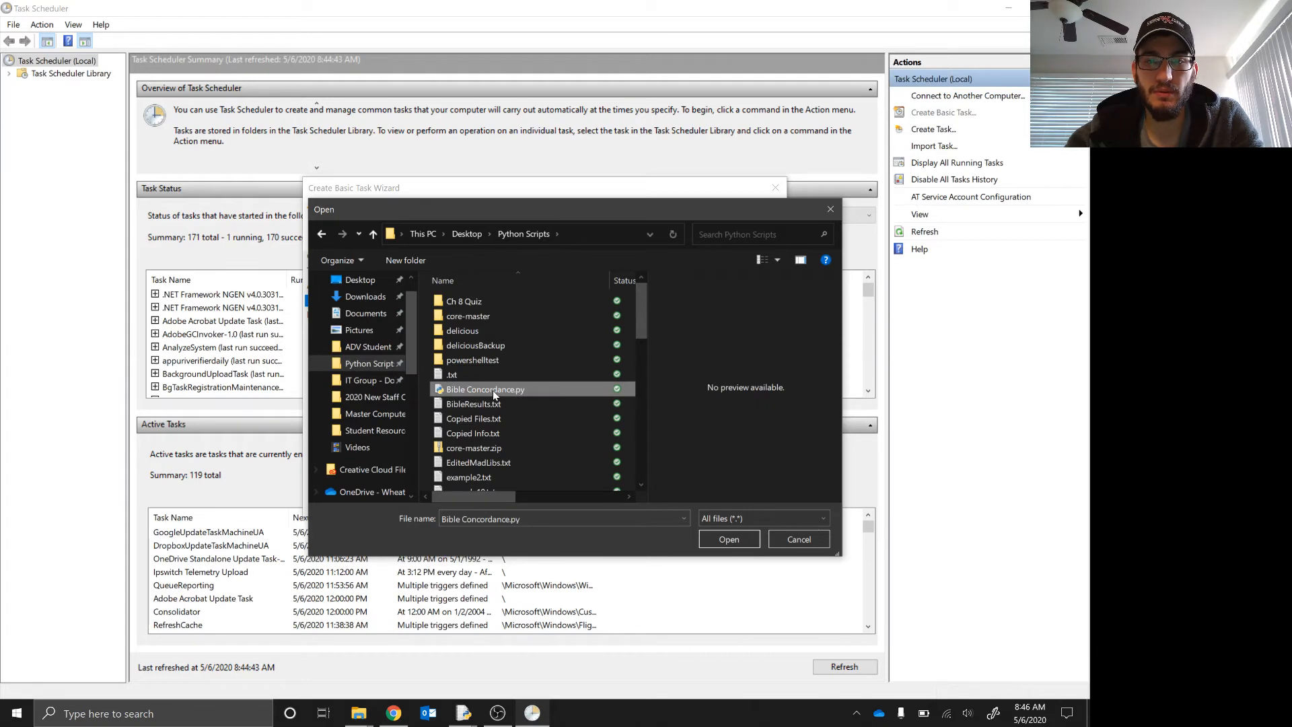
{"action": "left_click", "coordinate": [728, 539]}
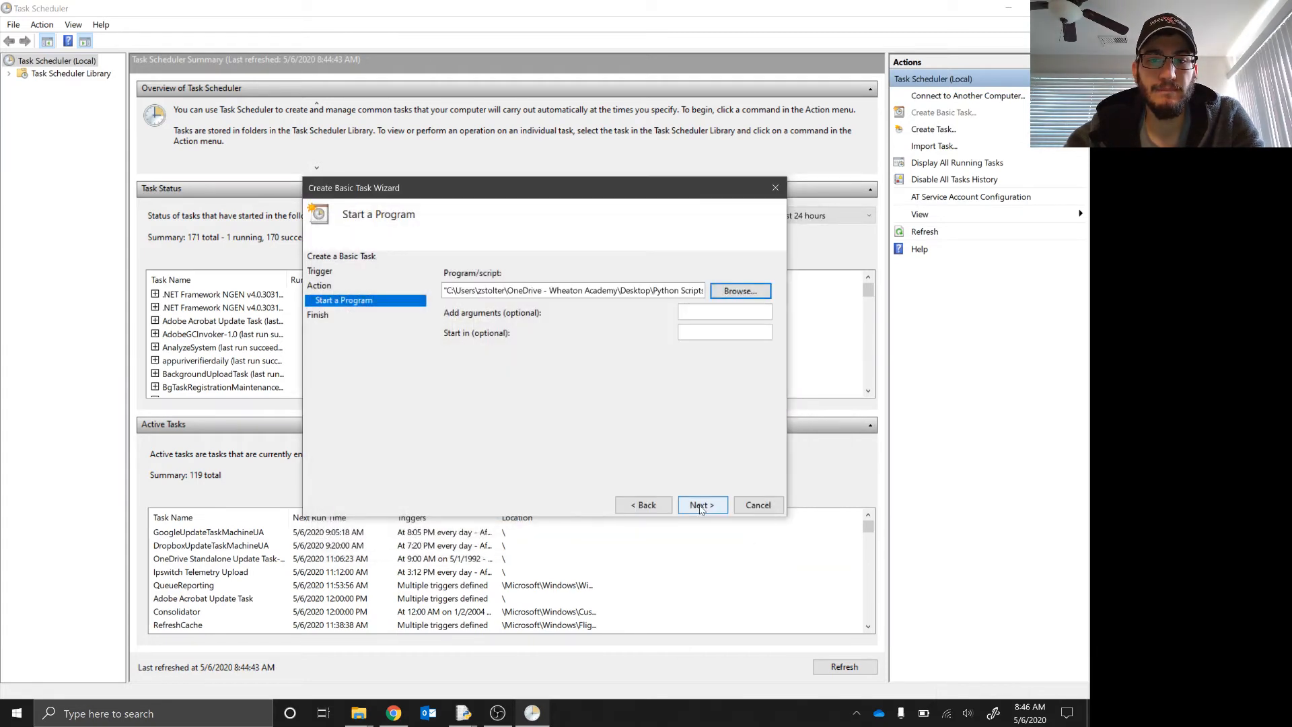
{"action": "left_click", "coordinate": [701, 505]}
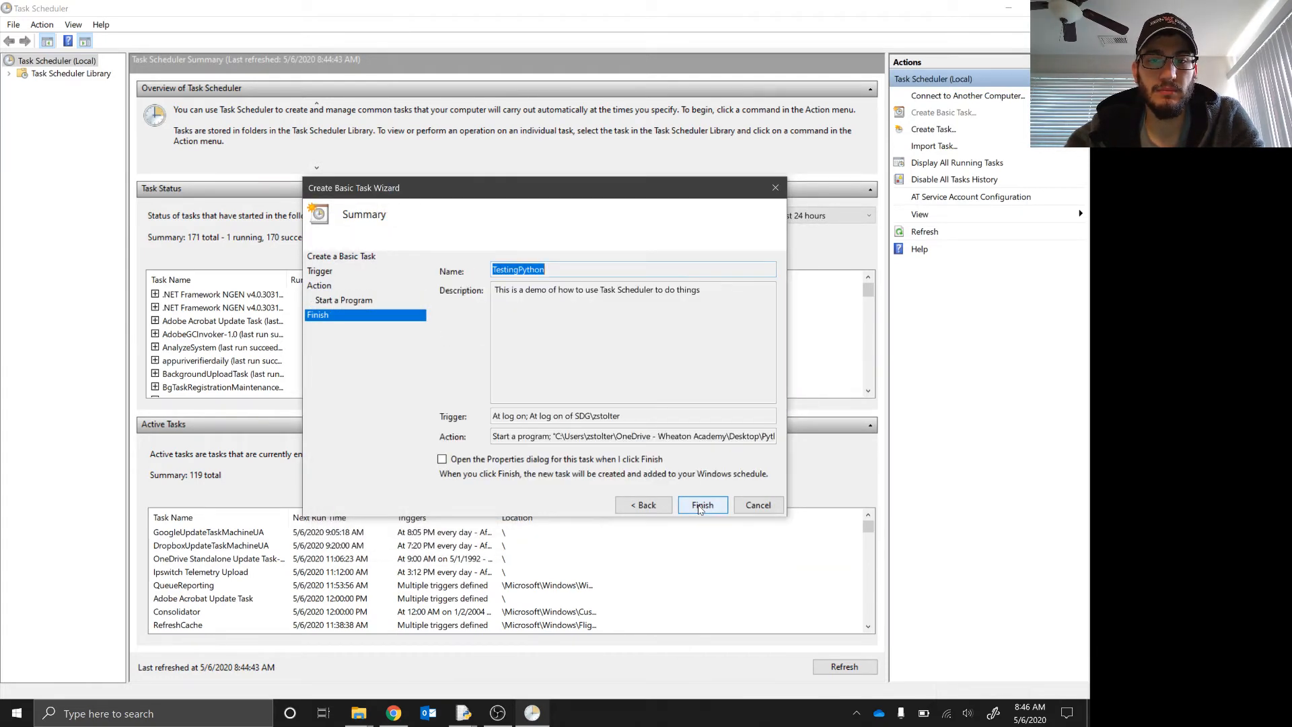
{"action": "left_click", "coordinate": [701, 505]}
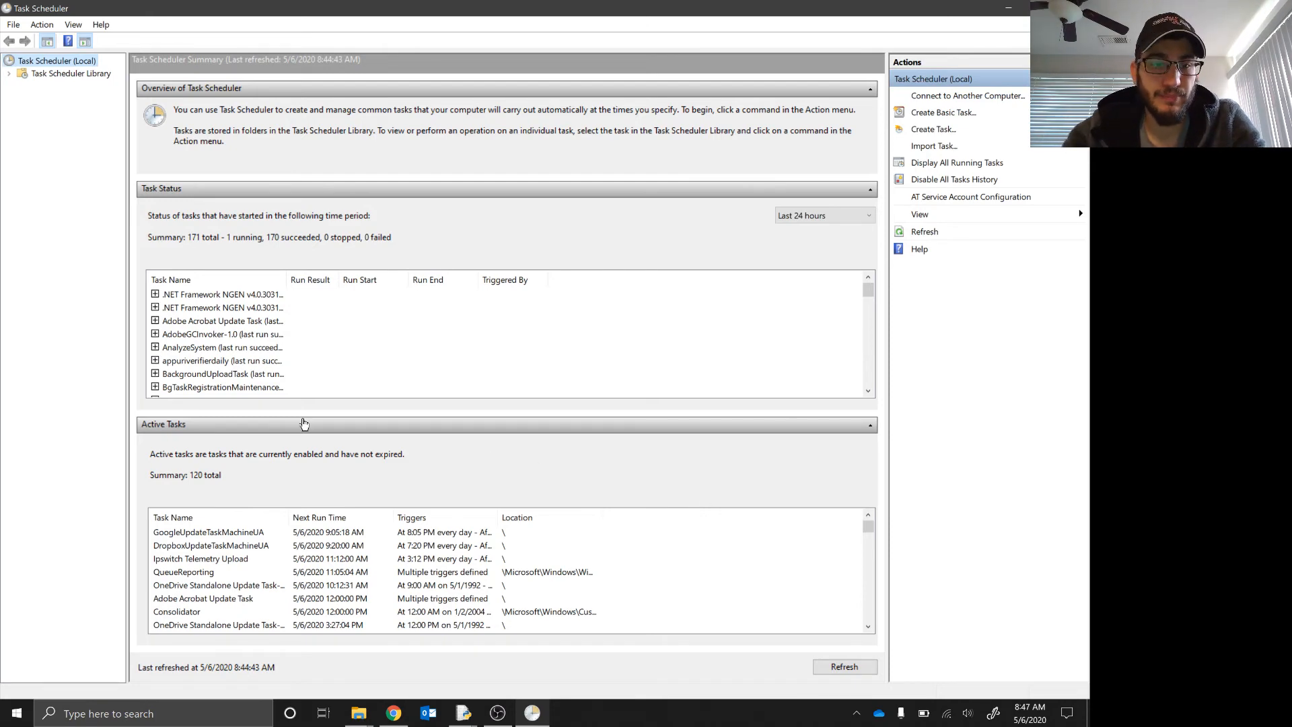
Expand the Microsoft folder and browse the Mozilla and Symantec Endpoint Protection task folders.
{"action": "left_click", "coordinate": [9, 73]}
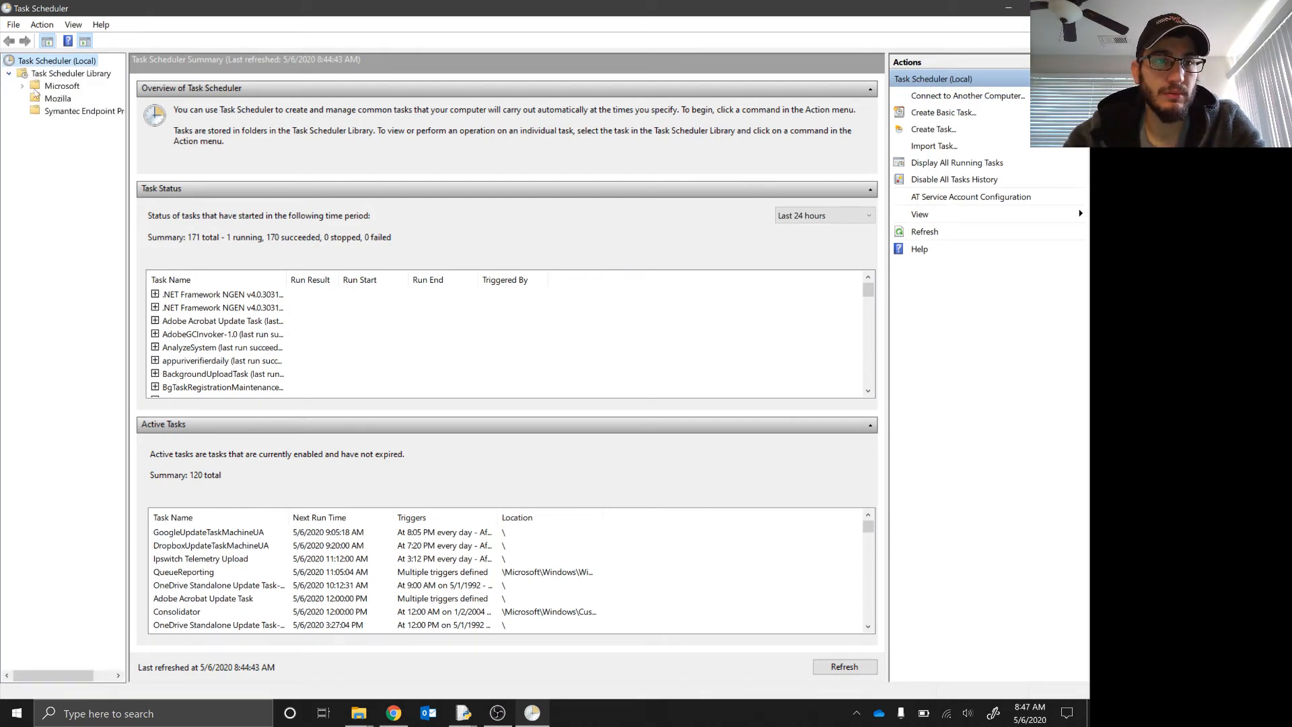
{"action": "left_click", "coordinate": [25, 85]}
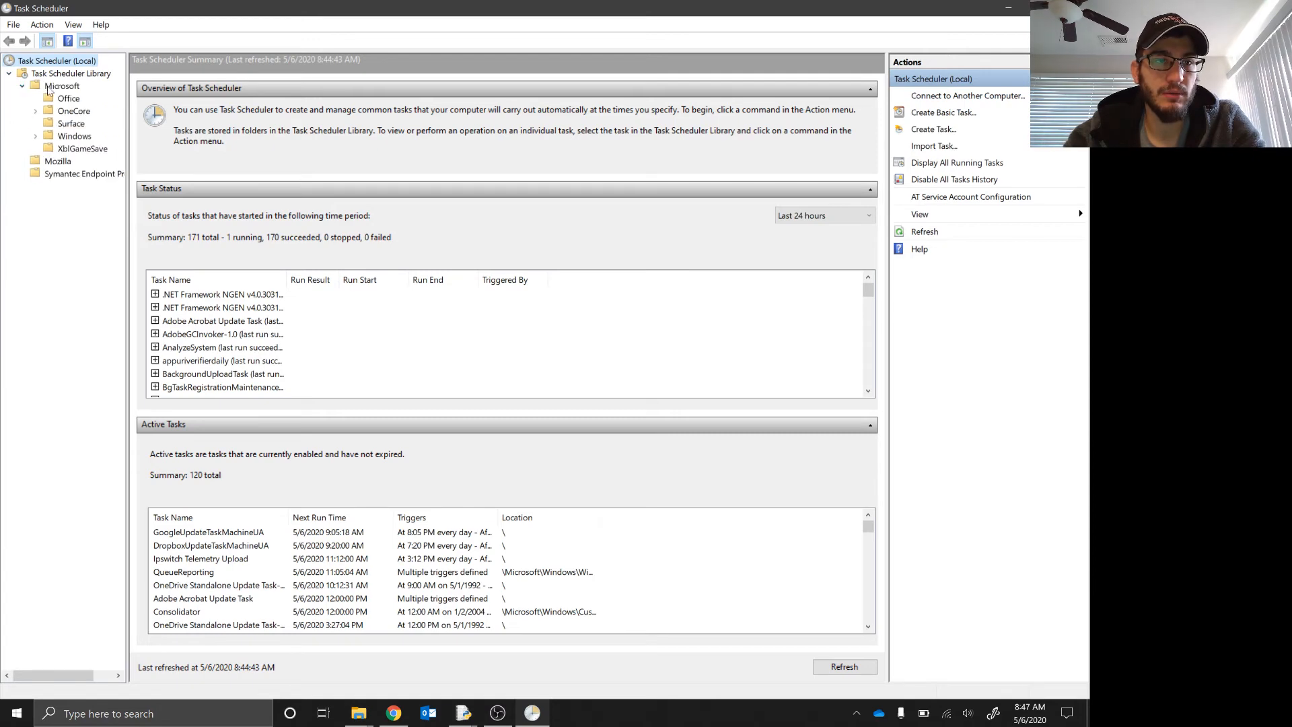
{"action": "mouse_move", "coordinate": [420, 334]}
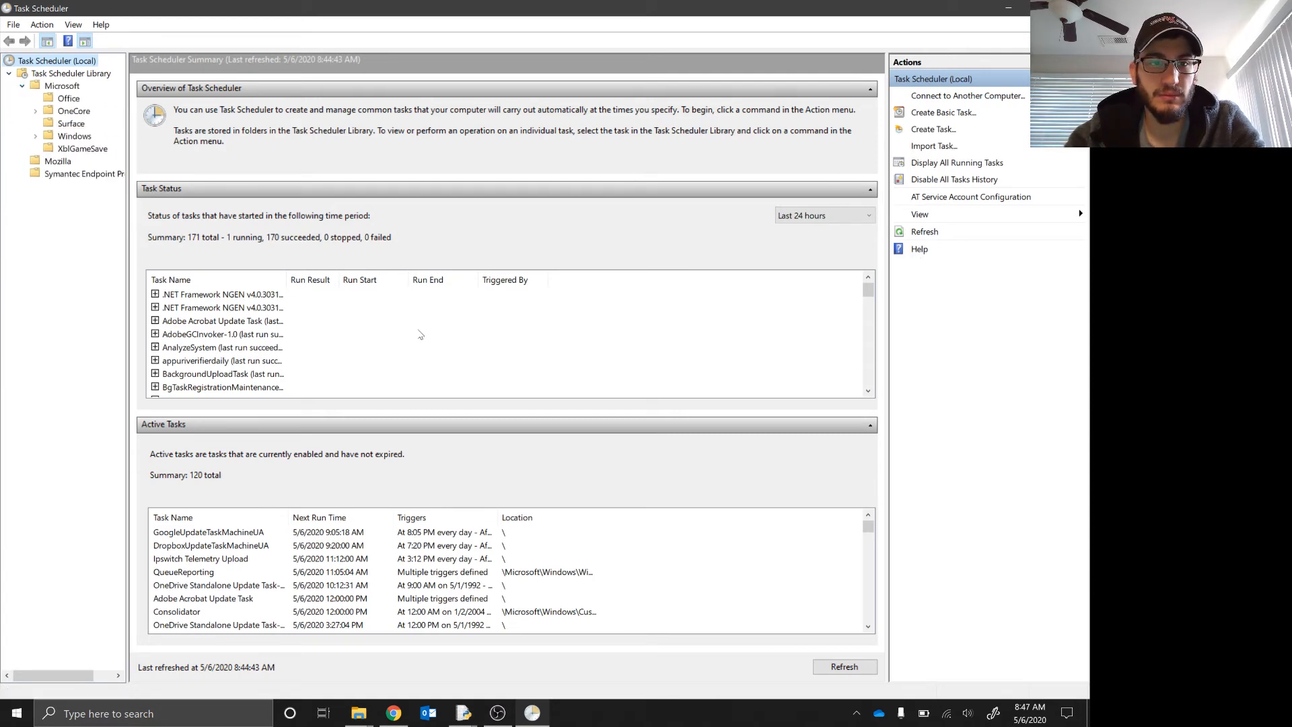
{"action": "mouse_move", "coordinate": [491, 335]}
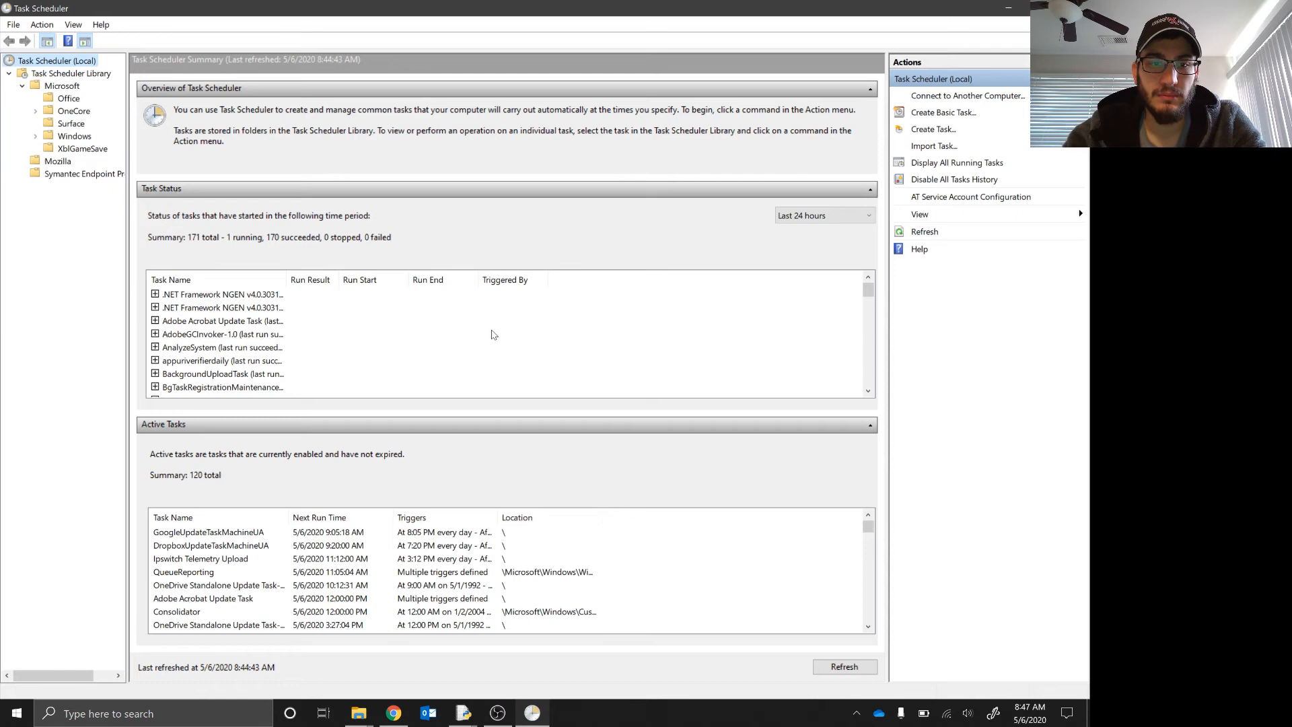
{"action": "mouse_move", "coordinate": [931, 185]}
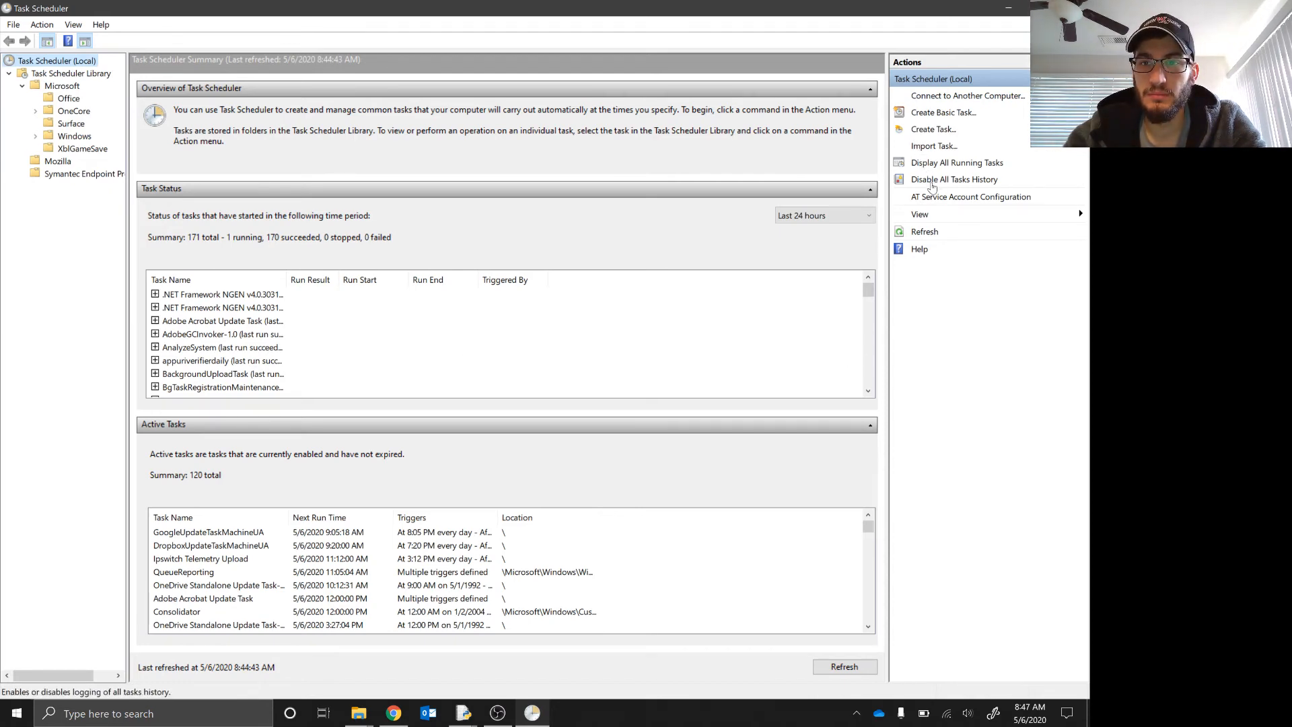
{"action": "left_click", "coordinate": [919, 214]}
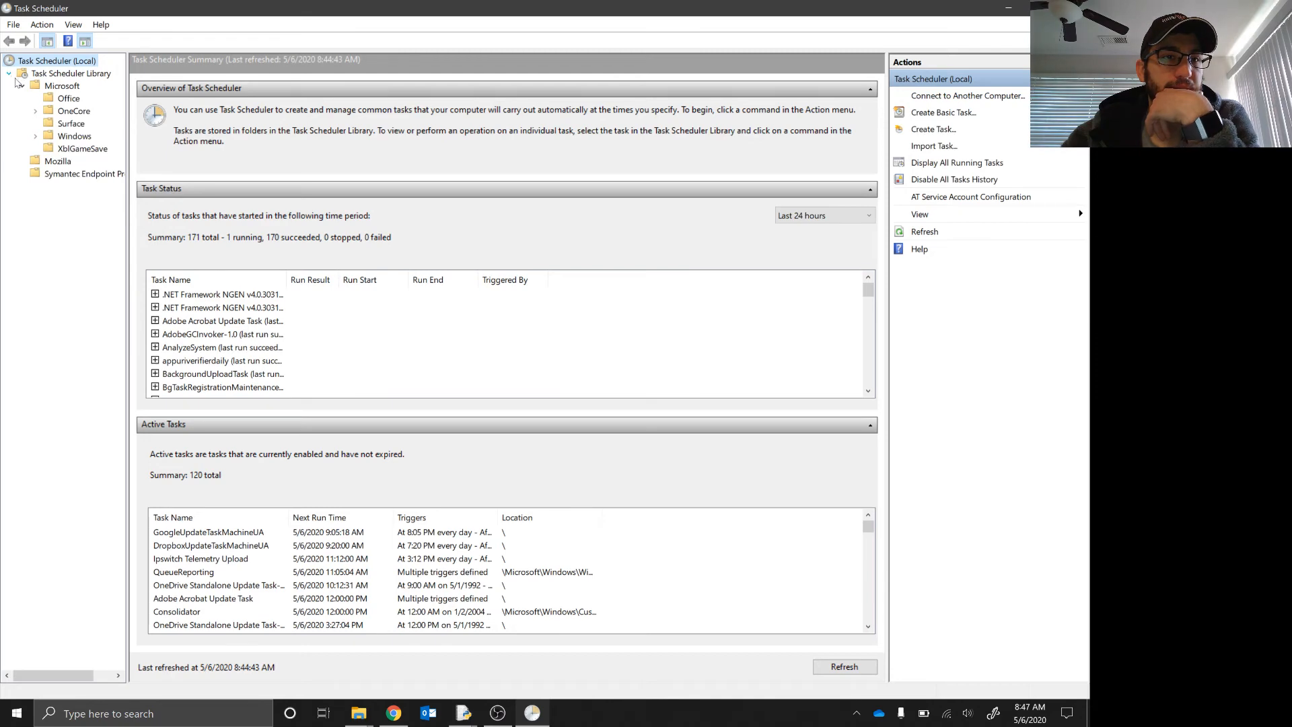
{"action": "left_click", "coordinate": [26, 86]}
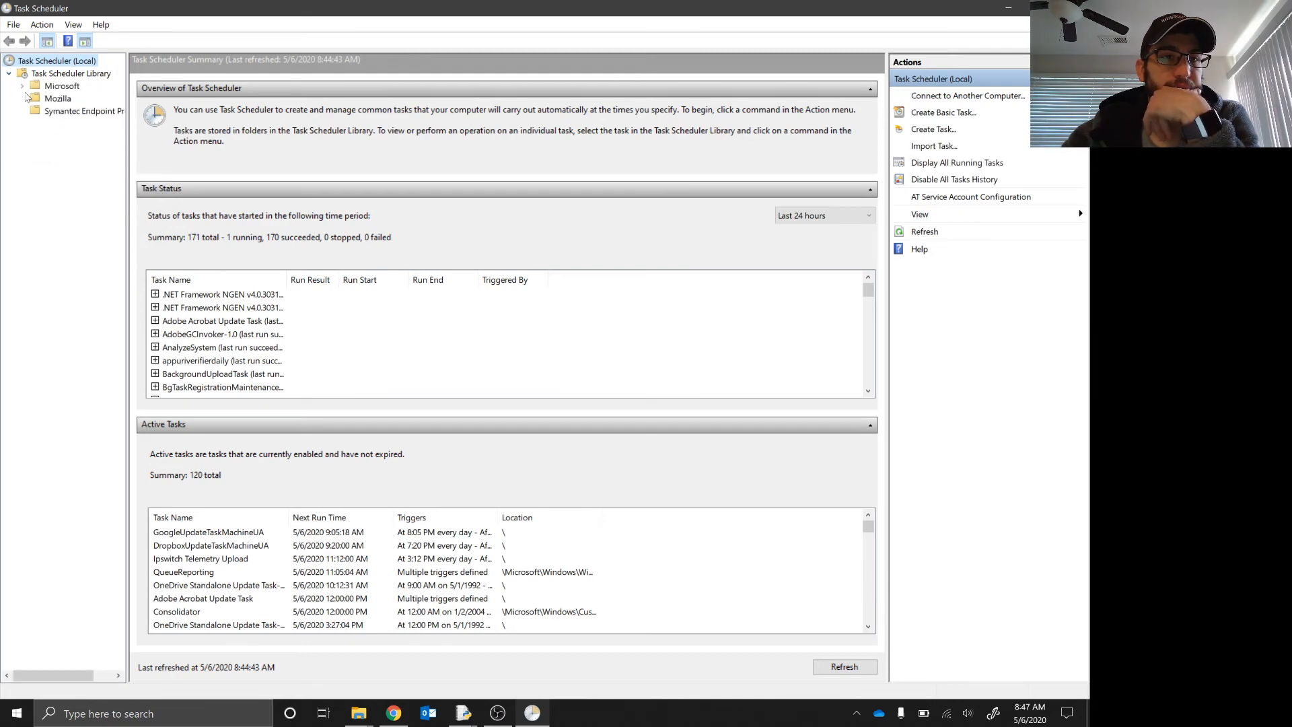
{"action": "left_click", "coordinate": [27, 86]}
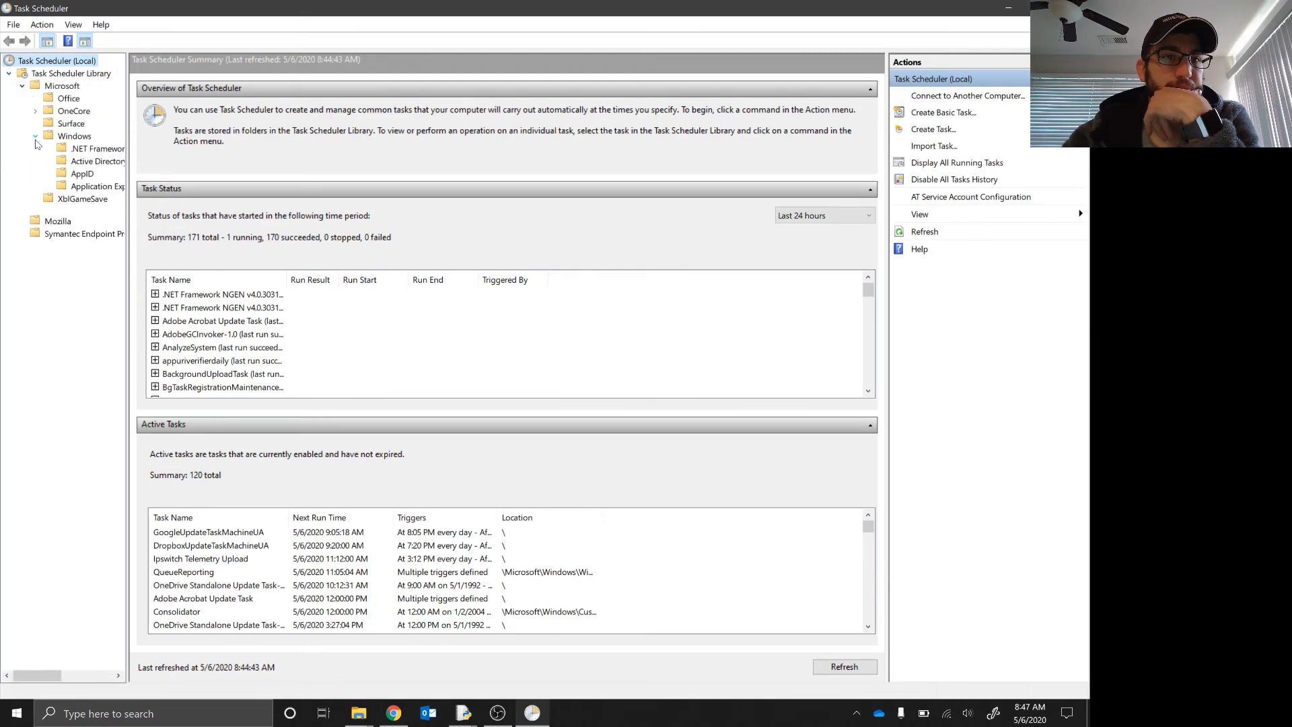
{"action": "left_click", "coordinate": [49, 136]}
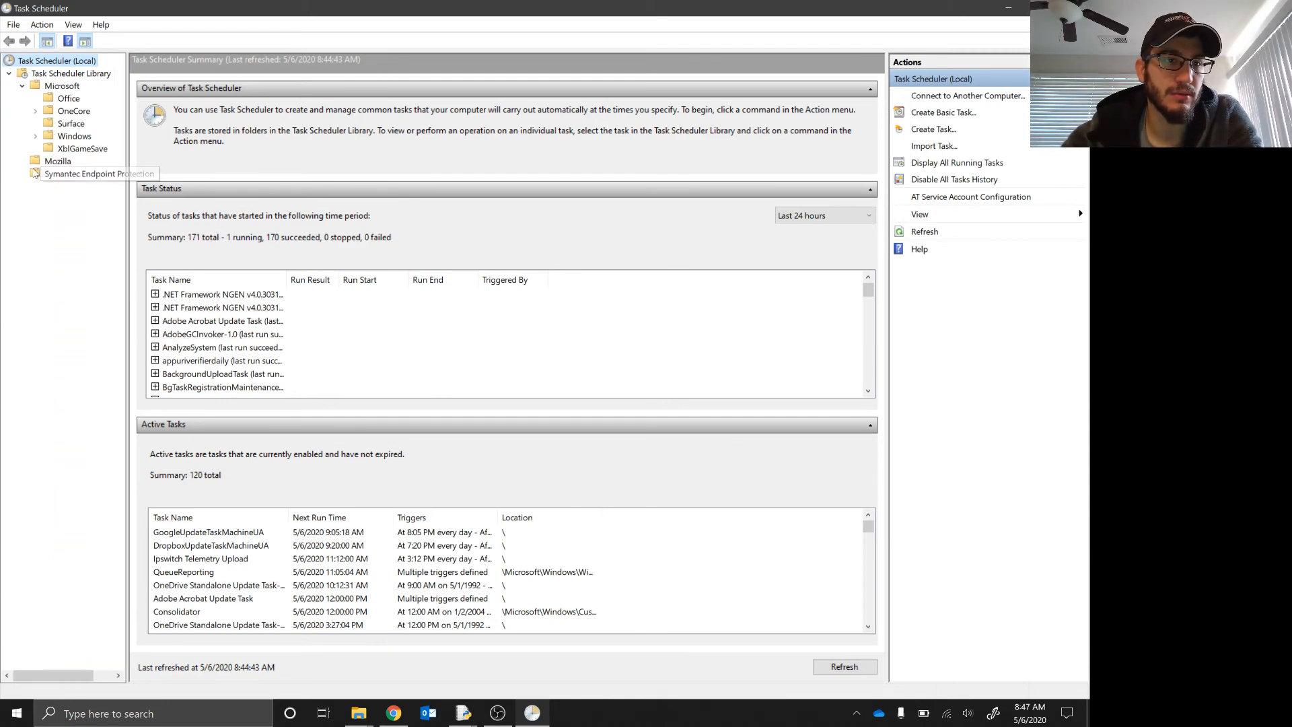
{"action": "left_click", "coordinate": [58, 160]}
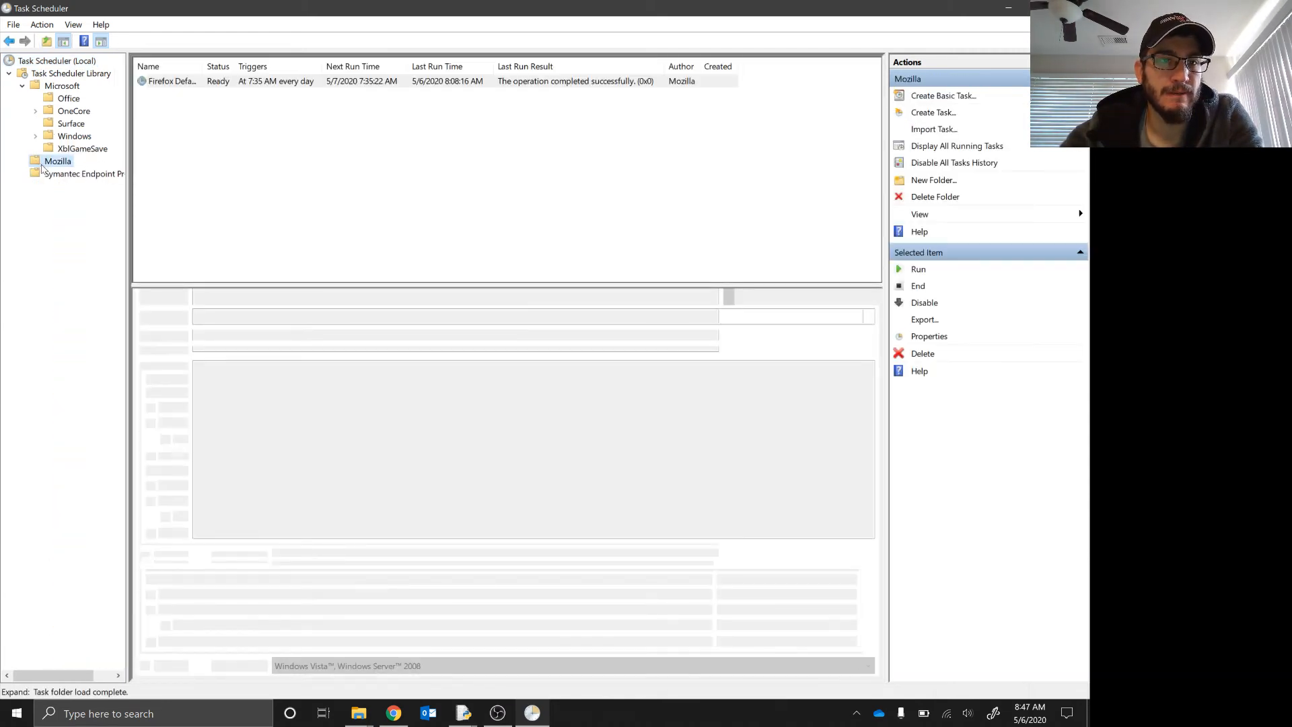
{"action": "left_click", "coordinate": [98, 174]}
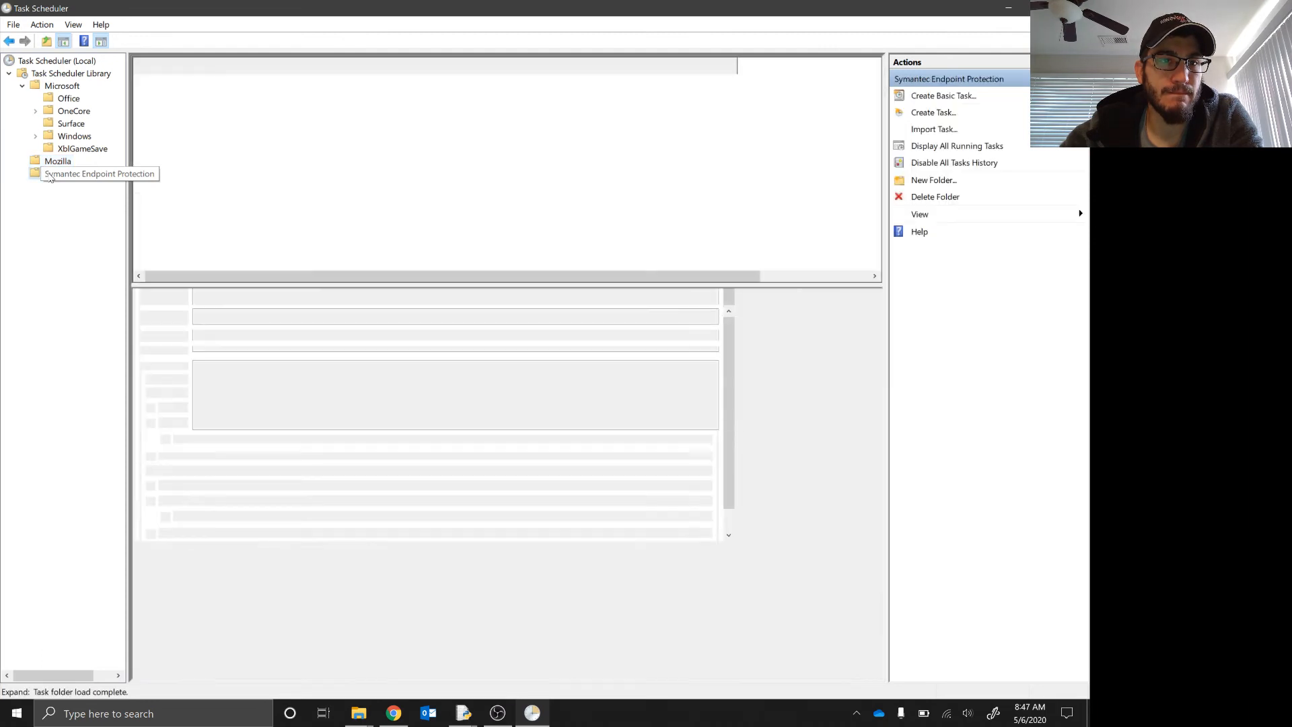
{"action": "left_click", "coordinate": [82, 174]}
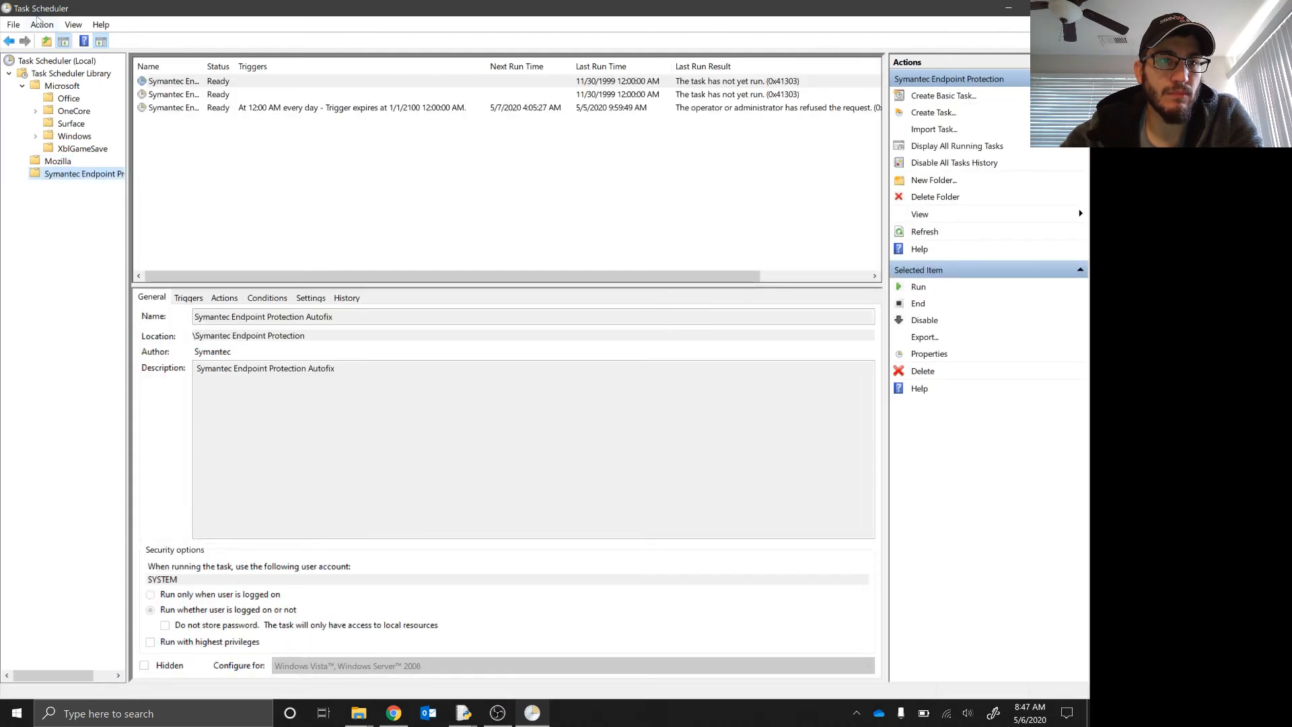
Browse the Surface, Office and OneCore folders, then list the top-level library's tasks including TestingPython.
{"action": "left_click", "coordinate": [42, 24]}
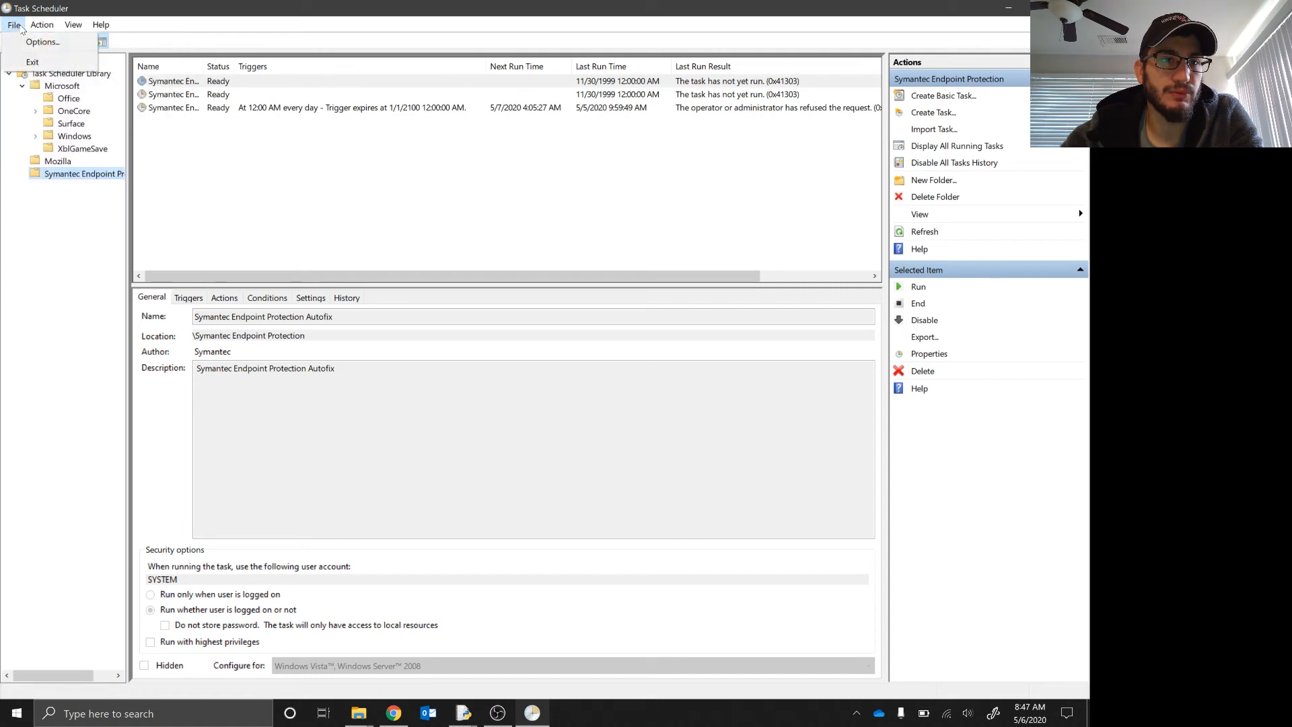
{"action": "left_click", "coordinate": [101, 24]}
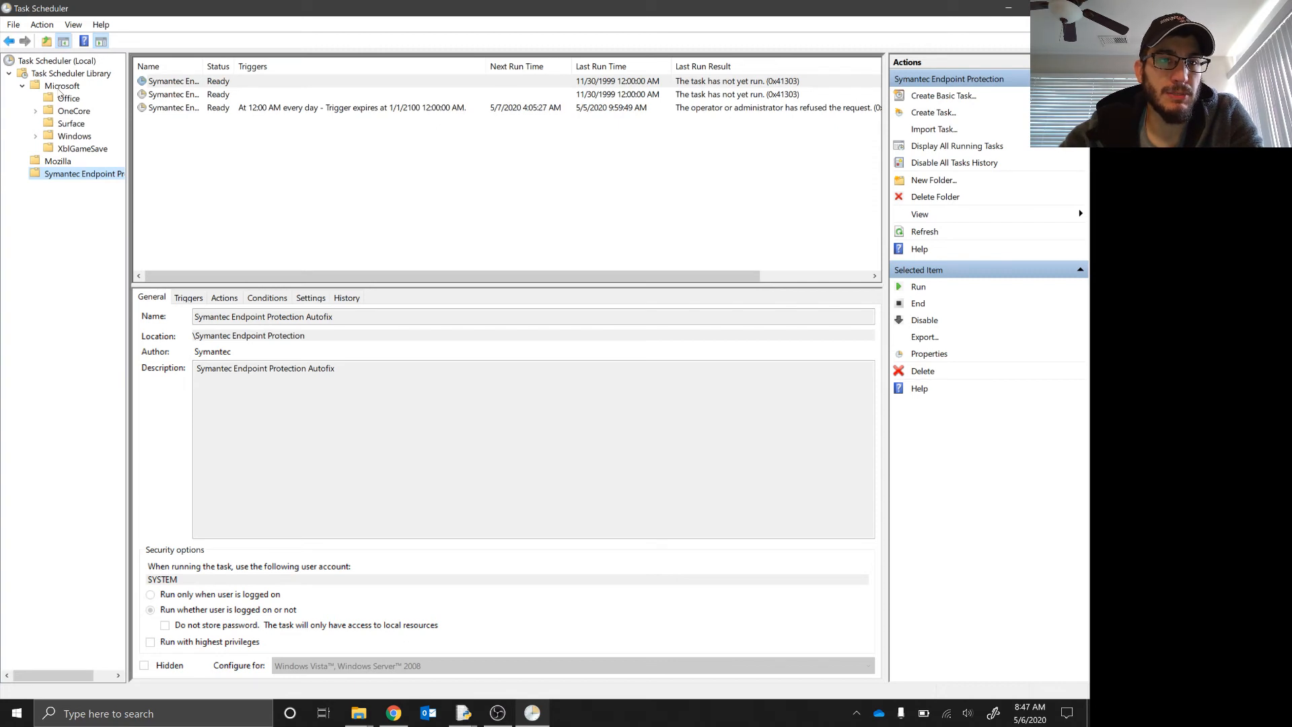
{"action": "left_click", "coordinate": [58, 160]}
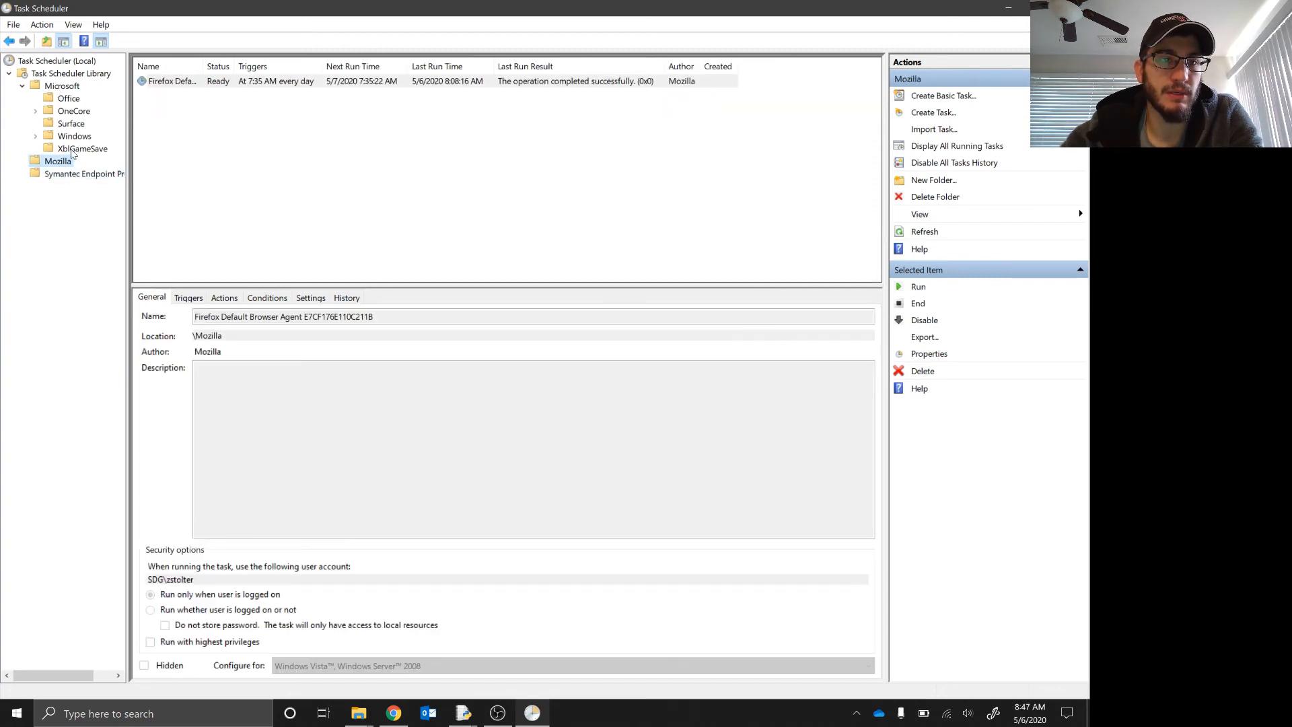
{"action": "left_click", "coordinate": [70, 122]}
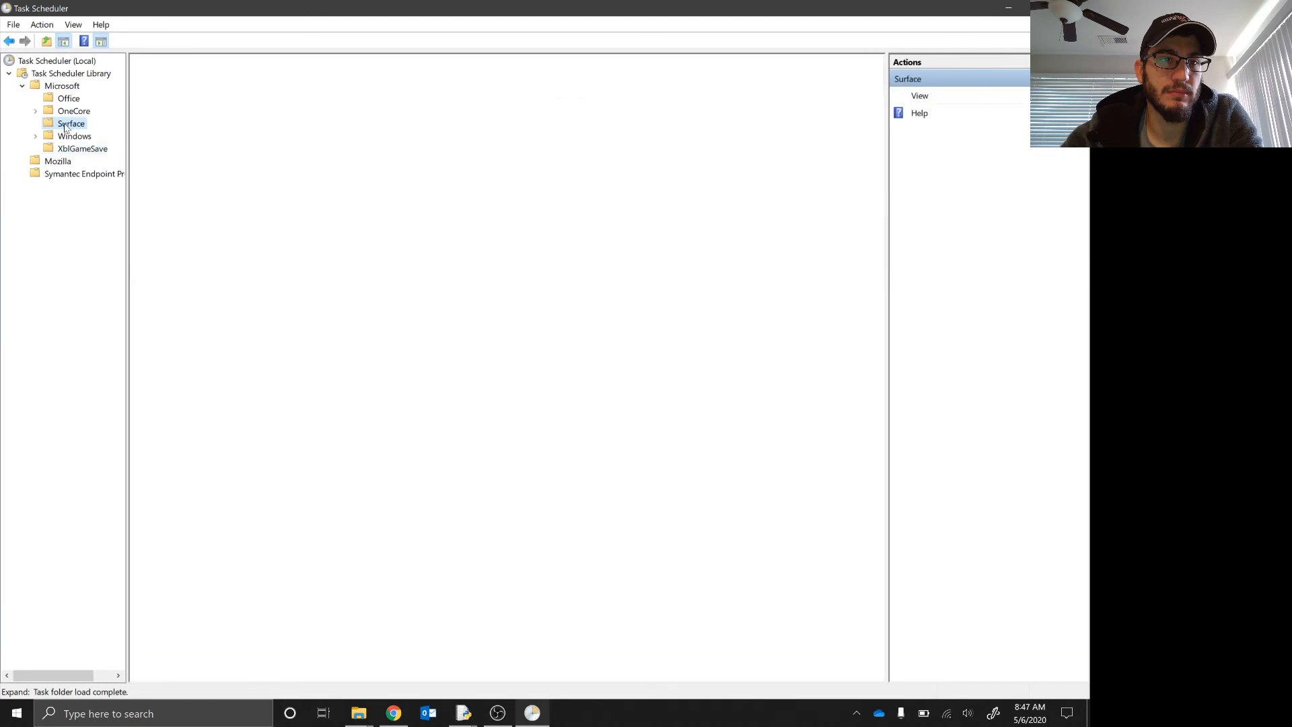
{"action": "left_click", "coordinate": [69, 123]}
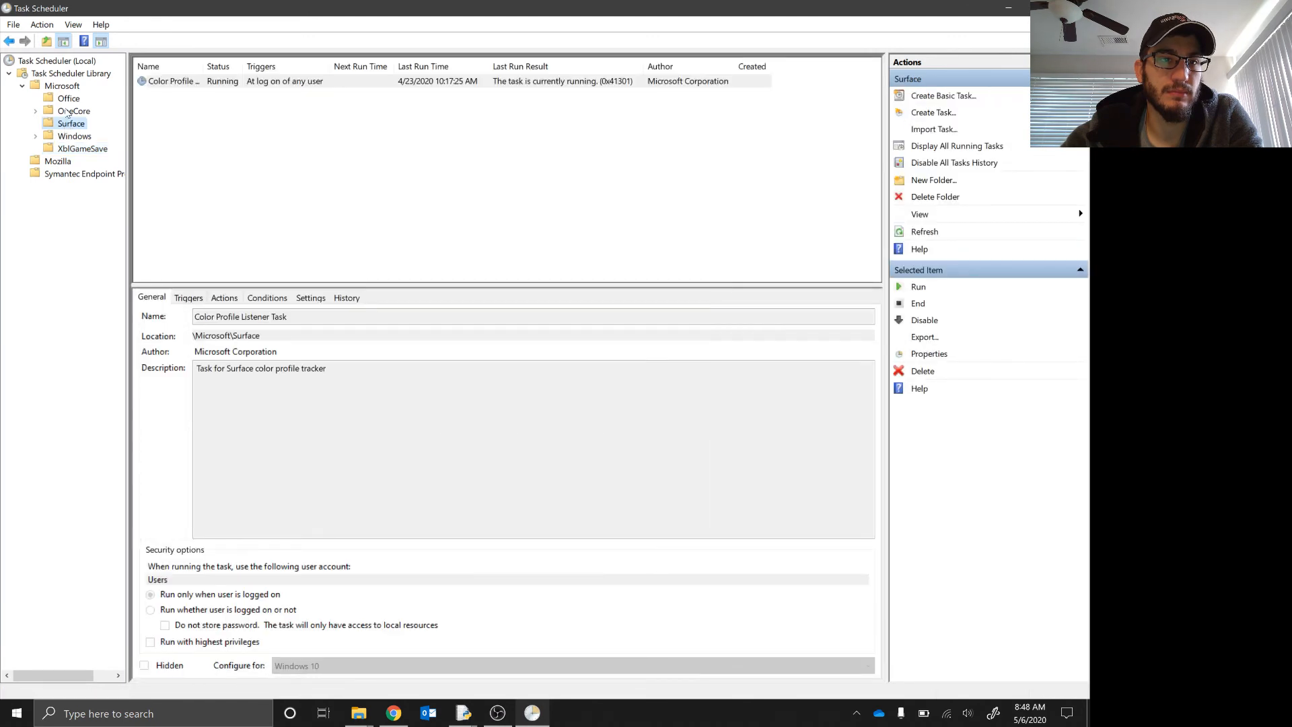
{"action": "left_click", "coordinate": [69, 99]}
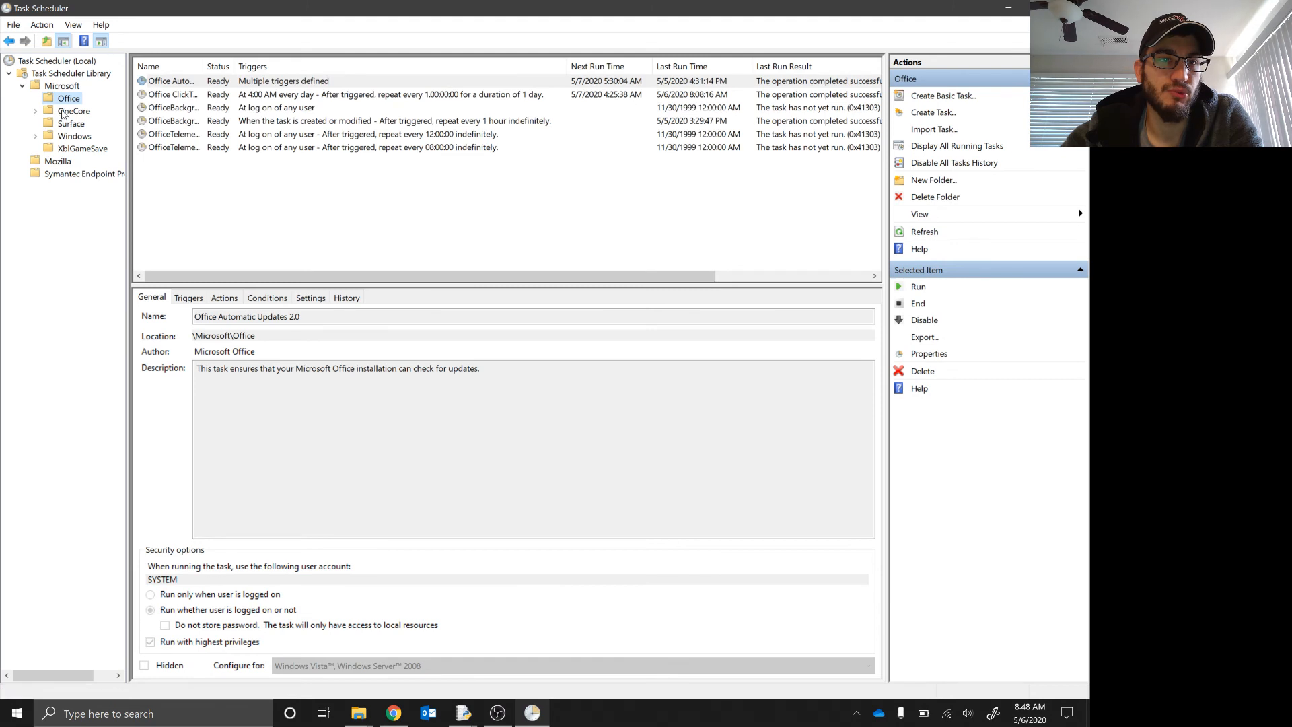
{"action": "left_click", "coordinate": [74, 110]}
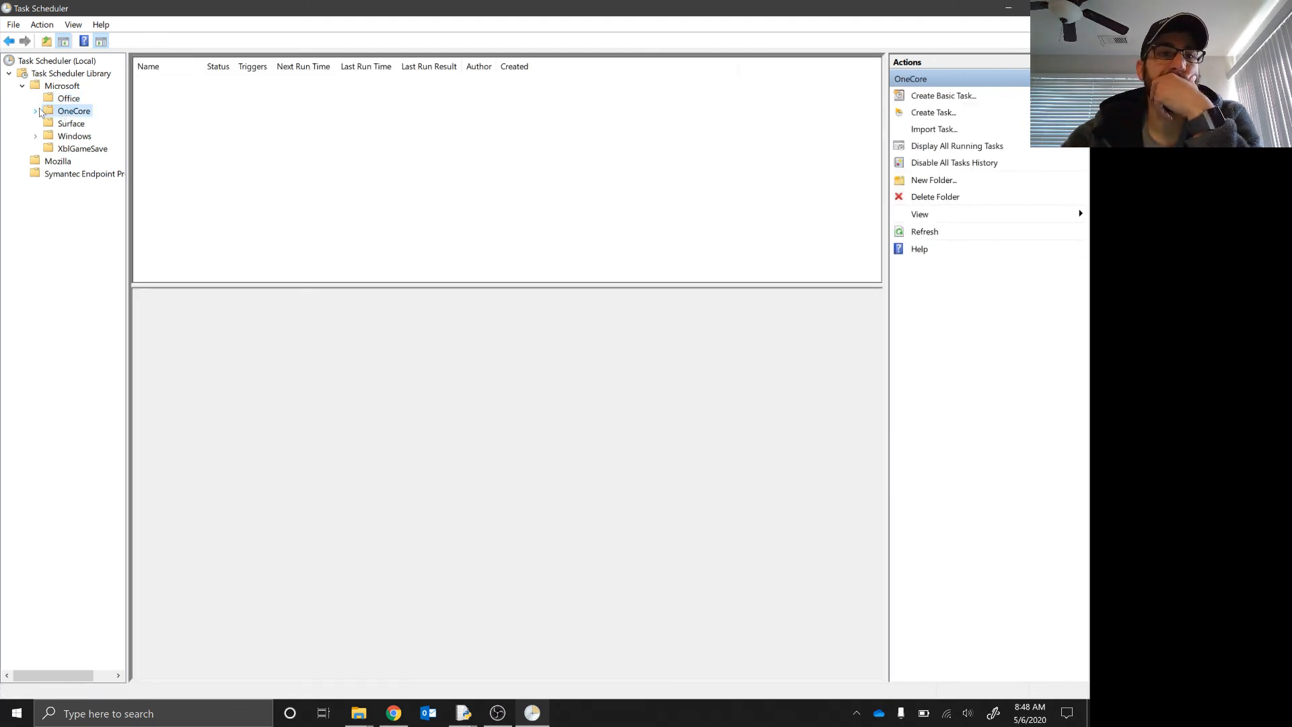
{"action": "left_click", "coordinate": [71, 73]}
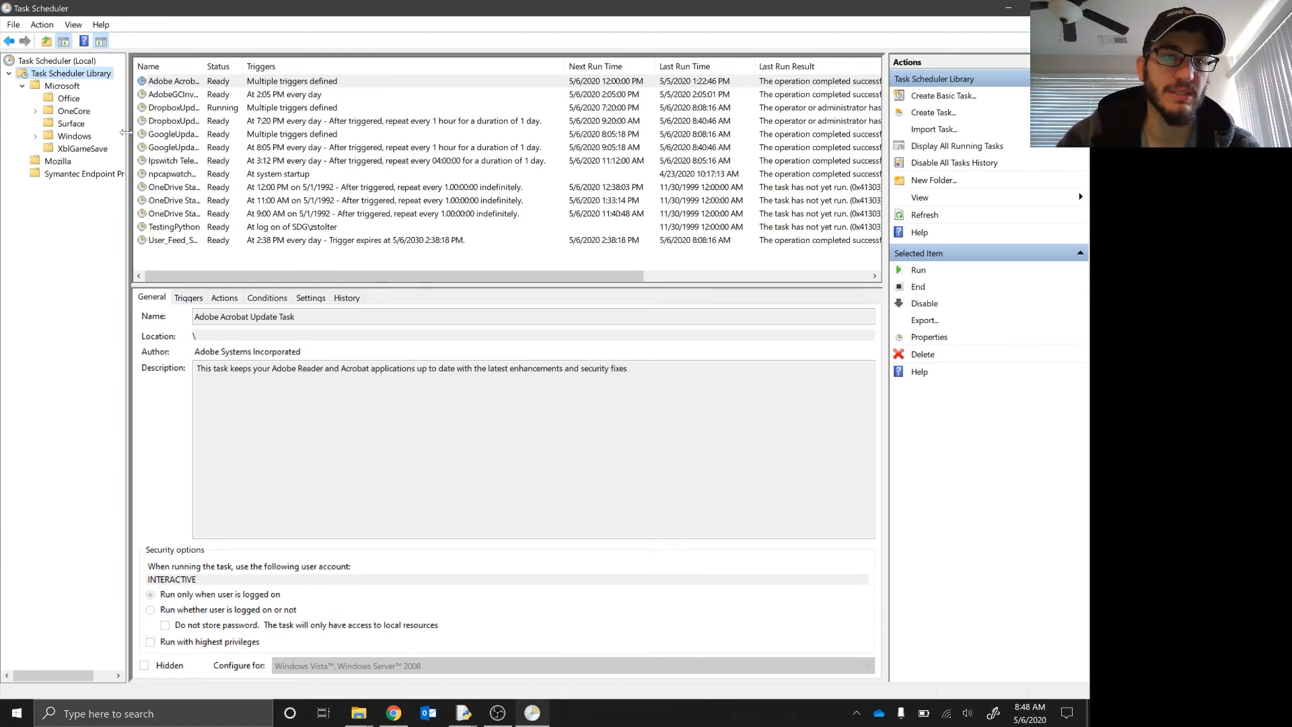
{"action": "mouse_move", "coordinate": [174, 226]}
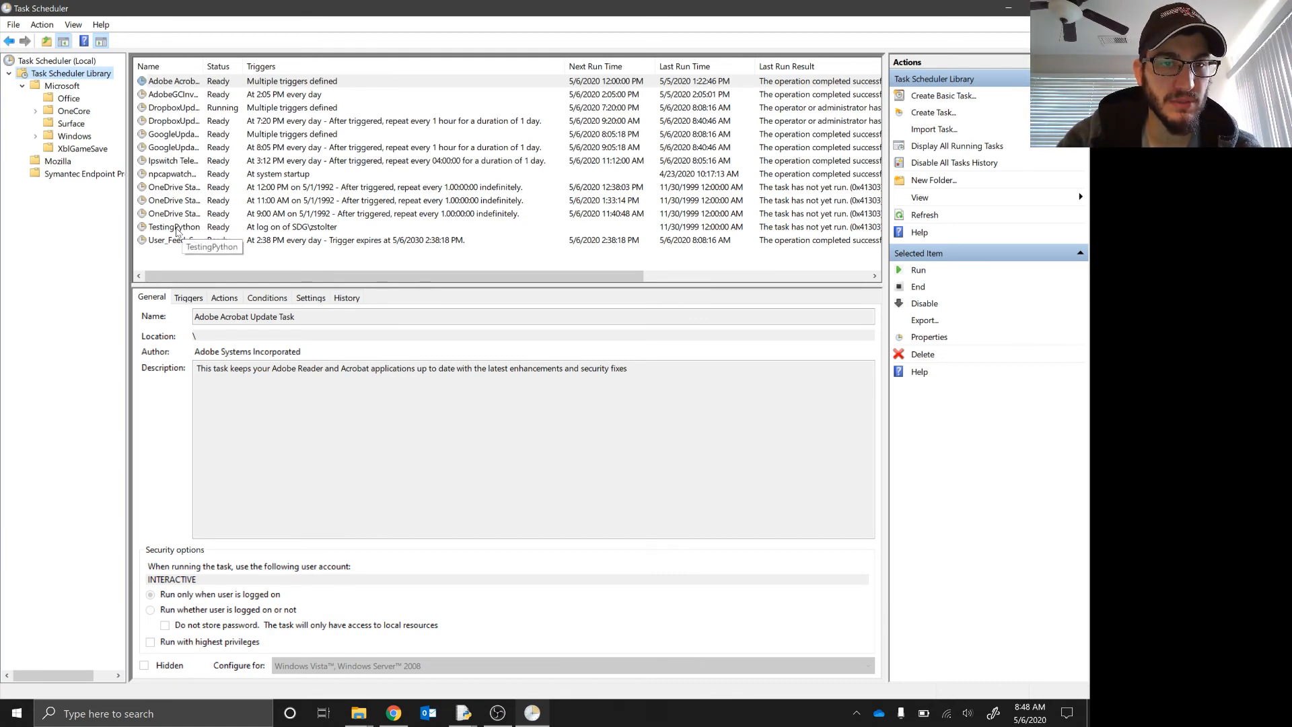
Export the TestingPython task as TestingPython.xml into Desktop\Python Scripts.
{"action": "left_click", "coordinate": [174, 226]}
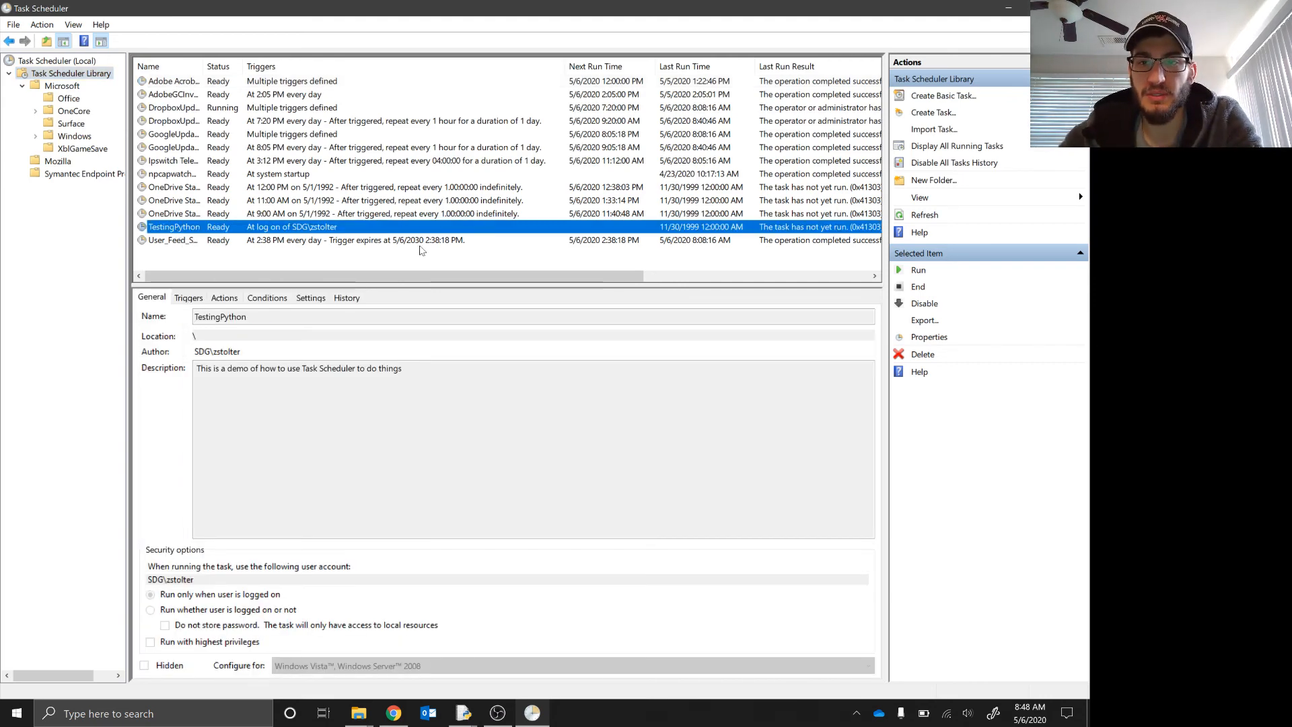
{"action": "left_click", "coordinate": [924, 320]}
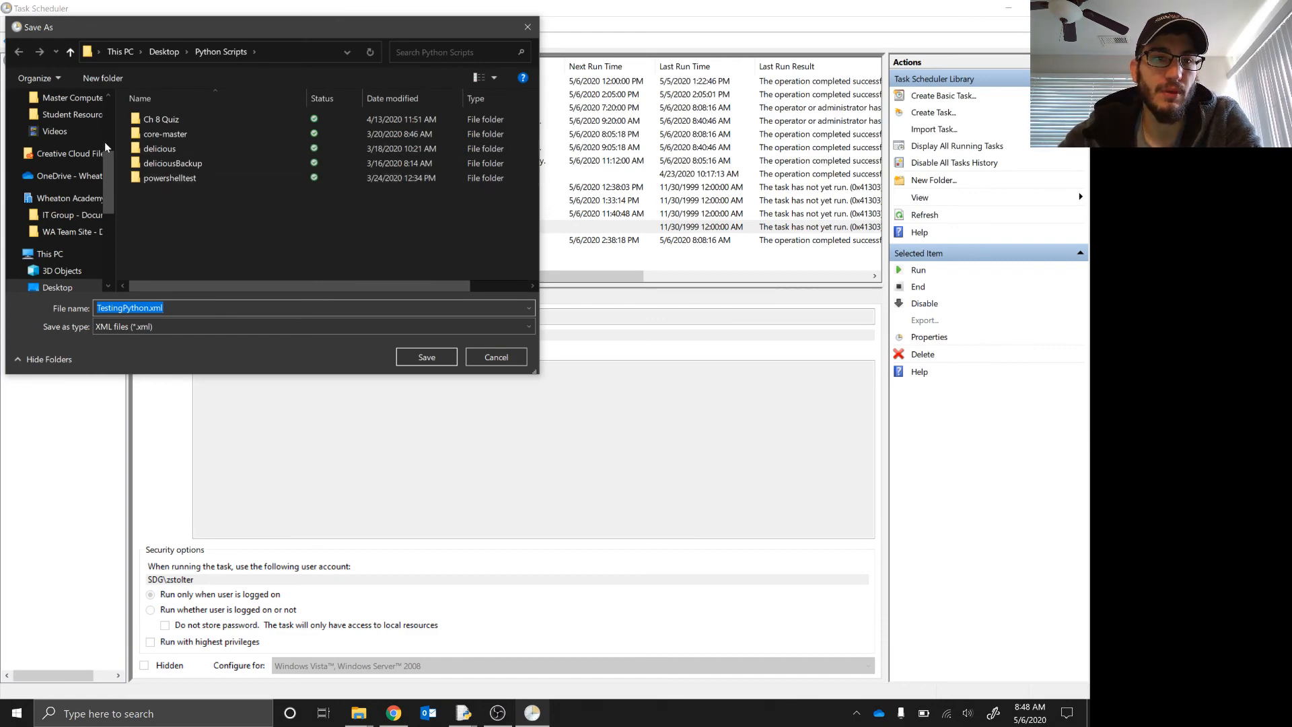
{"action": "mouse_move", "coordinate": [377, 36]}
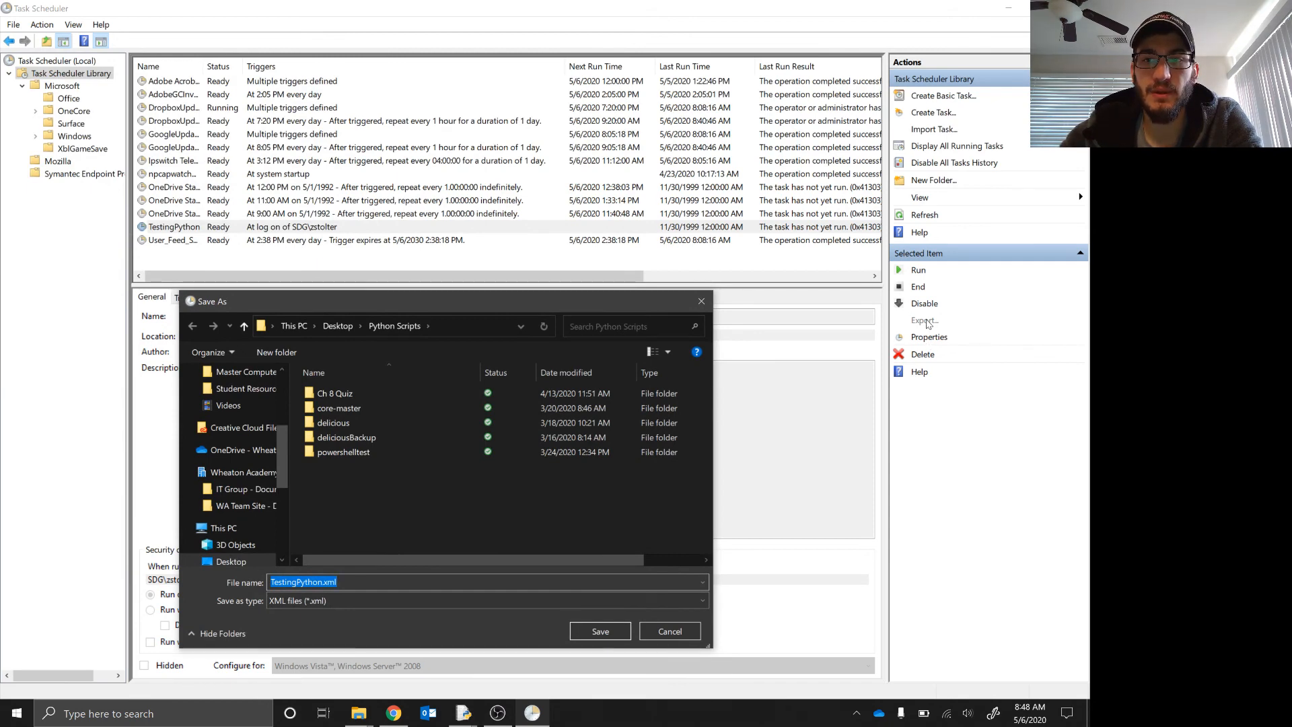
{"action": "left_click", "coordinate": [599, 630]}
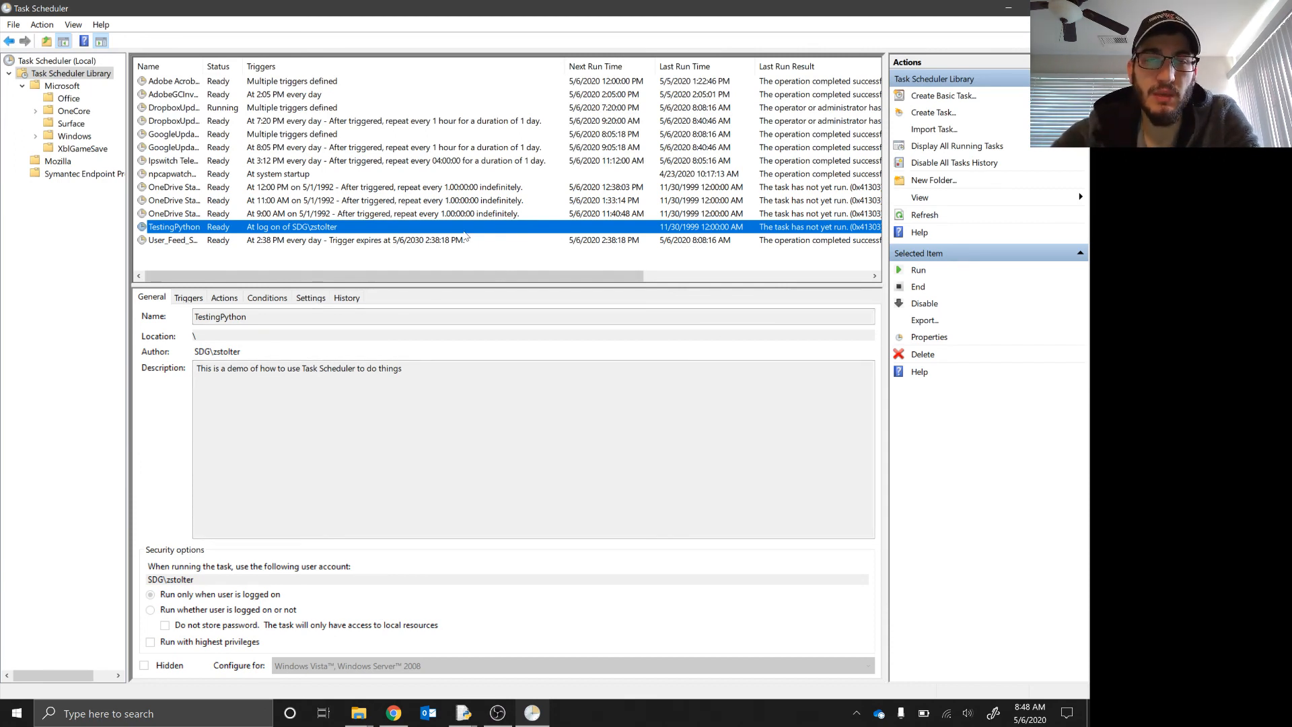
{"action": "mouse_move", "coordinate": [230, 239]}
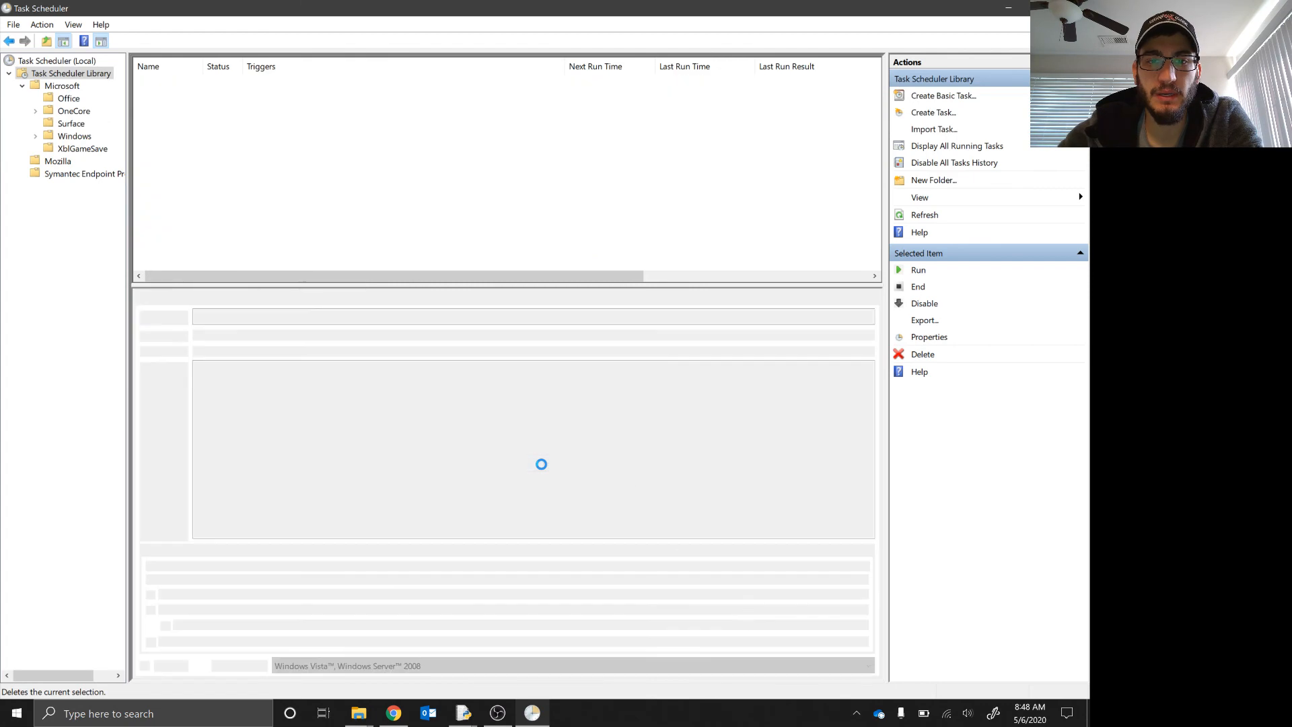
Delete the TestingPython task and confirm its removal from the library.
{"action": "left_click", "coordinate": [173, 214]}
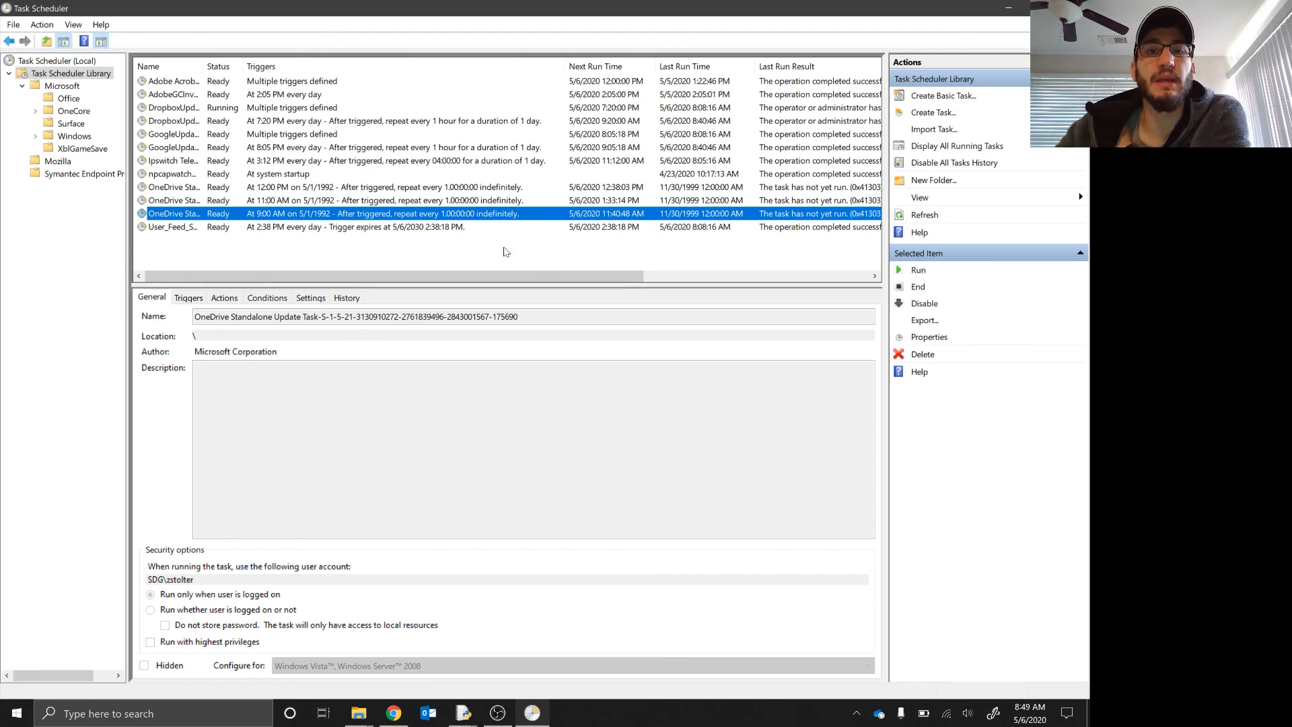
{"action": "mouse_move", "coordinate": [541, 266]}
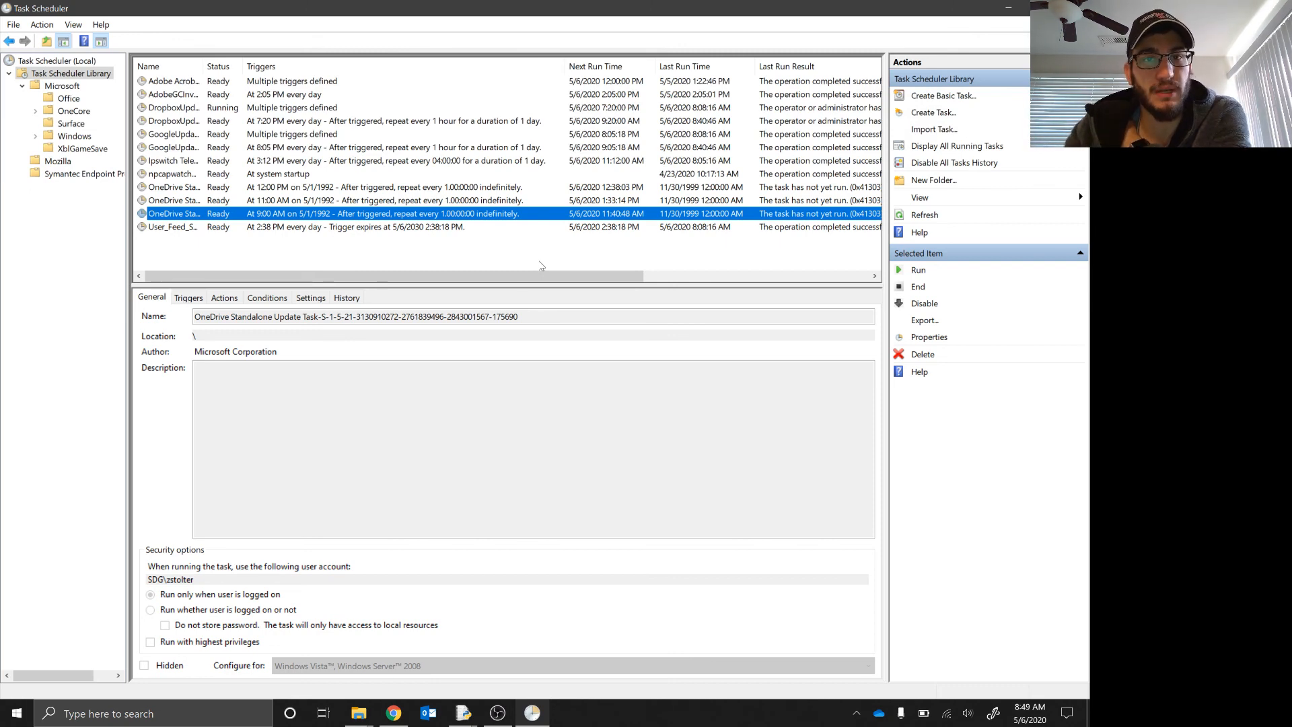
{"action": "mouse_move", "coordinate": [820, 148]}
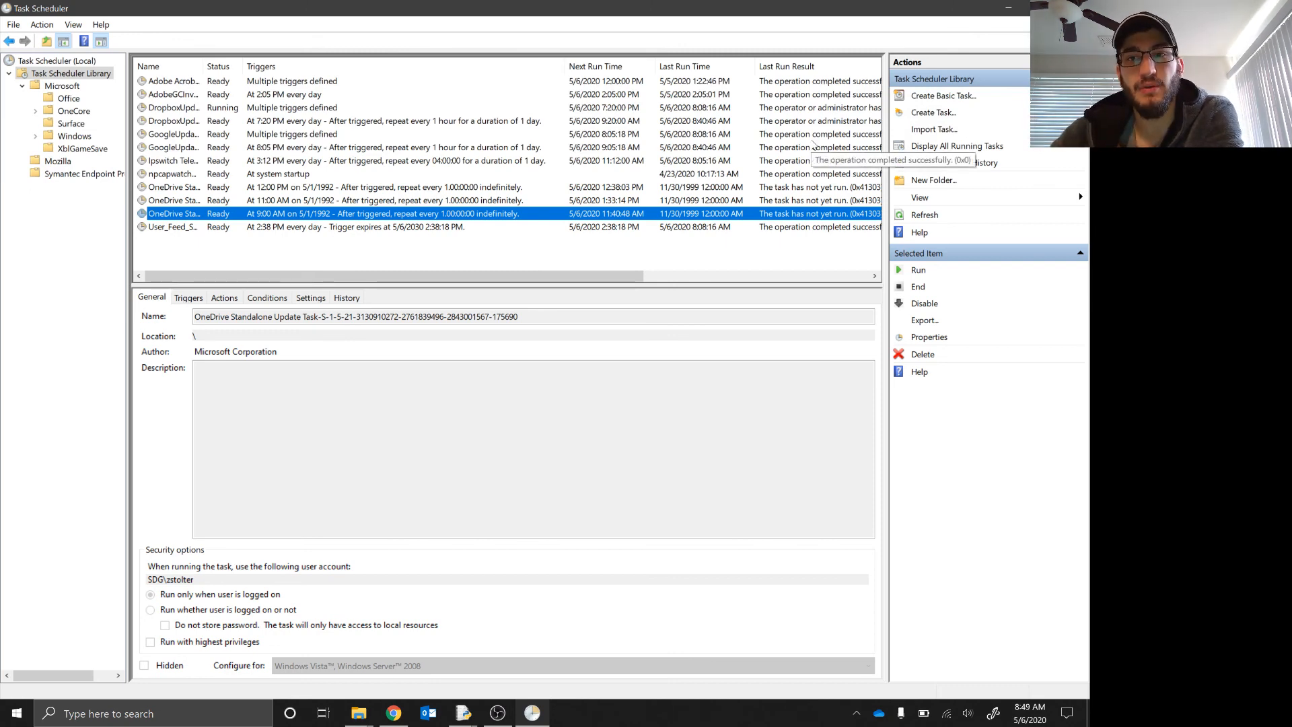